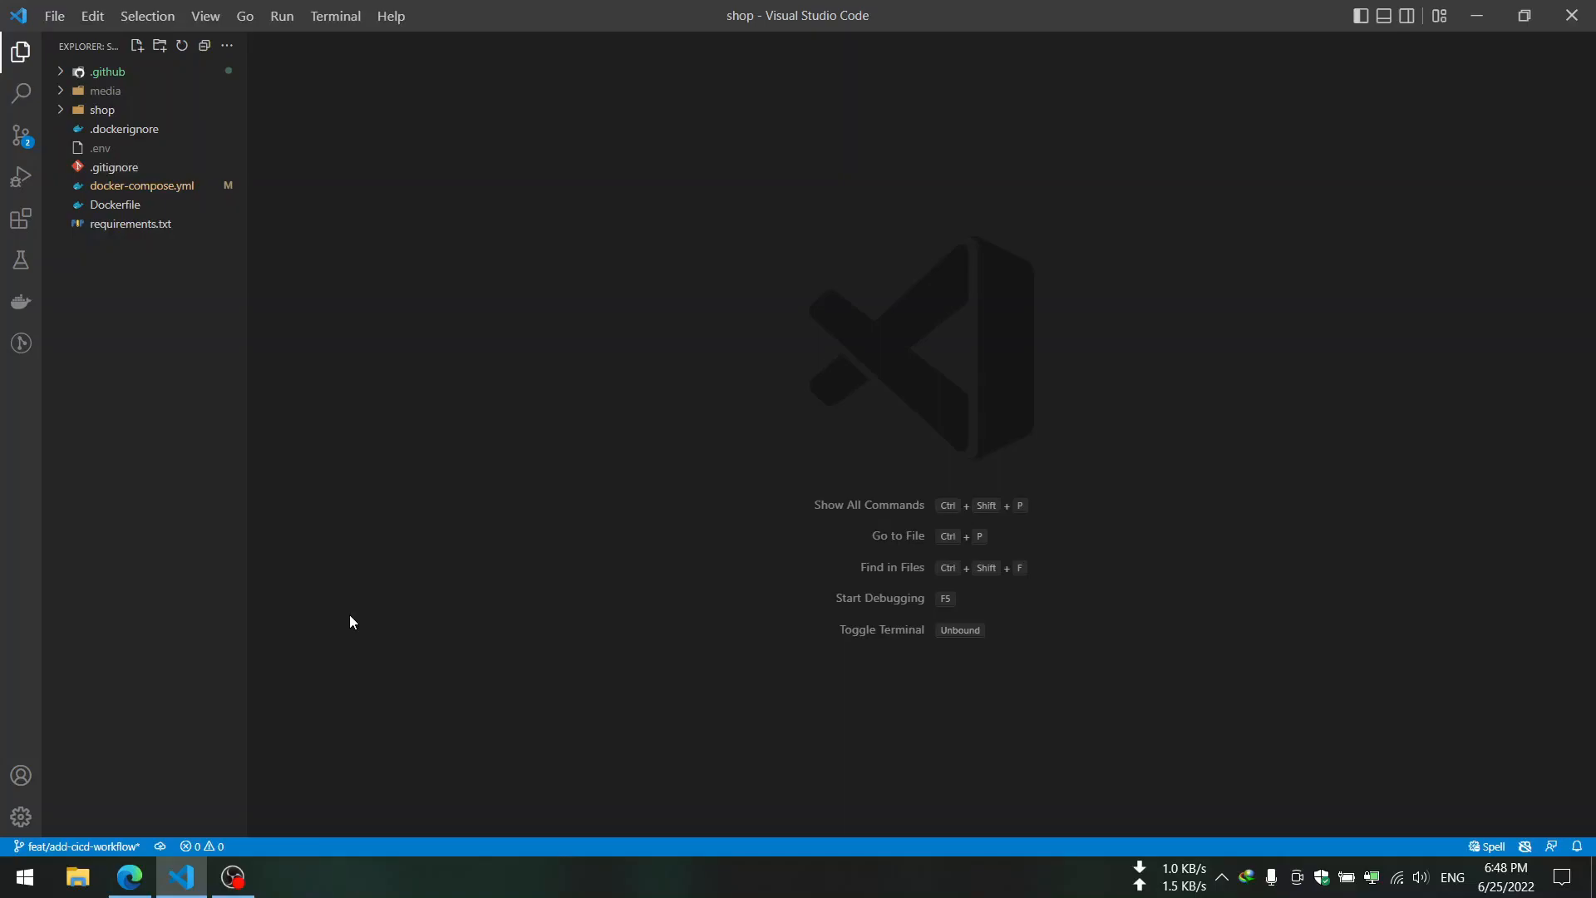
mouse_move(189, 212)
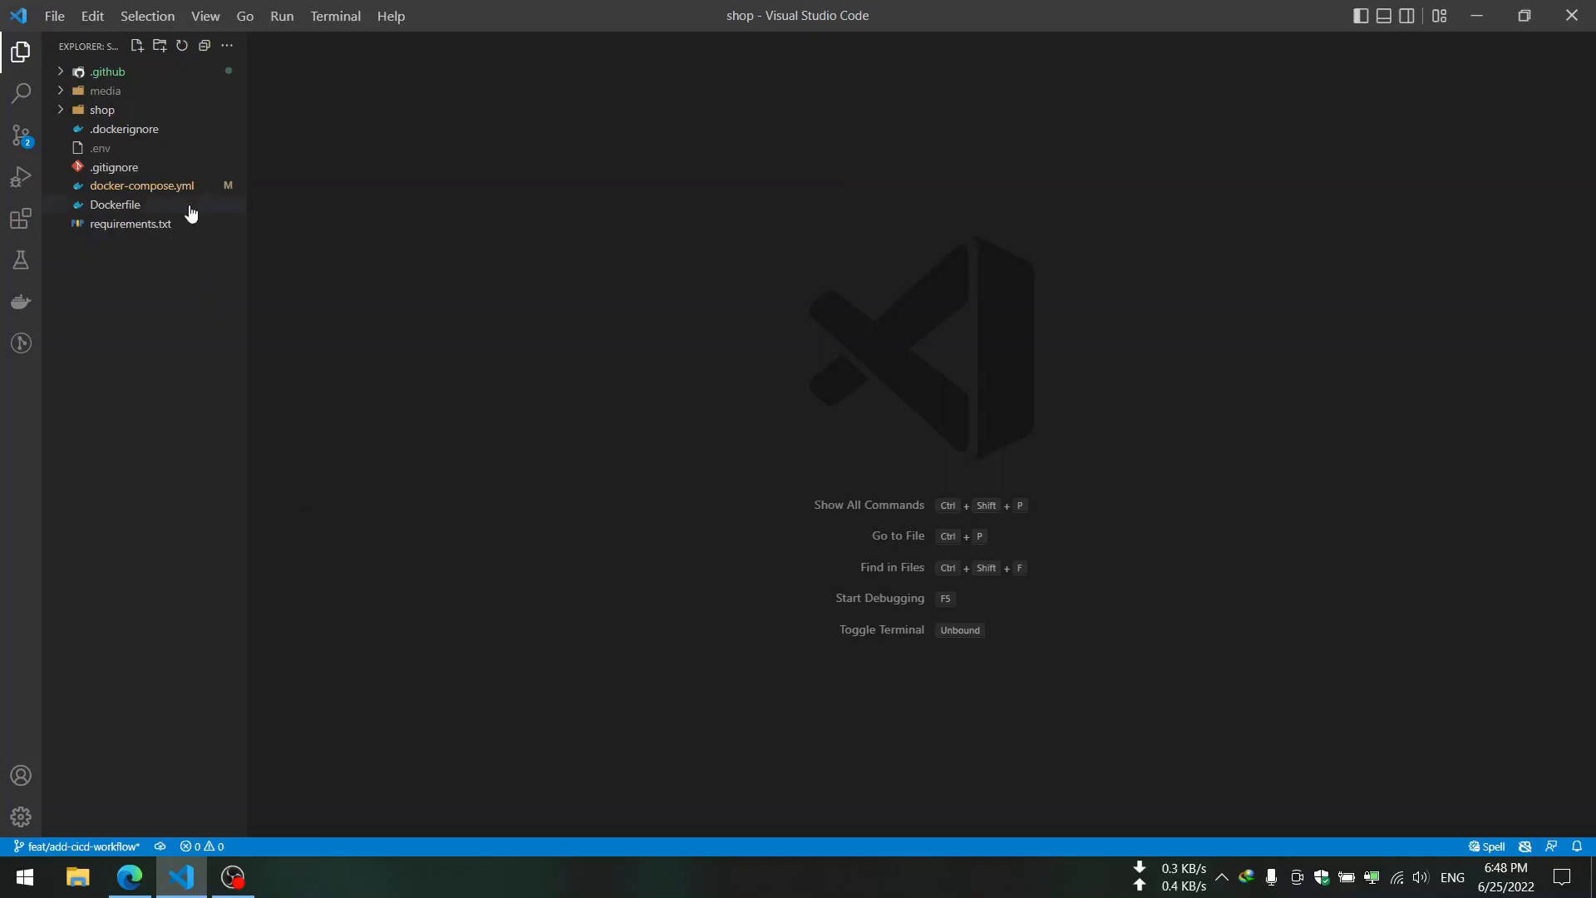
mouse_move(69, 203)
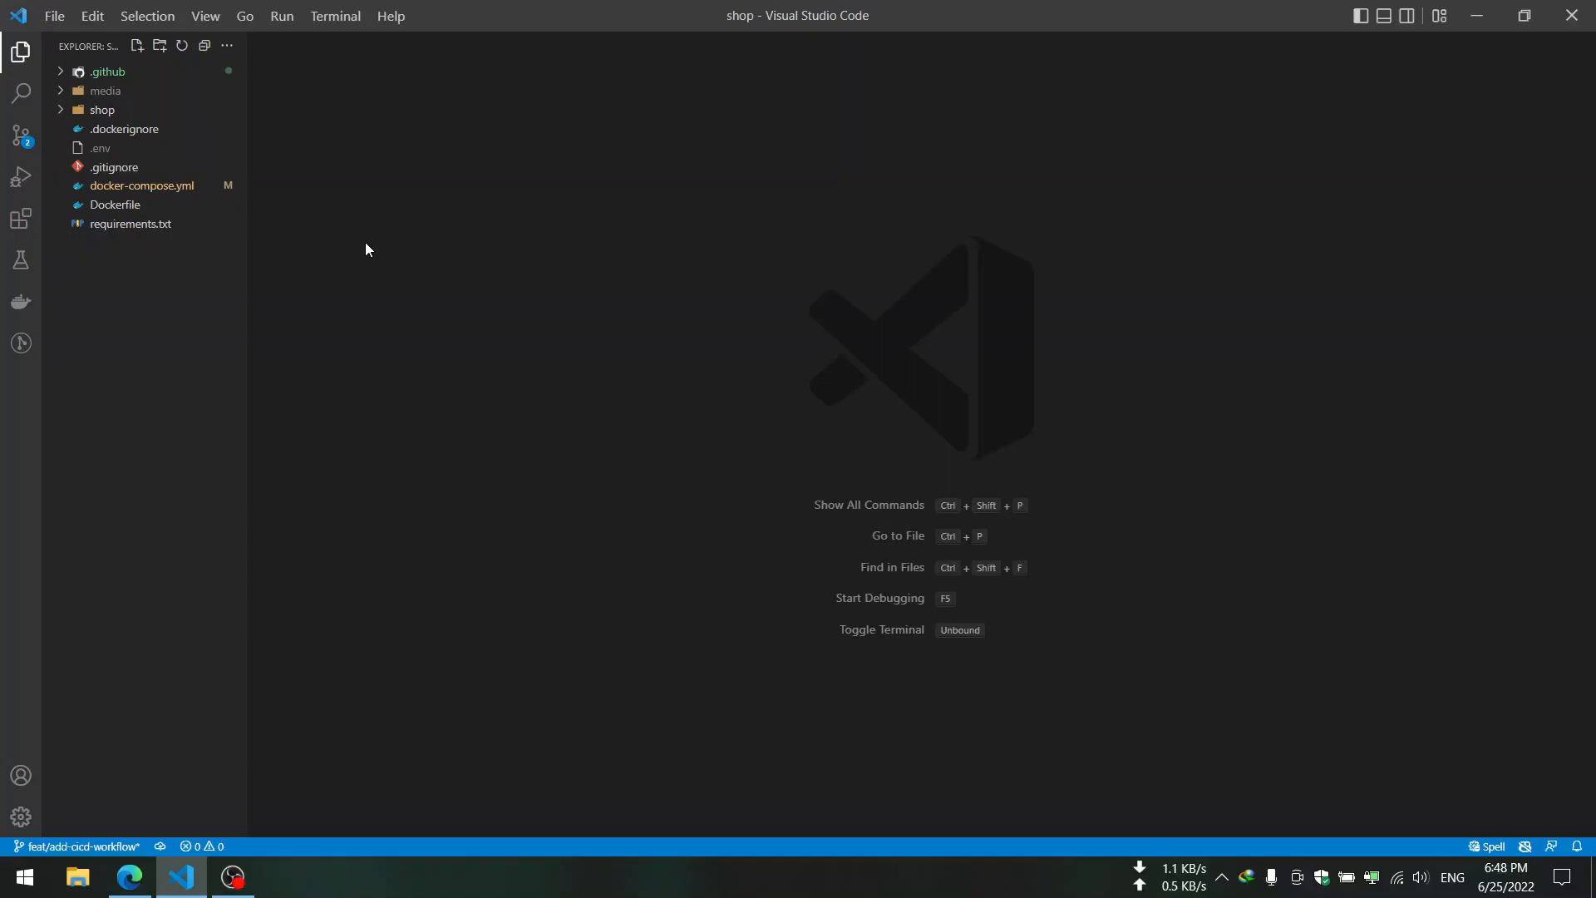
mouse_move(130, 225)
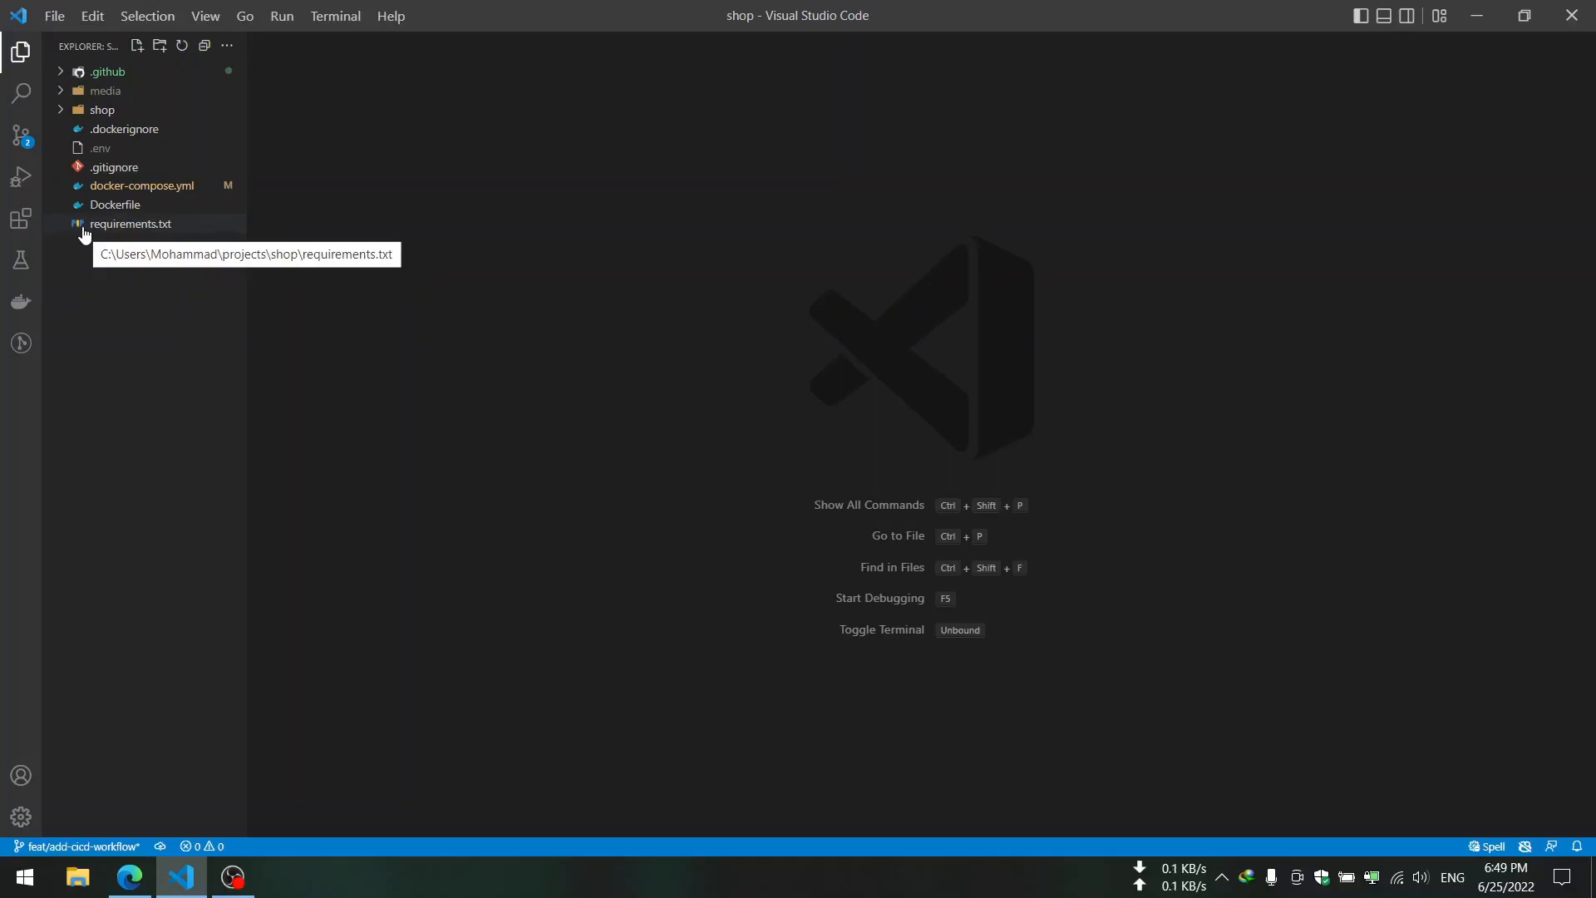
mouse_move(53, 168)
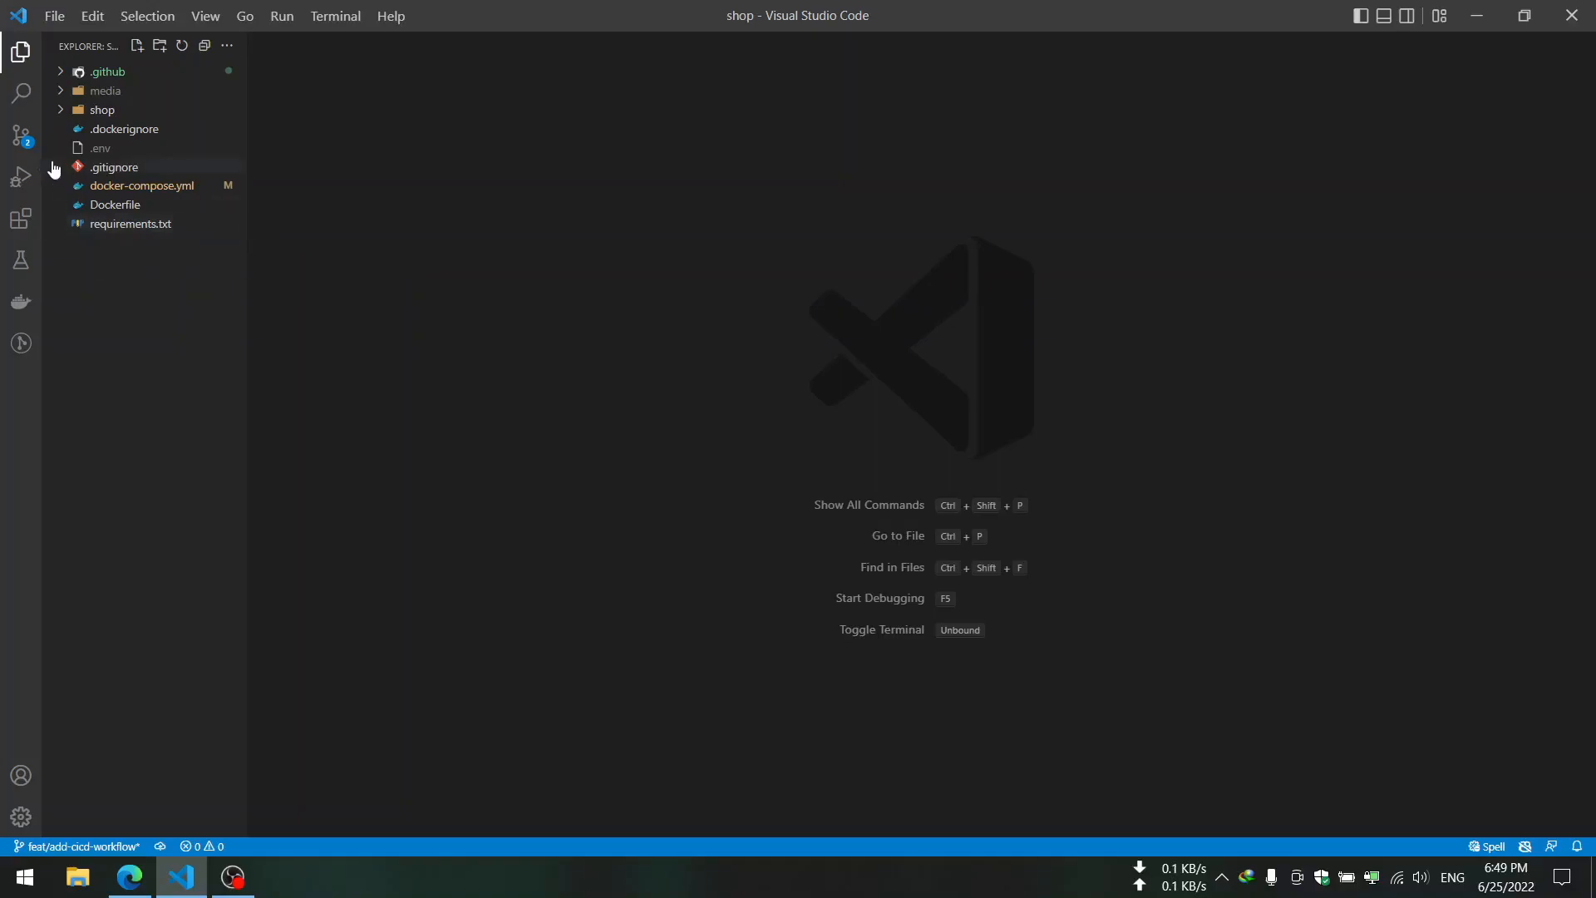
mouse_move(20, 135)
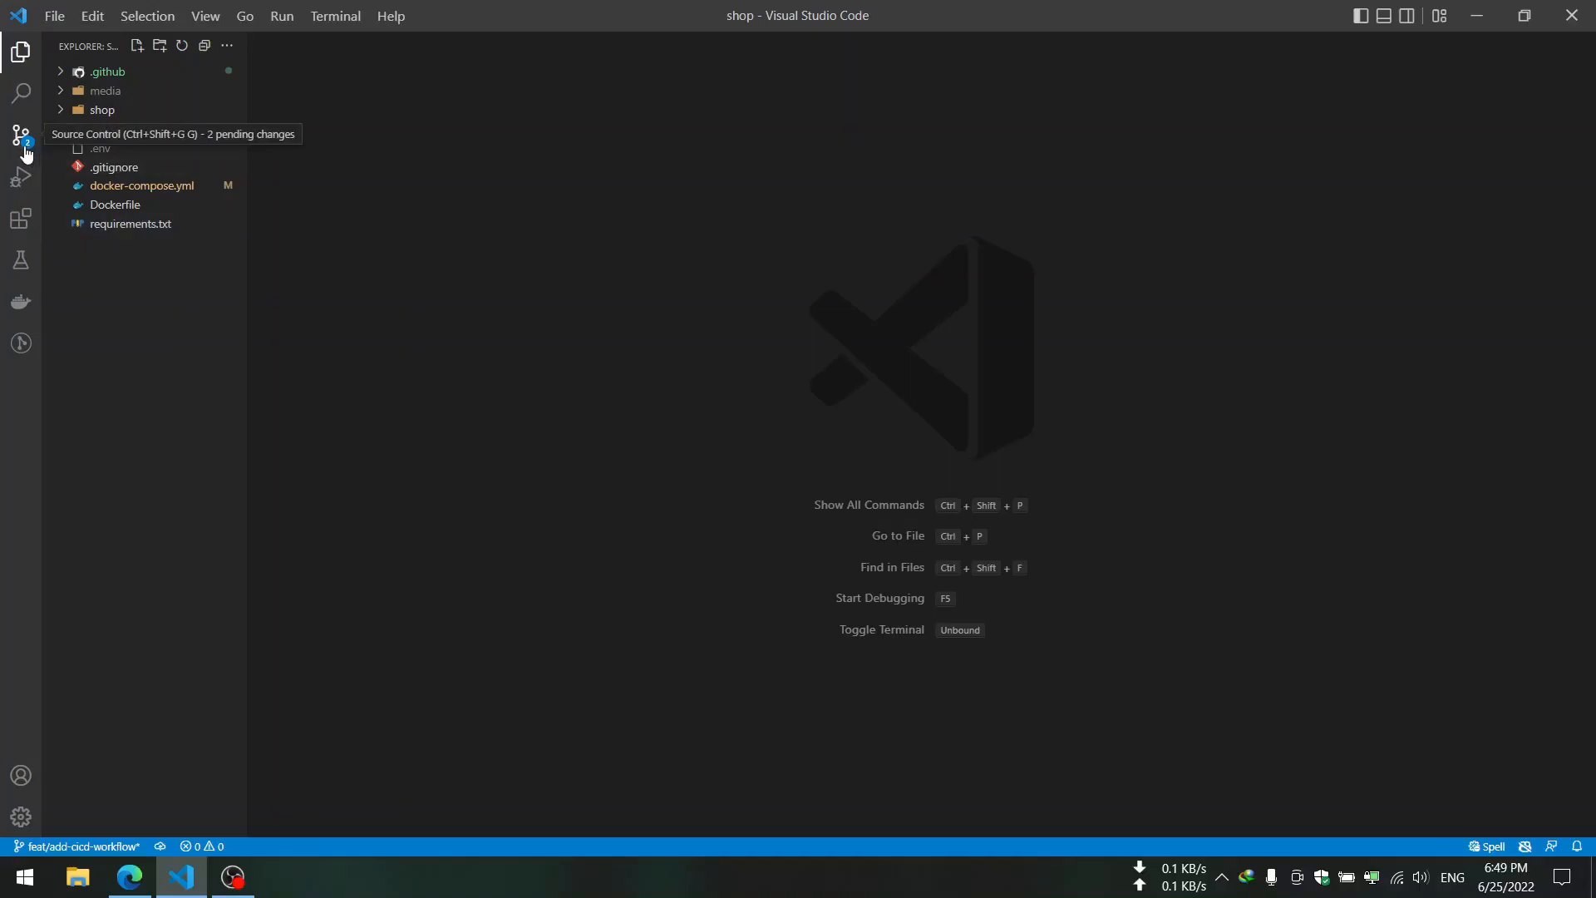
- View the cicd.yml diff from Source Control, then locate it under .github/workflows in the Explorer
left_click(22, 135)
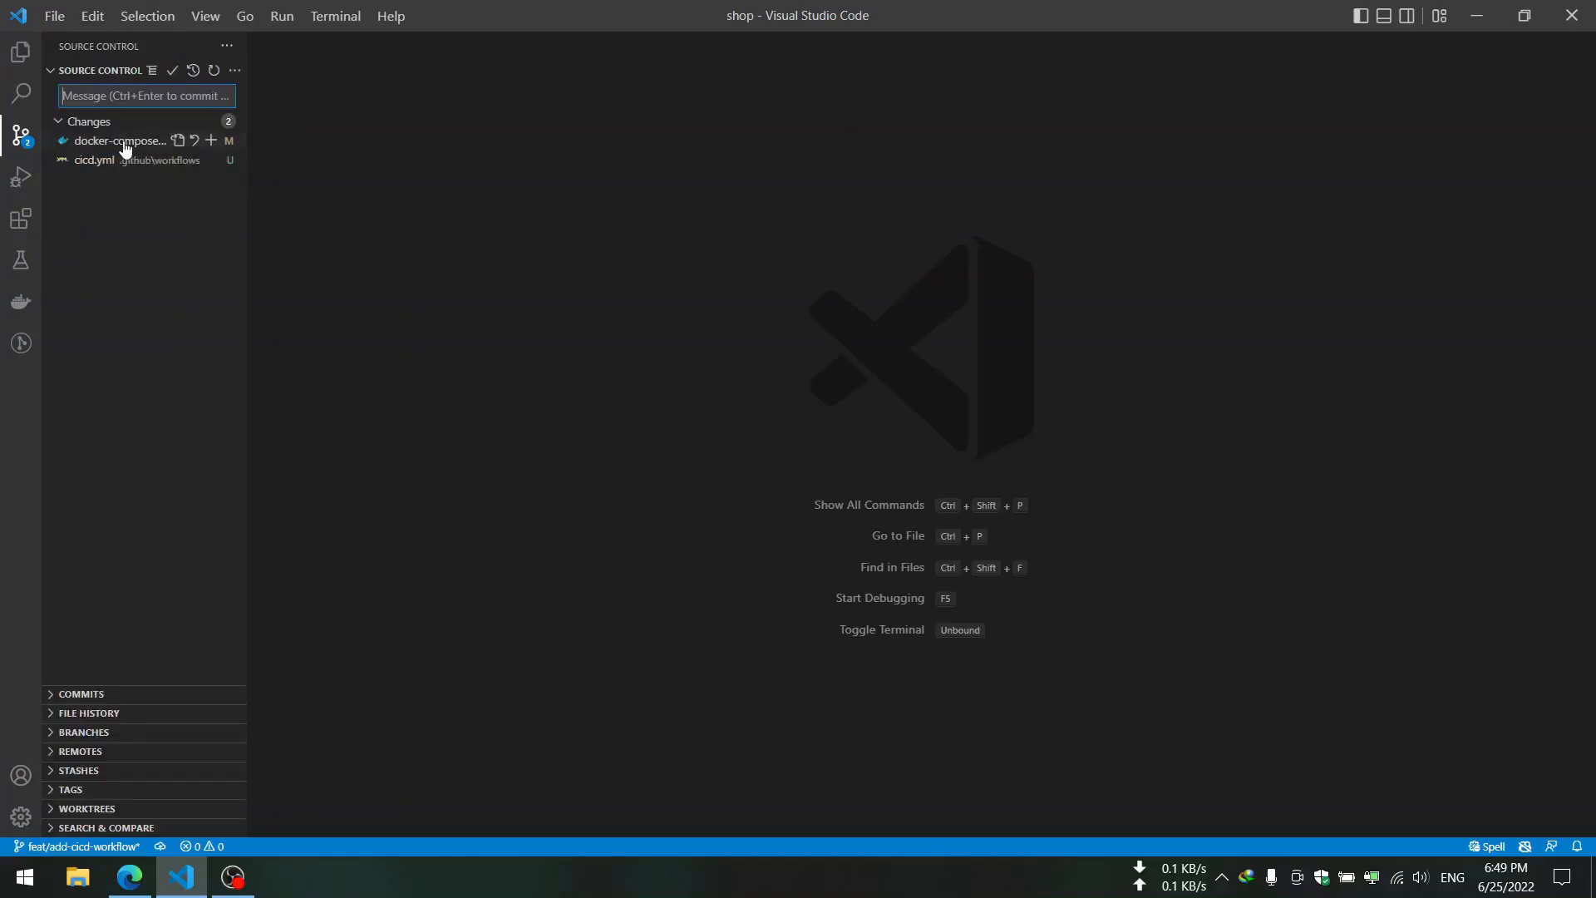
left_click(94, 160)
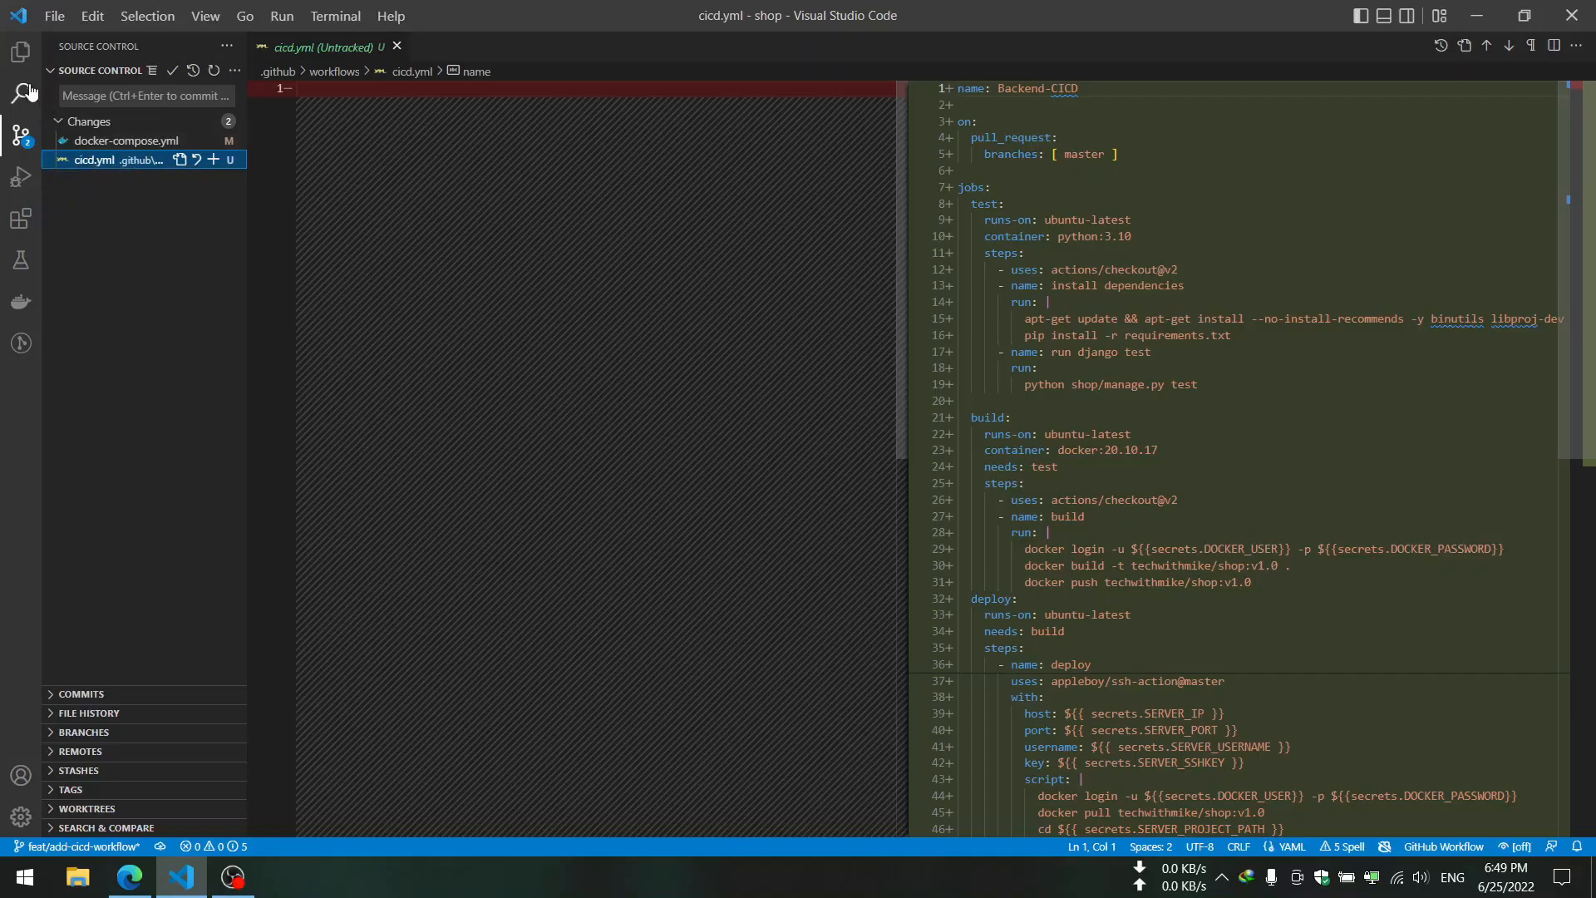
mouse_move(20, 52)
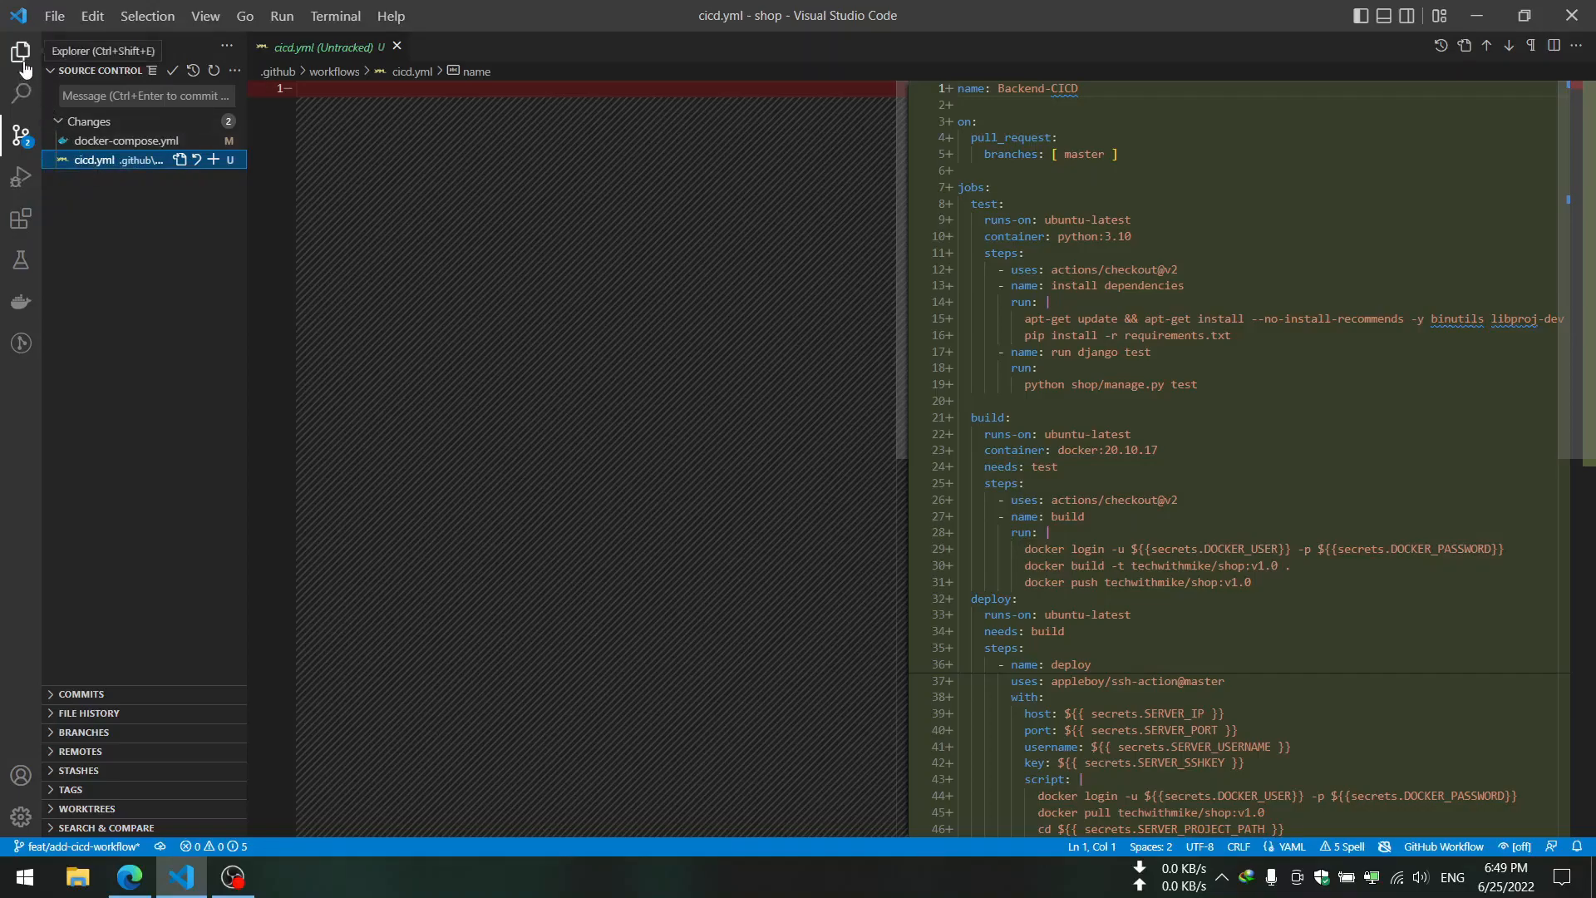
left_click(21, 52)
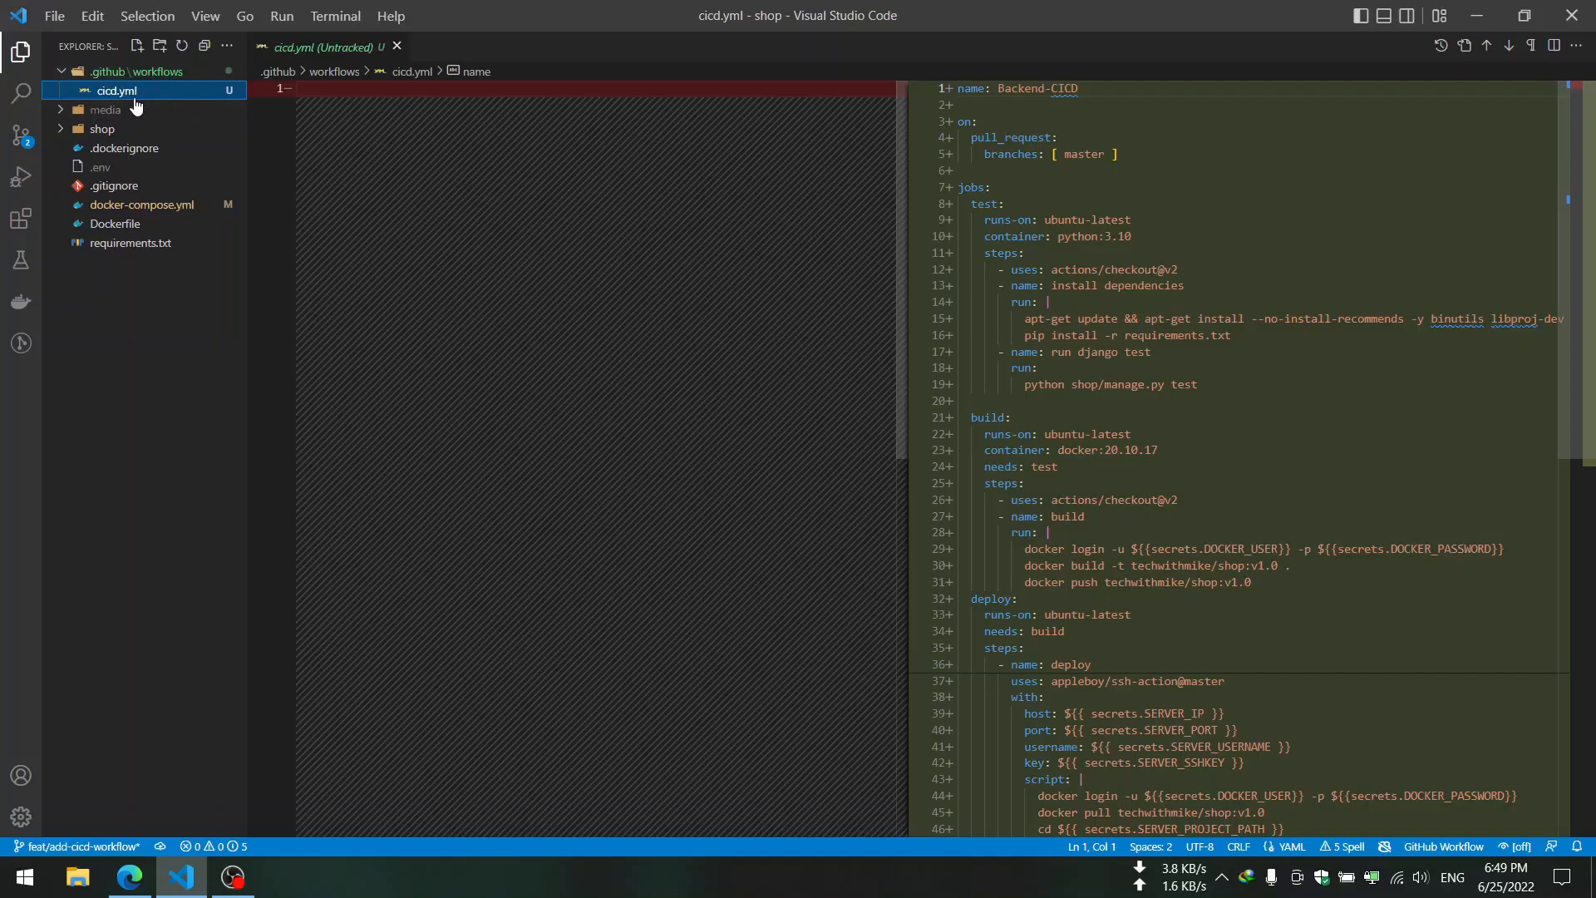
mouse_move(111, 96)
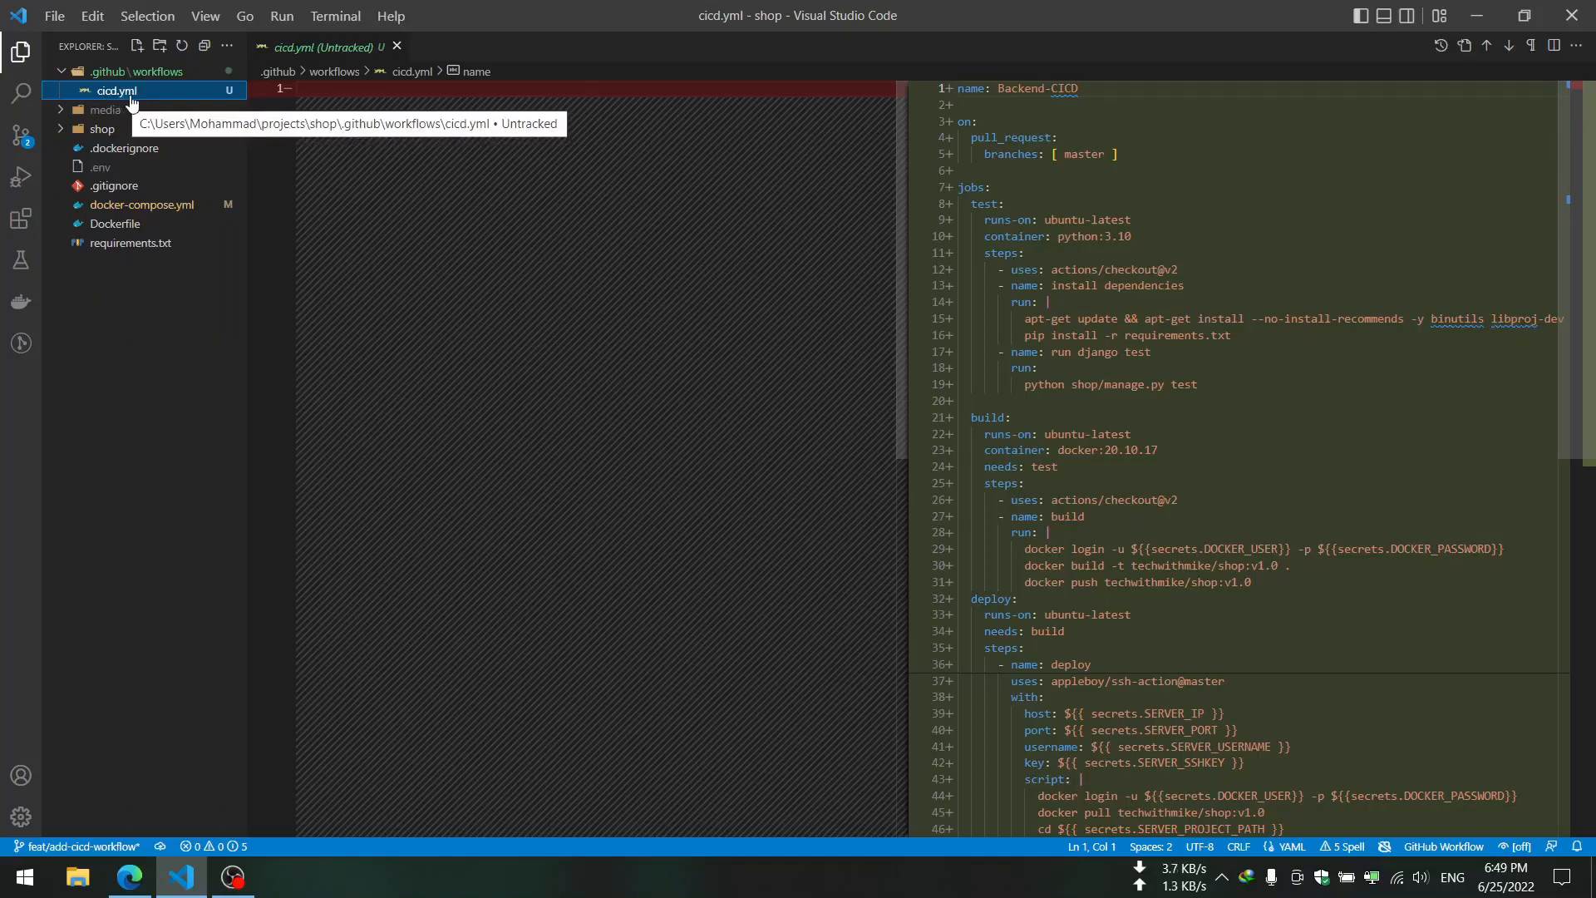
mouse_move(34, 143)
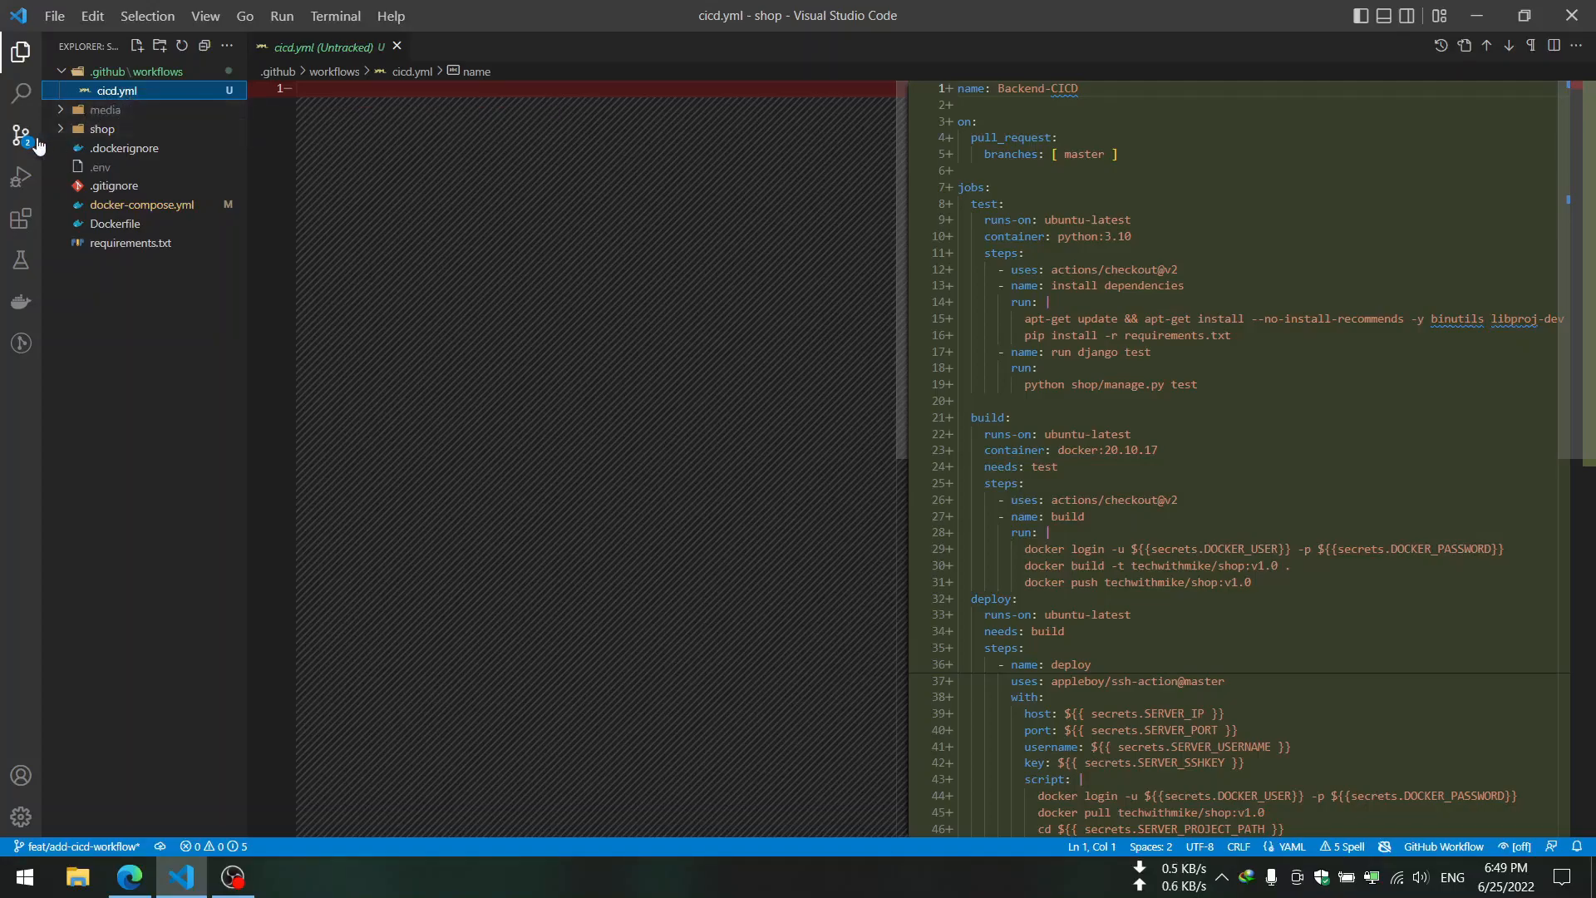
- Replace the 'pull_request' trigger under 'on:' with 'push' to master in cicd.yml
left_click(20, 134)
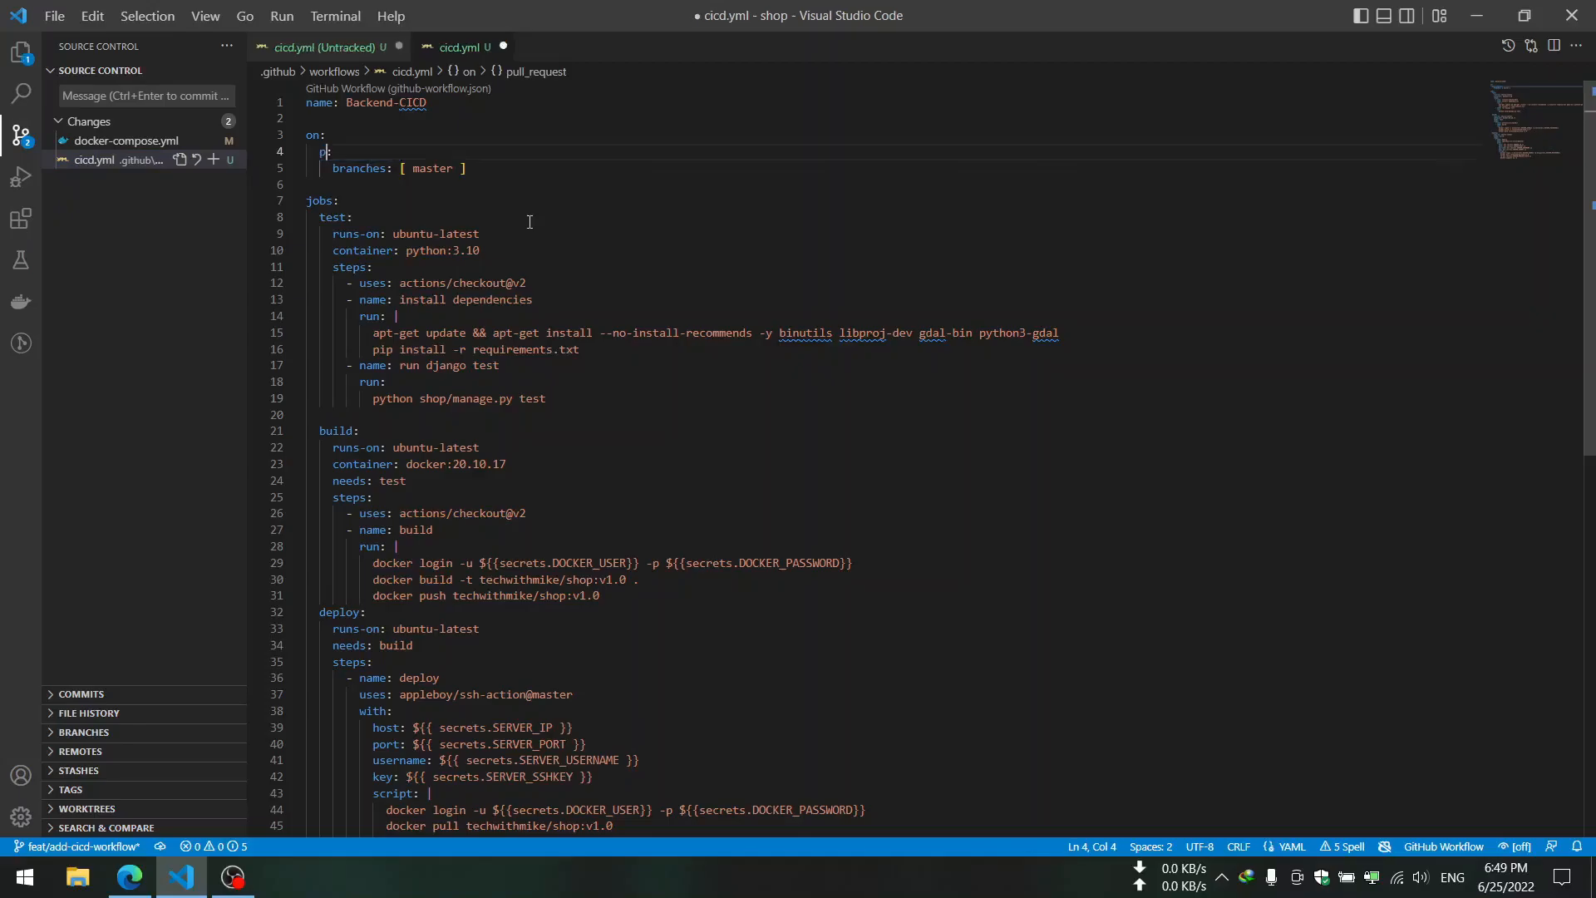
type("ush:")
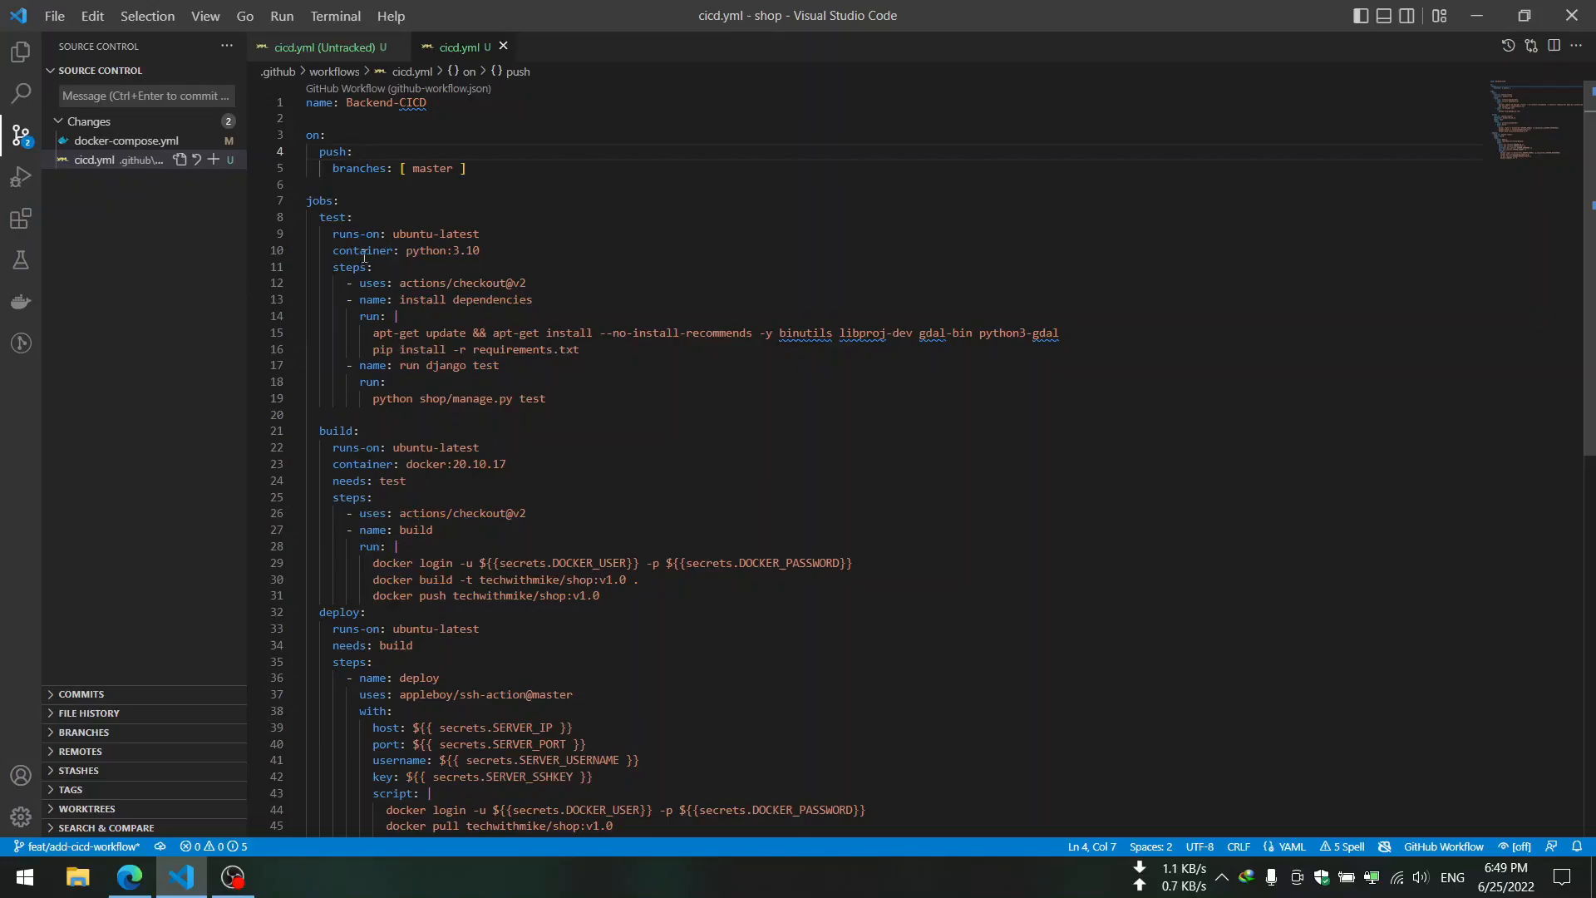
left_click(337, 151)
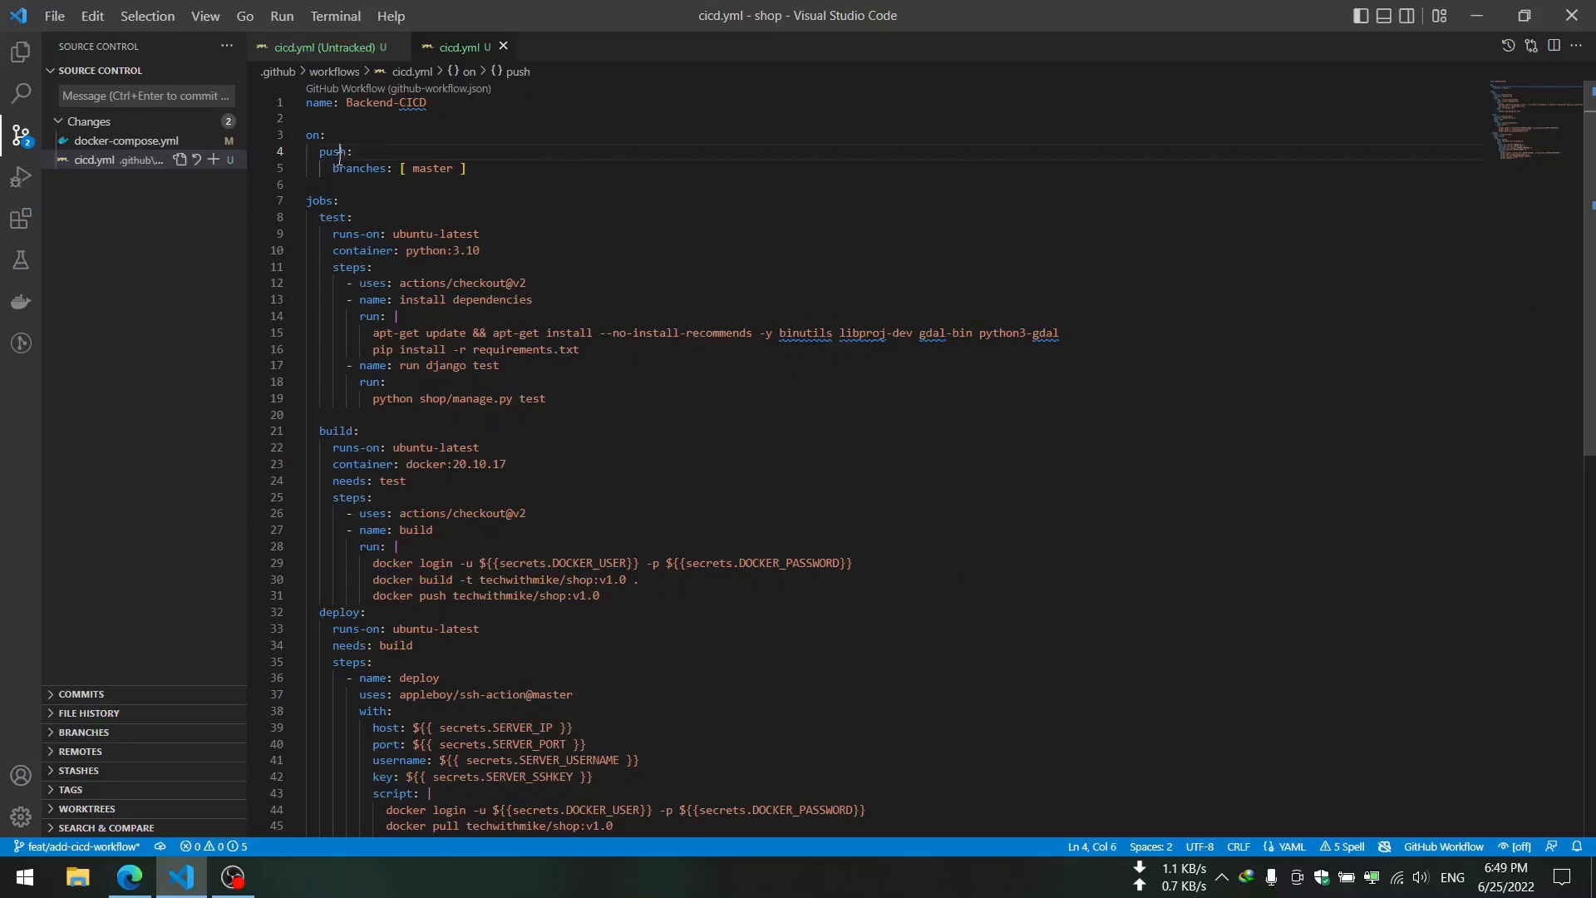
double_click(335, 151)
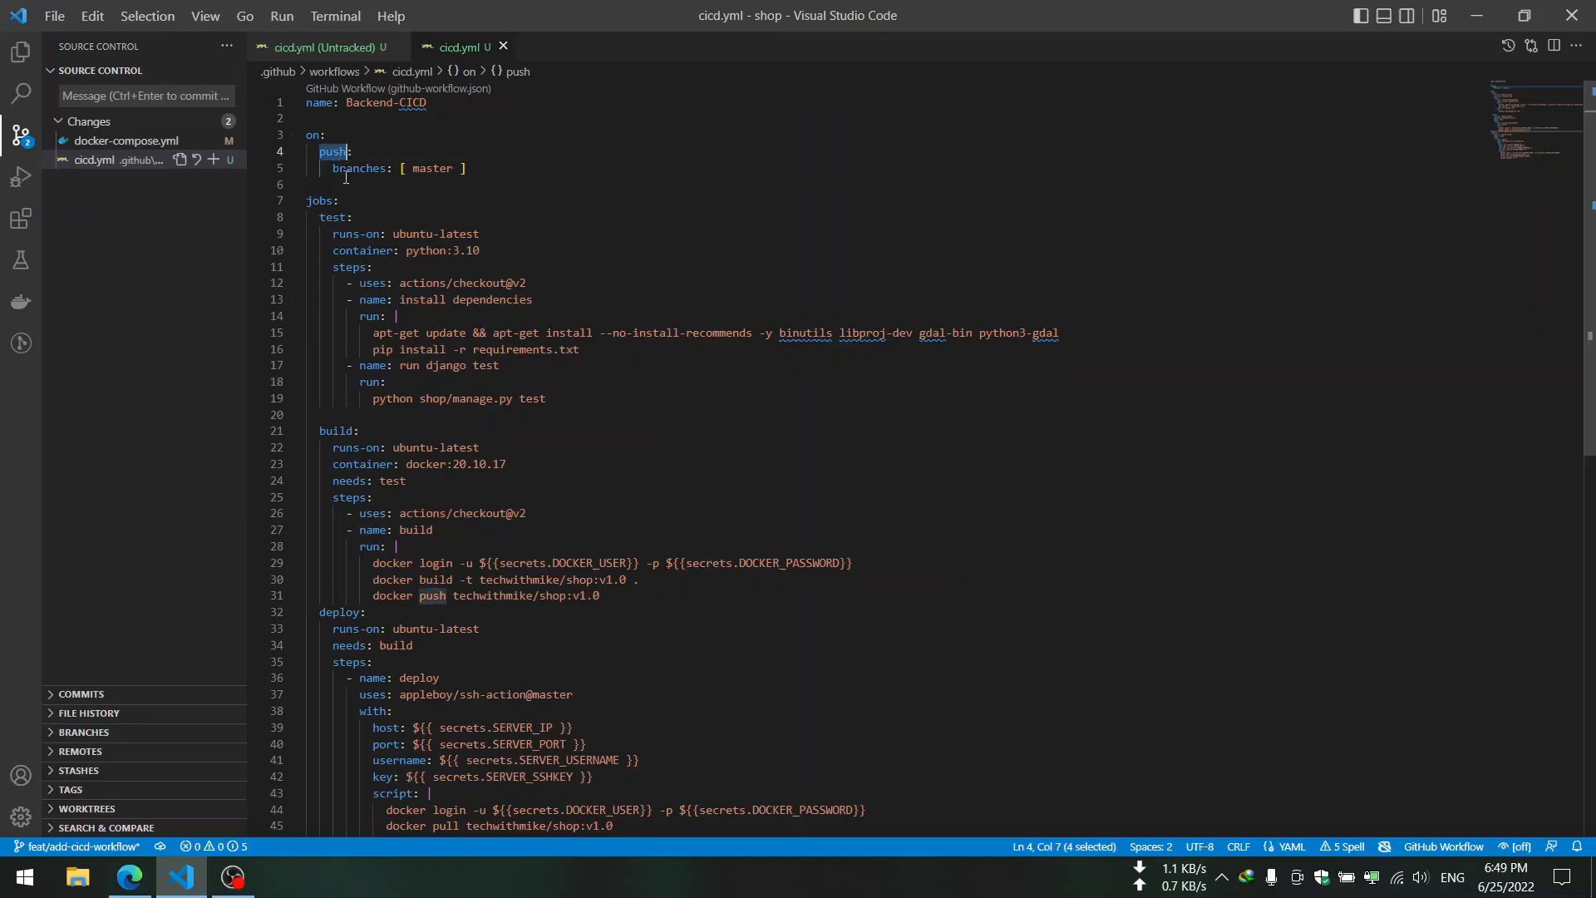
- Fold the build and deploy jobs, leaving the test job with its python:3.10 image expanded
double_click(430, 167)
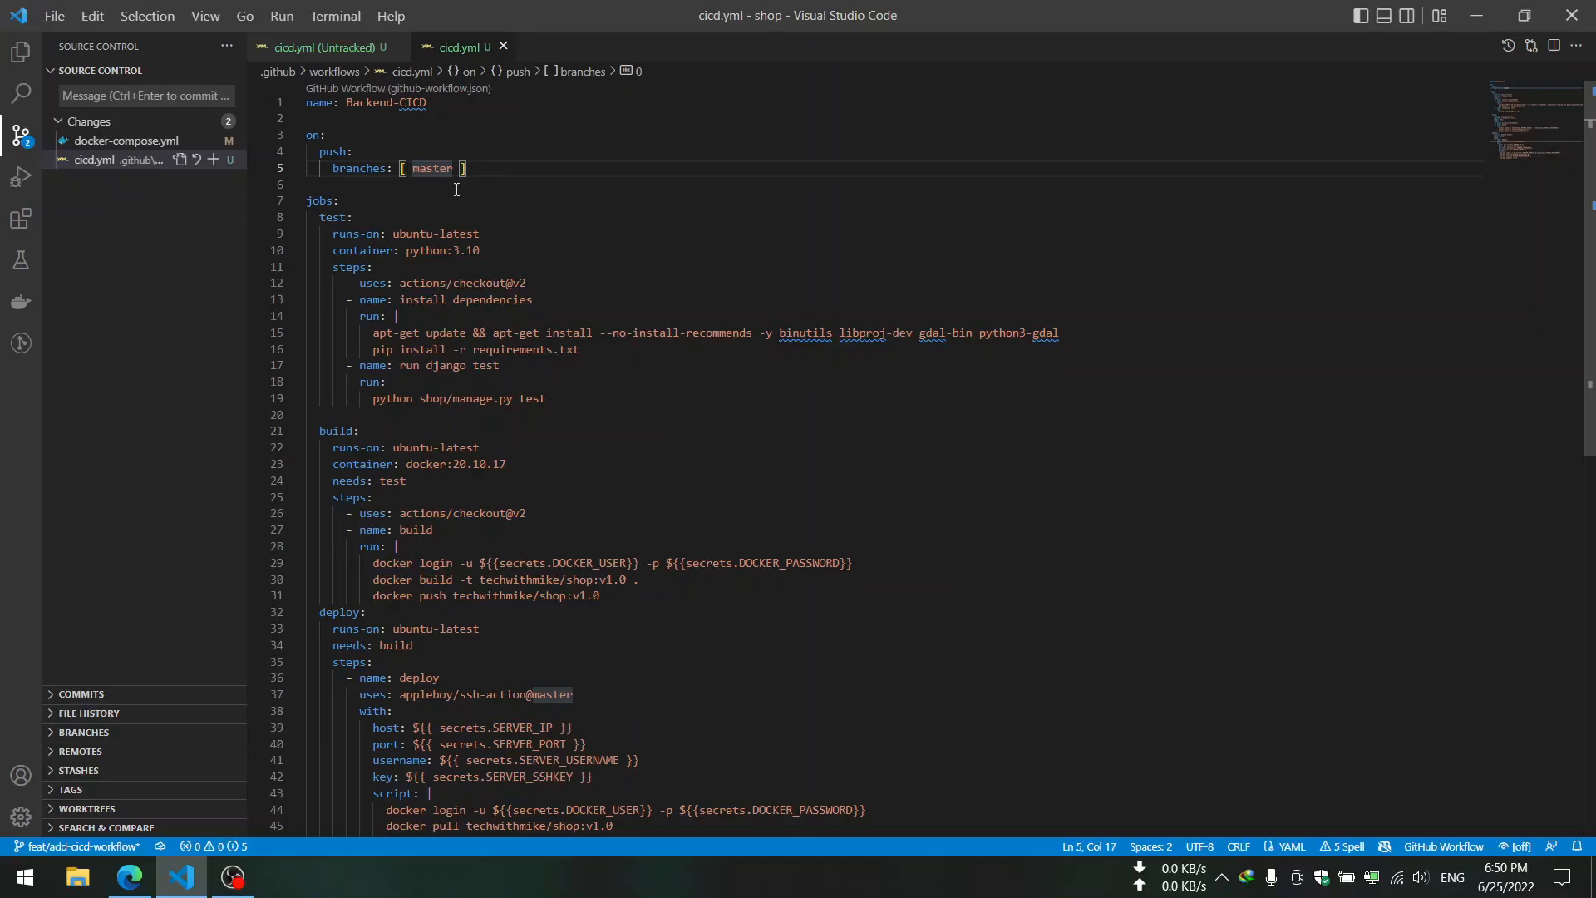
mouse_move(409, 724)
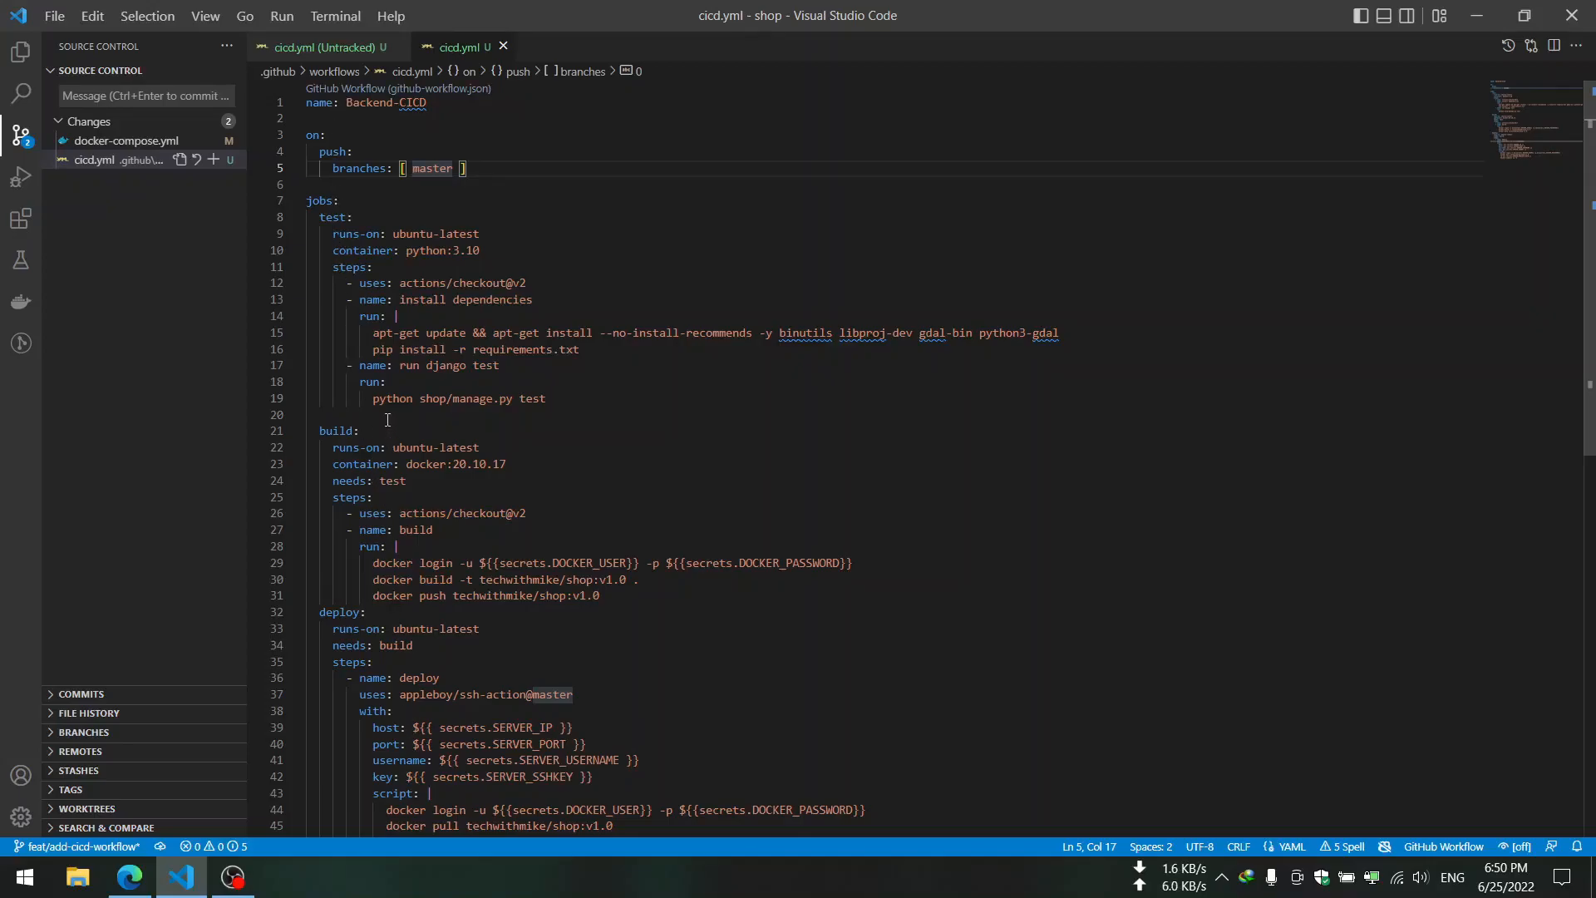
mouse_move(326, 201)
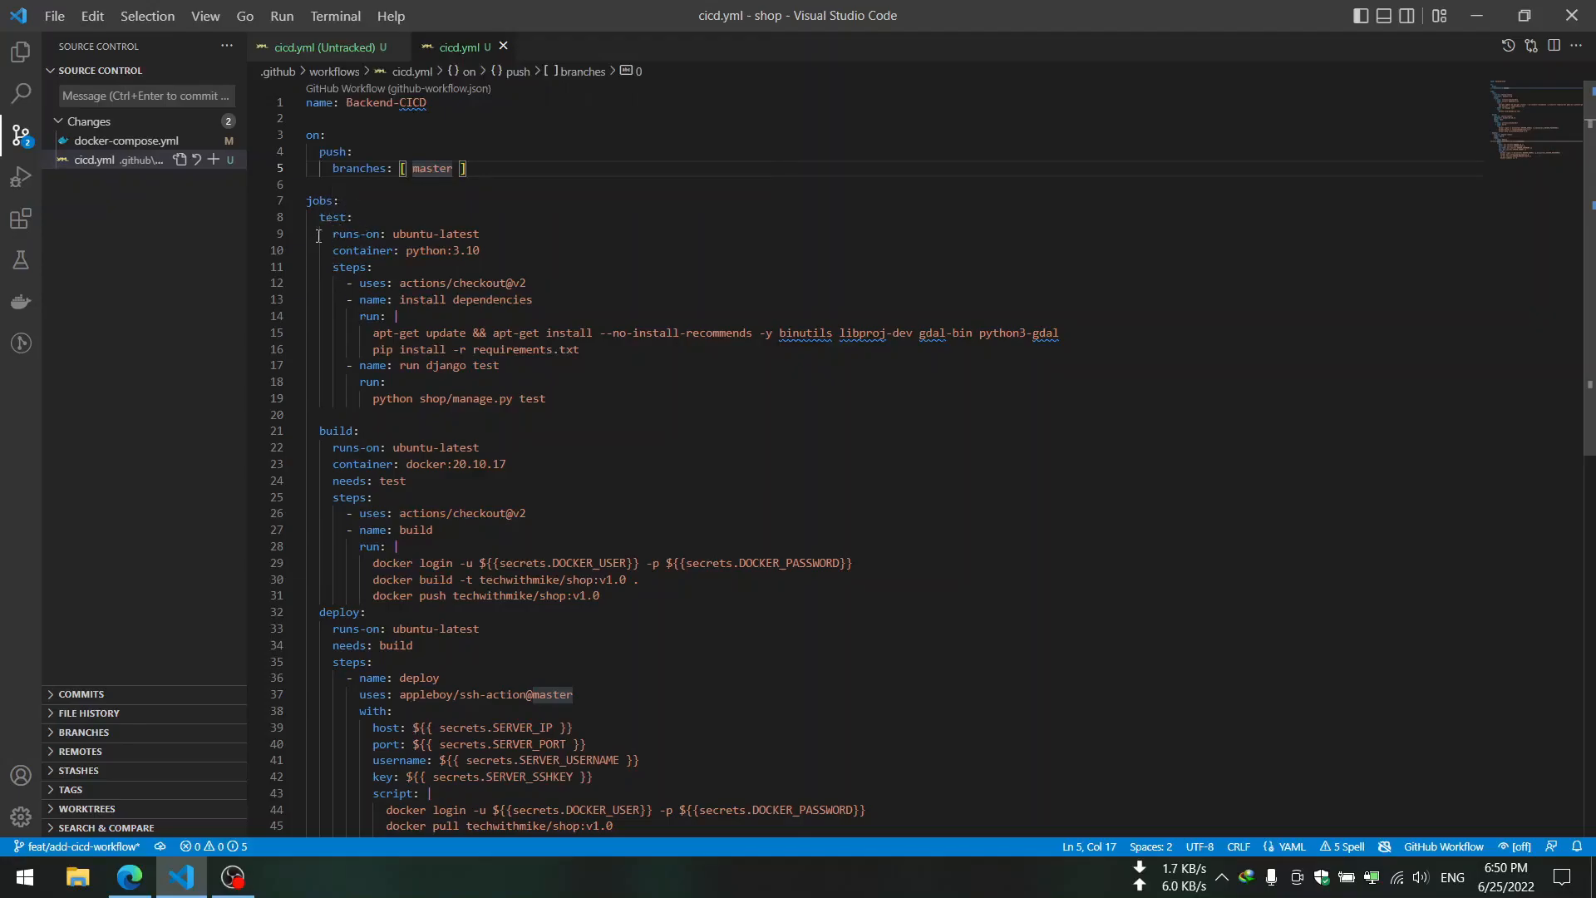
left_click(296, 216)
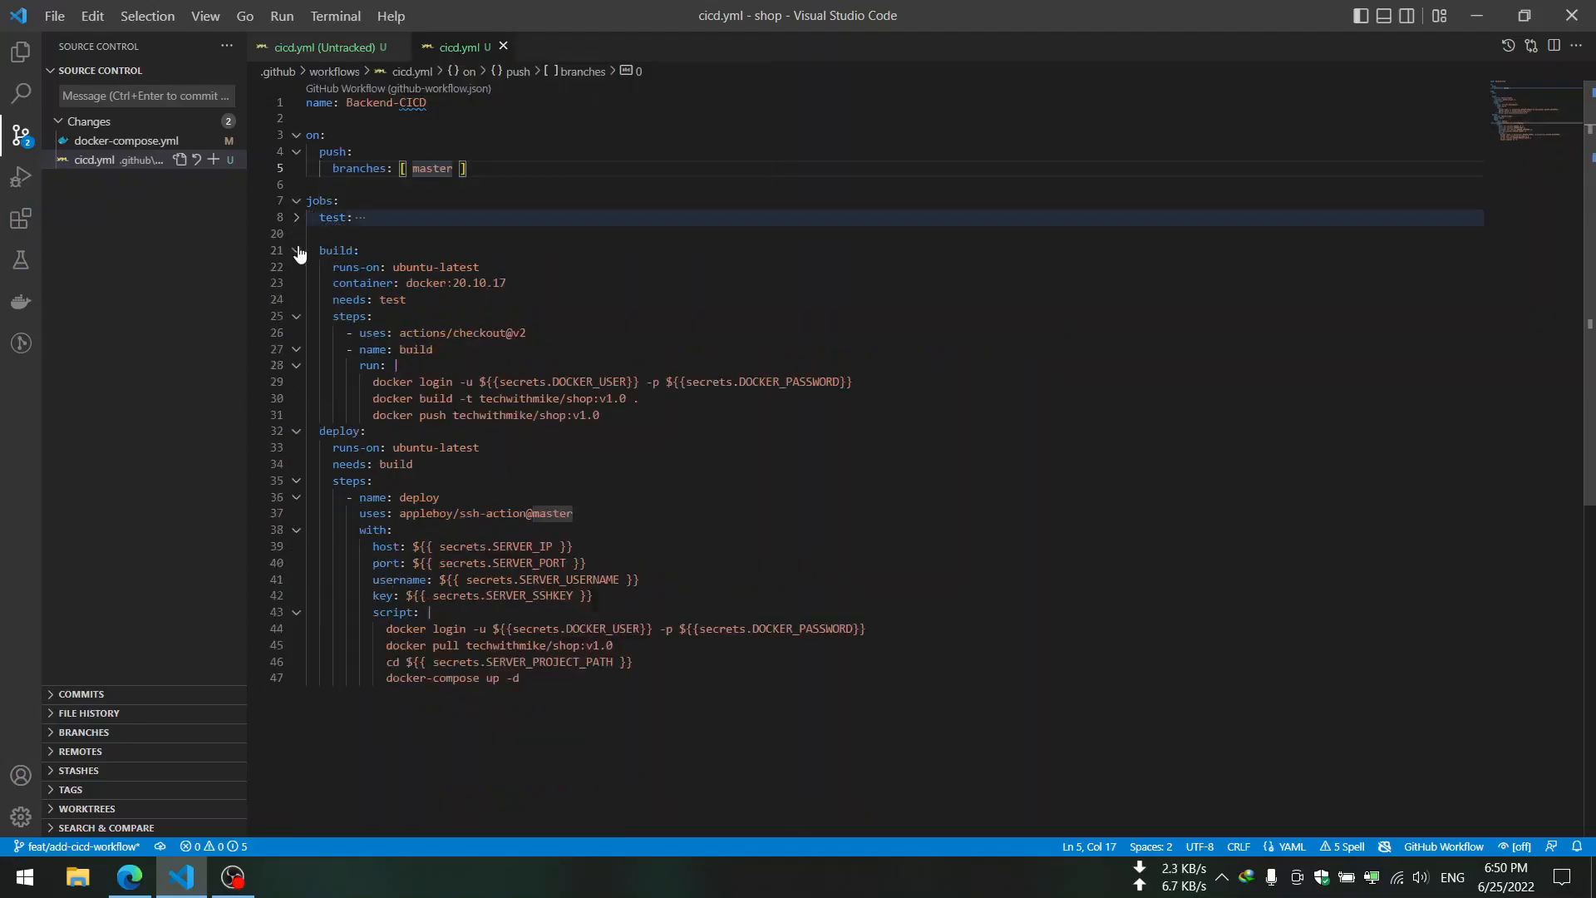
left_click(295, 251)
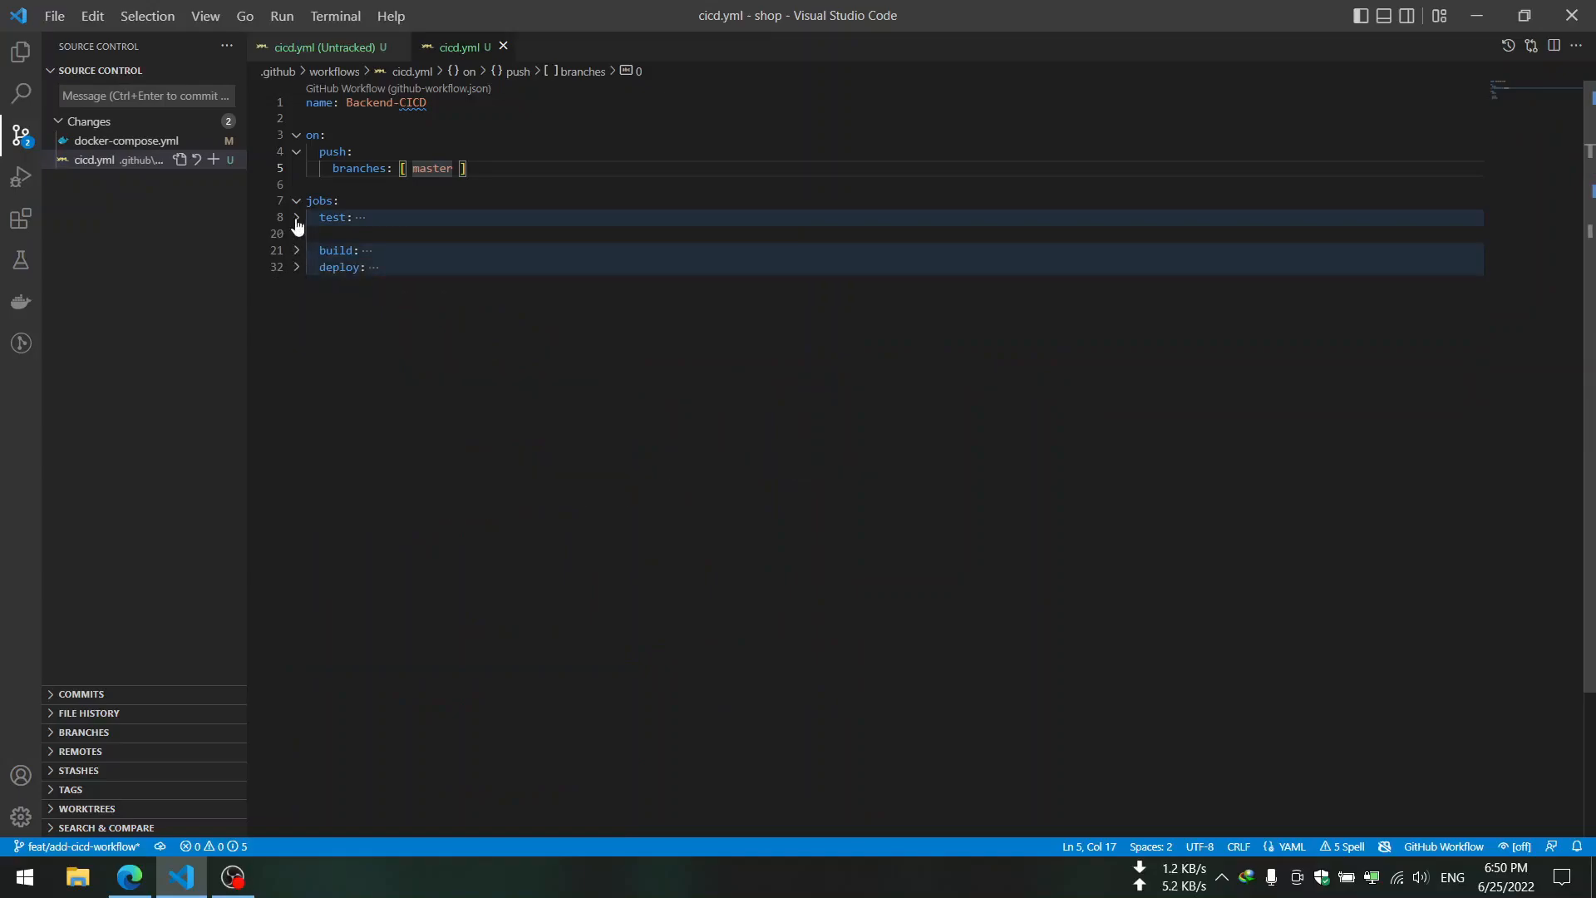
left_click(296, 216)
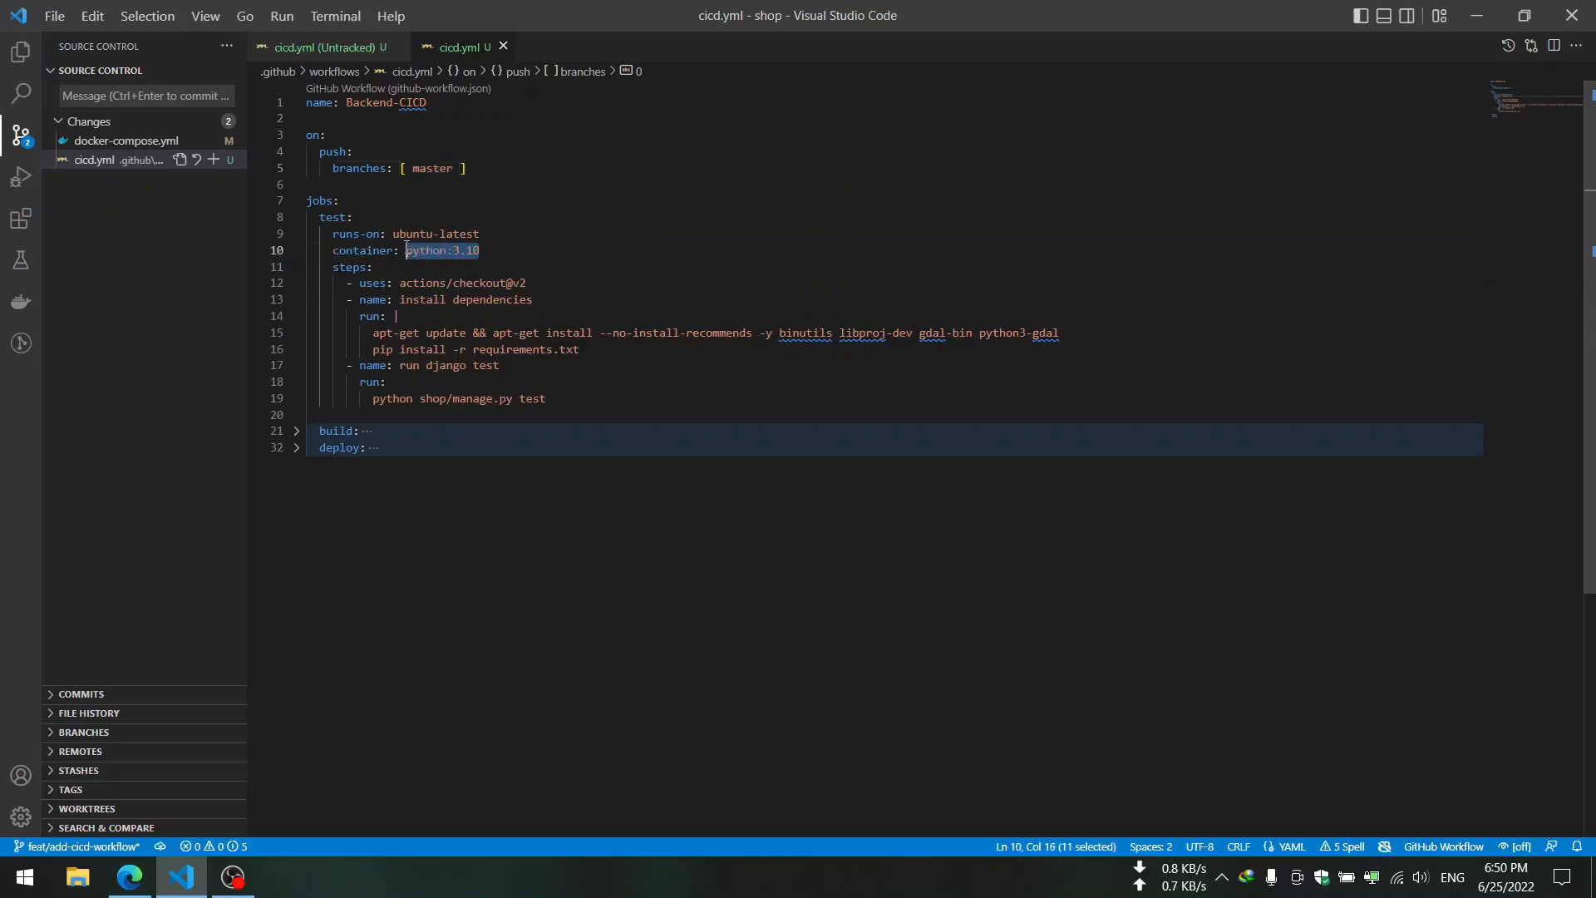
left_click(437, 251)
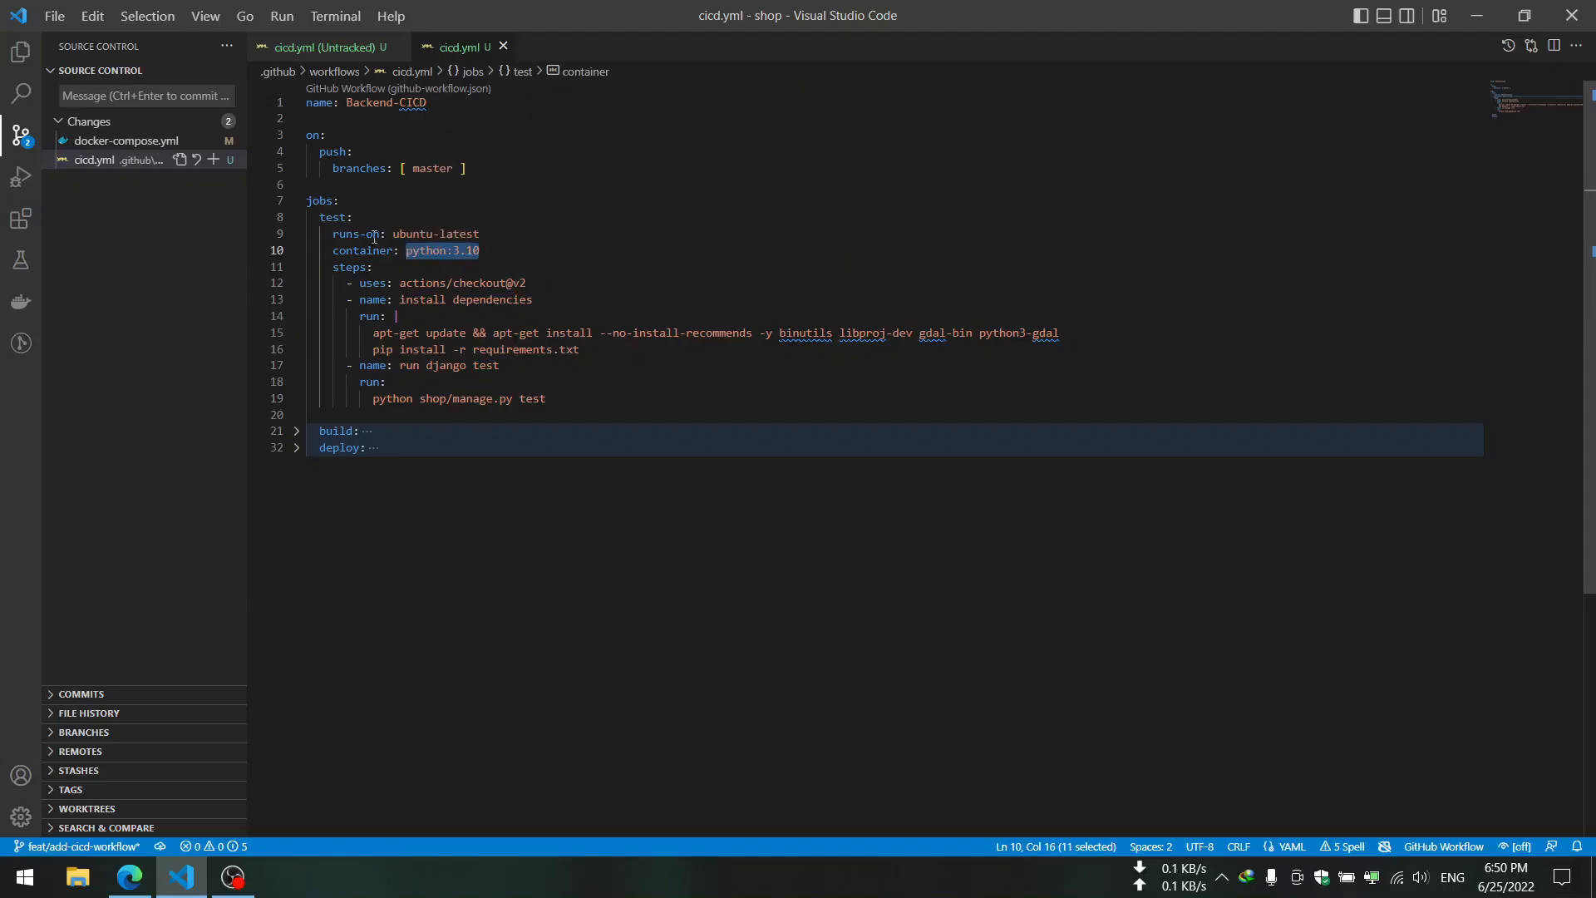
left_click(20, 53)
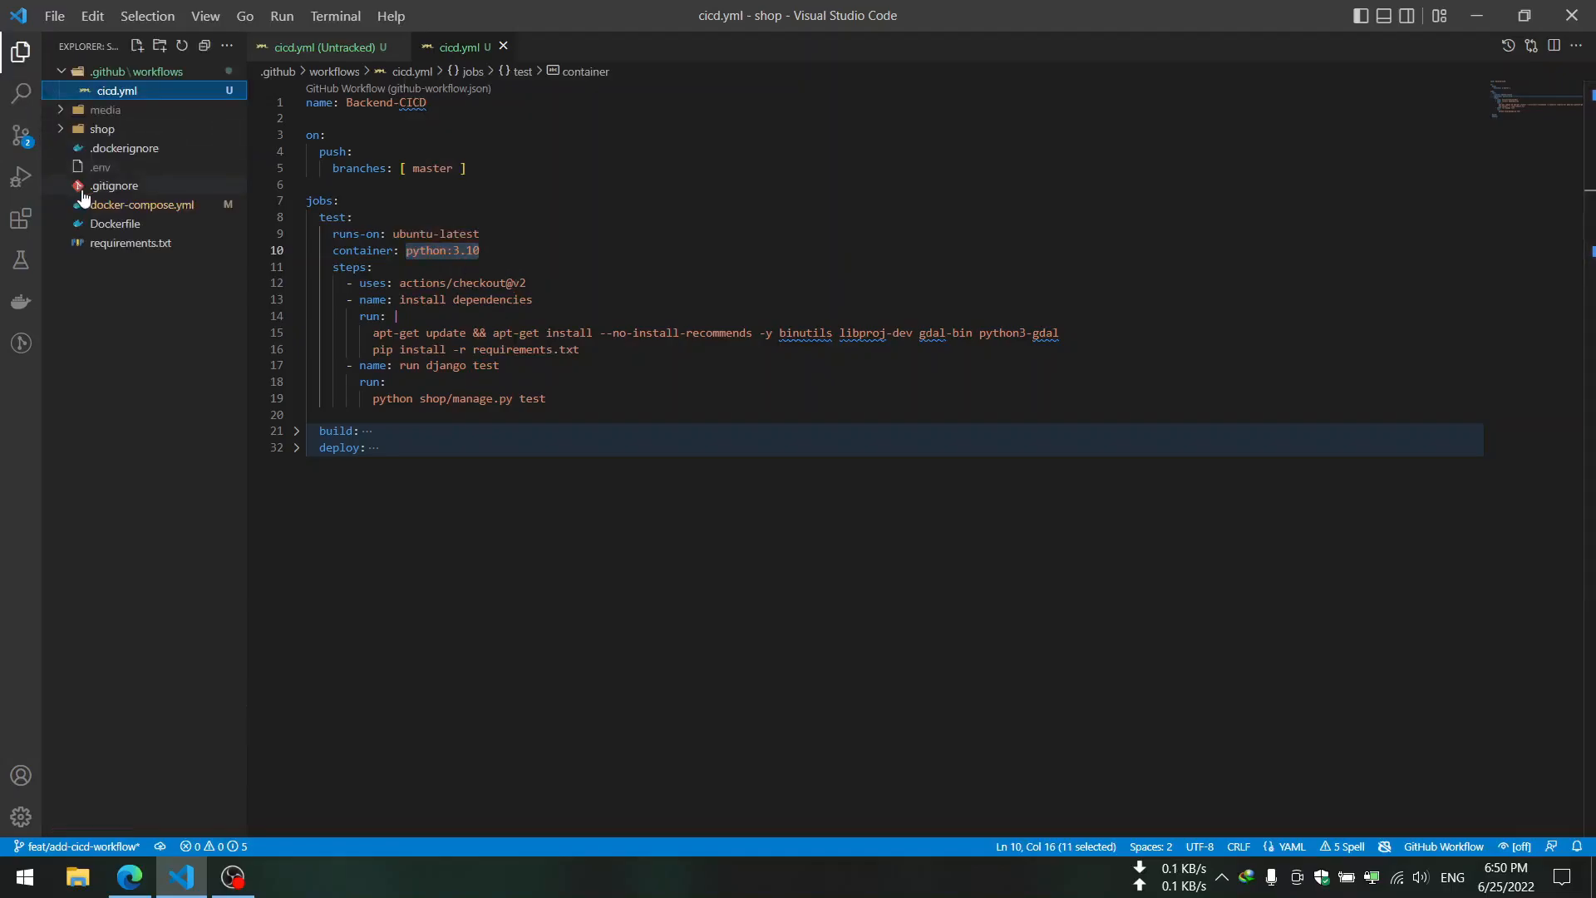
- Review the Dockerfile's apt install package lines, then return to cicd.yml
left_click(115, 222)
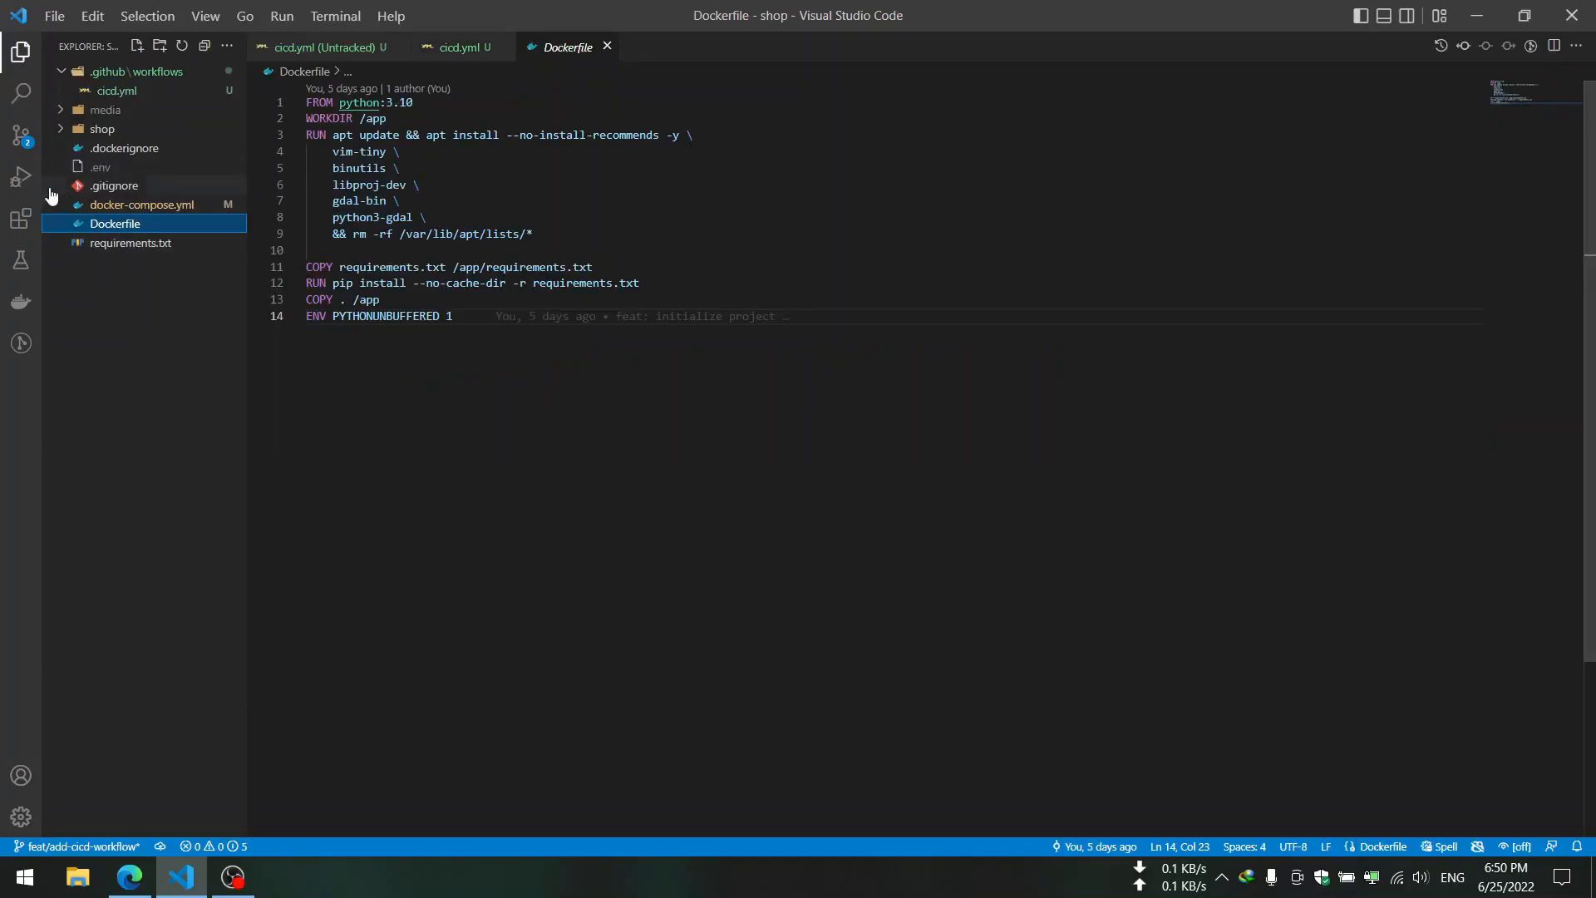
mouse_move(206, 223)
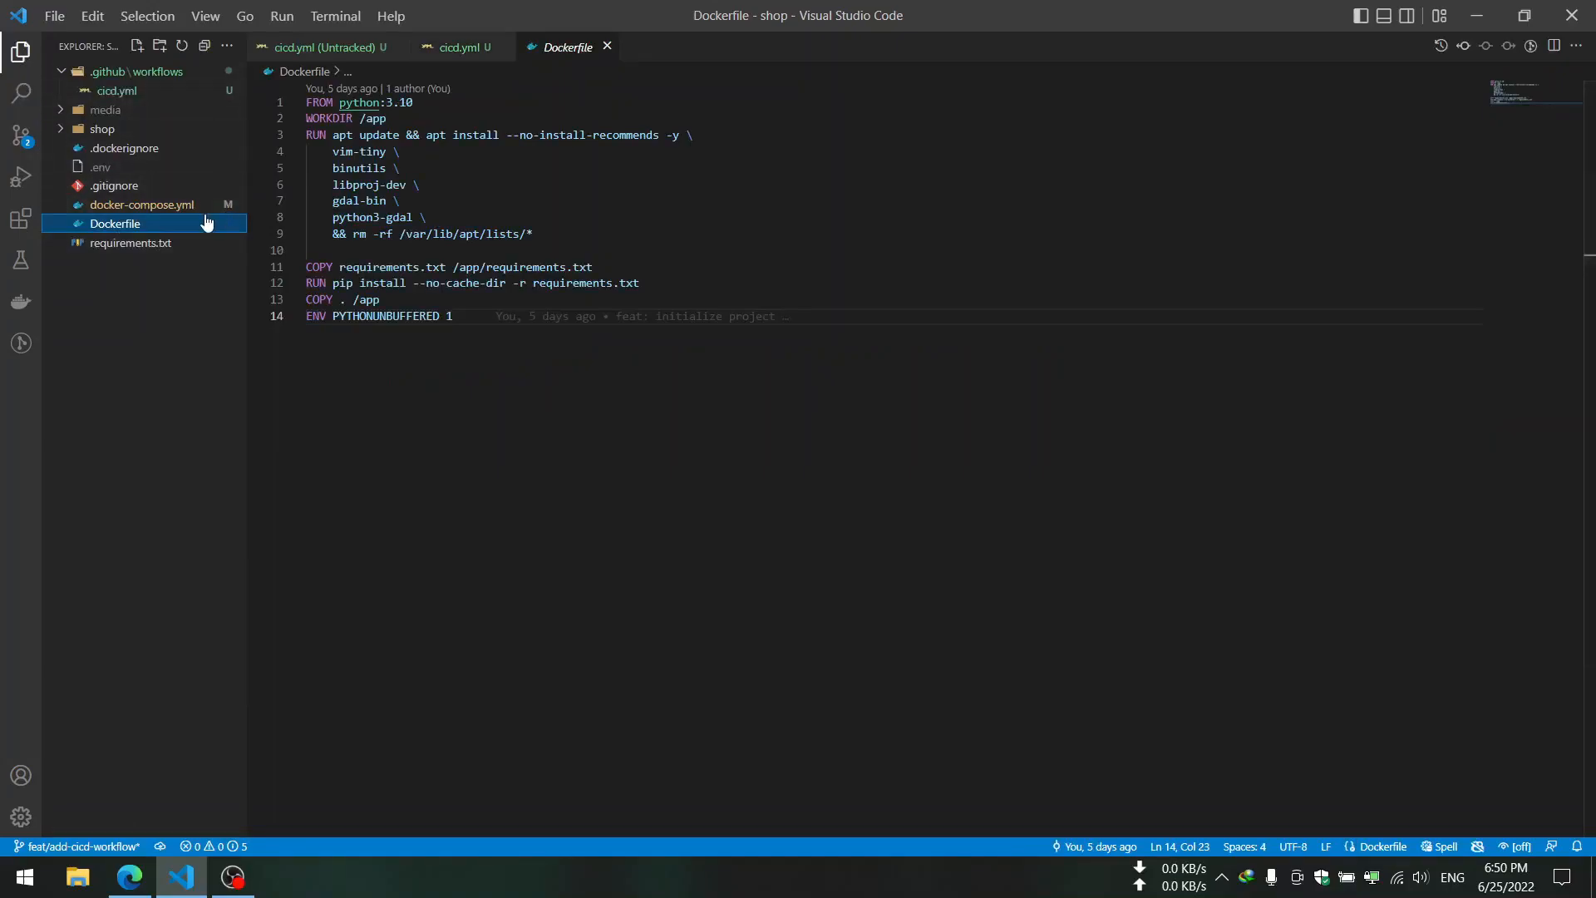
mouse_move(115, 223)
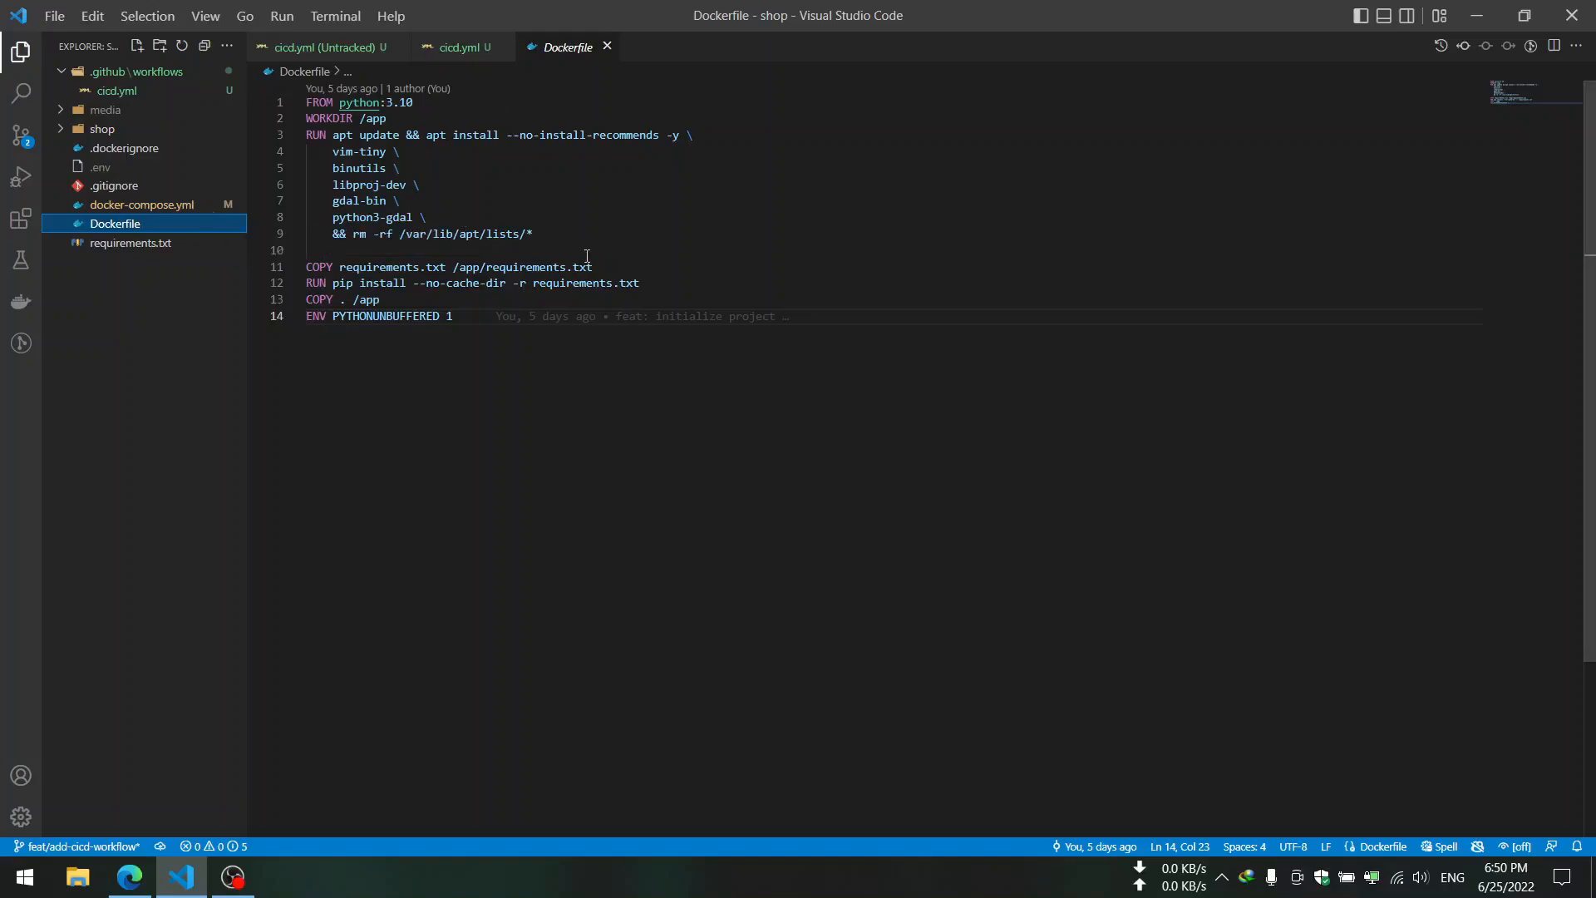
left_click_drag(334, 185, 392, 201)
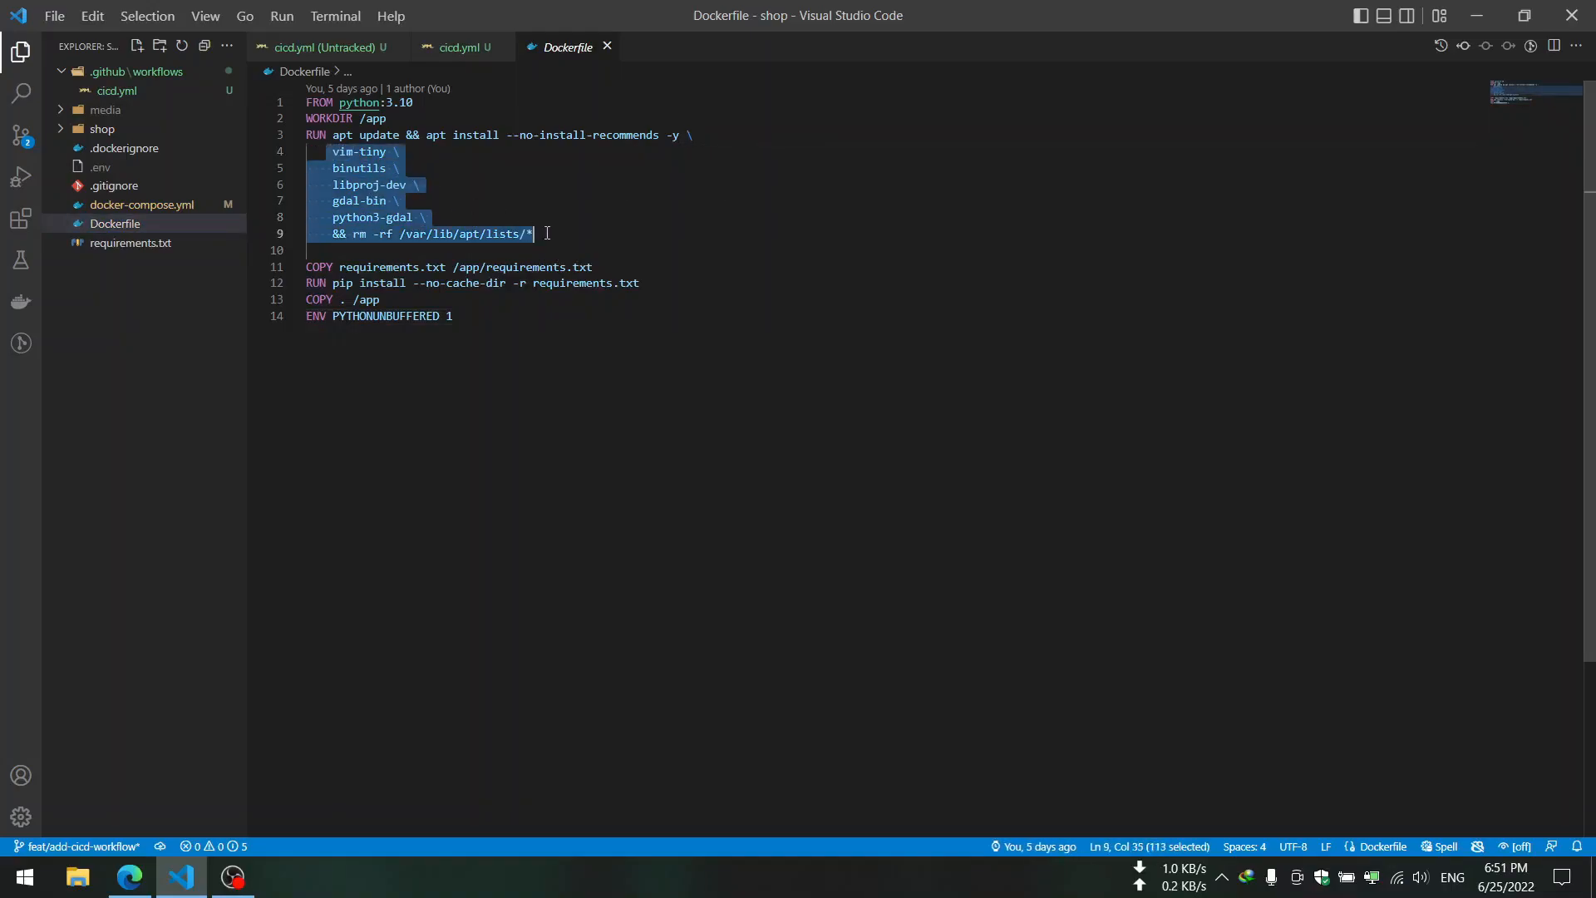
left_click(381, 151)
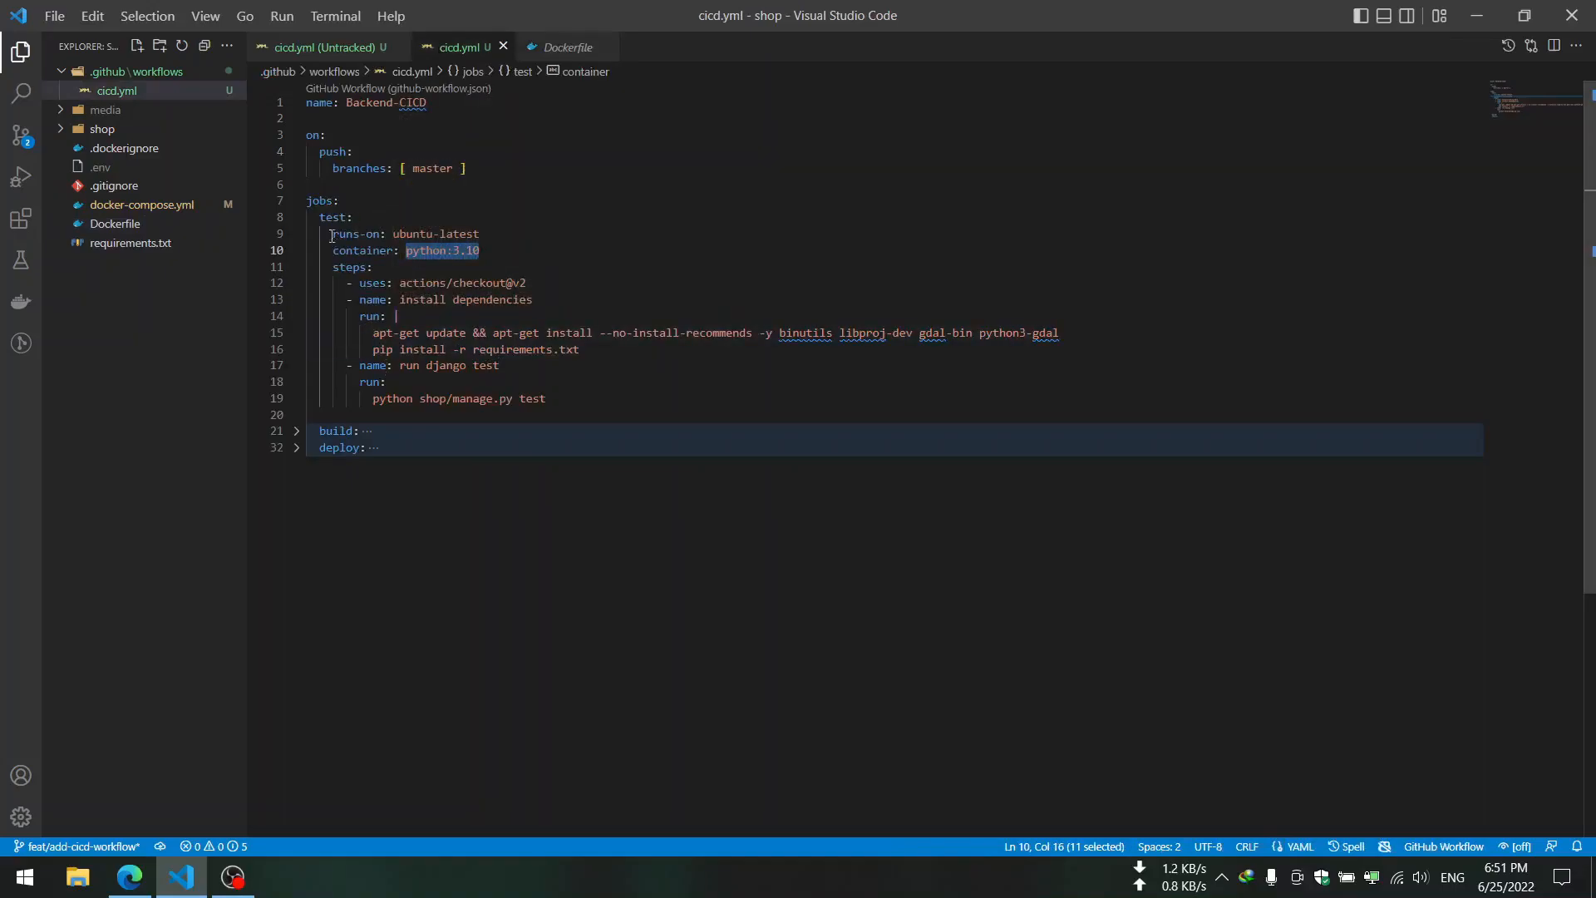
mouse_move(1044, 284)
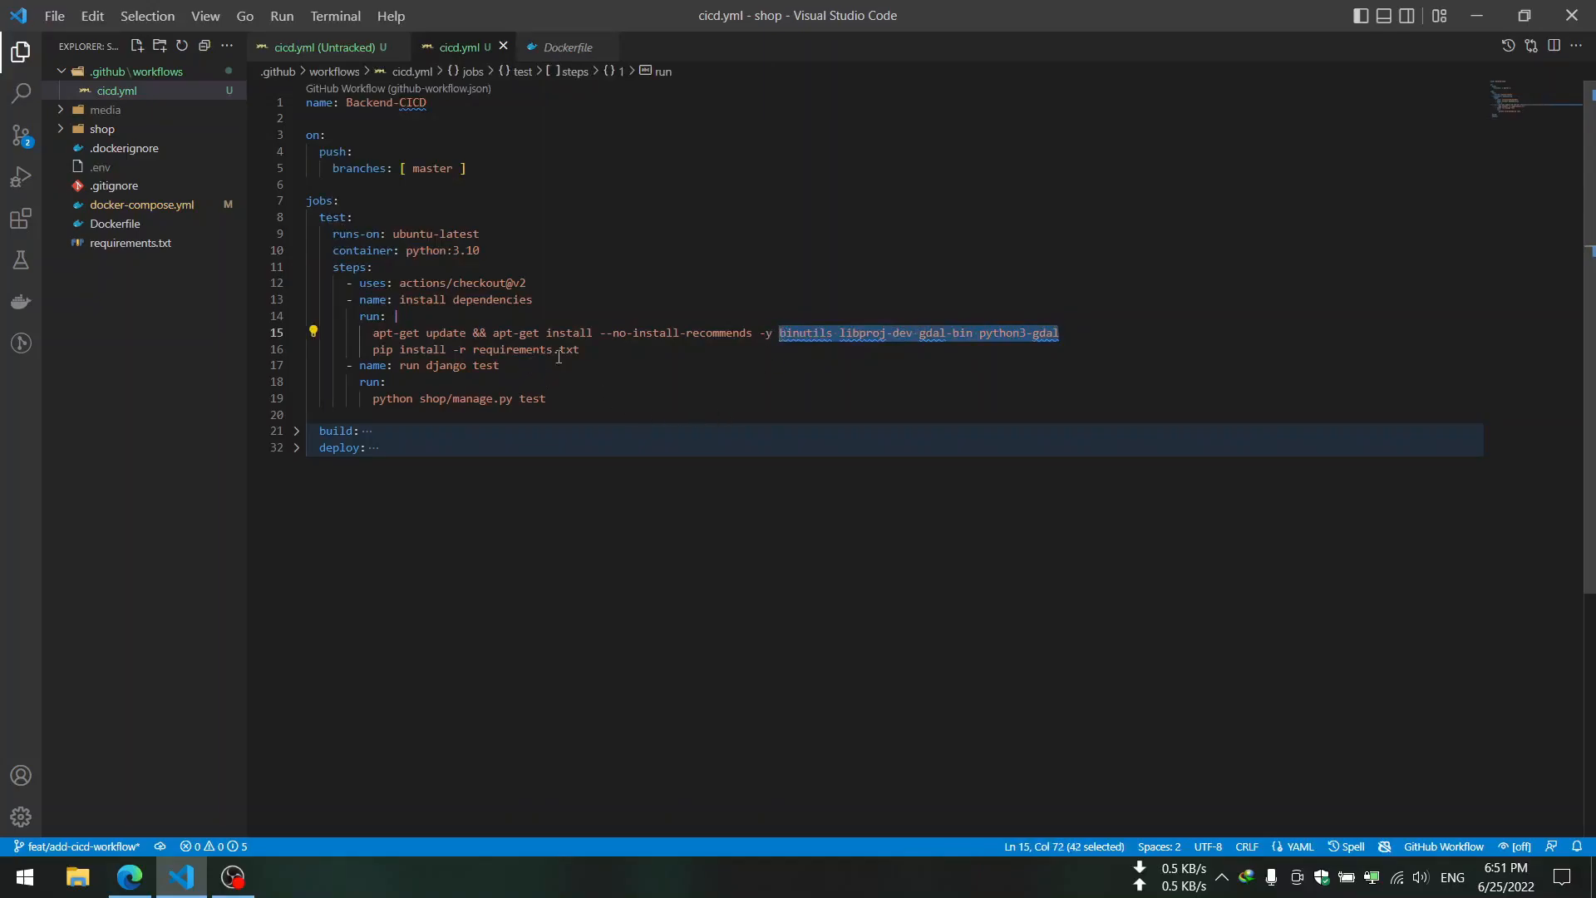
mouse_move(371, 315)
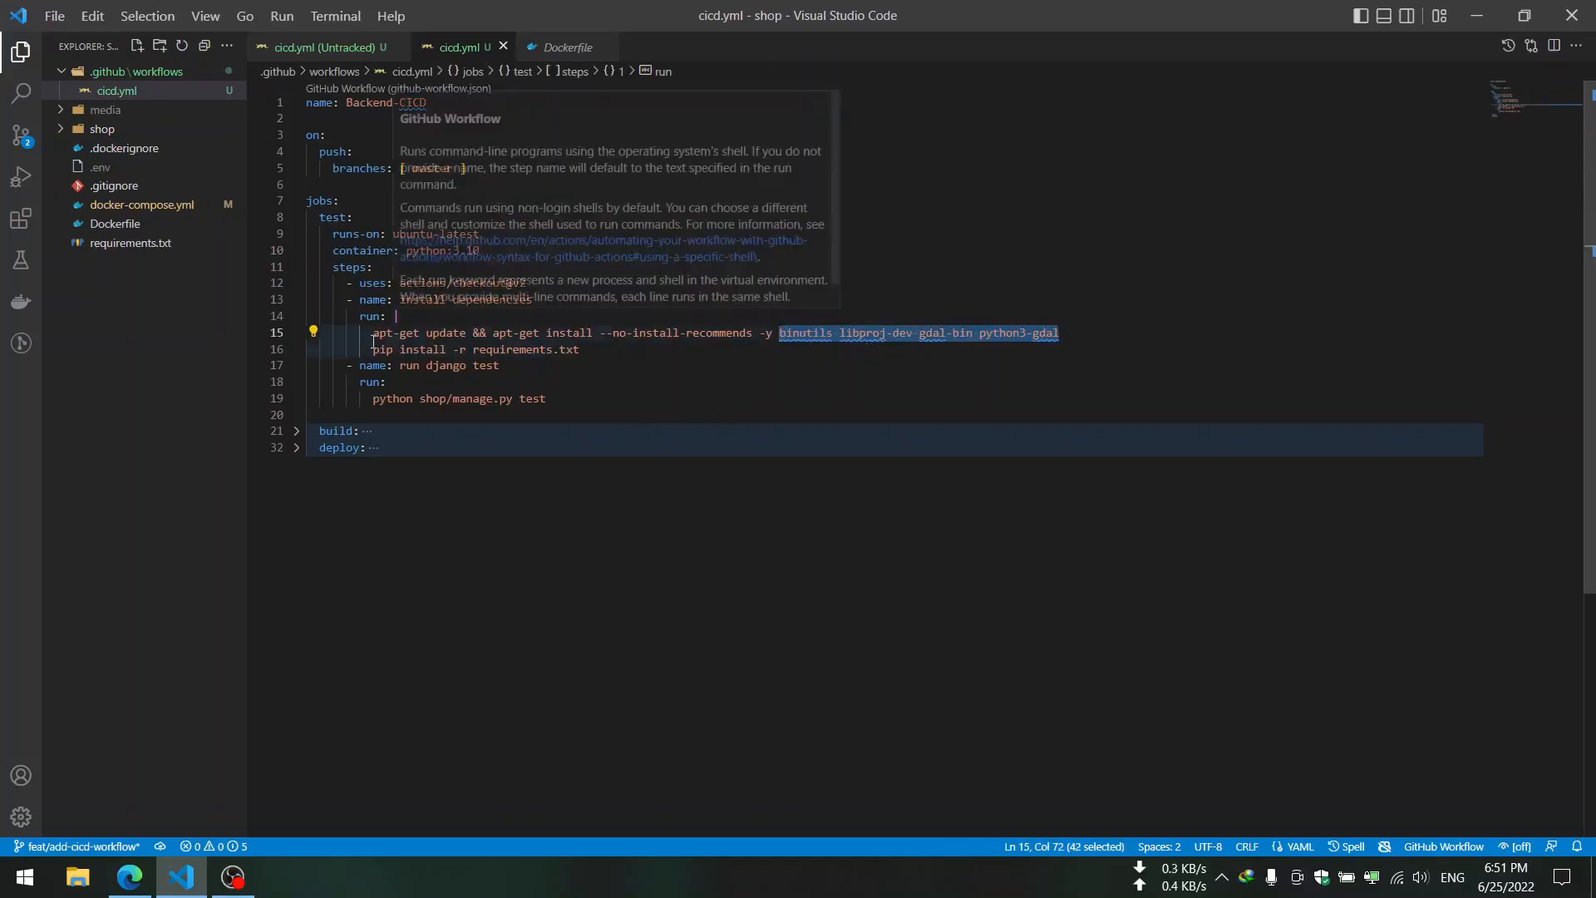
mouse_move(527, 336)
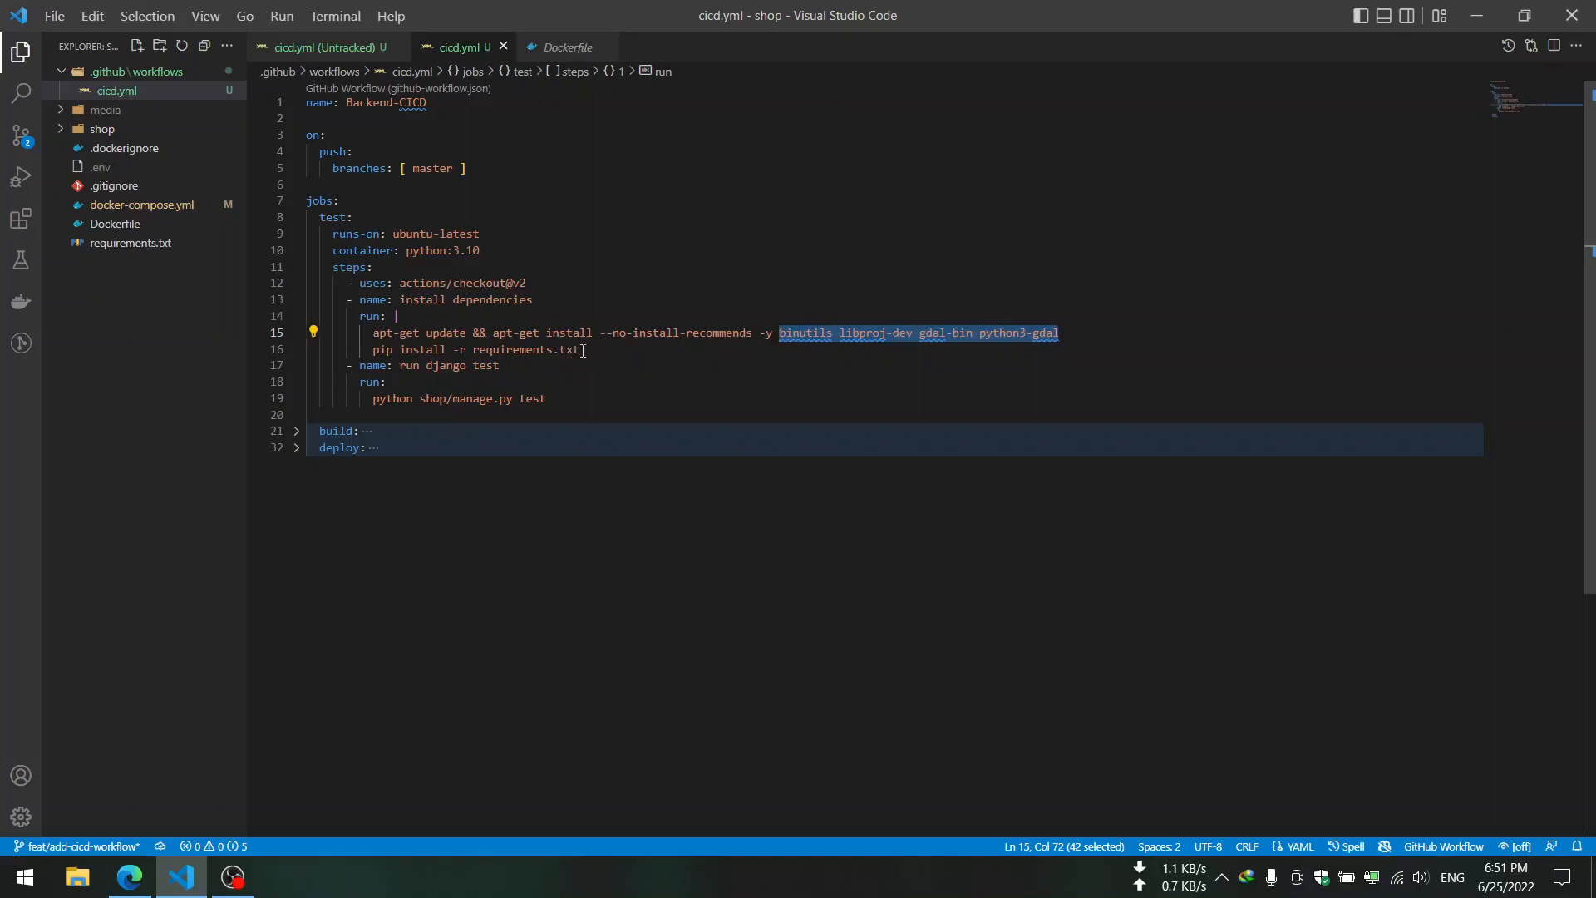
- Collapse the test job after going over its GDAL install and Django test steps
left_click(480, 349)
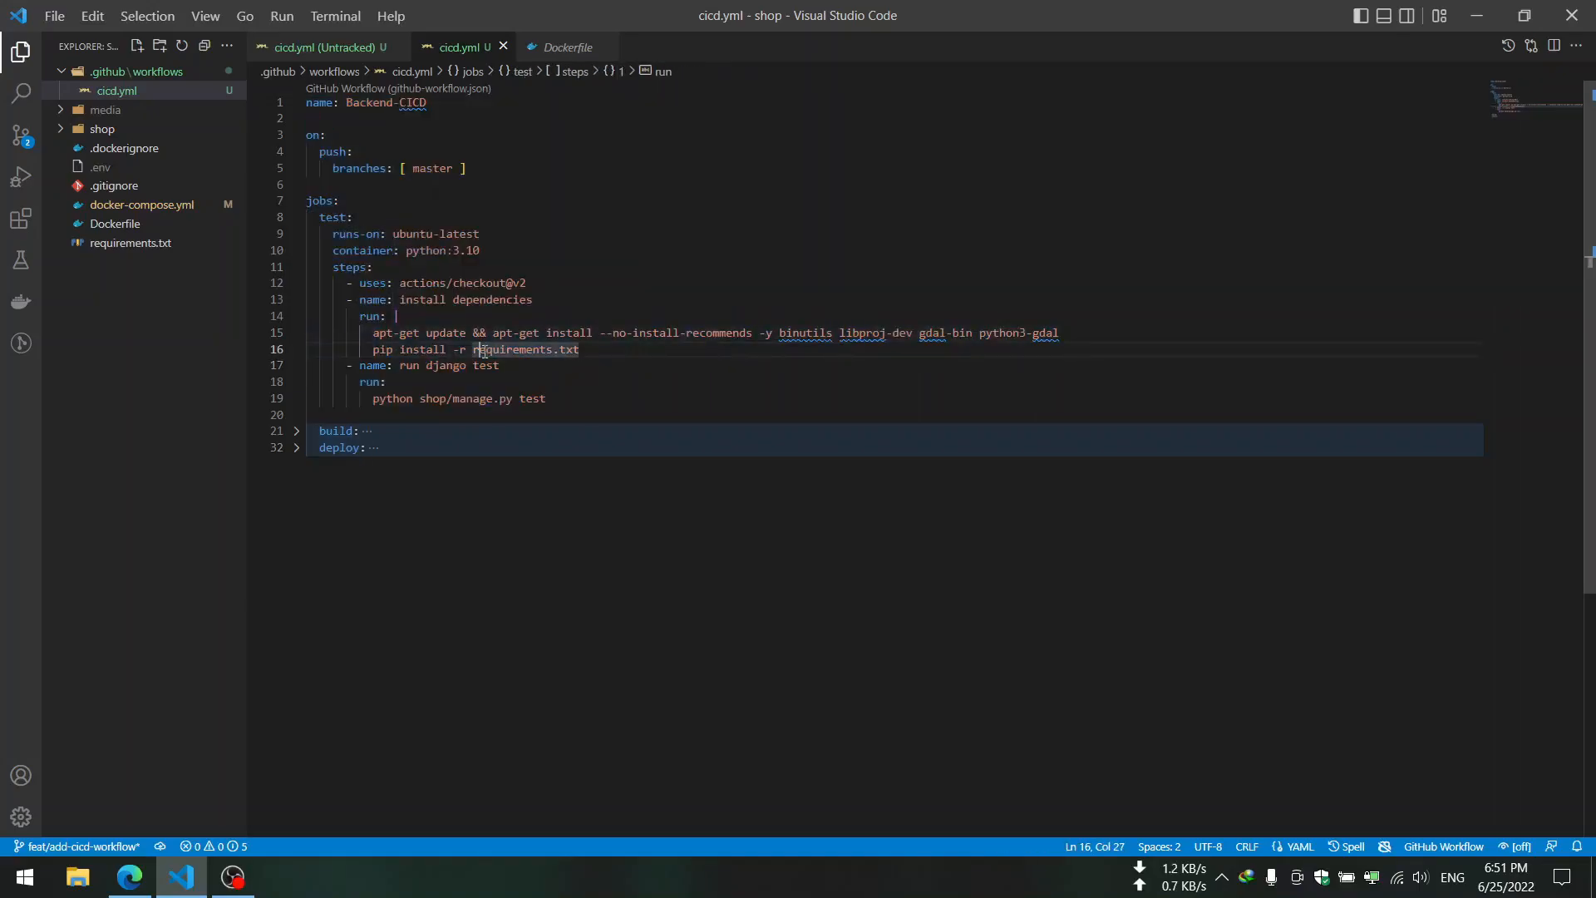
mouse_move(370, 316)
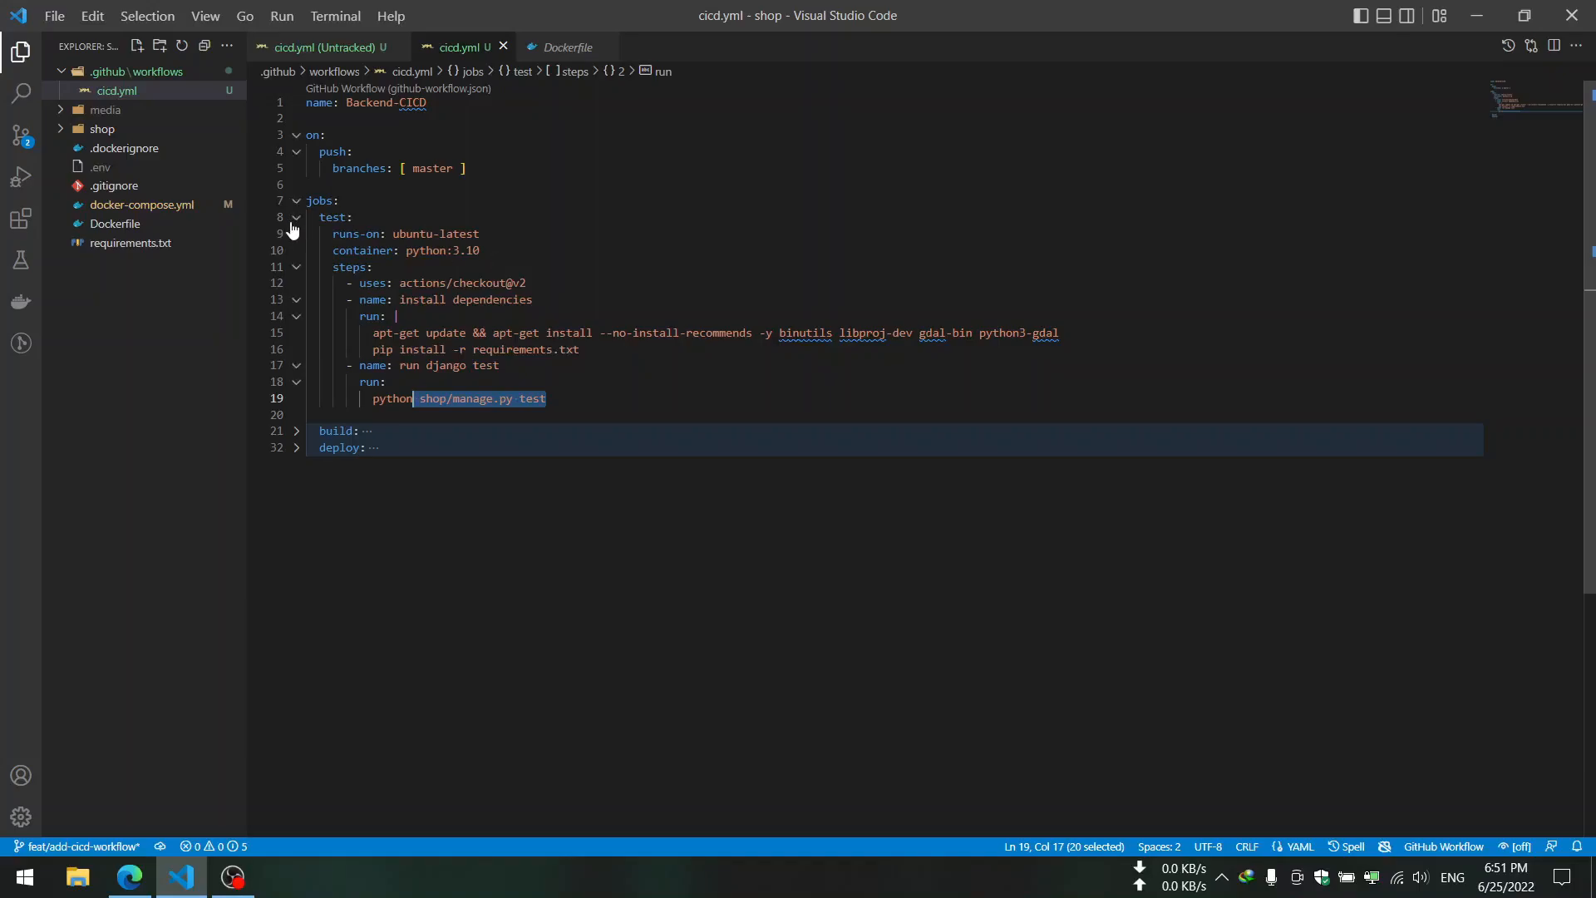
left_click(295, 216)
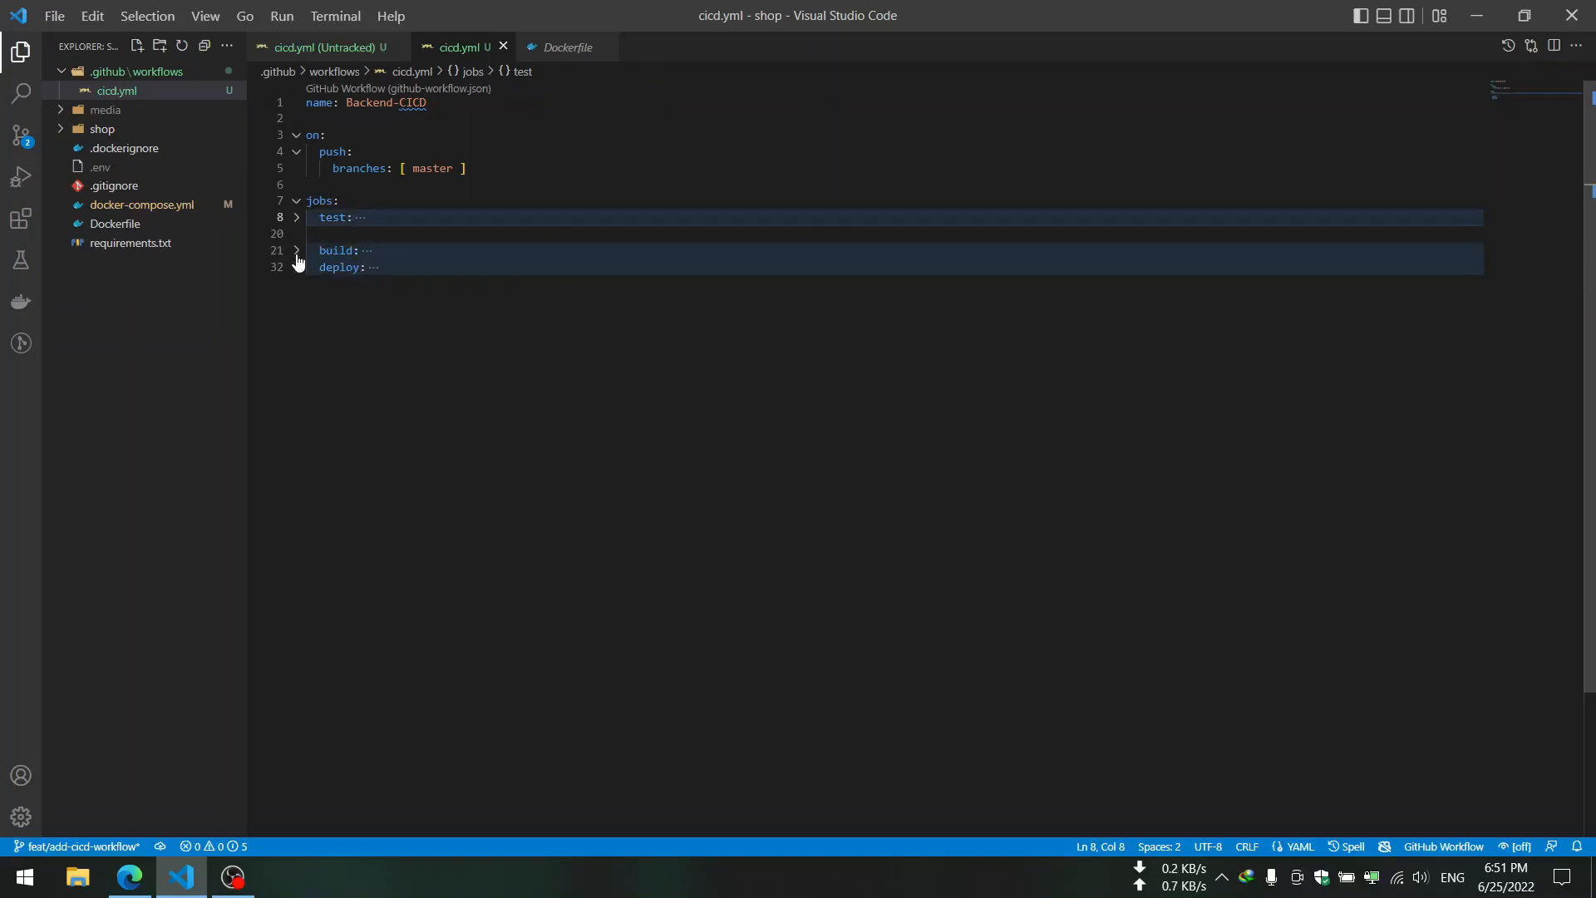
- Expand the build job and point out its docker image, version and needs: test dependency
left_click(296, 251)
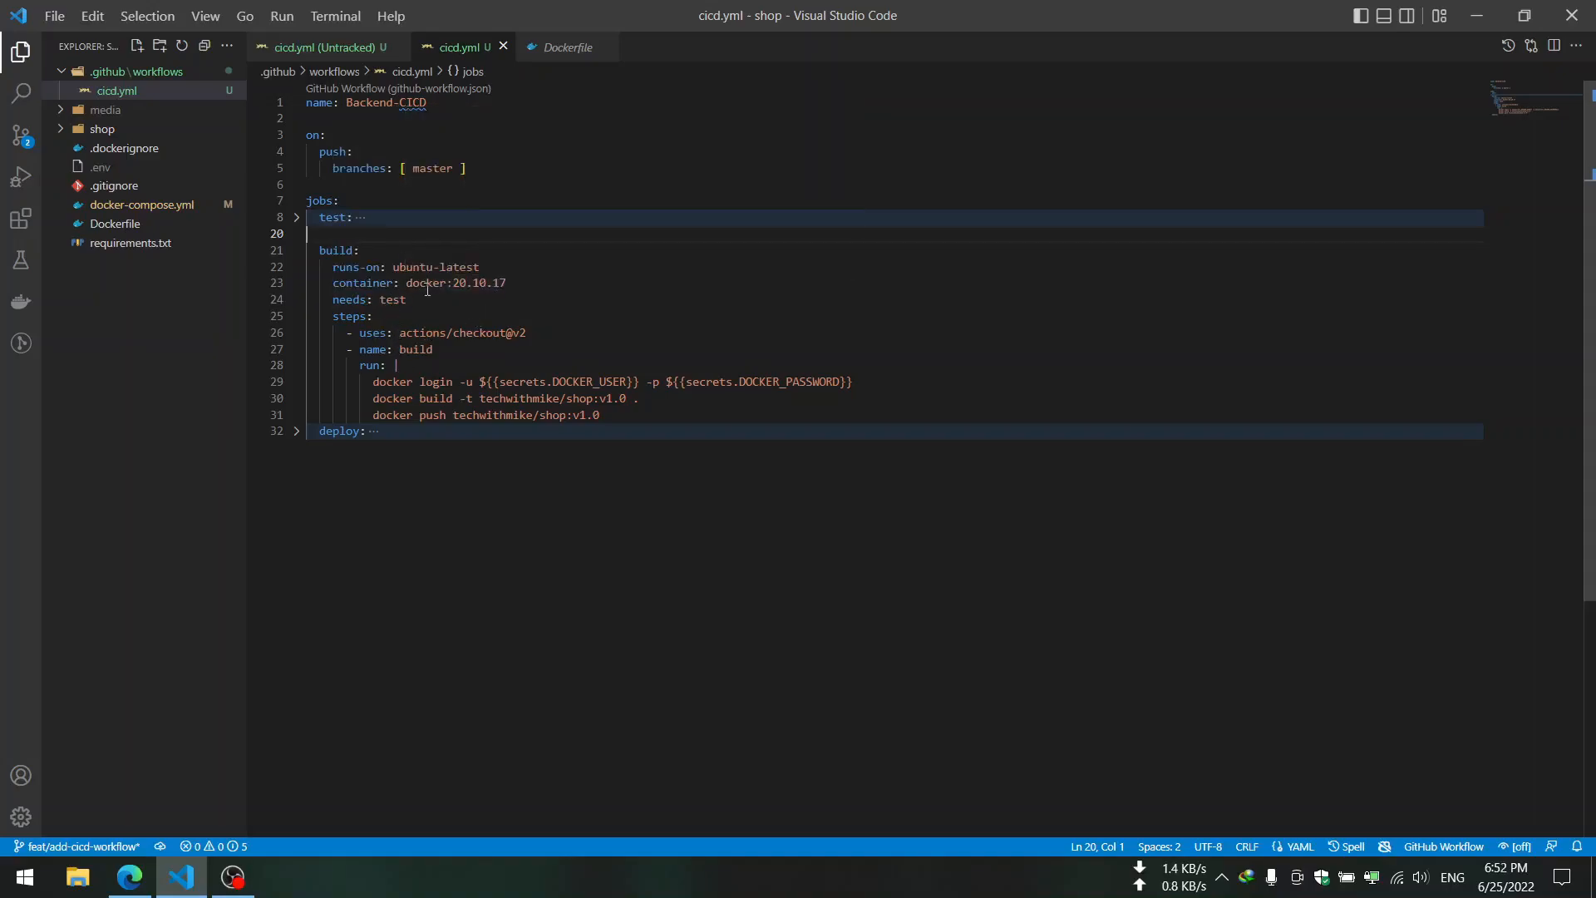
double_click(417, 283)
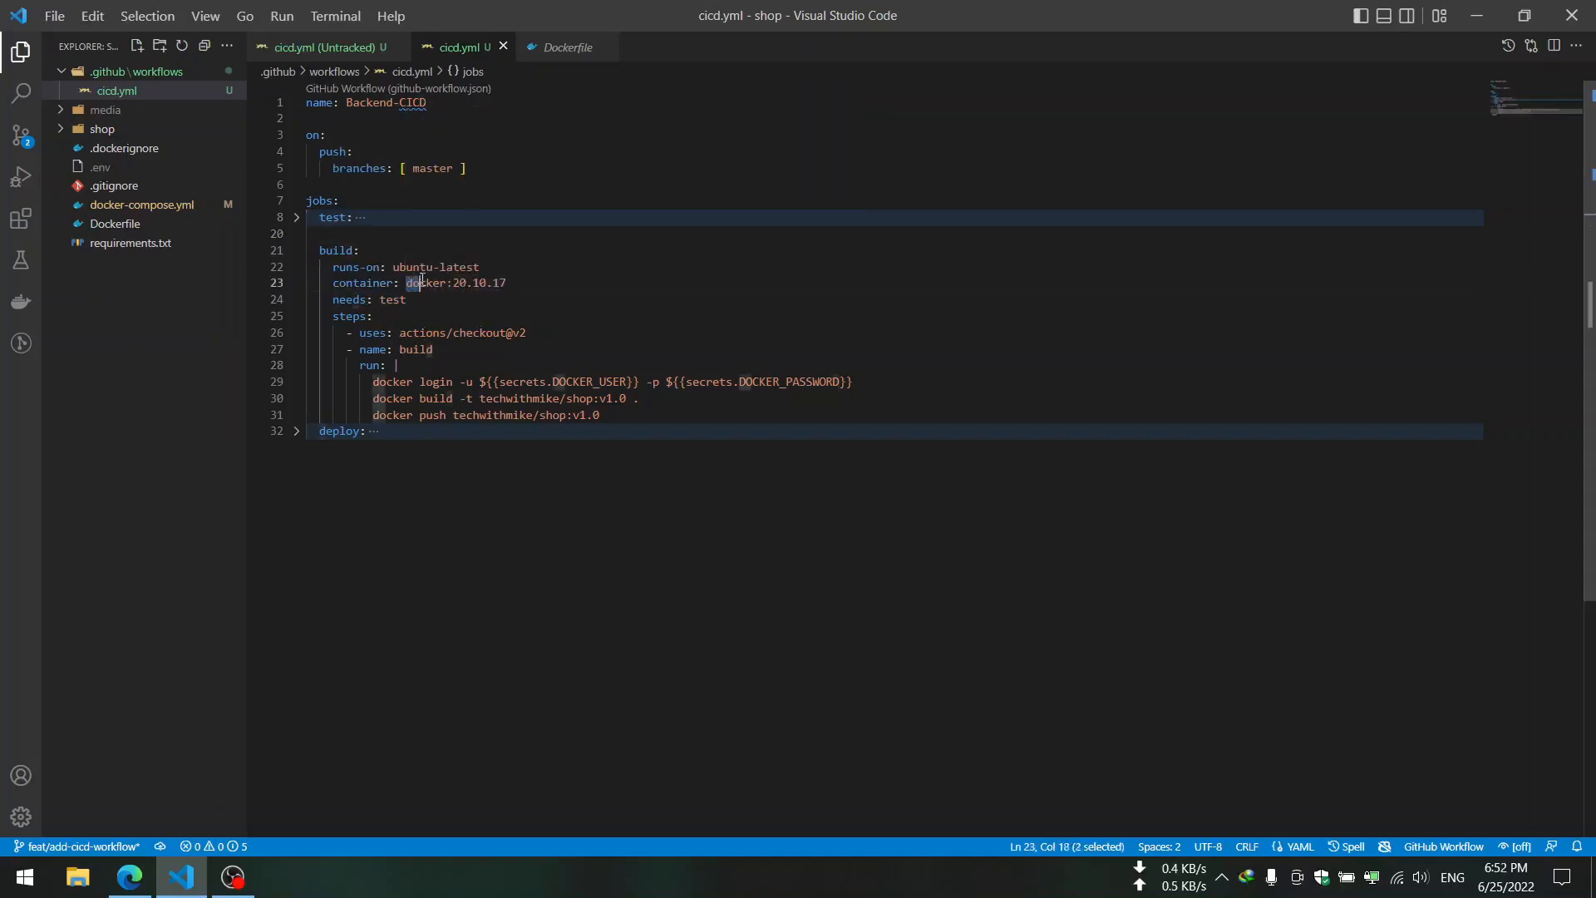
double_click(425, 282)
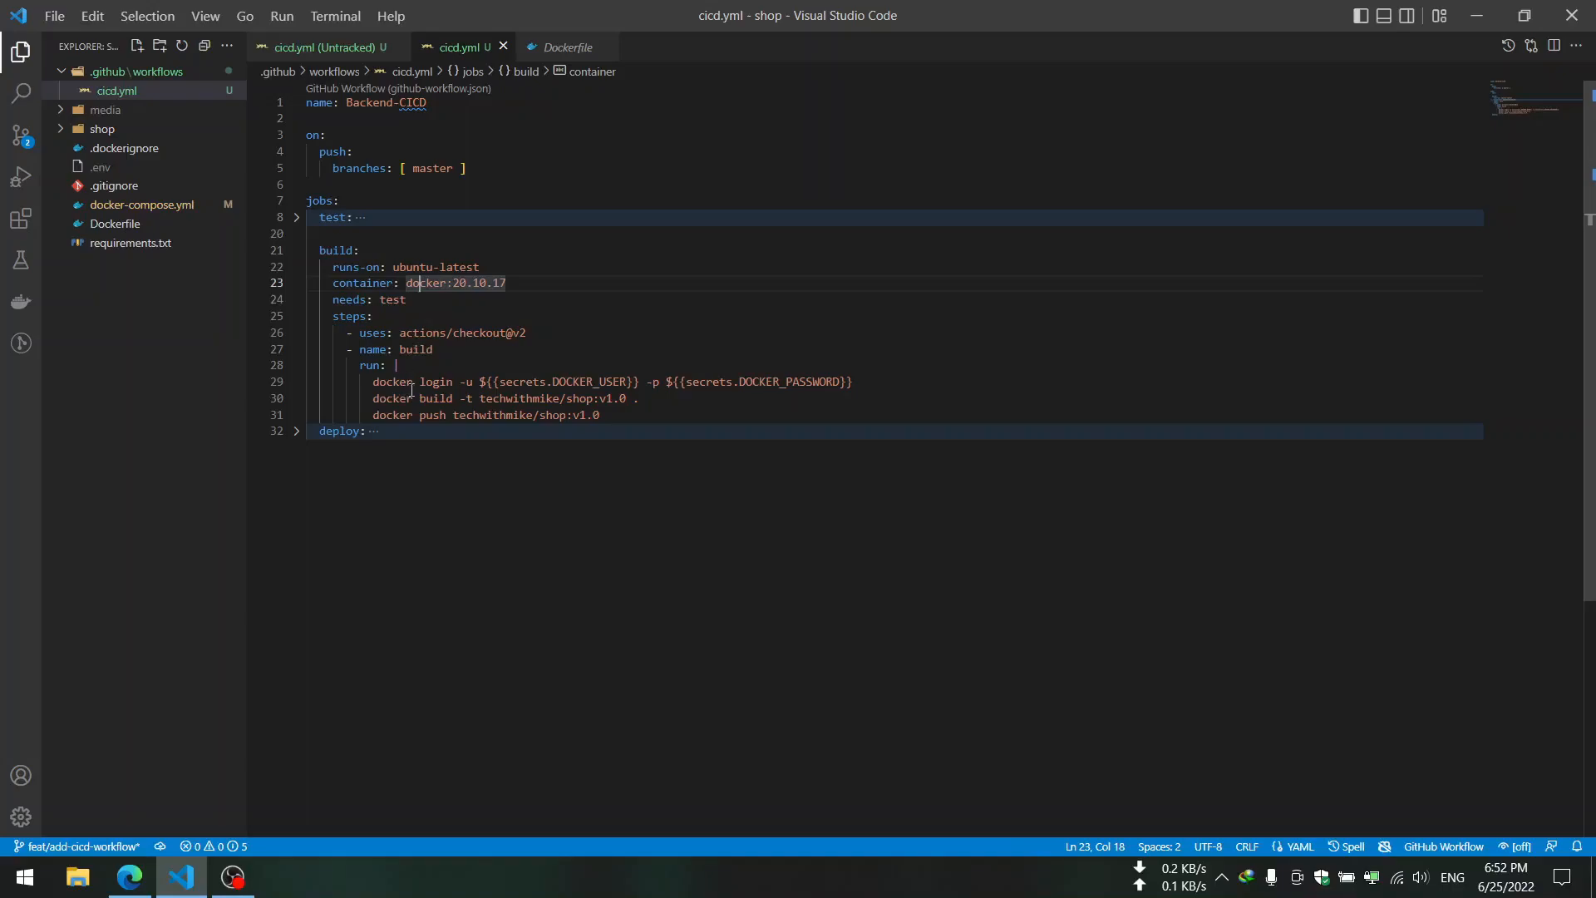
double_click(392, 382)
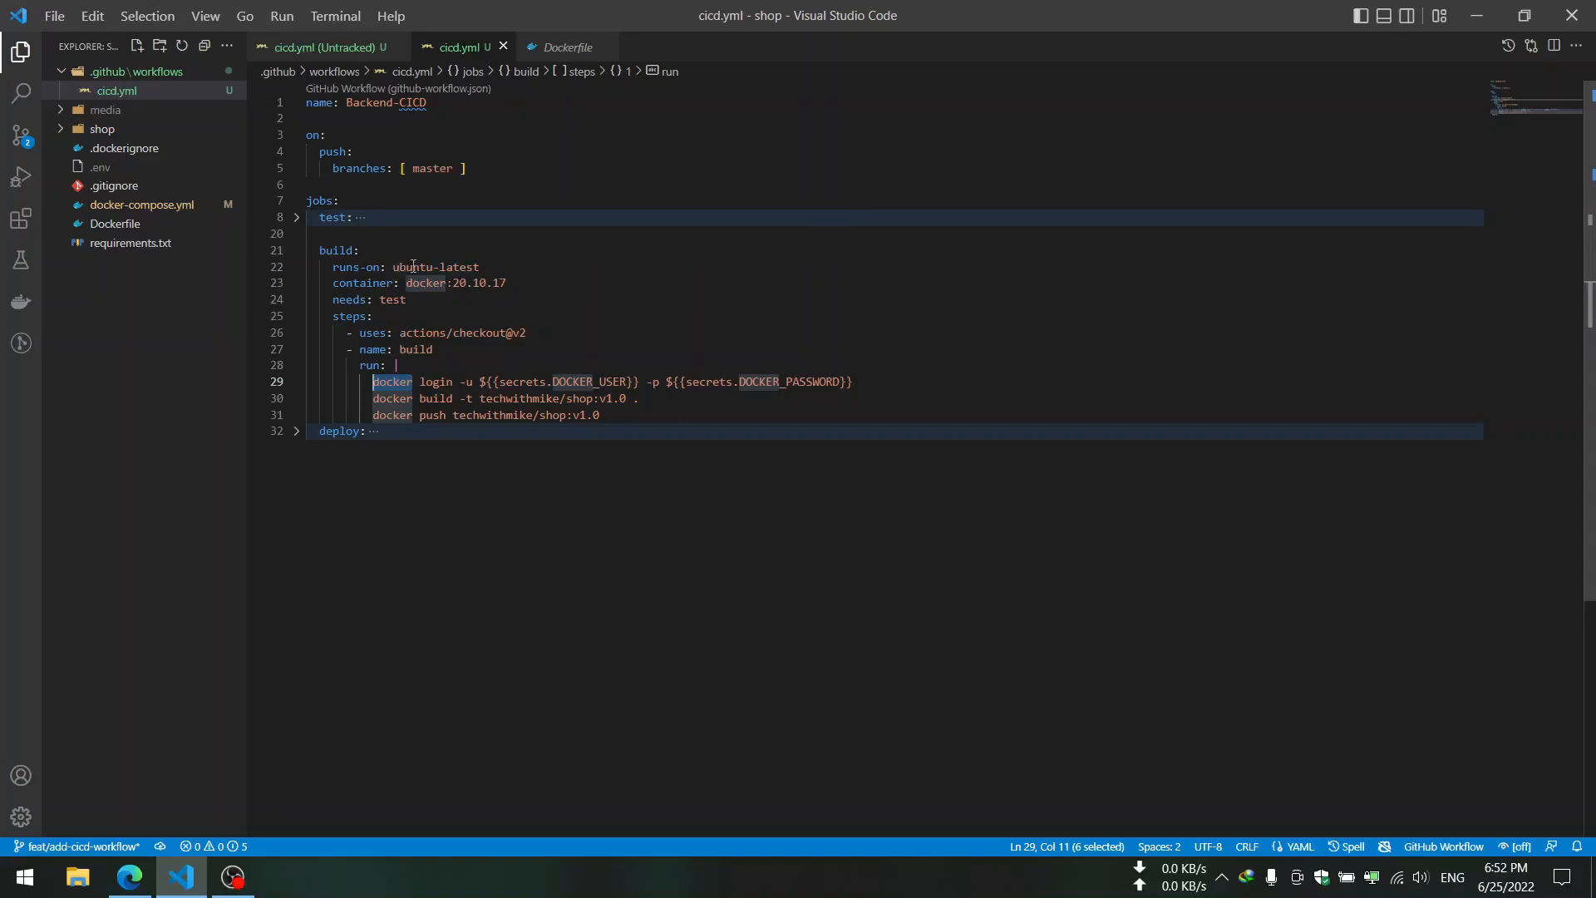
mouse_move(371, 364)
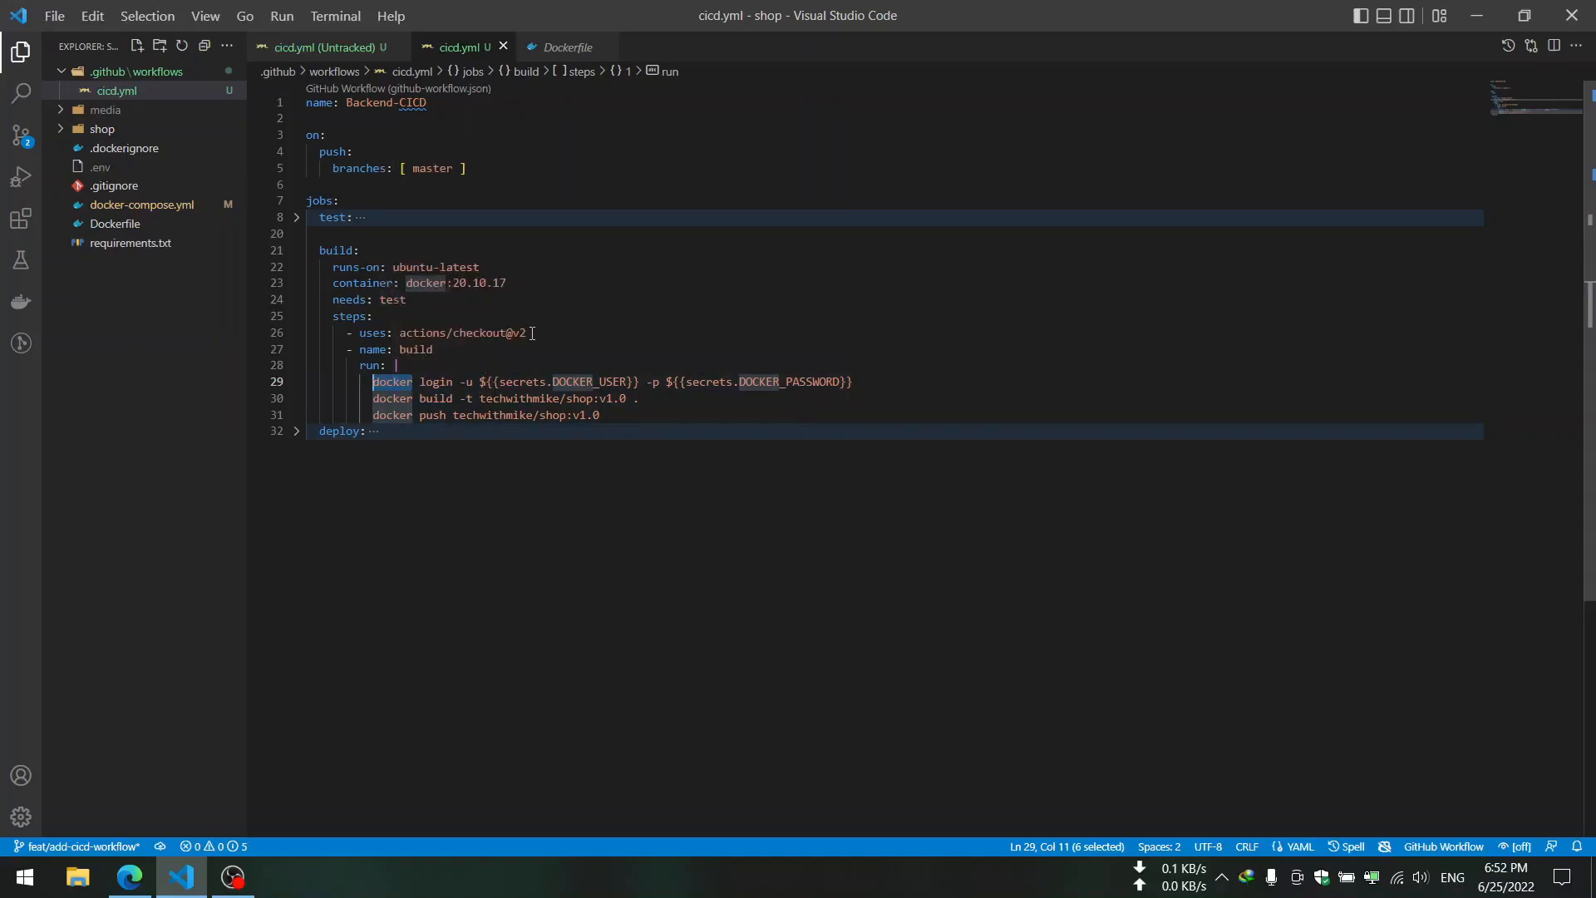
mouse_move(464, 333)
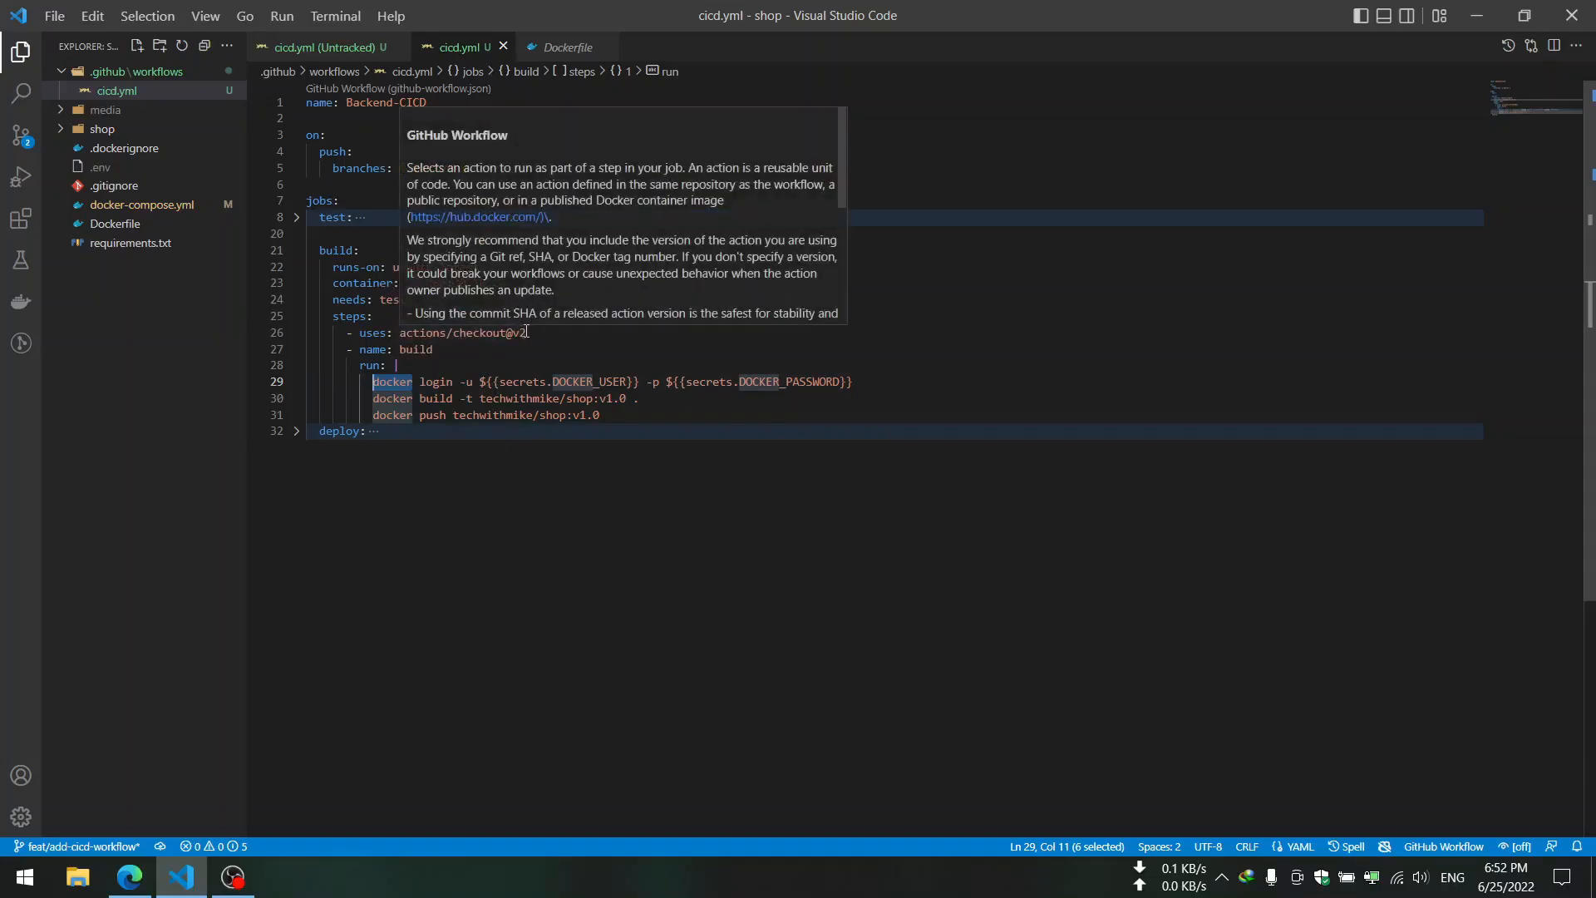
mouse_move(351, 317)
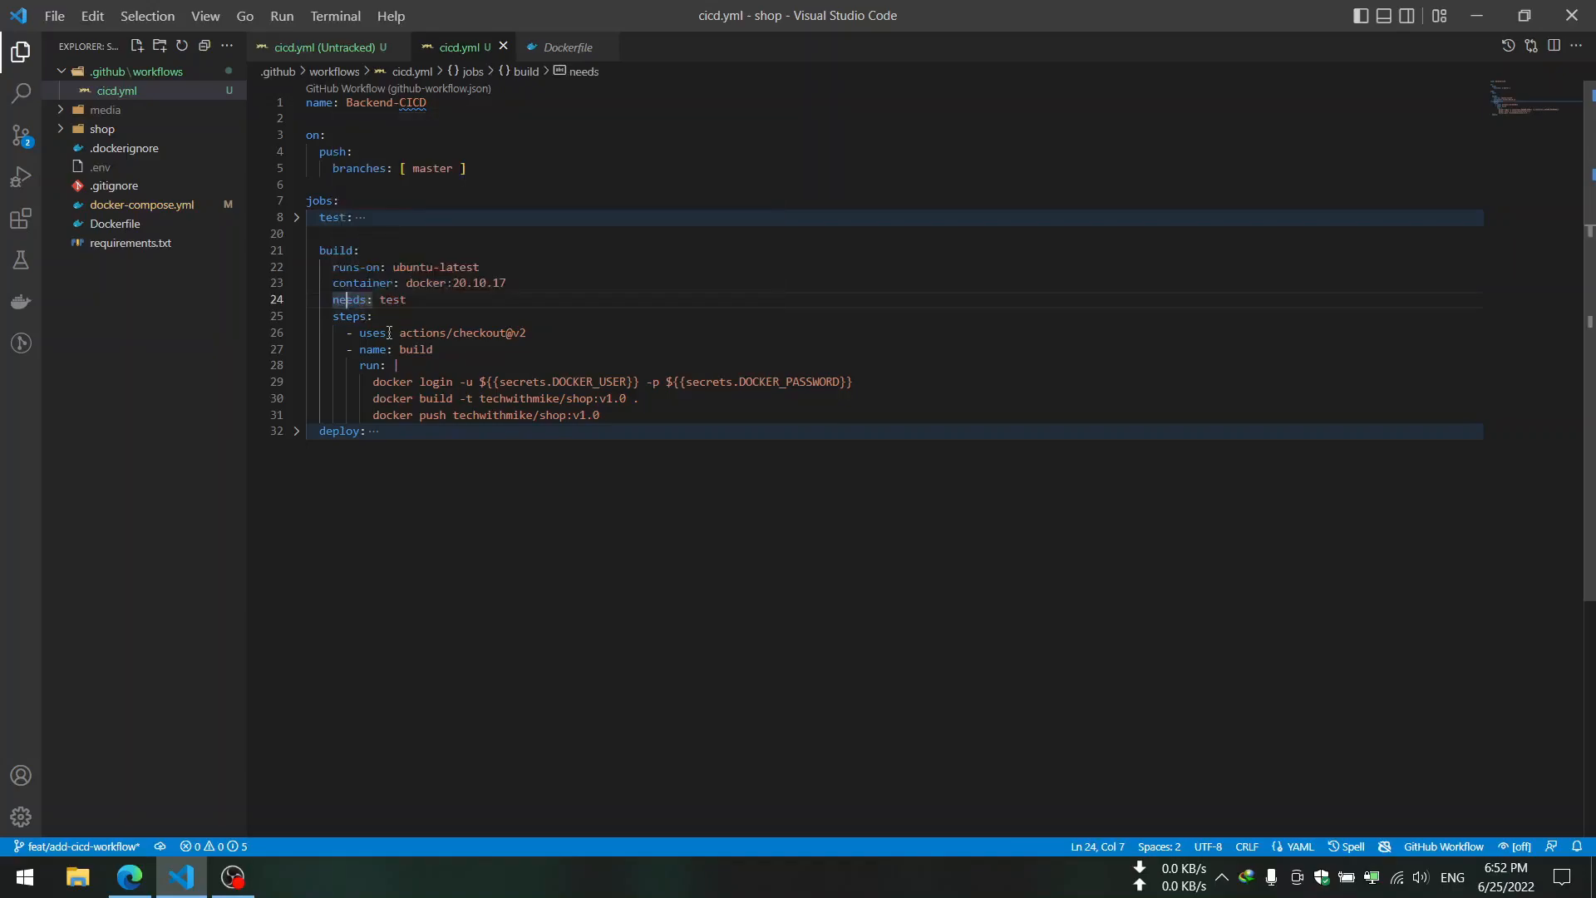
left_click(374, 332)
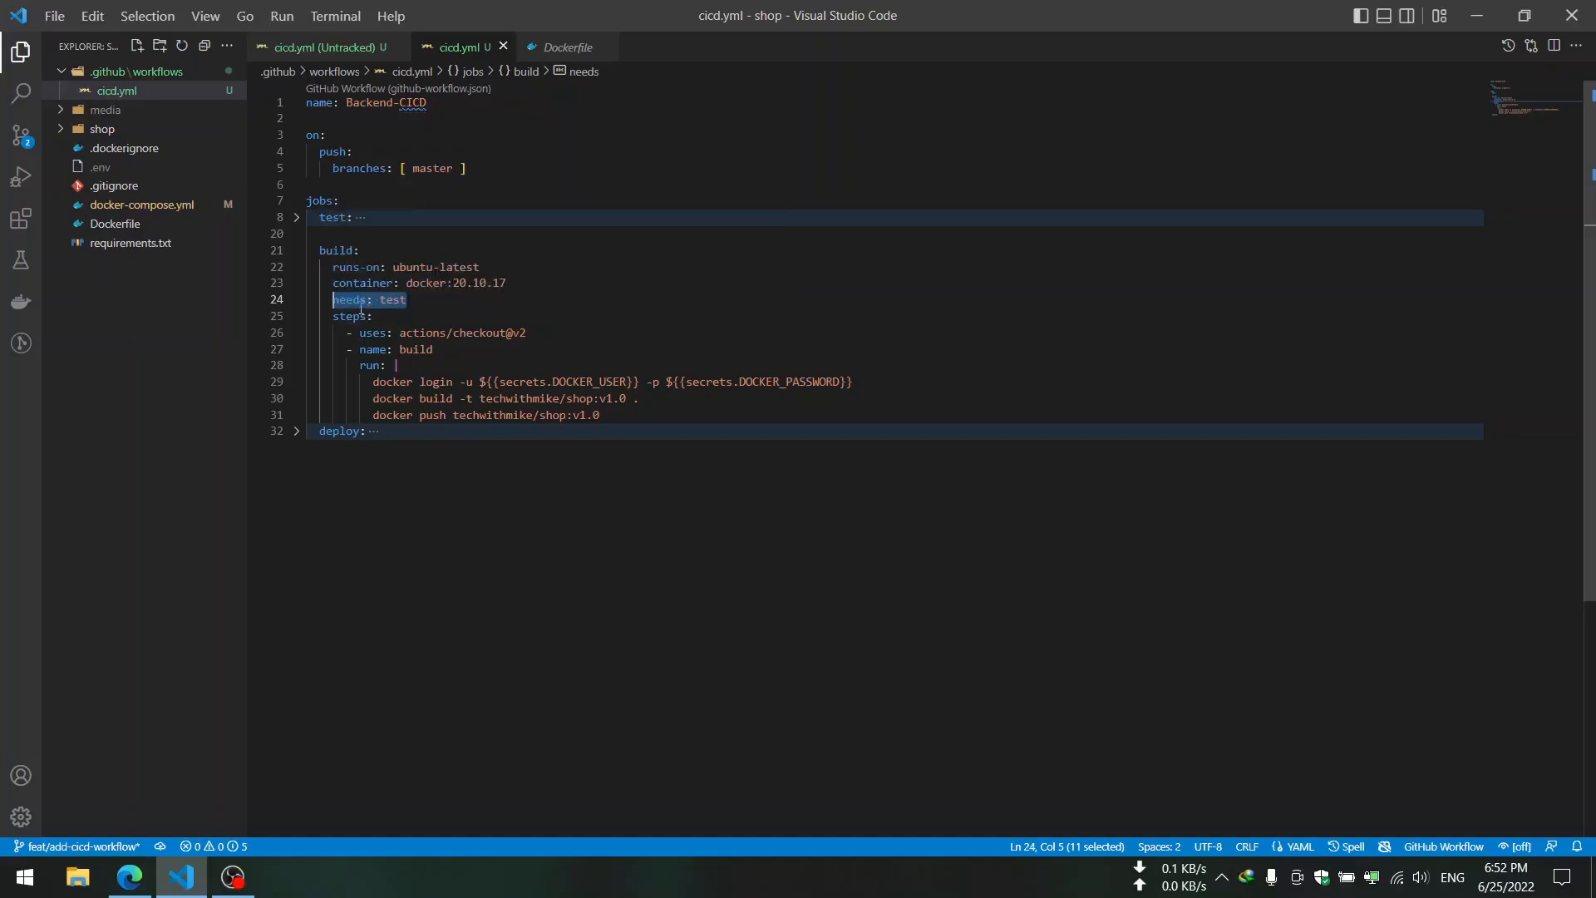
mouse_move(331, 216)
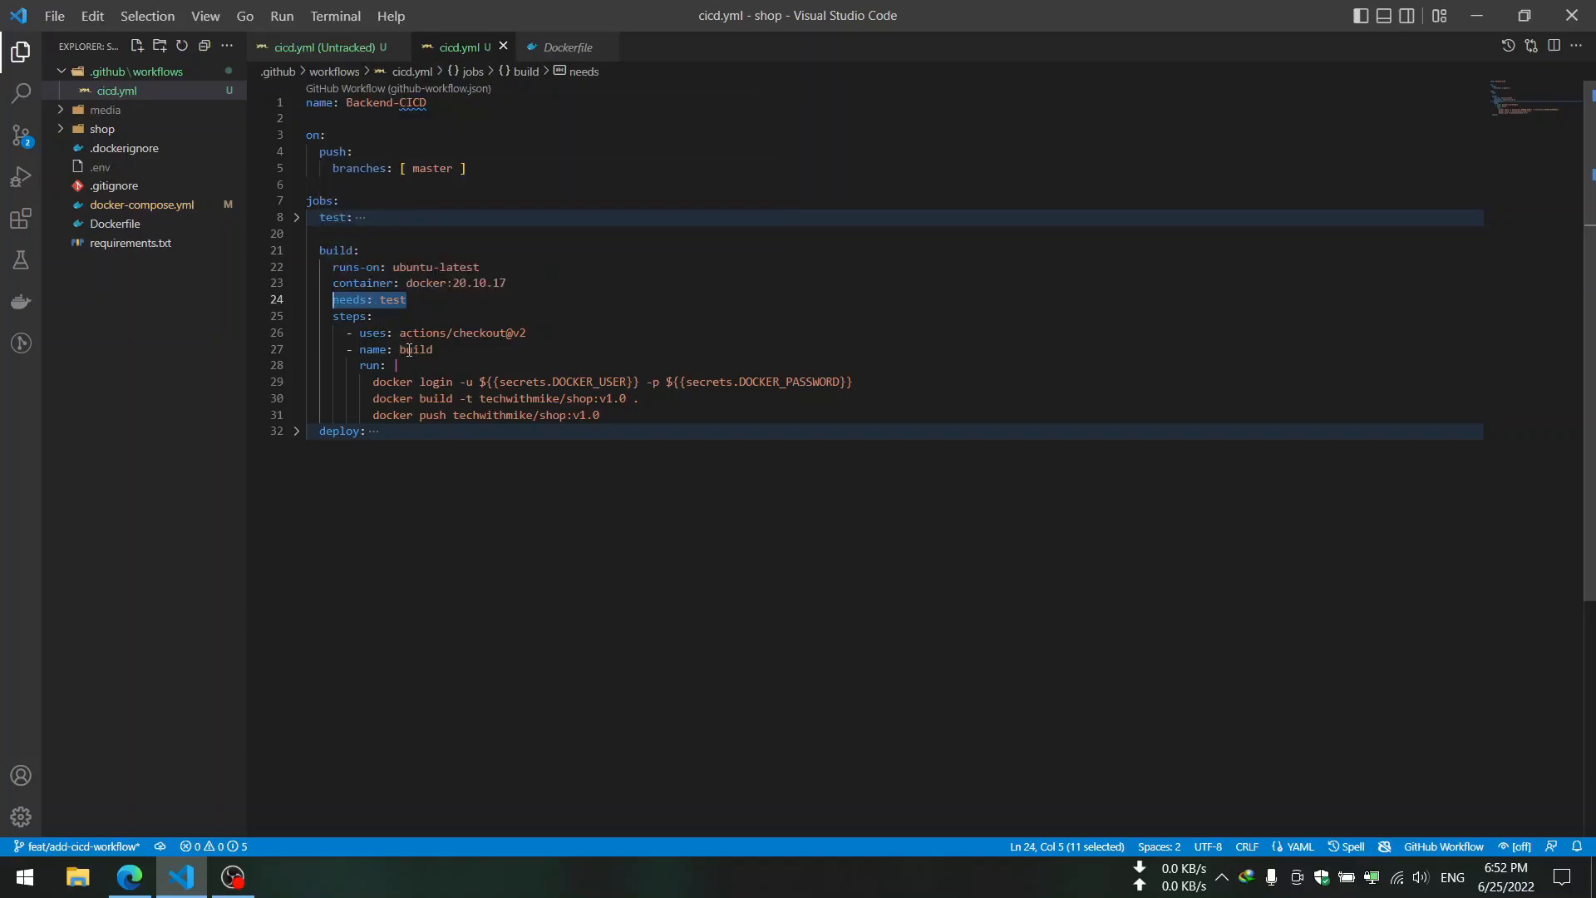
- Walk through the docker build and push commands for the shop:v1.0 image
left_click(412, 398)
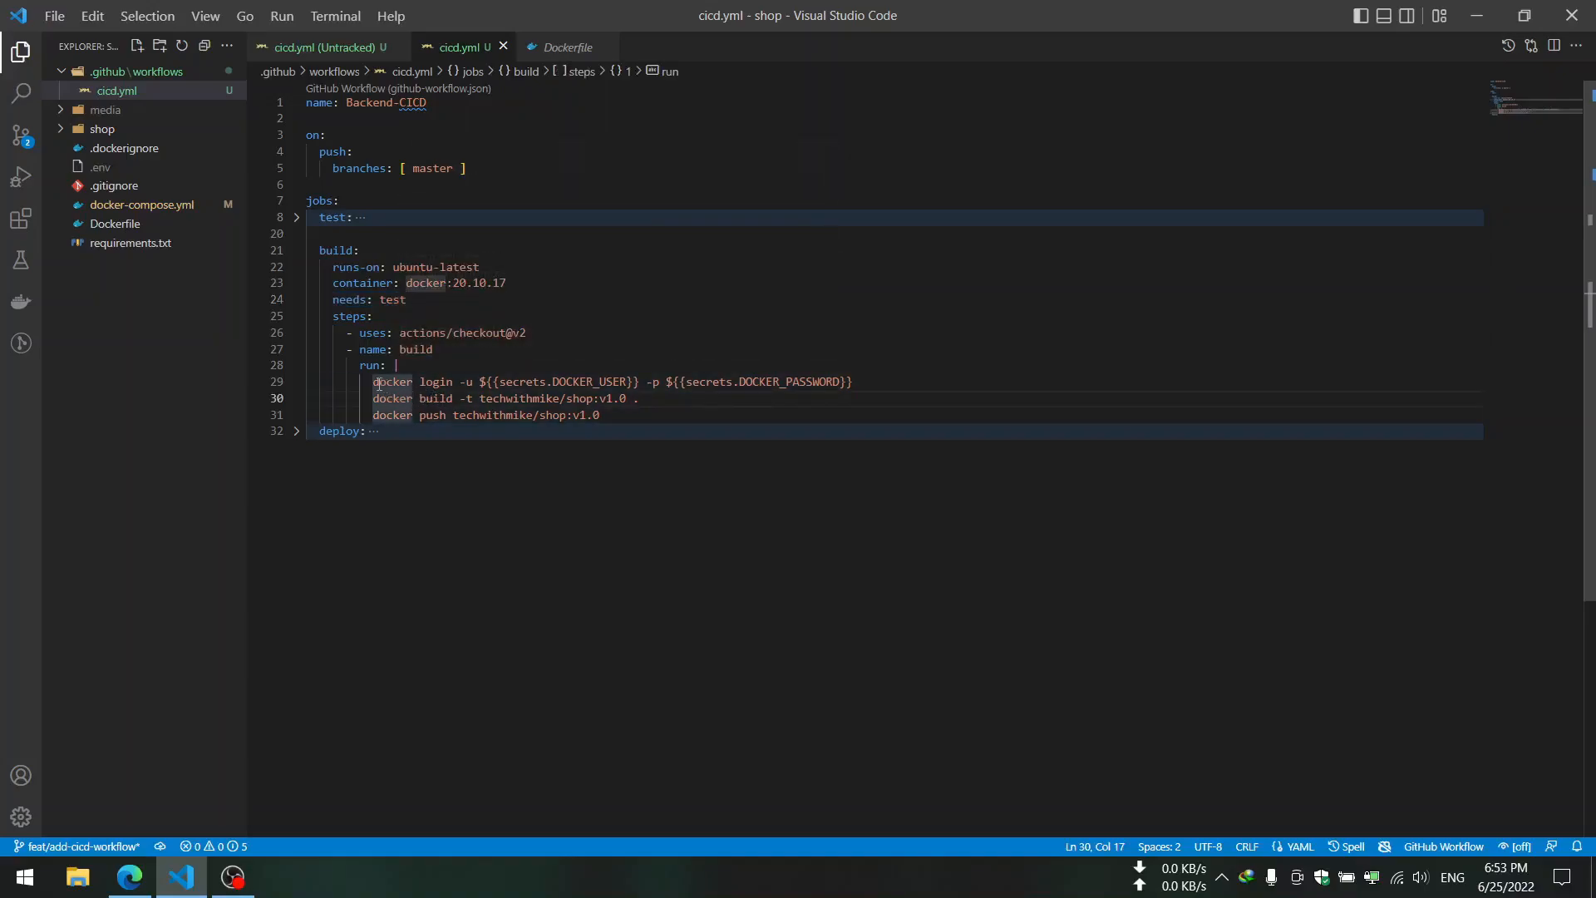
mouse_move(382, 364)
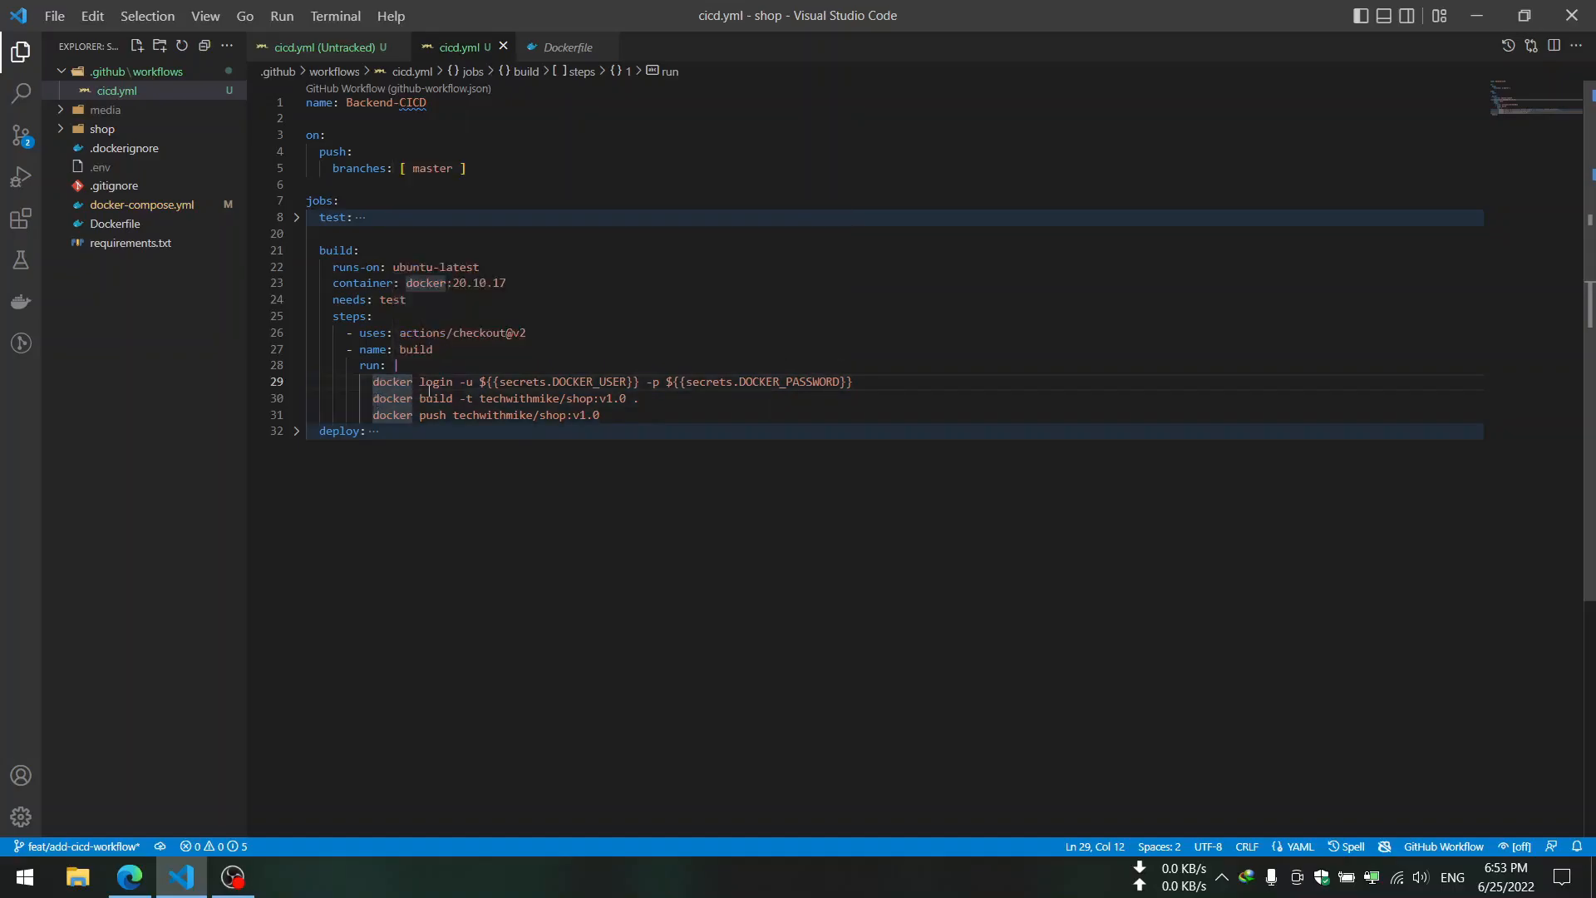
mouse_move(384, 364)
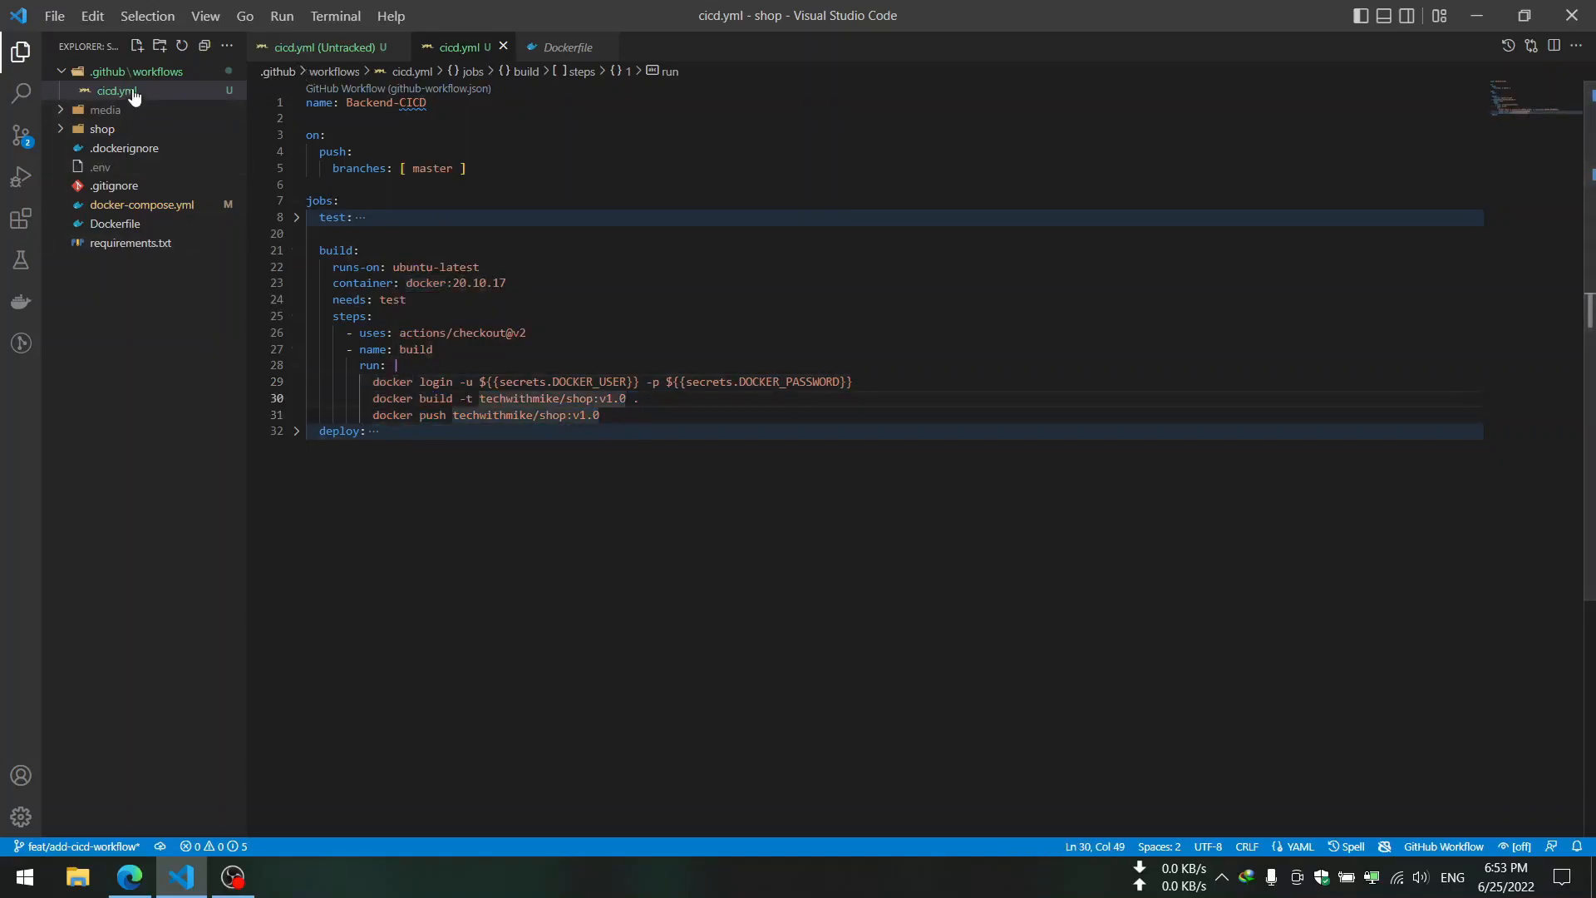
left_click(114, 222)
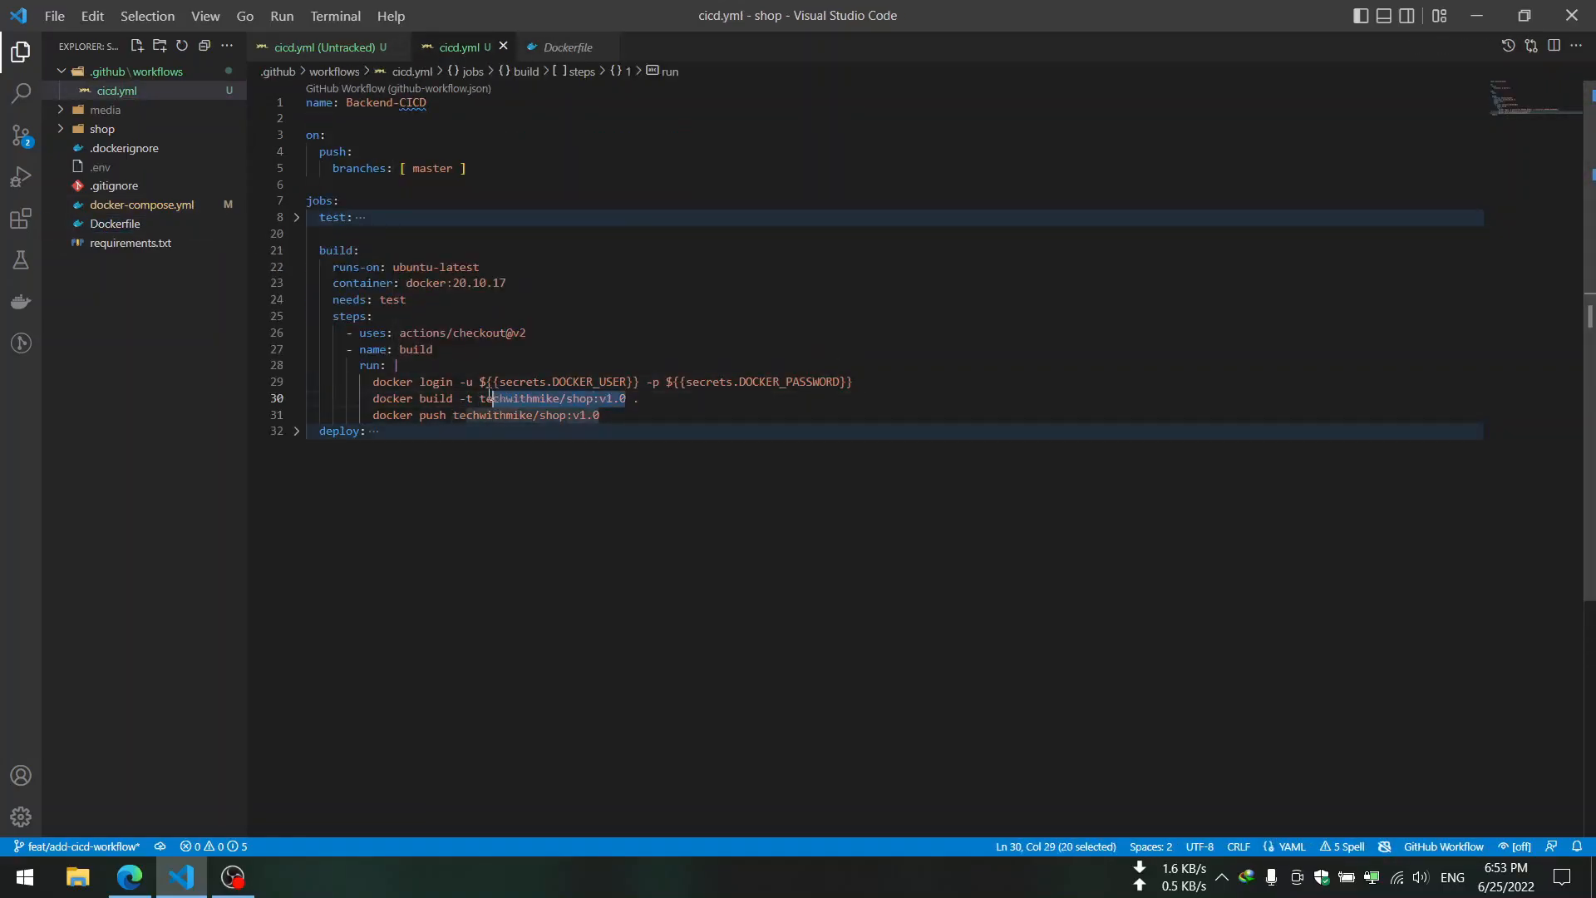
double_click(550, 397)
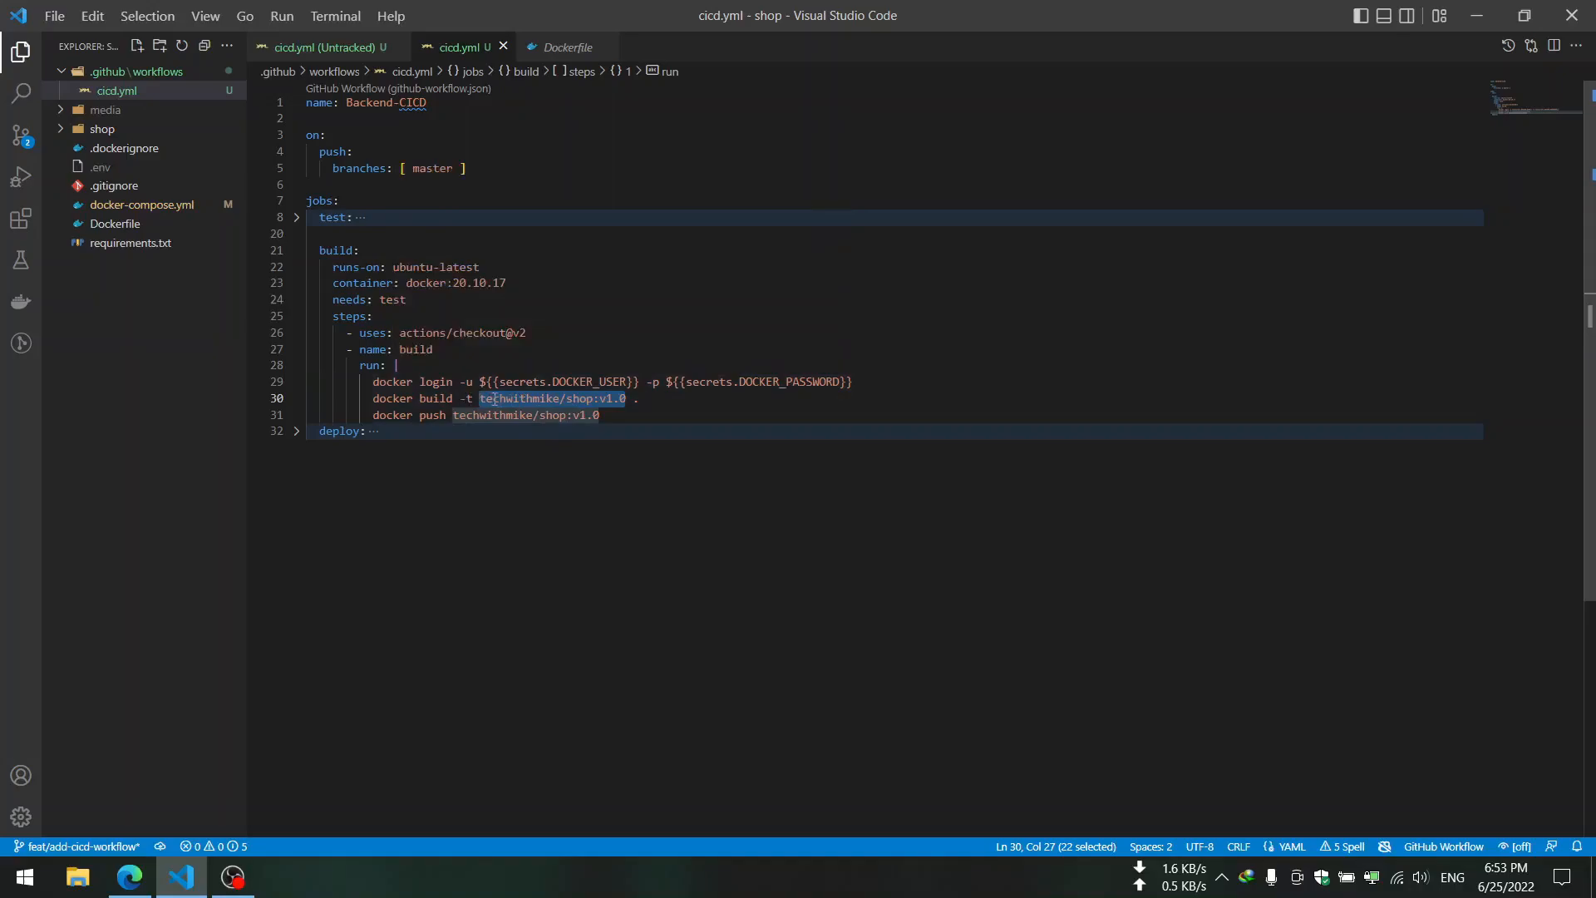
mouse_move(384, 364)
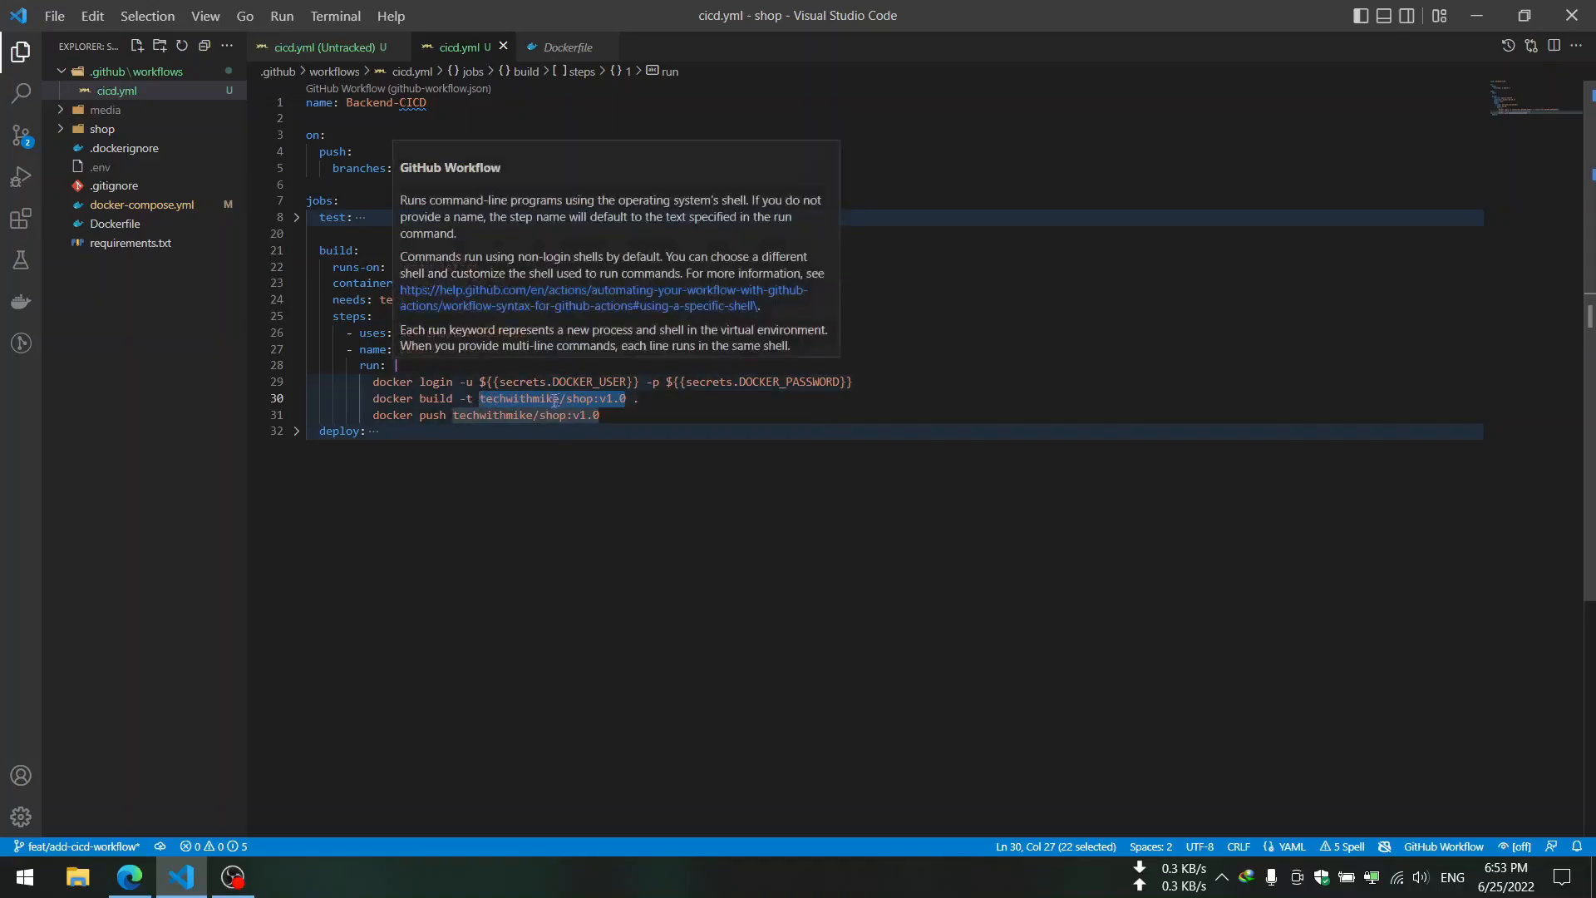
mouse_move(547, 415)
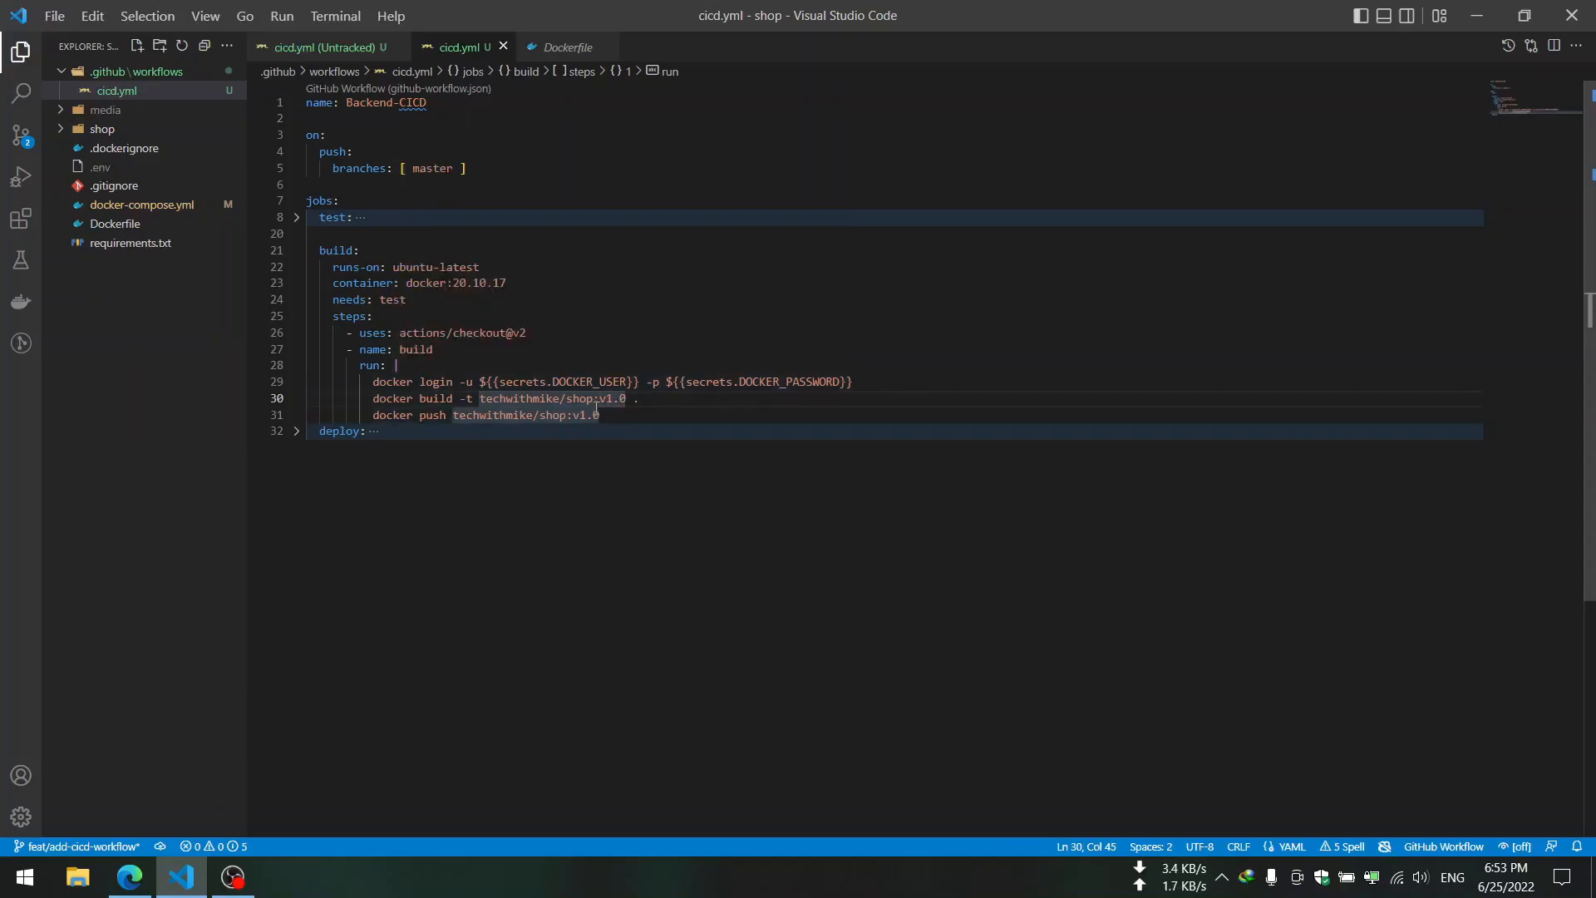
left_click(518, 413)
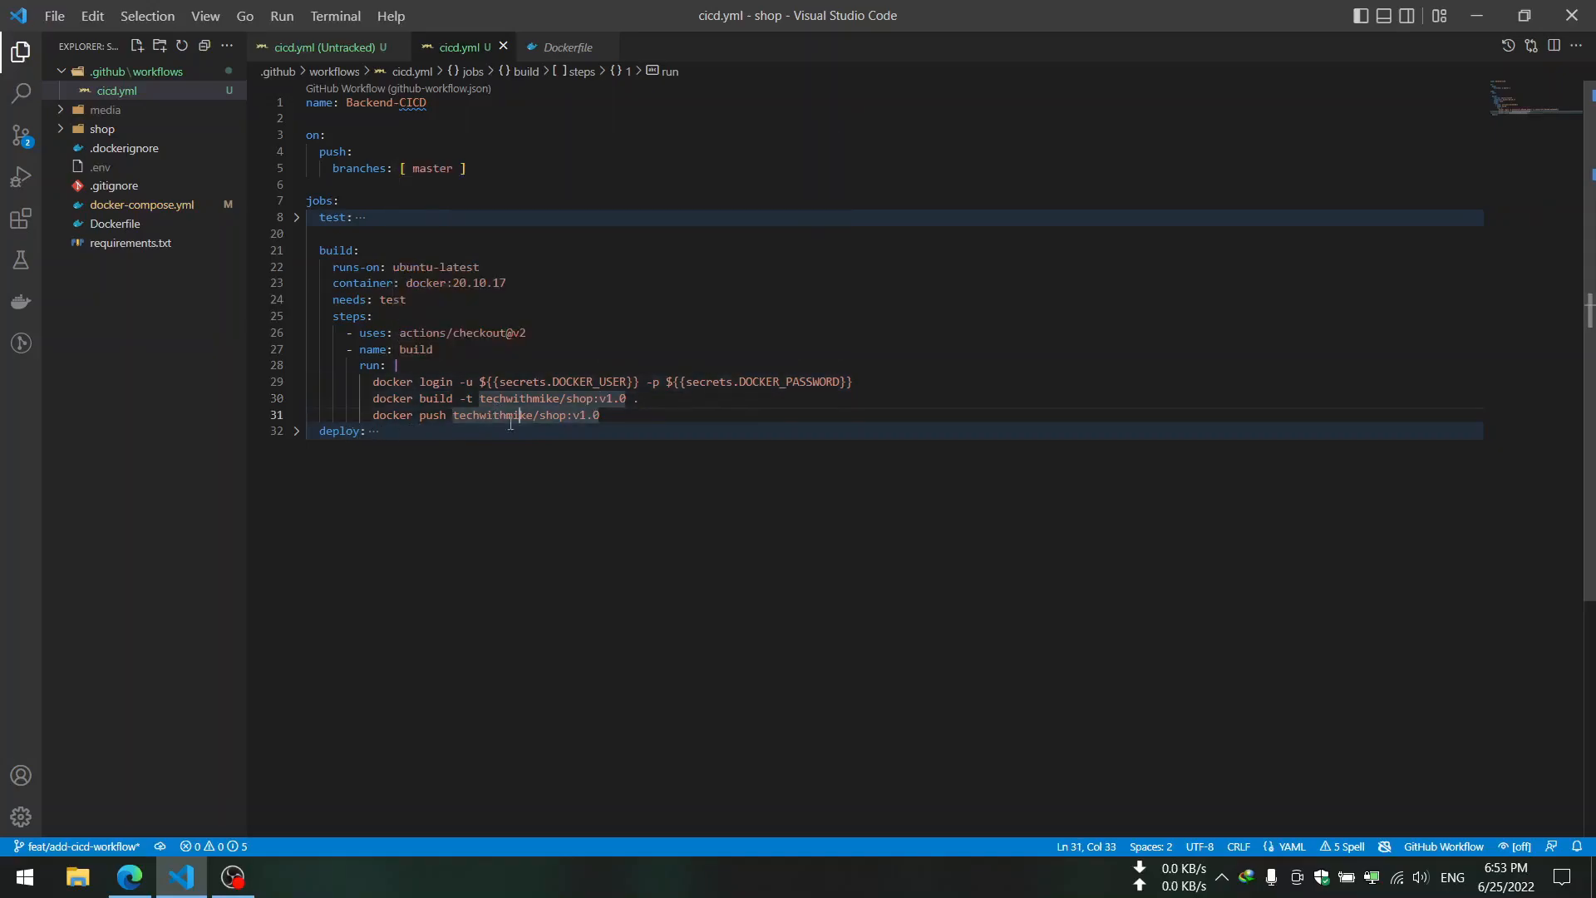
left_click(472, 415)
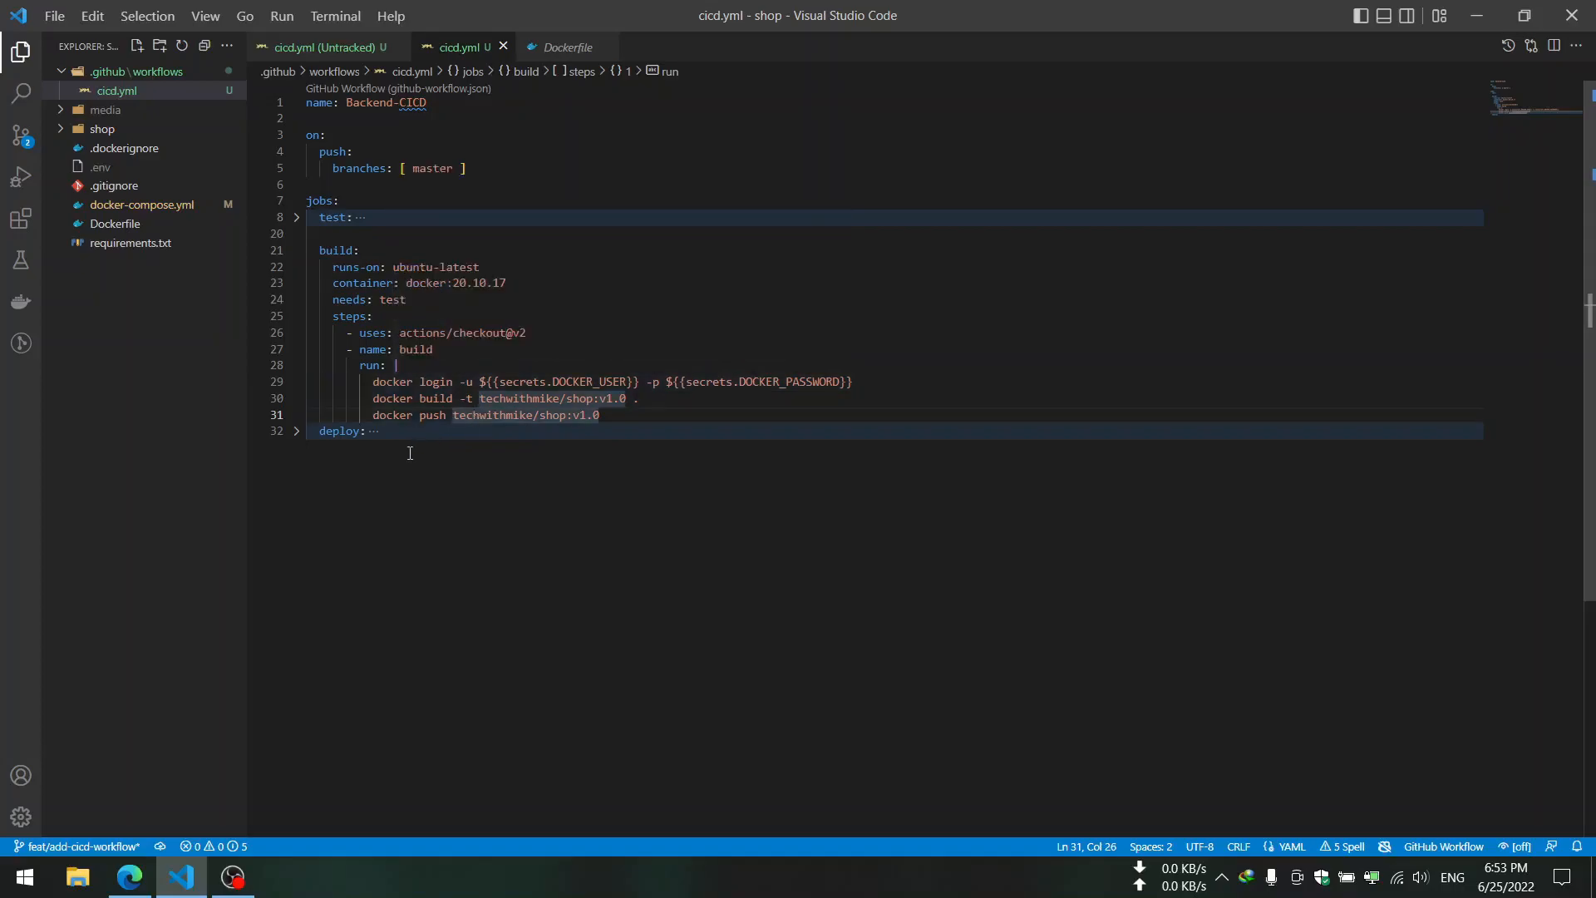
mouse_move(371, 519)
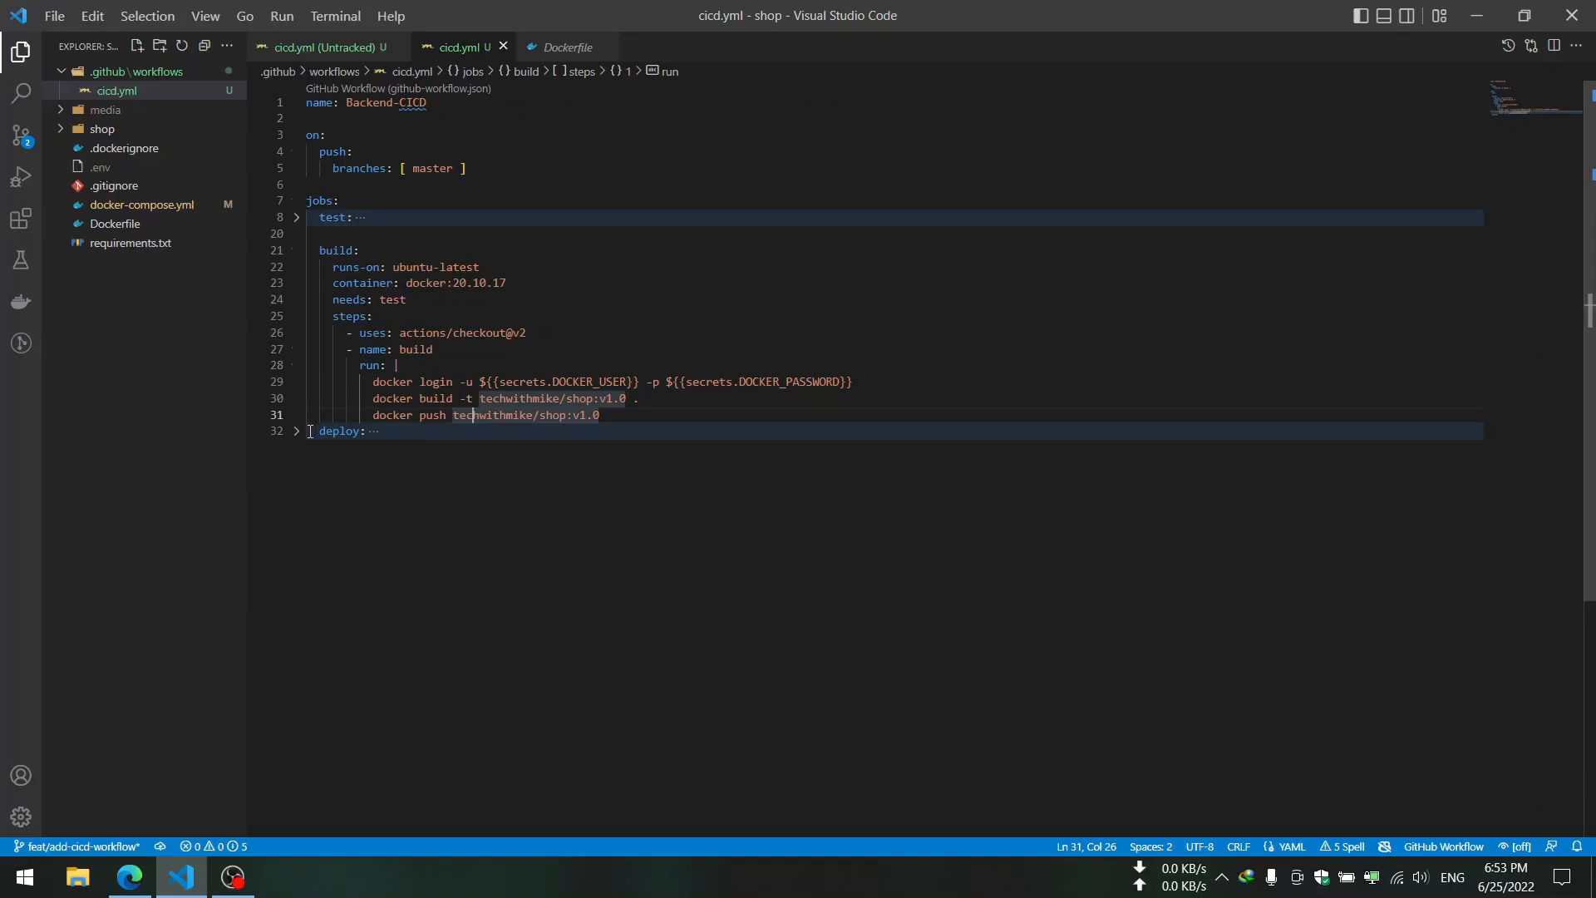
mouse_move(292, 251)
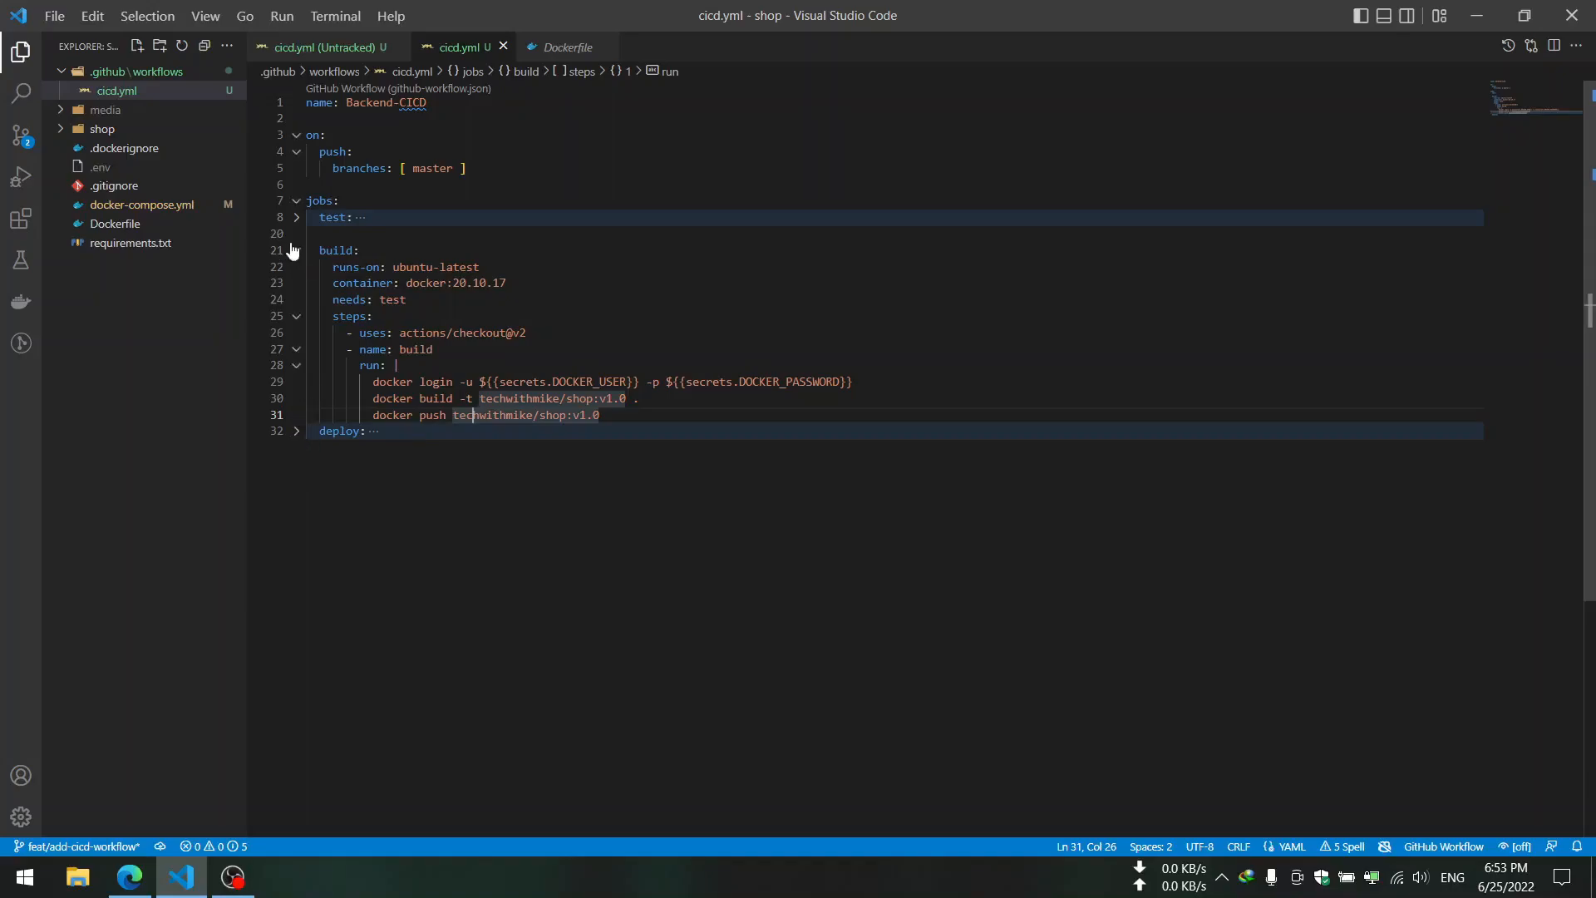
- Fold the build job and go over the deploy job's SSH docker login, pull and docker-compose lines
left_click(296, 251)
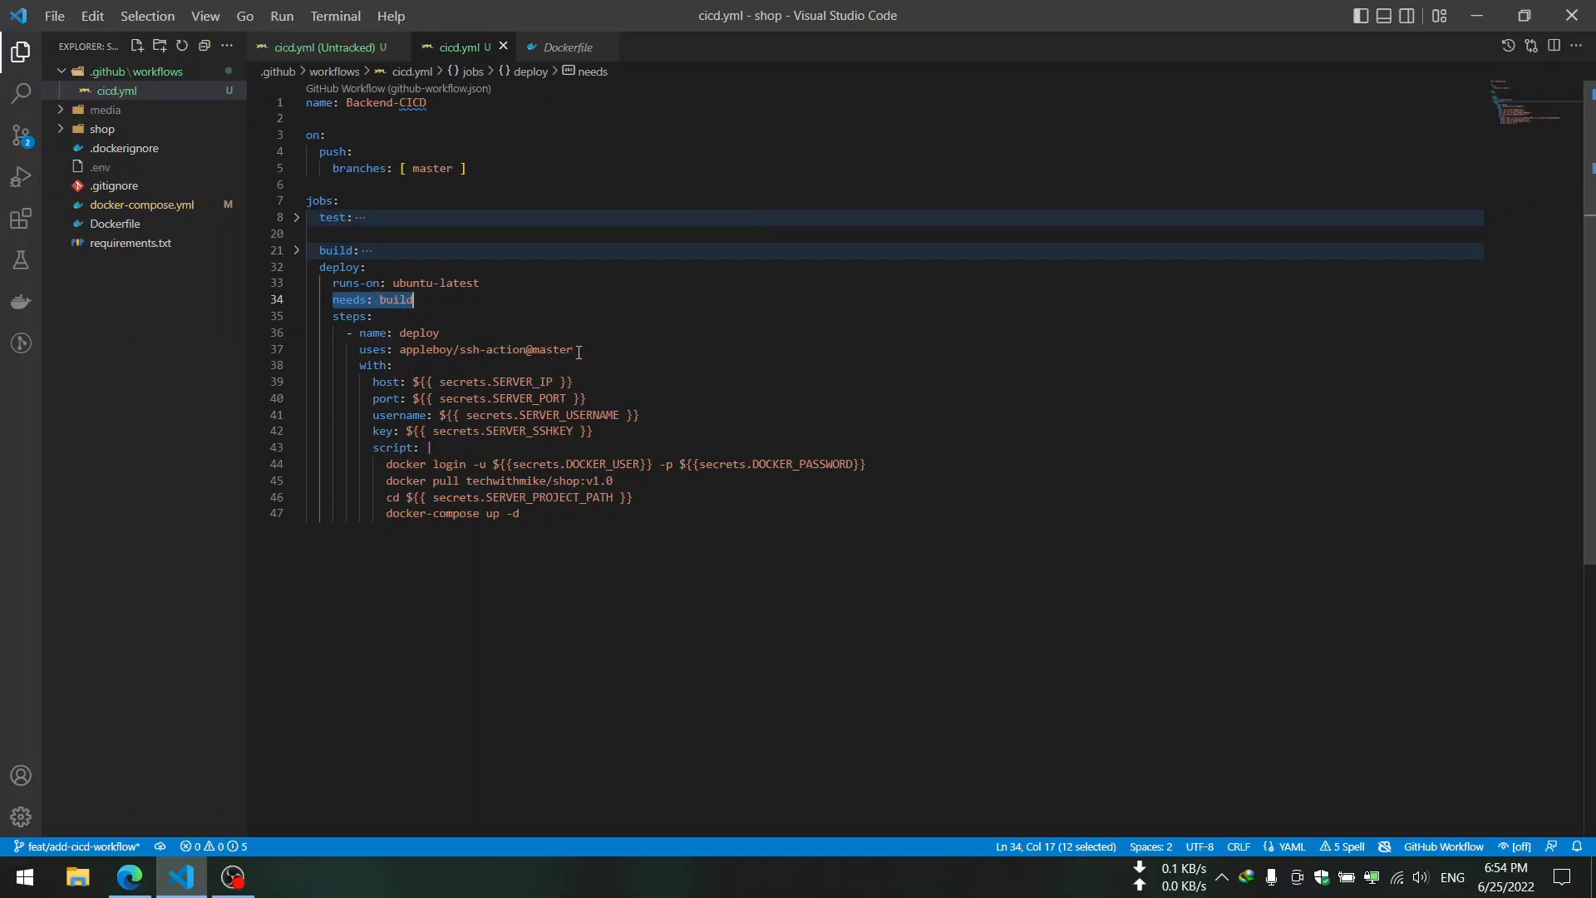
left_click(373, 364)
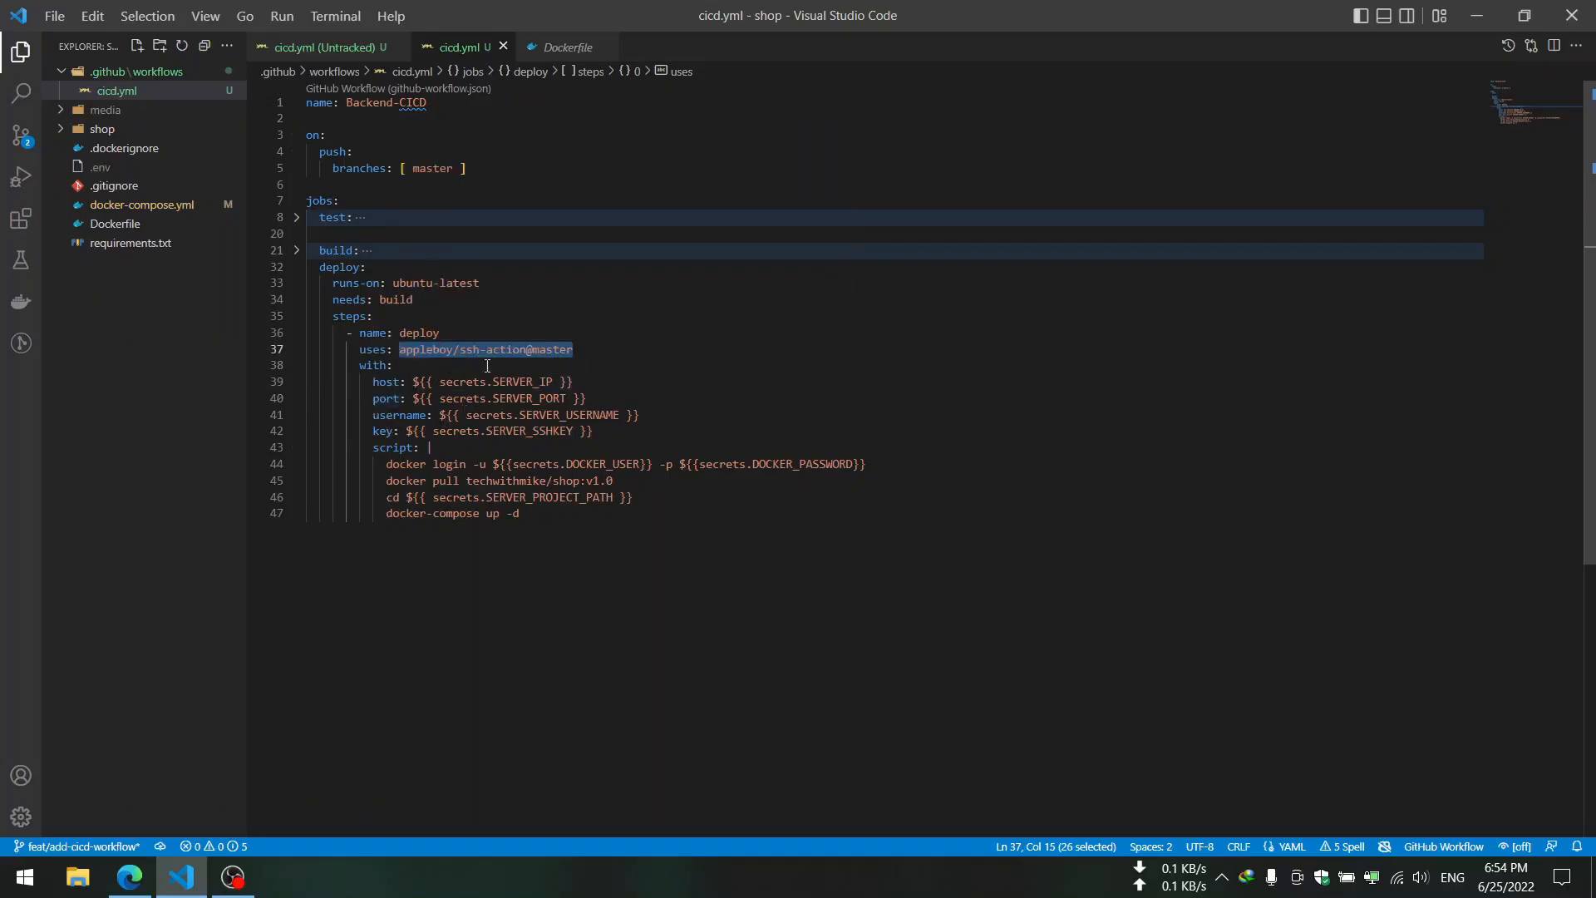
mouse_move(383, 382)
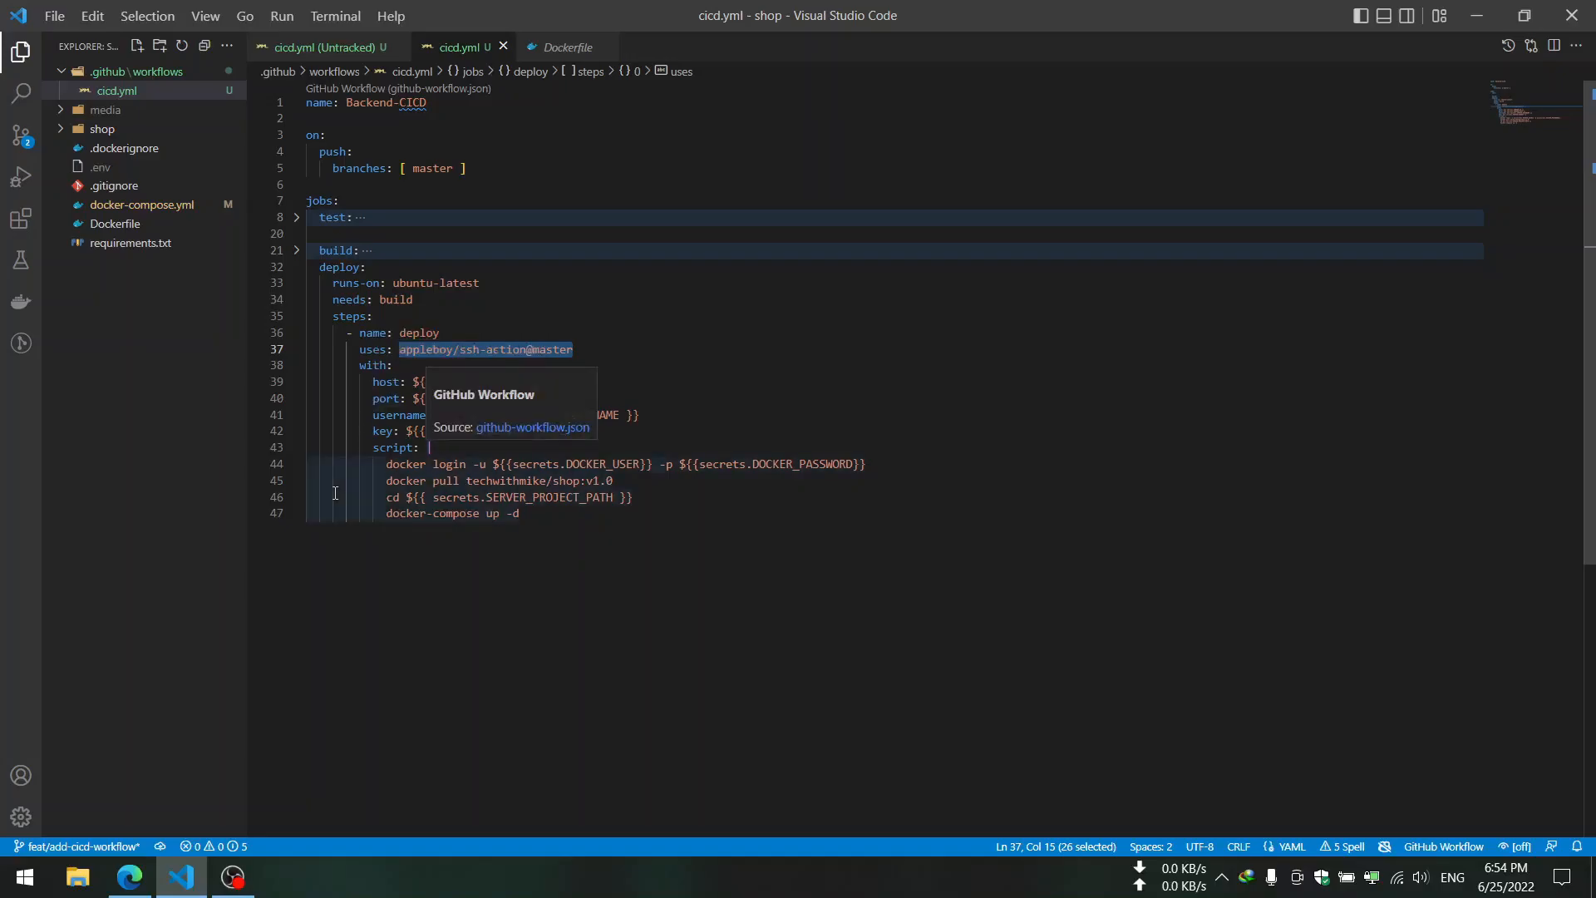
mouse_move(334, 409)
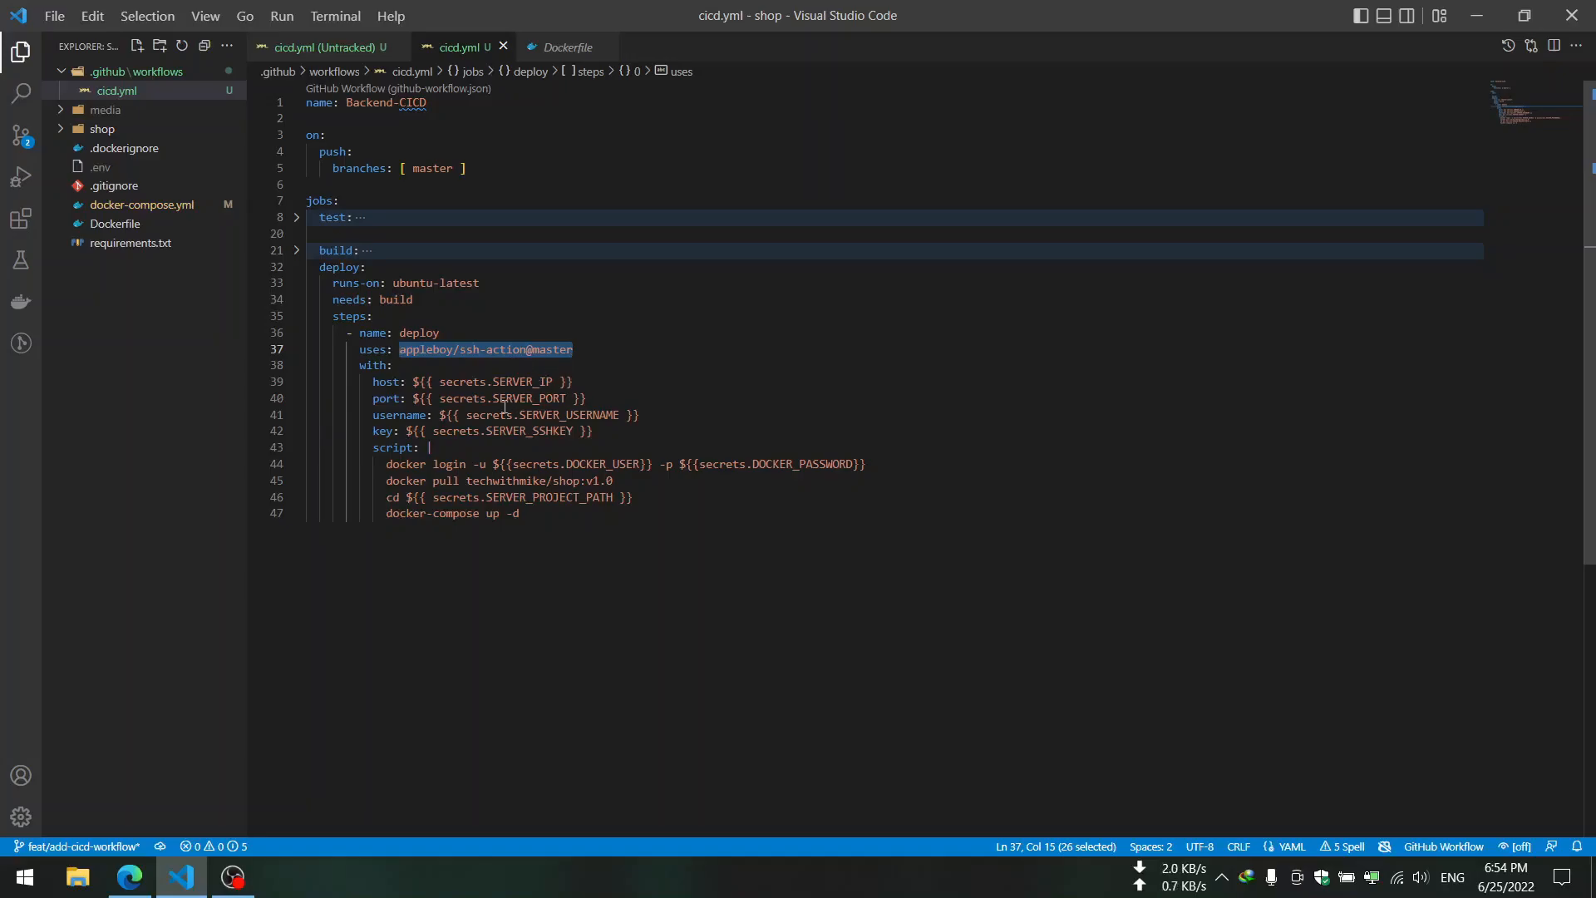
mouse_move(485, 349)
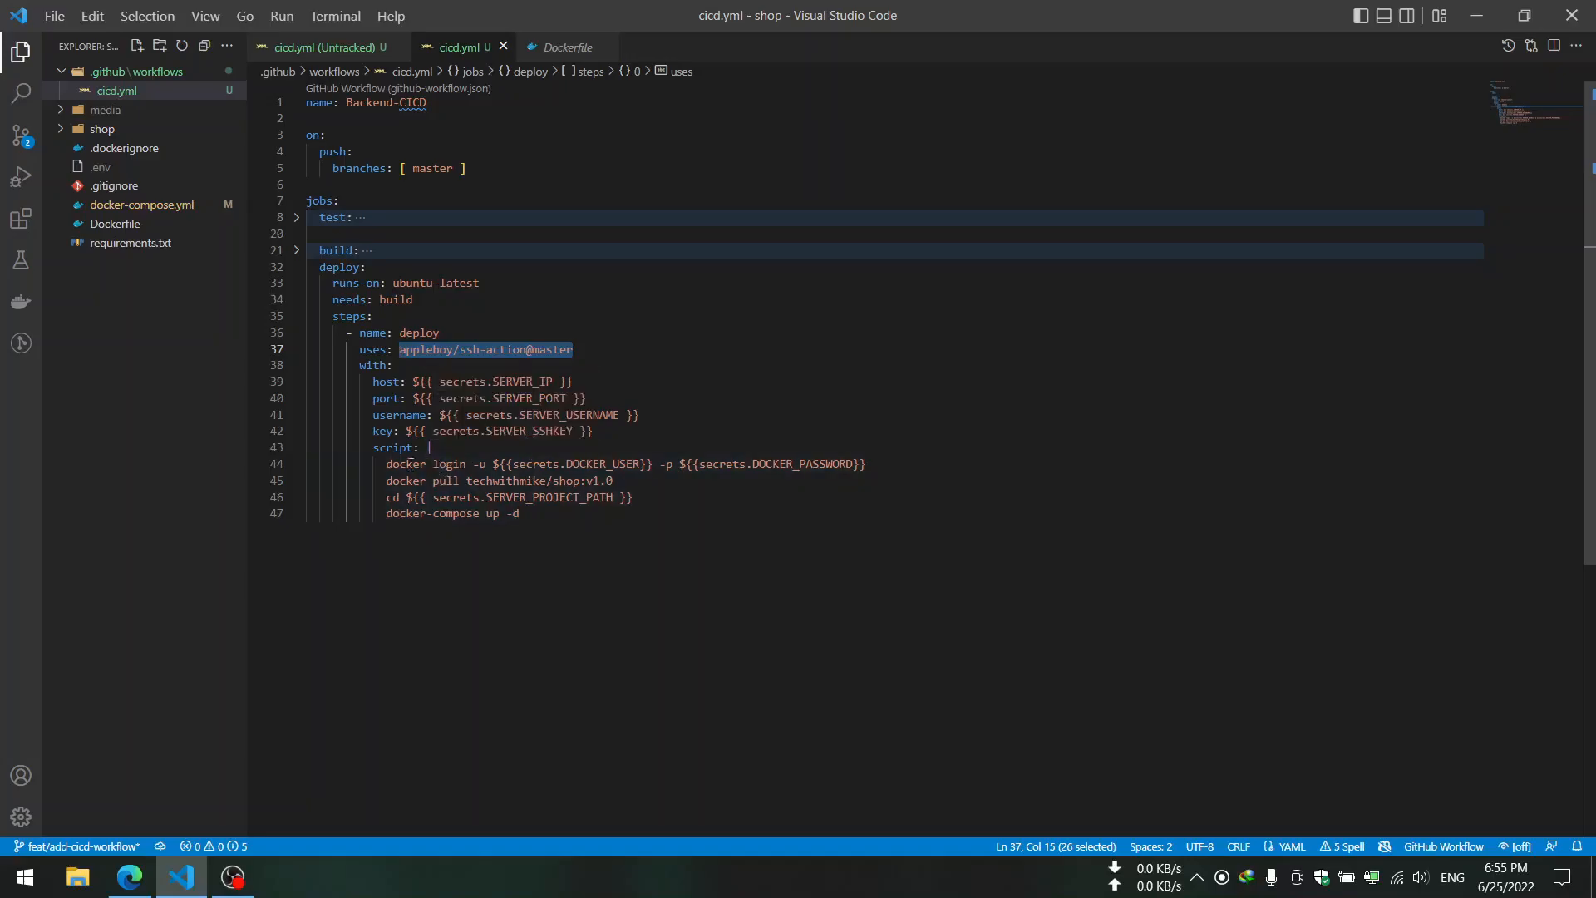
left_click(391, 464)
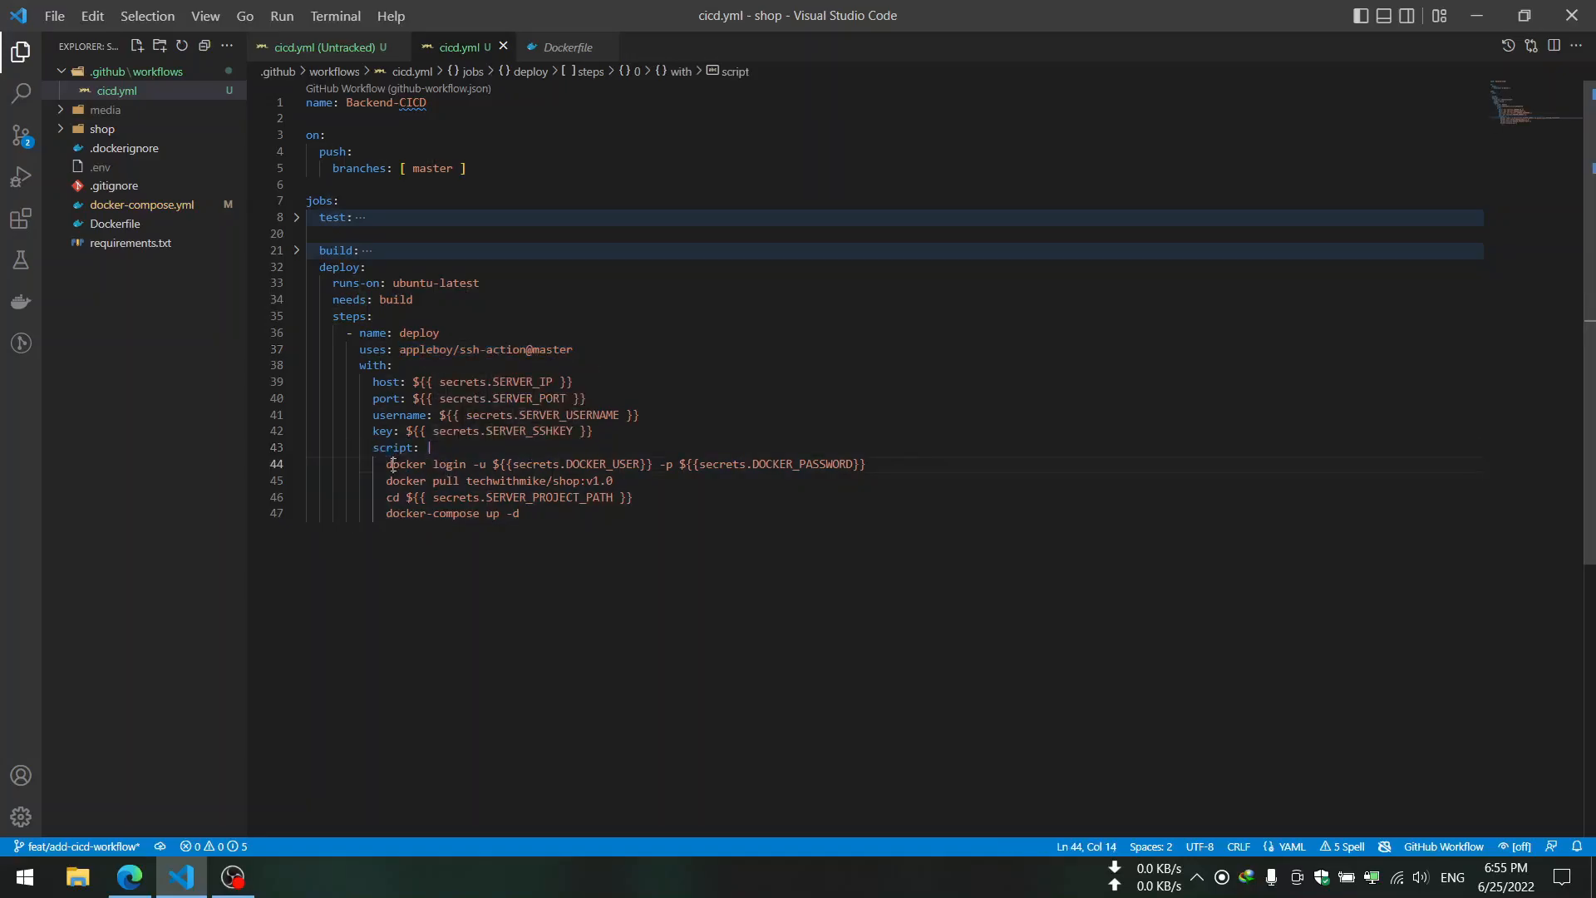
left_click_drag(429, 447, 865, 464)
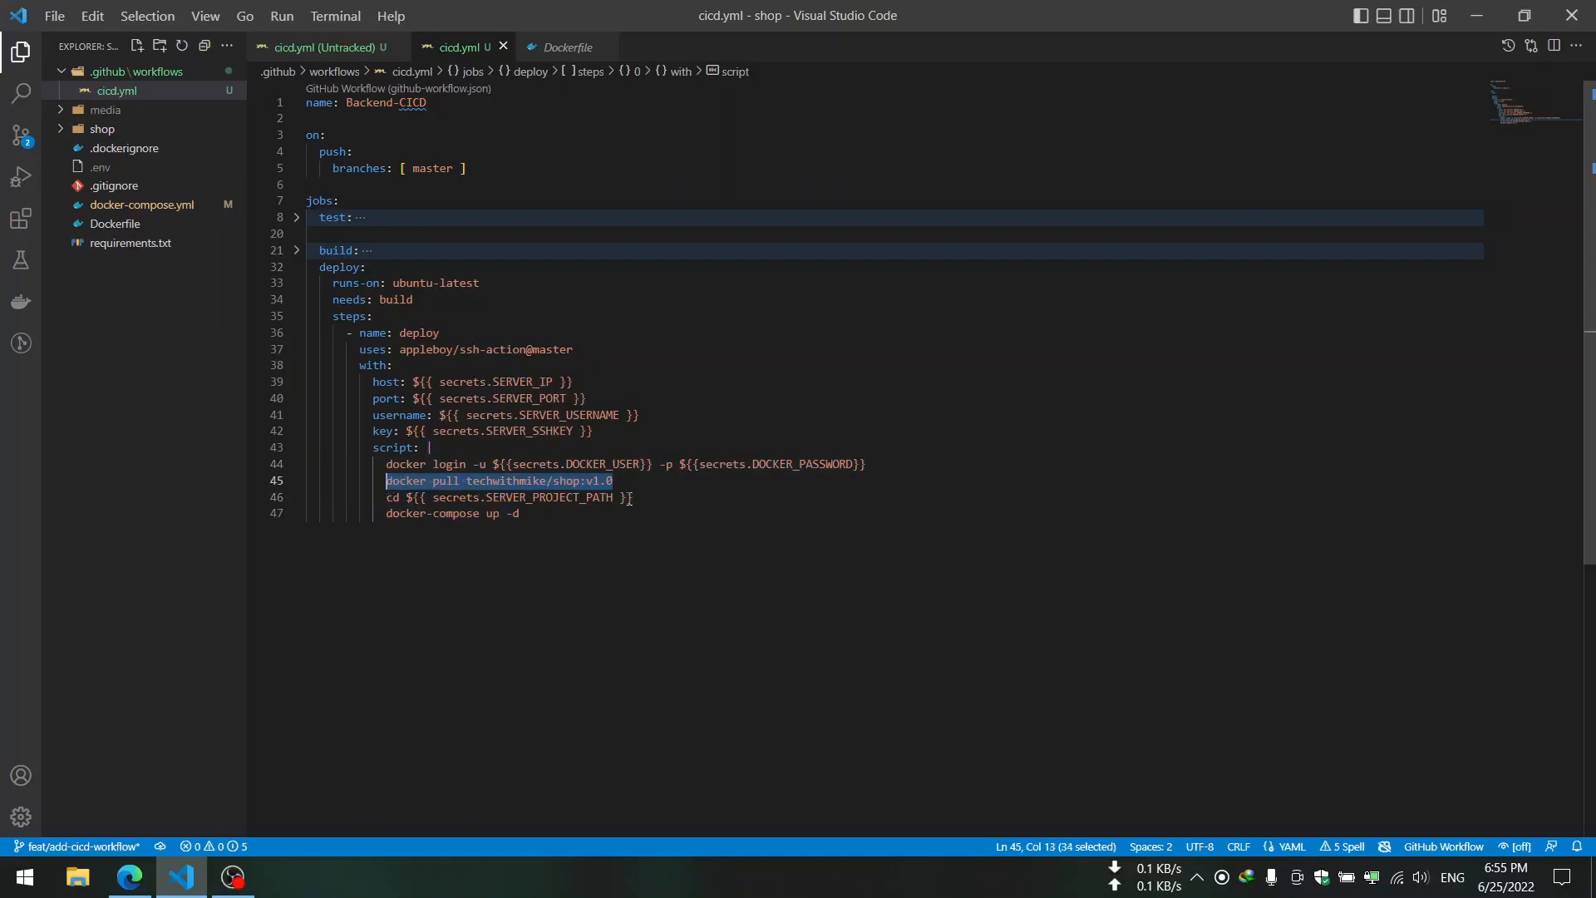
left_click(389, 497)
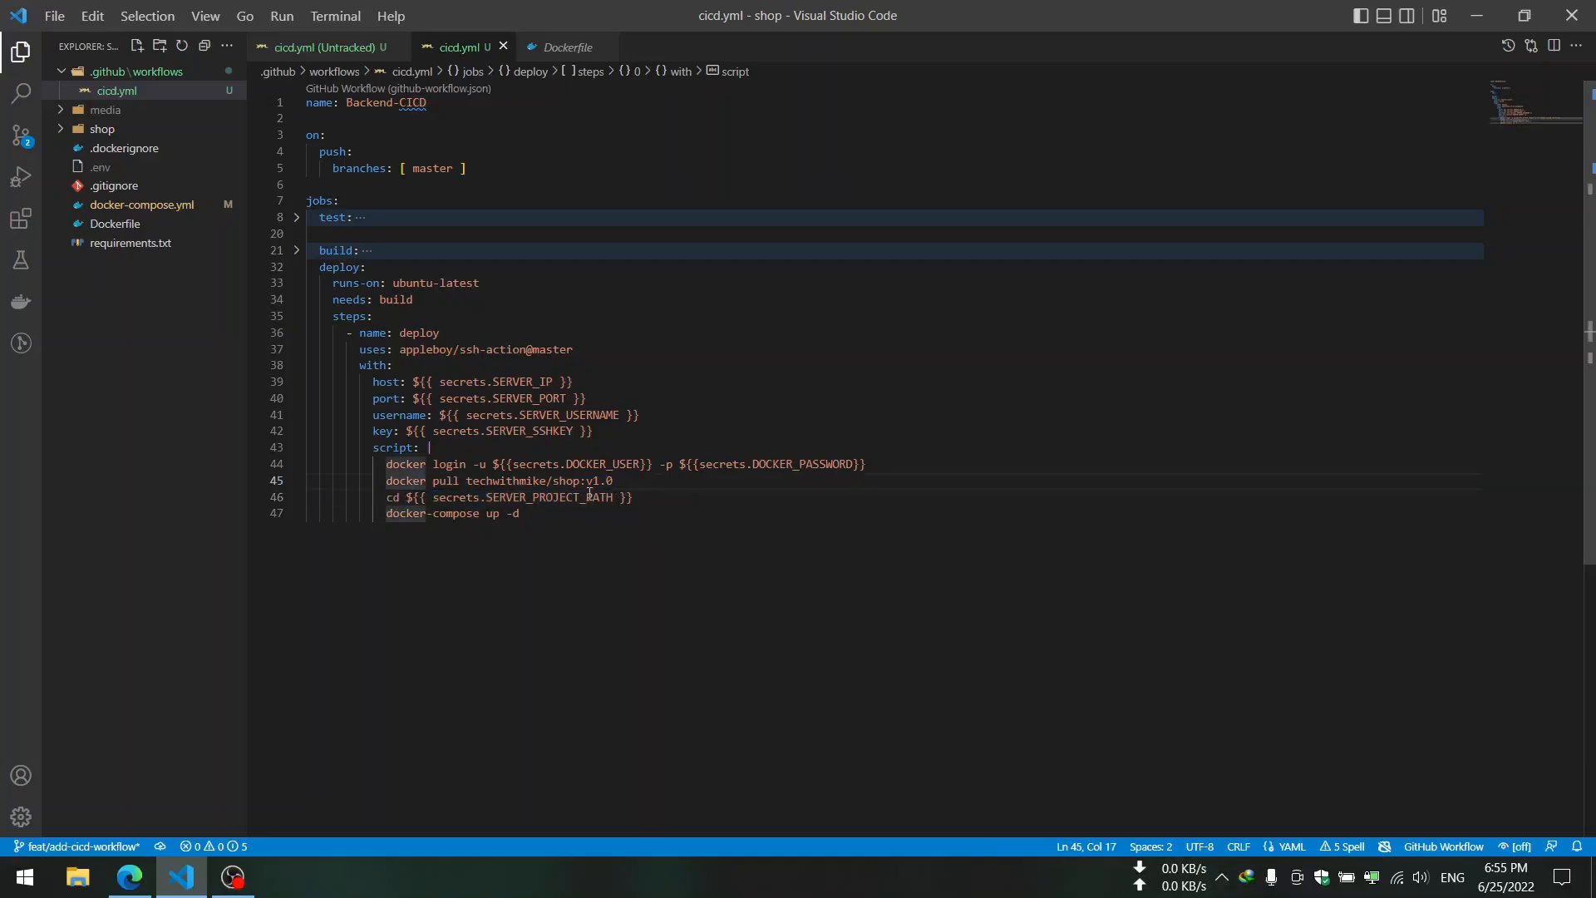
double_click(549, 497)
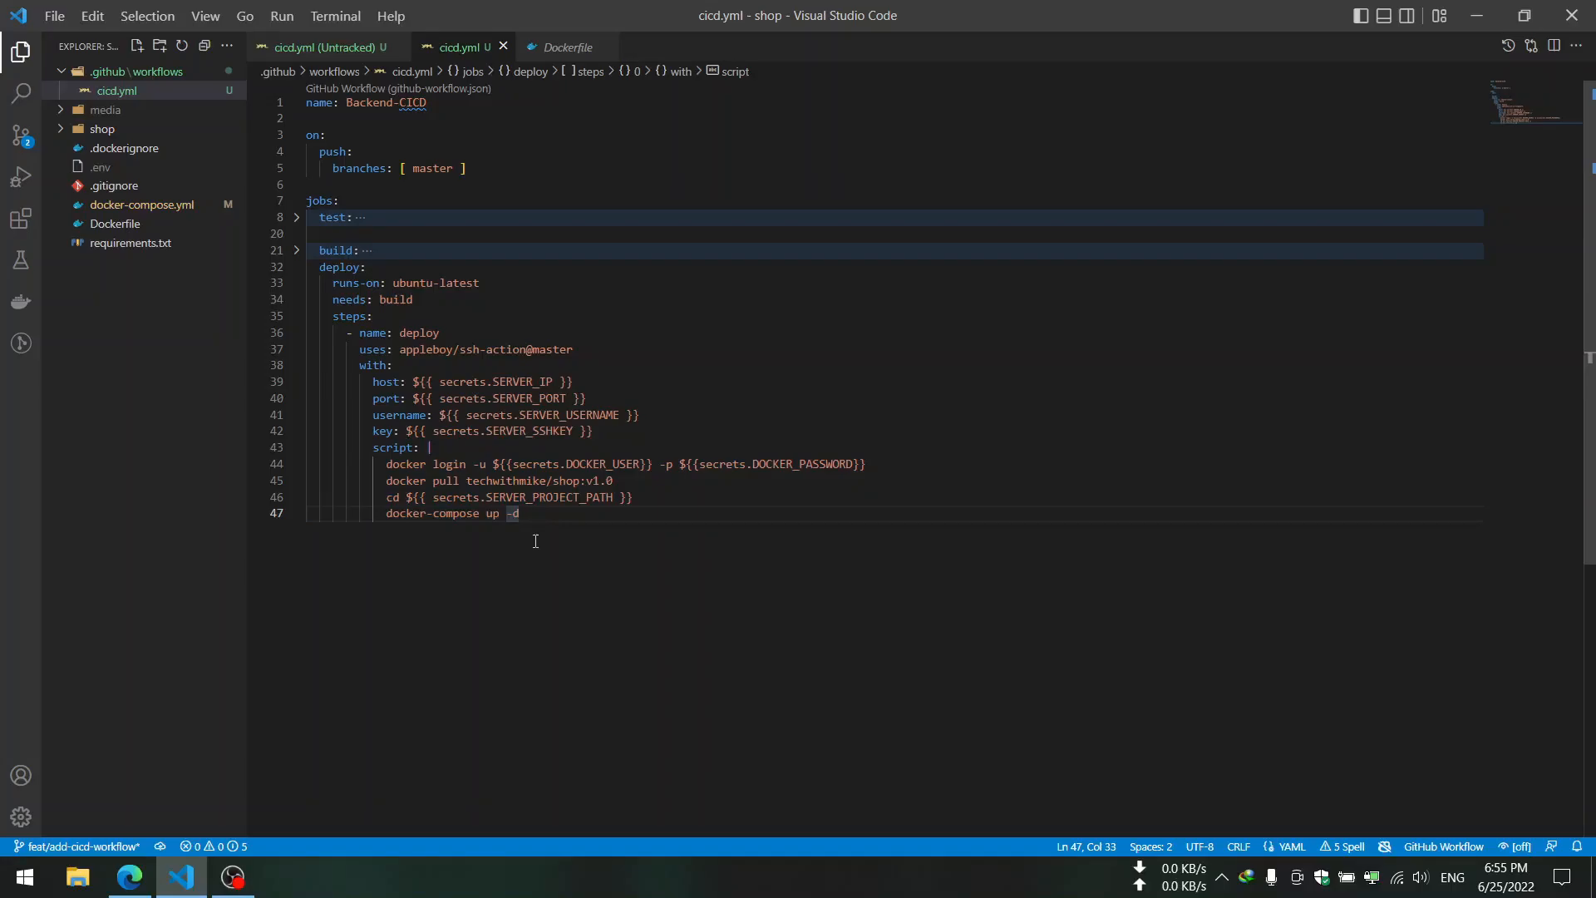
mouse_move(532, 540)
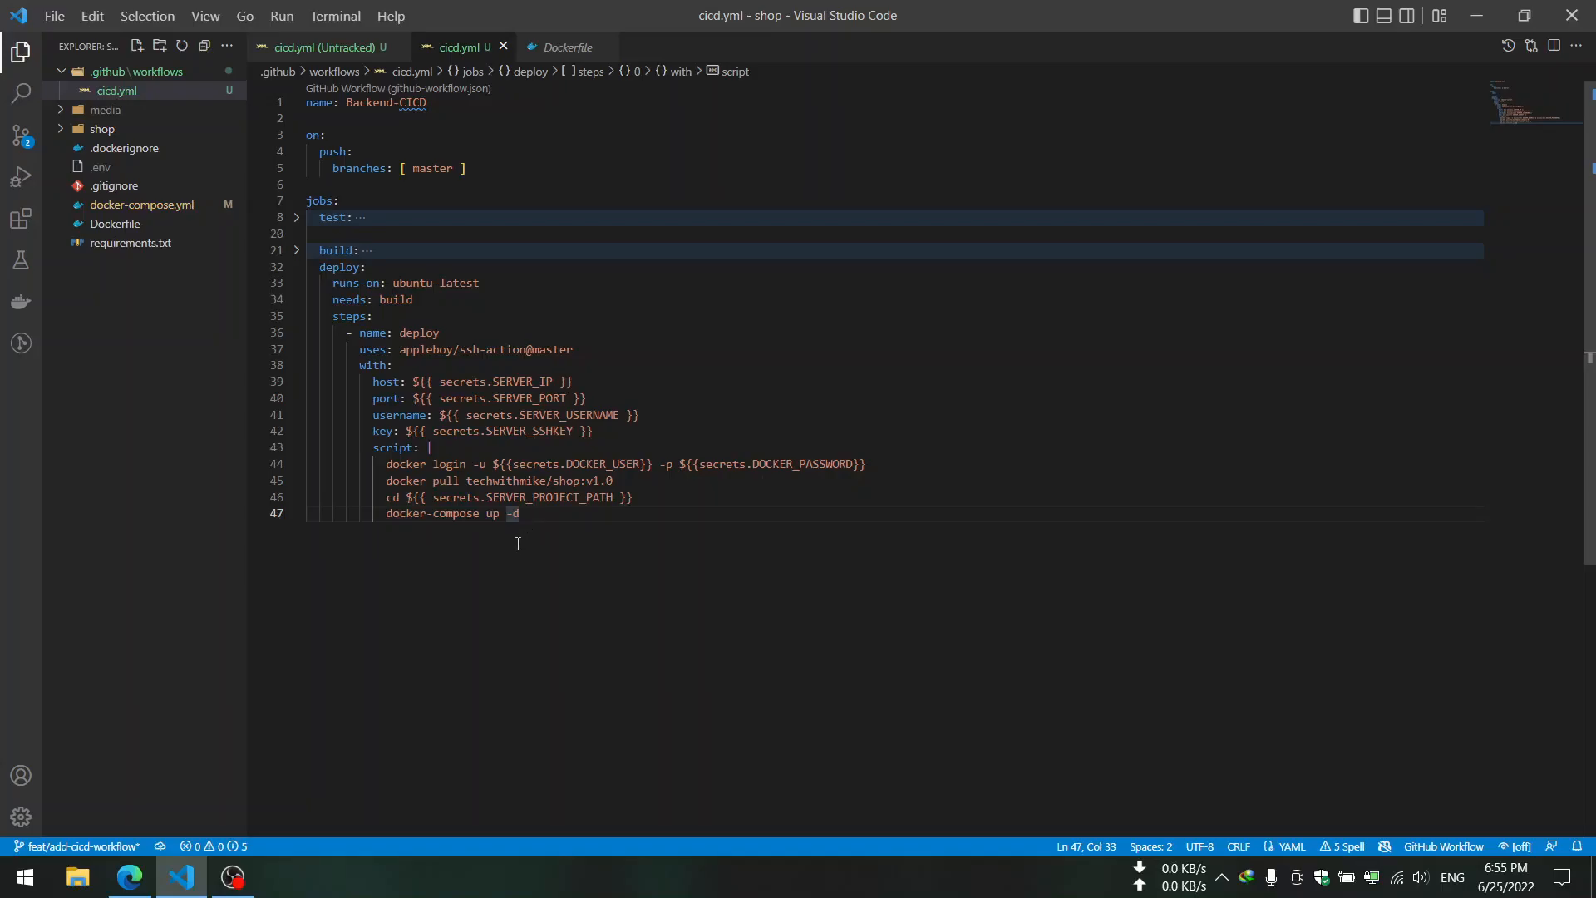
mouse_move(512, 617)
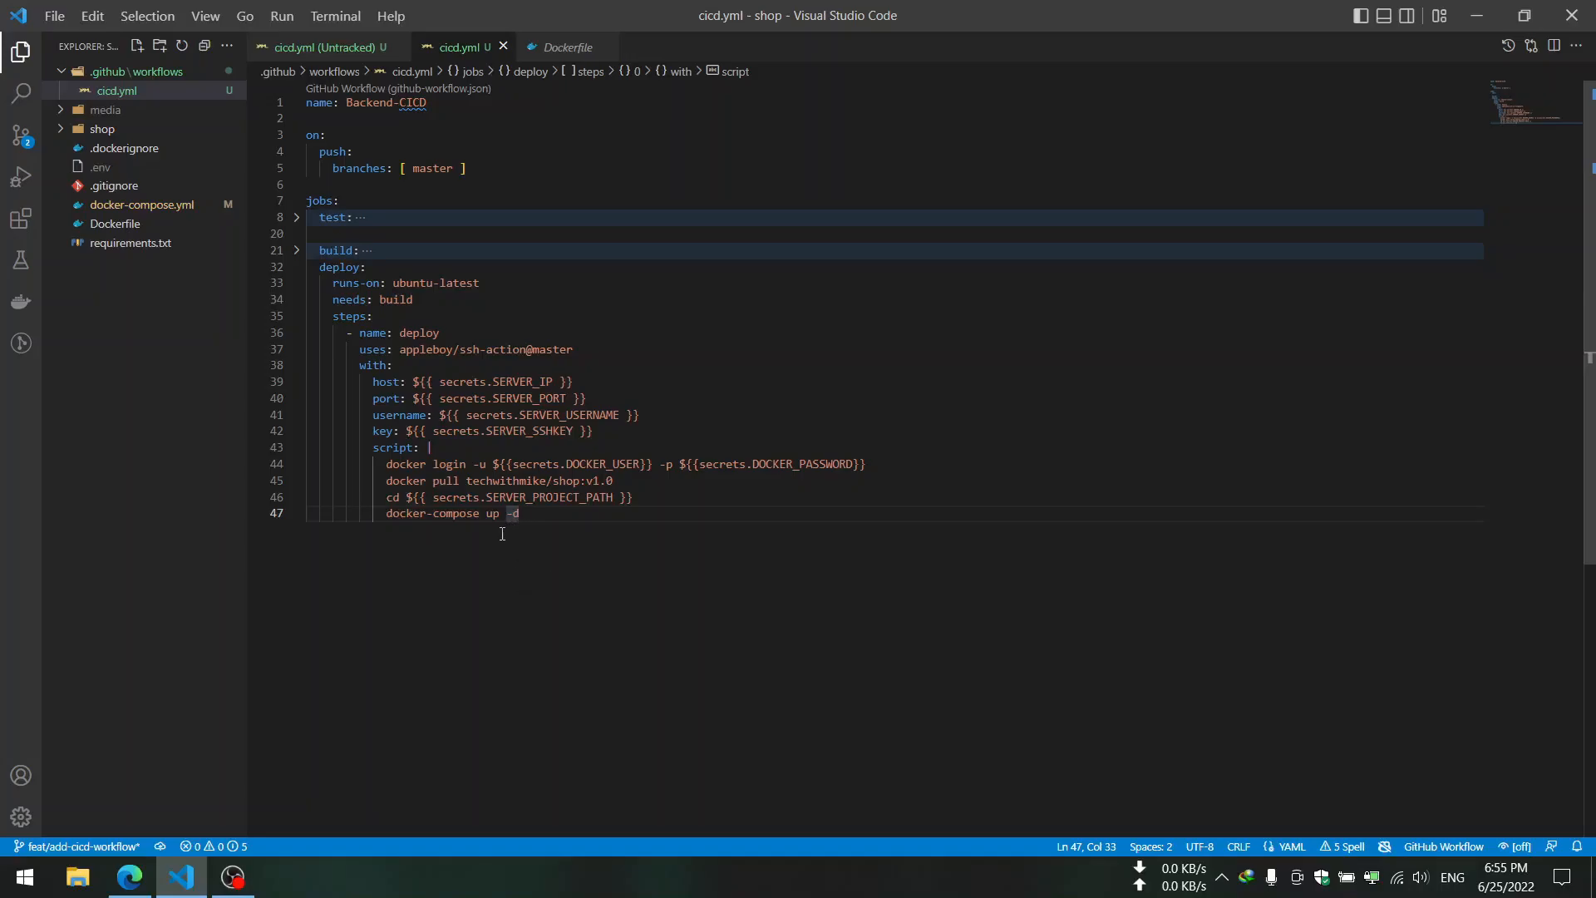
mouse_move(487, 522)
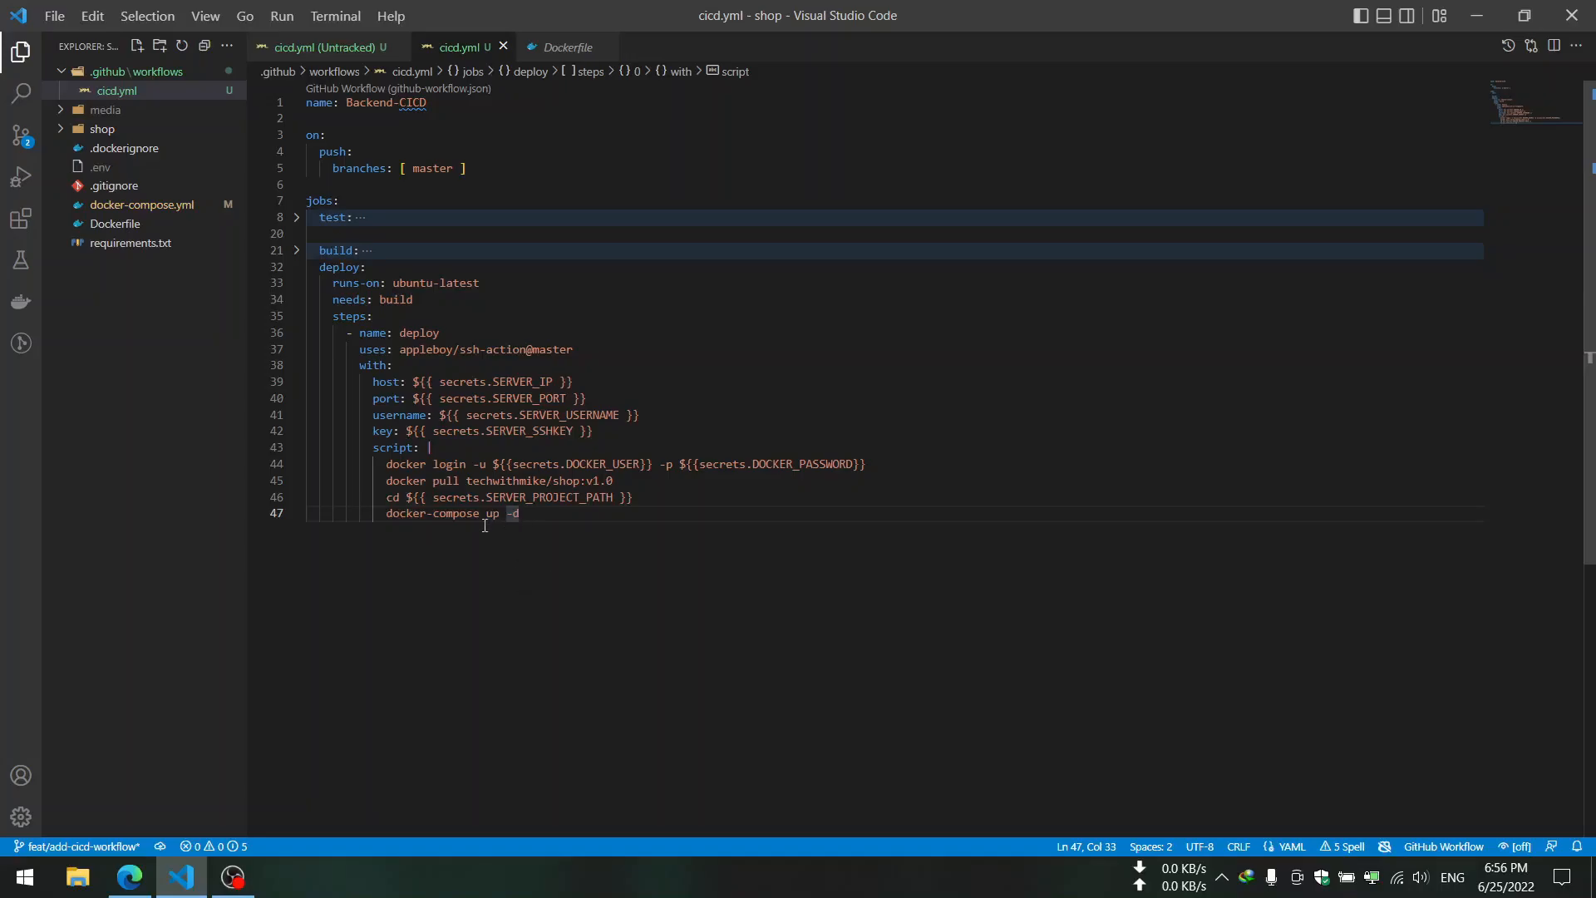
mouse_move(129, 216)
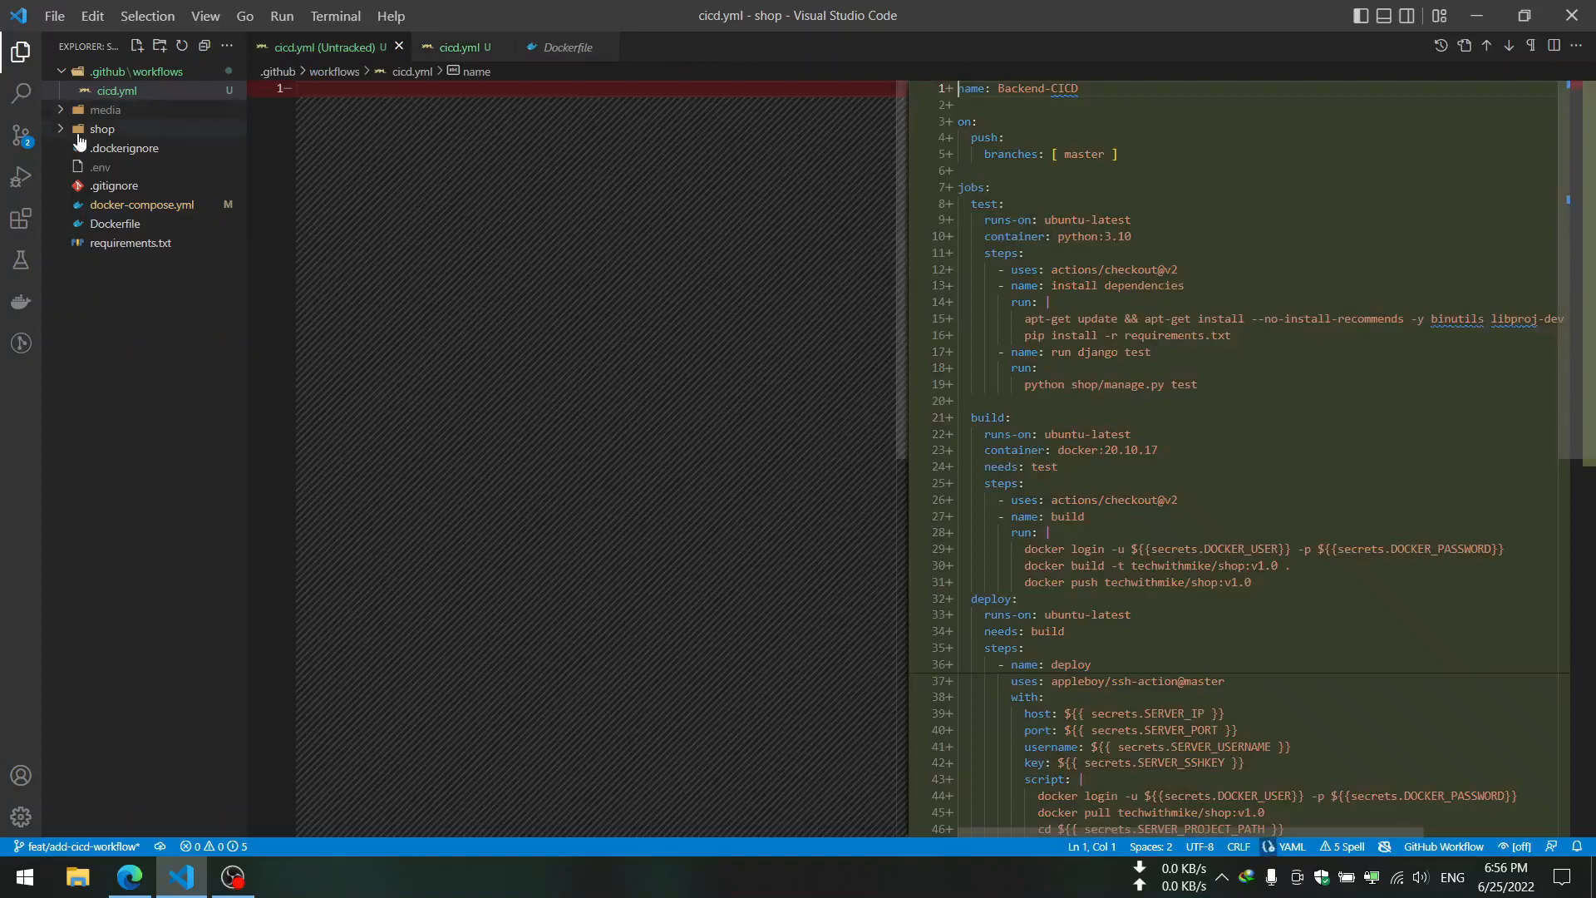
- Compare docker-compose.yml changes showing services using the techwithmike/shop:v1.0 image
left_click(20, 134)
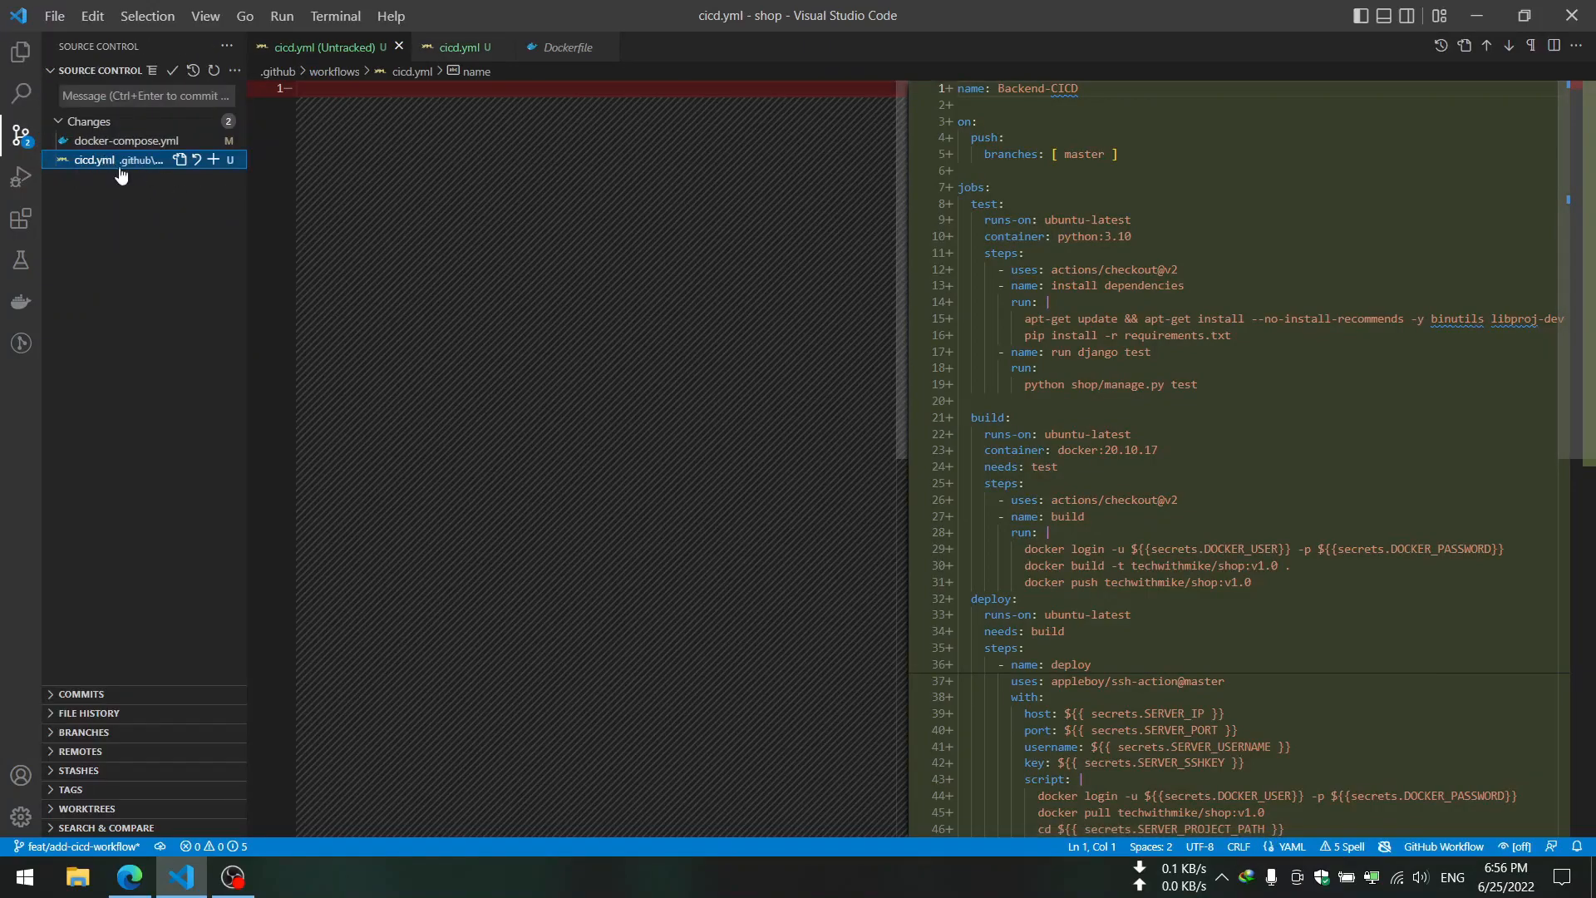
mouse_move(224, 171)
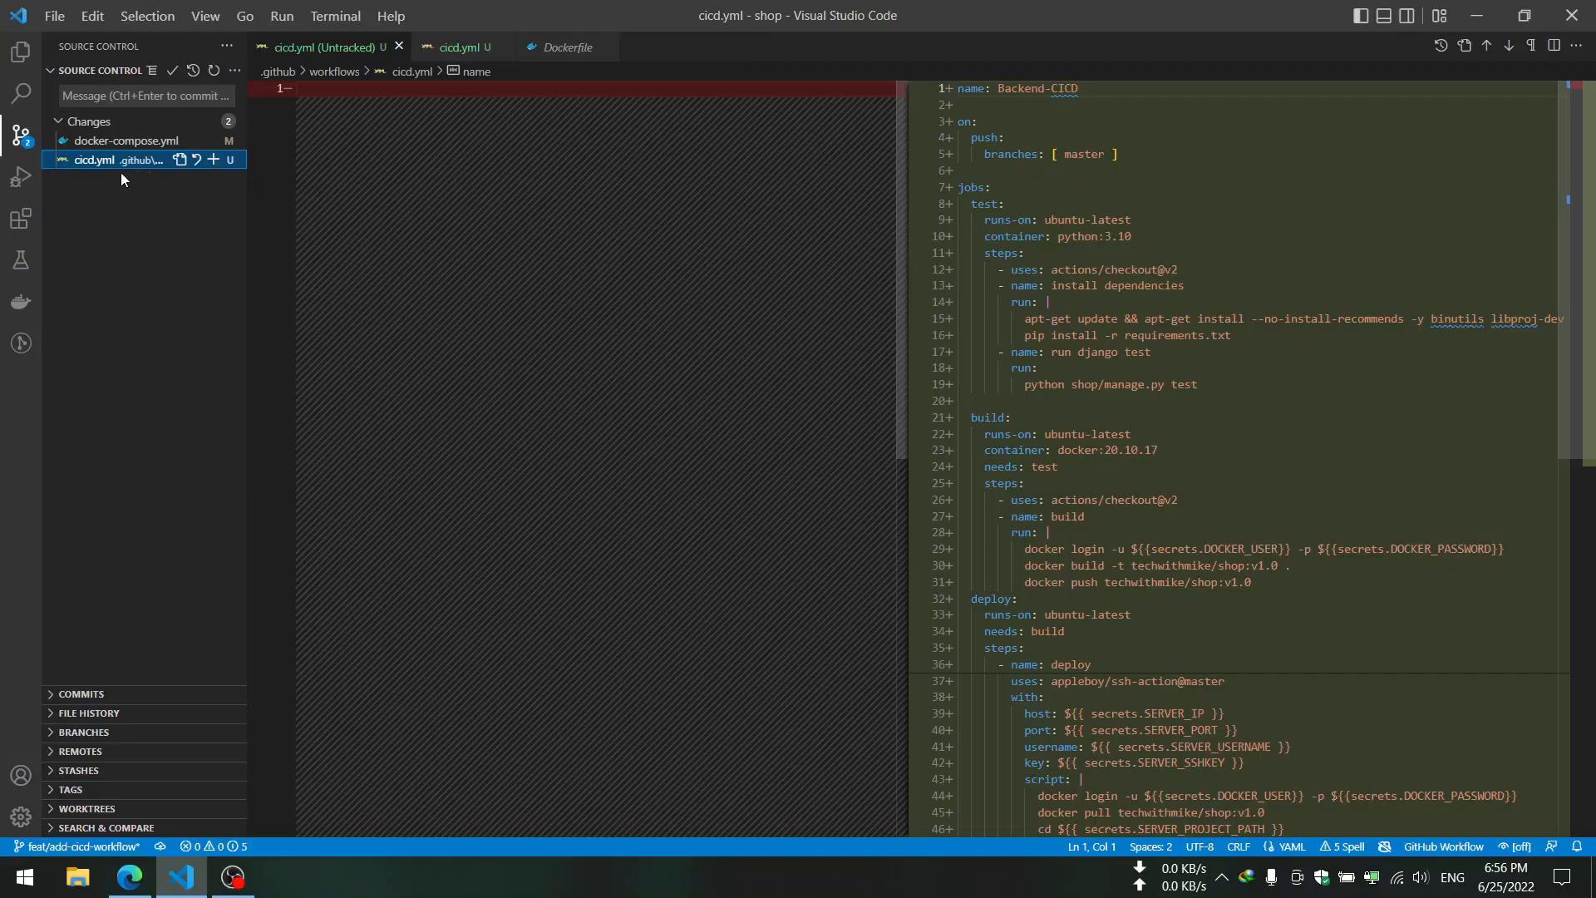
left_click(128, 139)
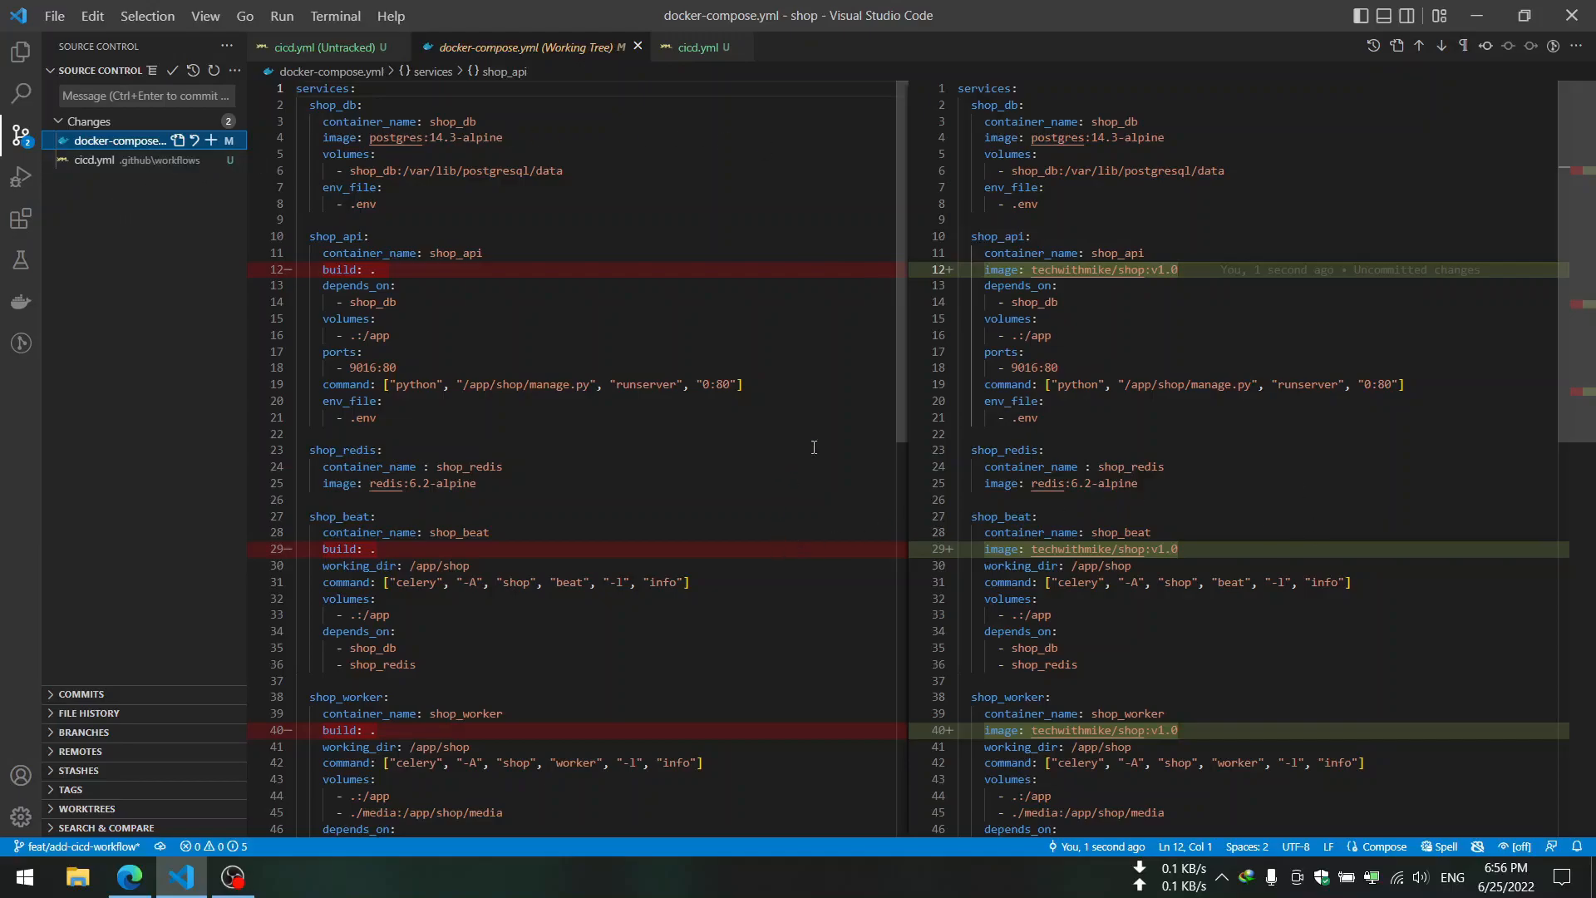
mouse_move(334, 269)
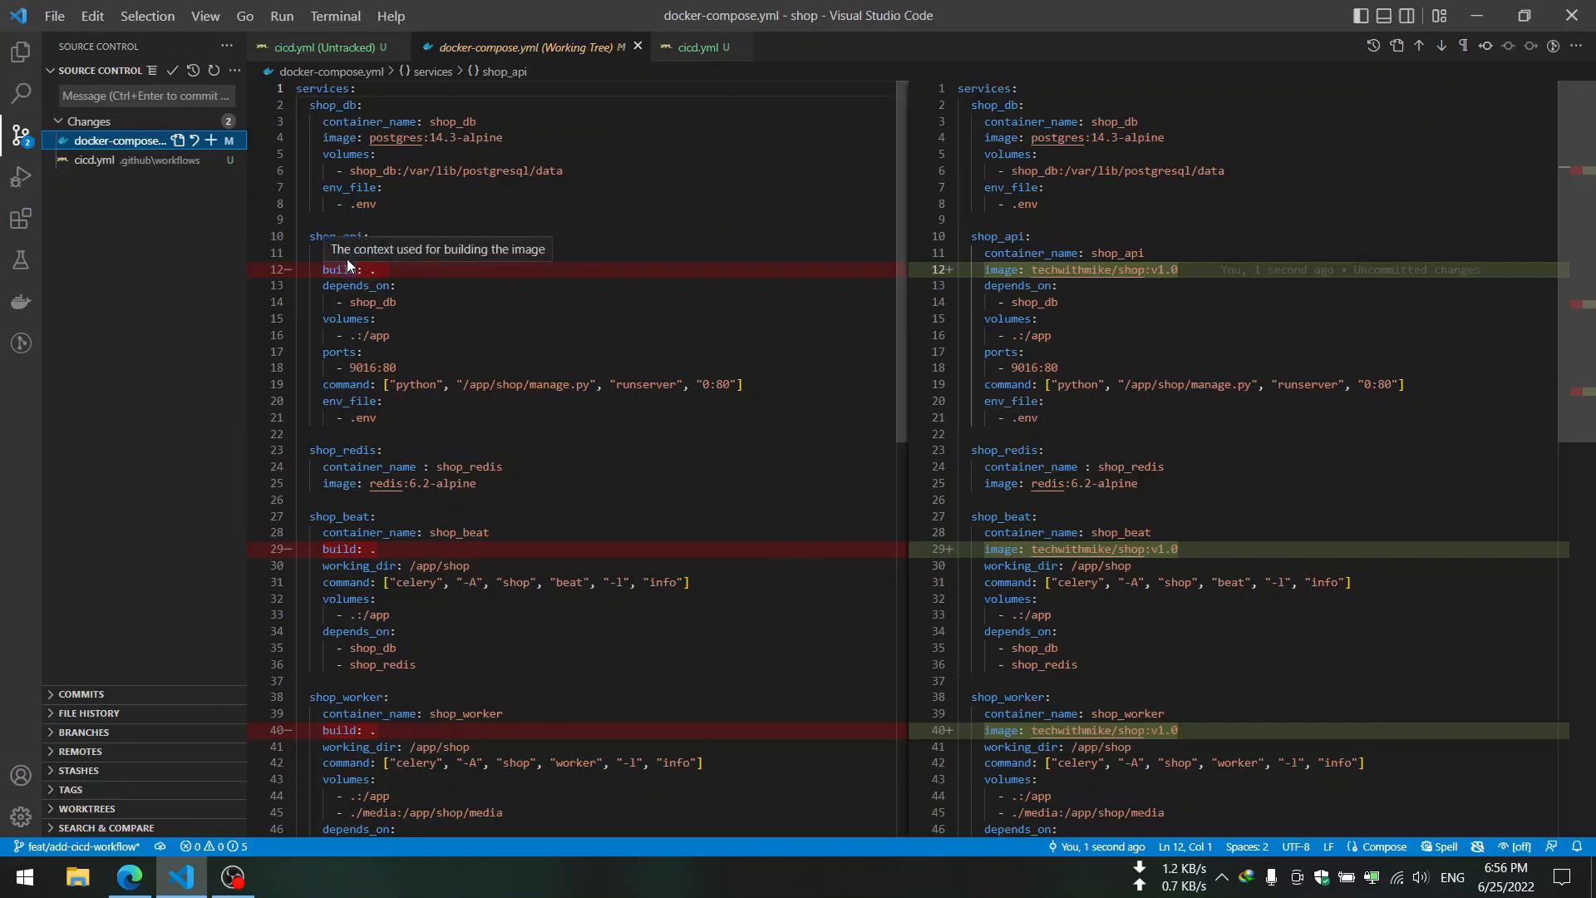
mouse_move(359, 295)
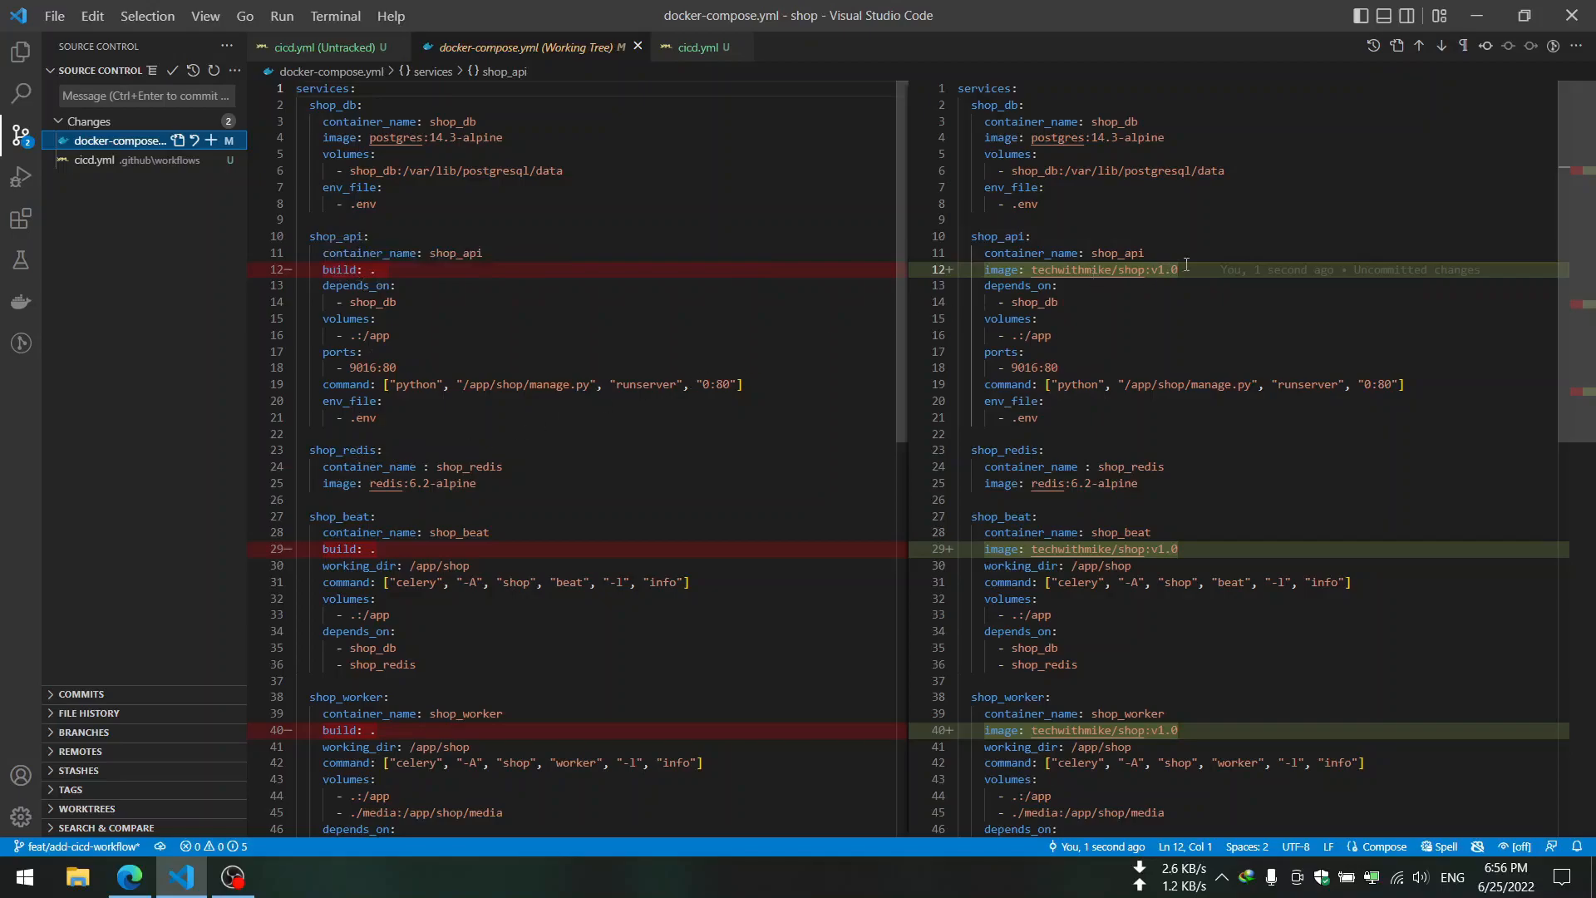
left_click(1101, 286)
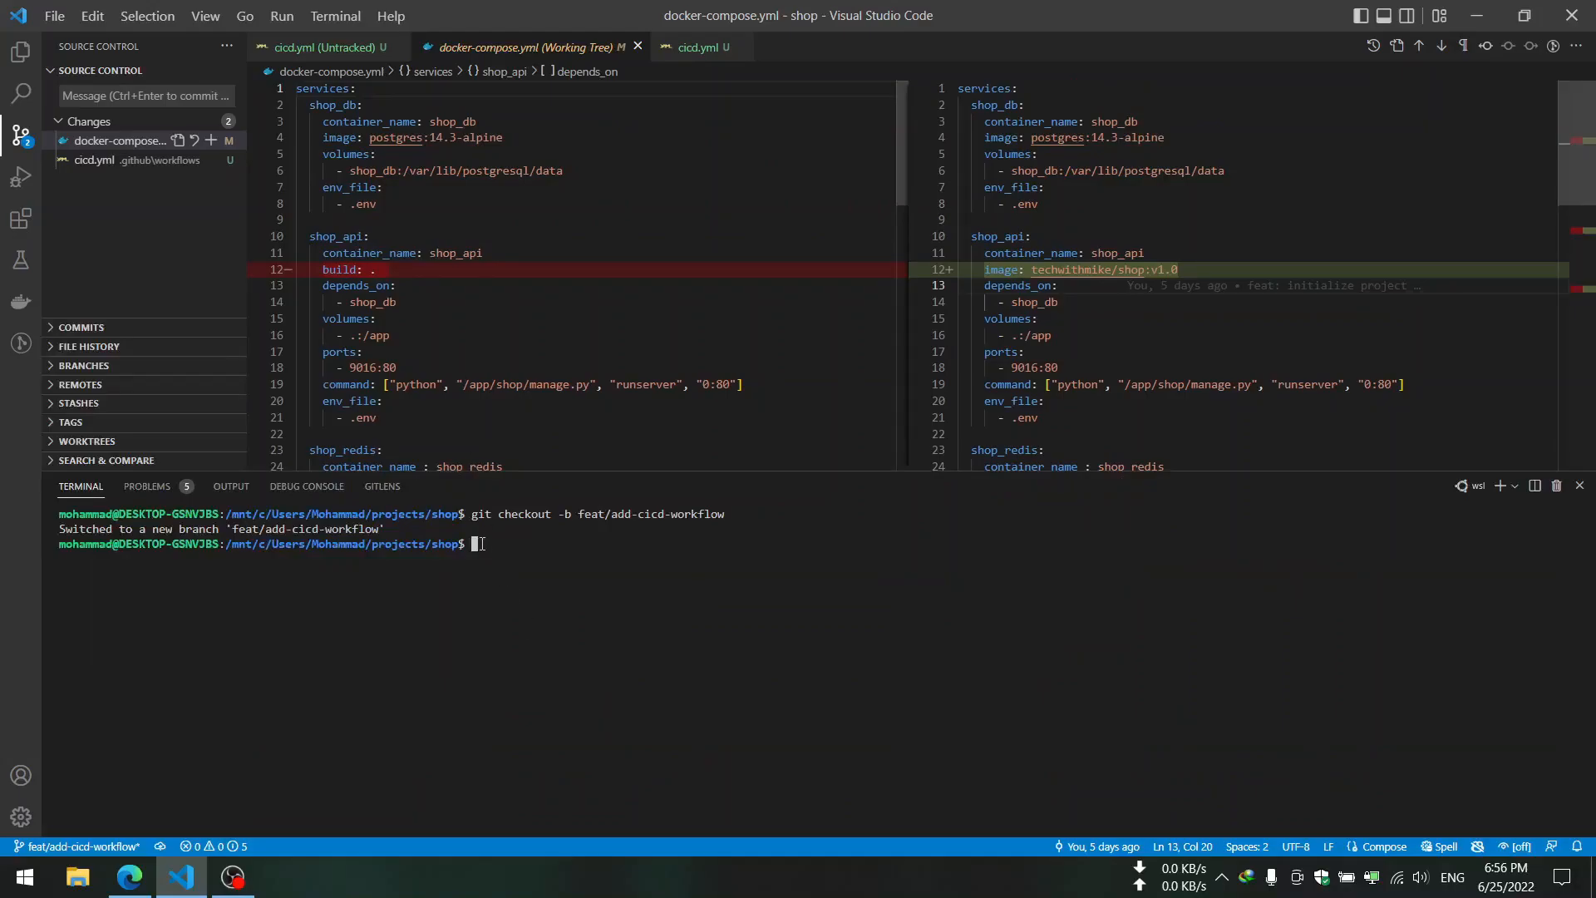
mouse_move(575, 529)
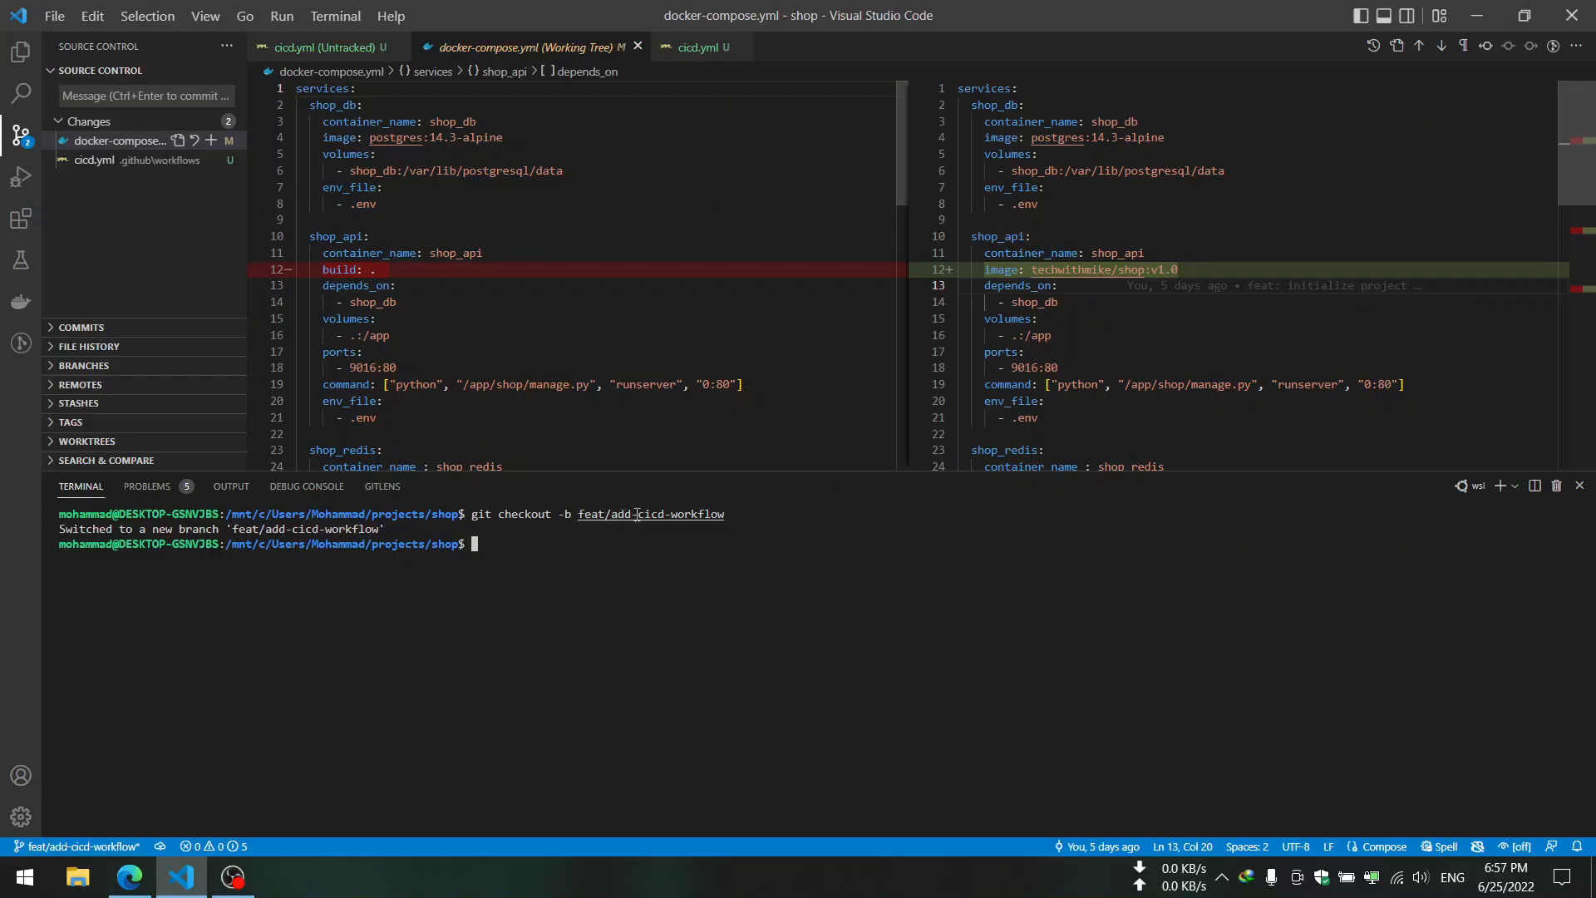
mouse_move(690, 537)
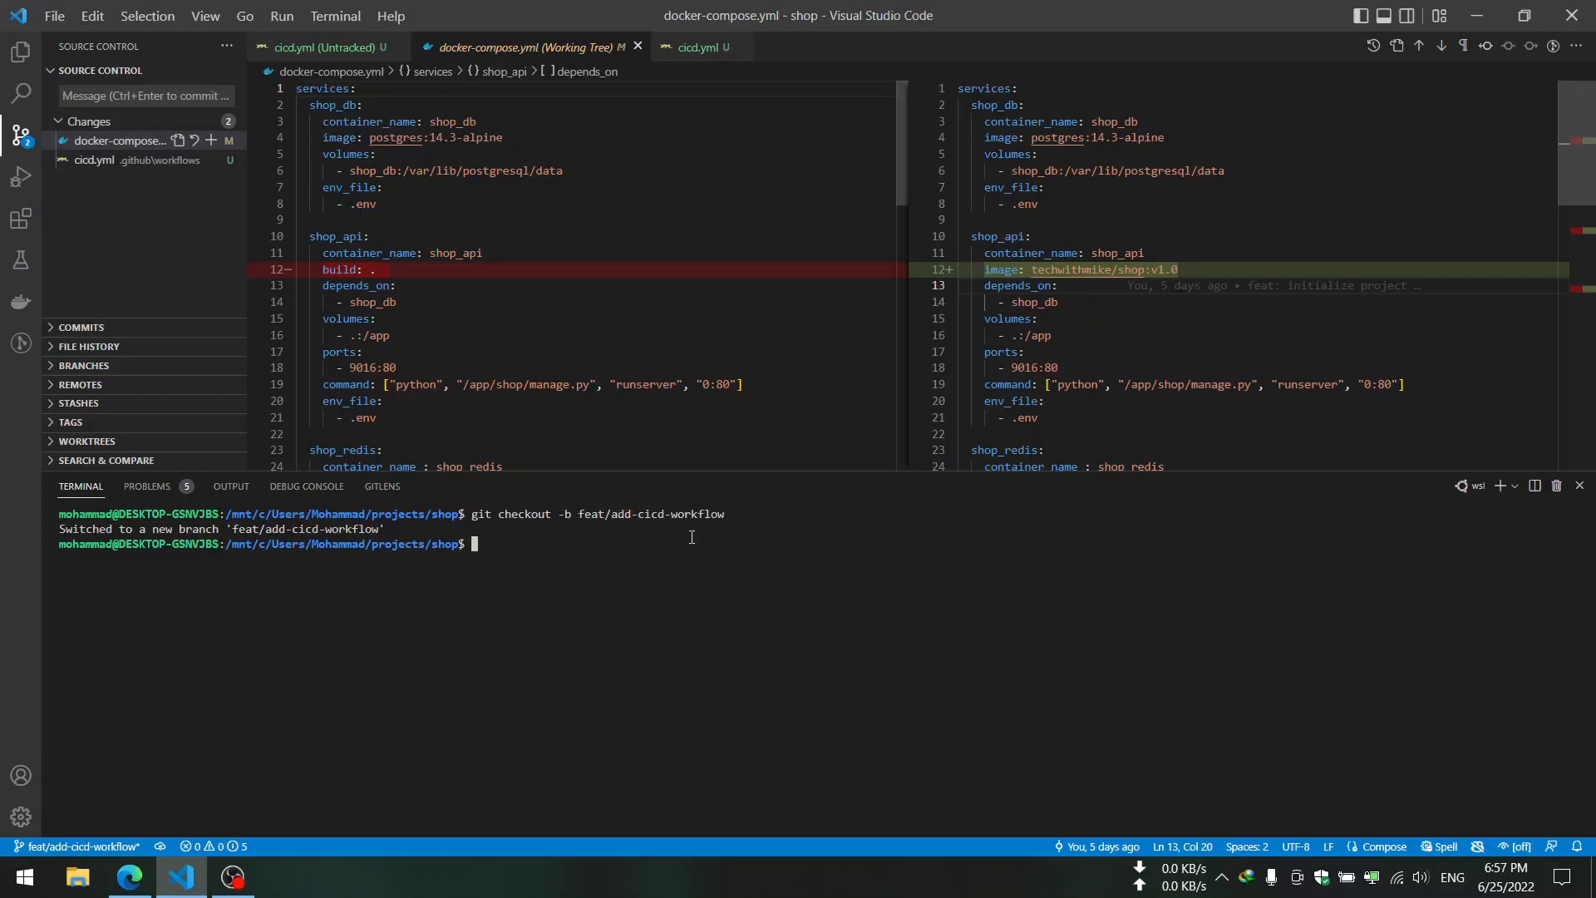
- Commit on branch feat/add-cicd-workflow, run git push origin HEAD, then switch to the GitHub repository
type("git push origin HEAD")
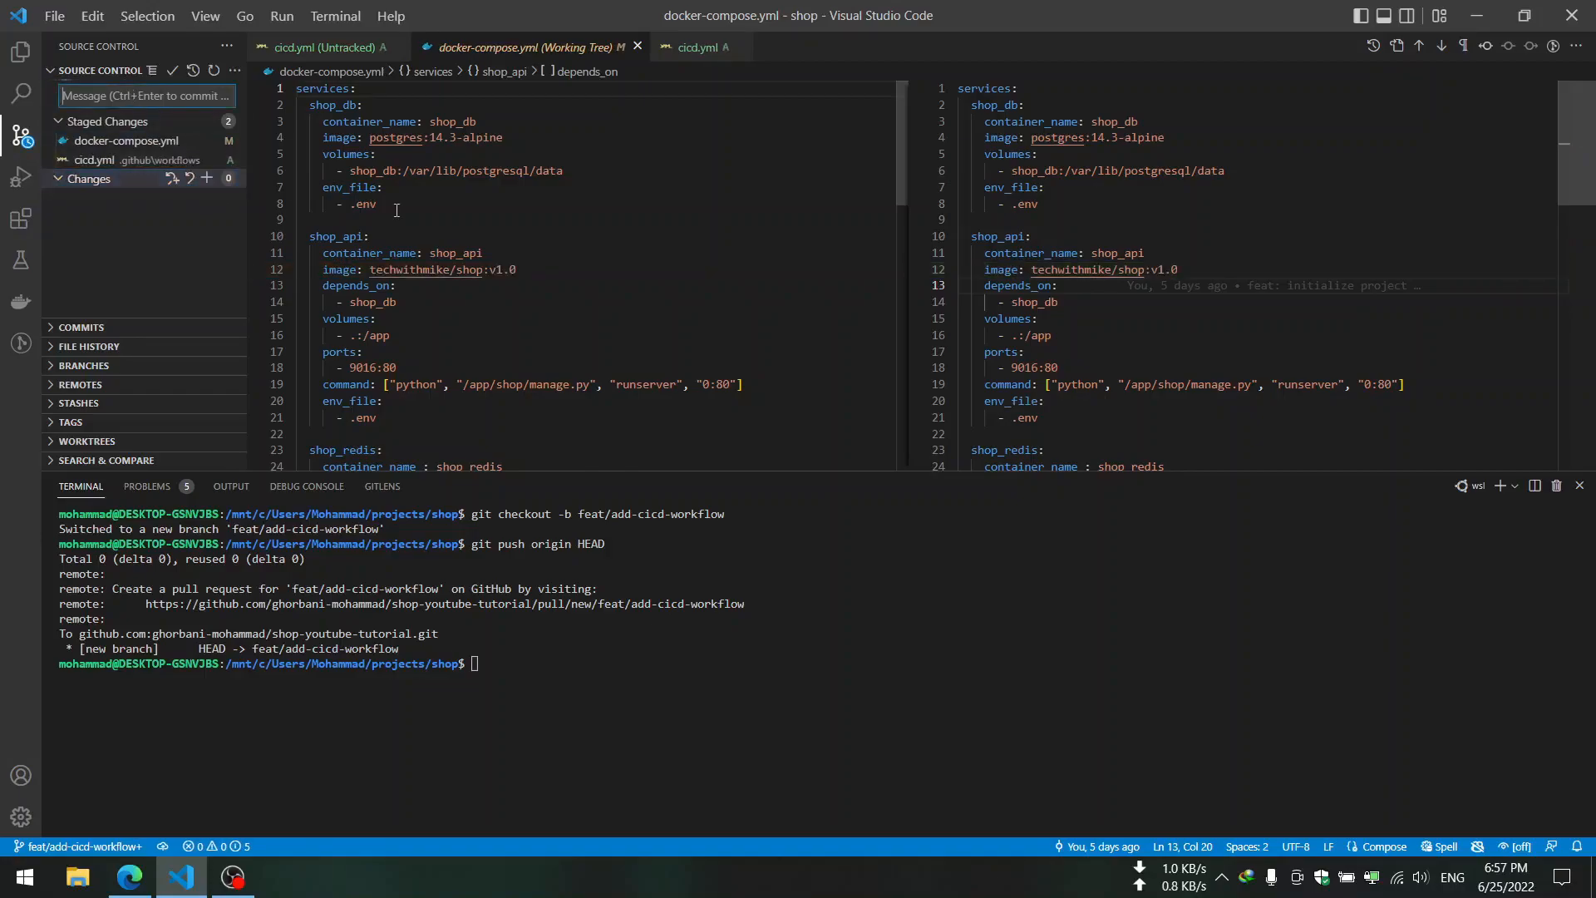
type("fea")
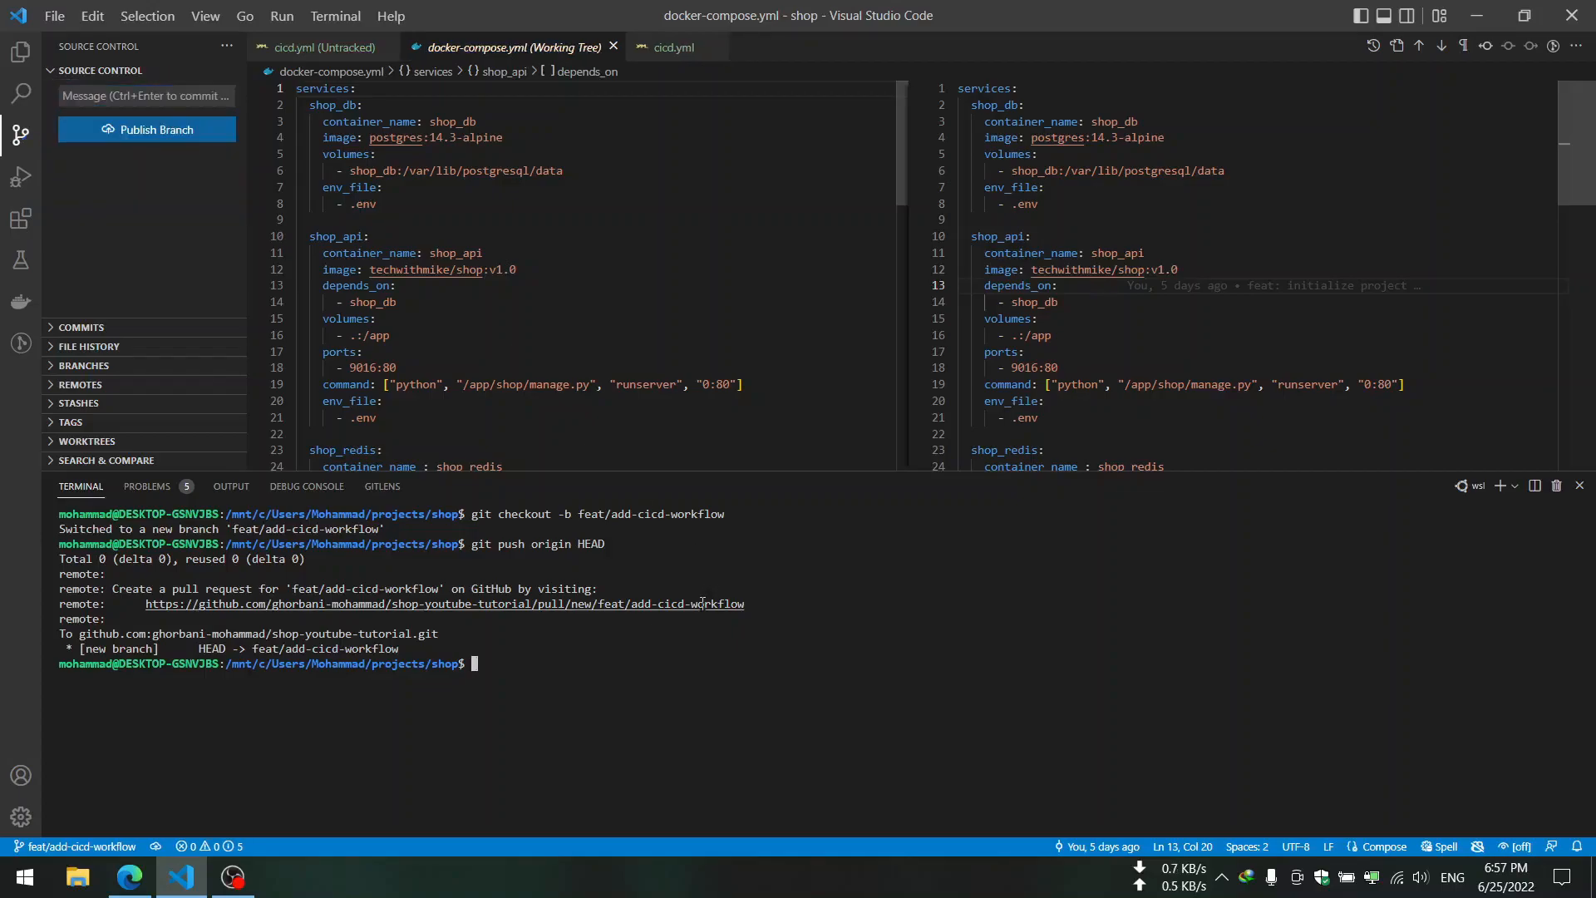
type("git push origin HEAD")
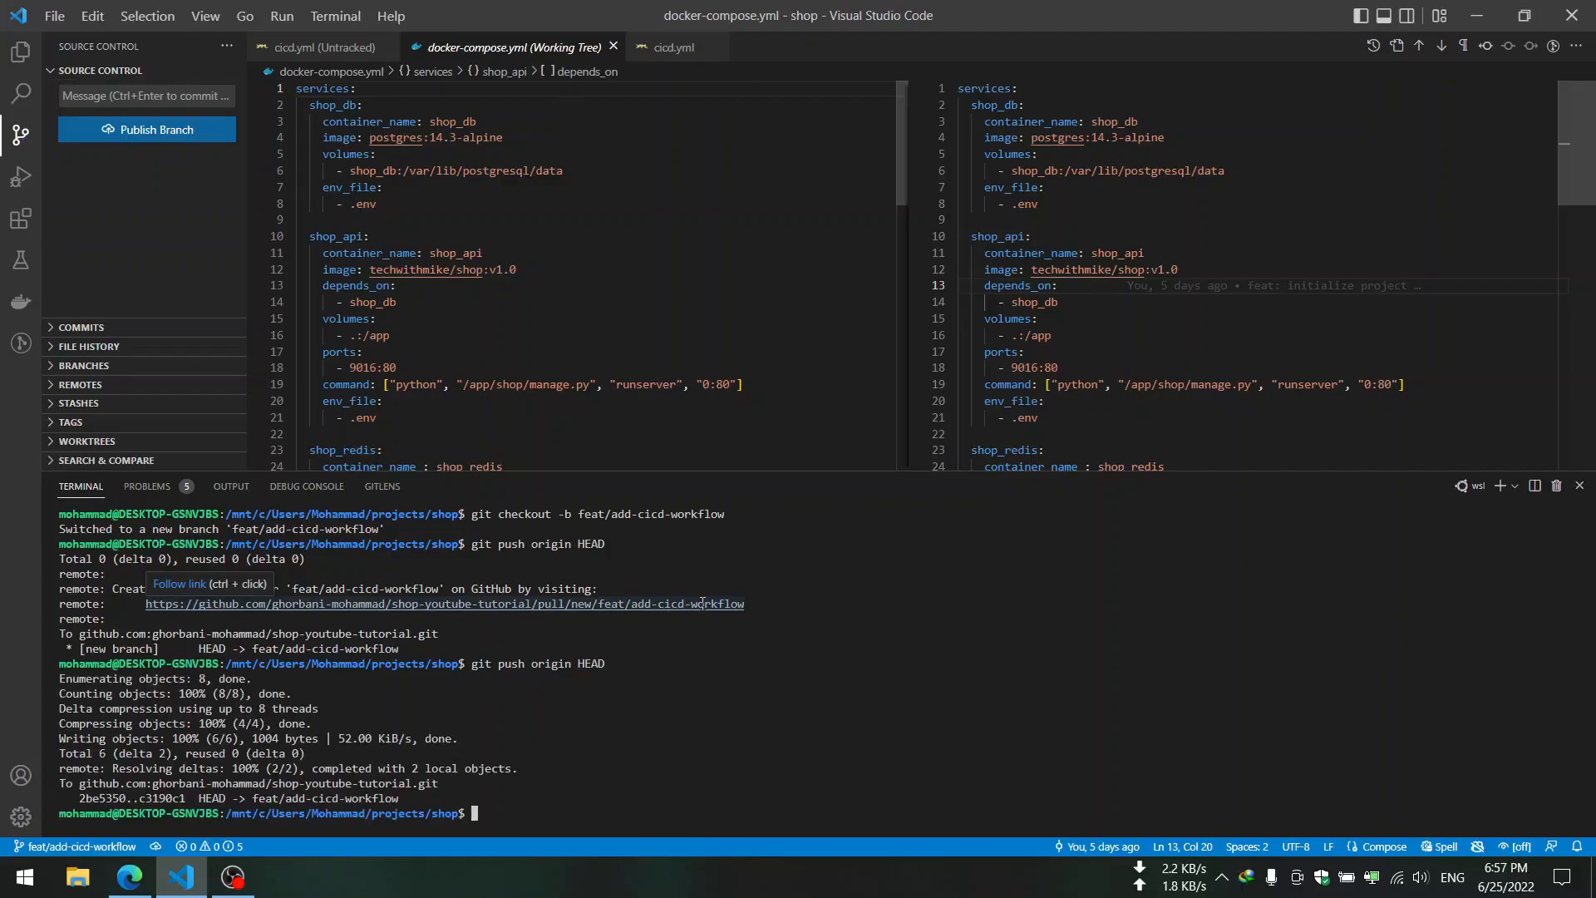
left_click(128, 882)
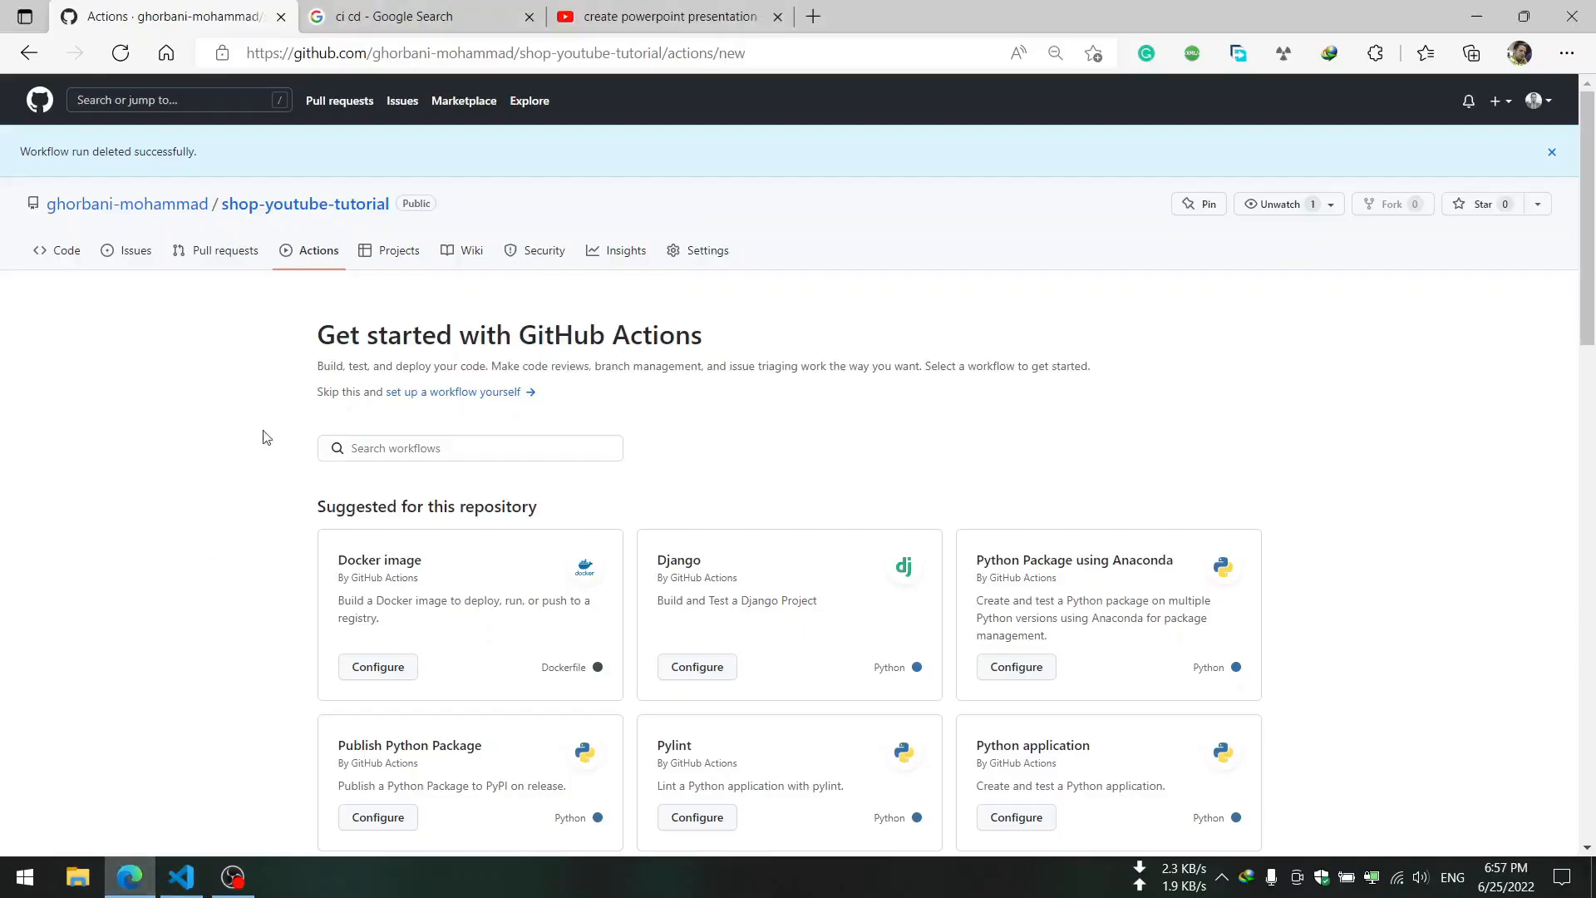
mouse_move(314, 339)
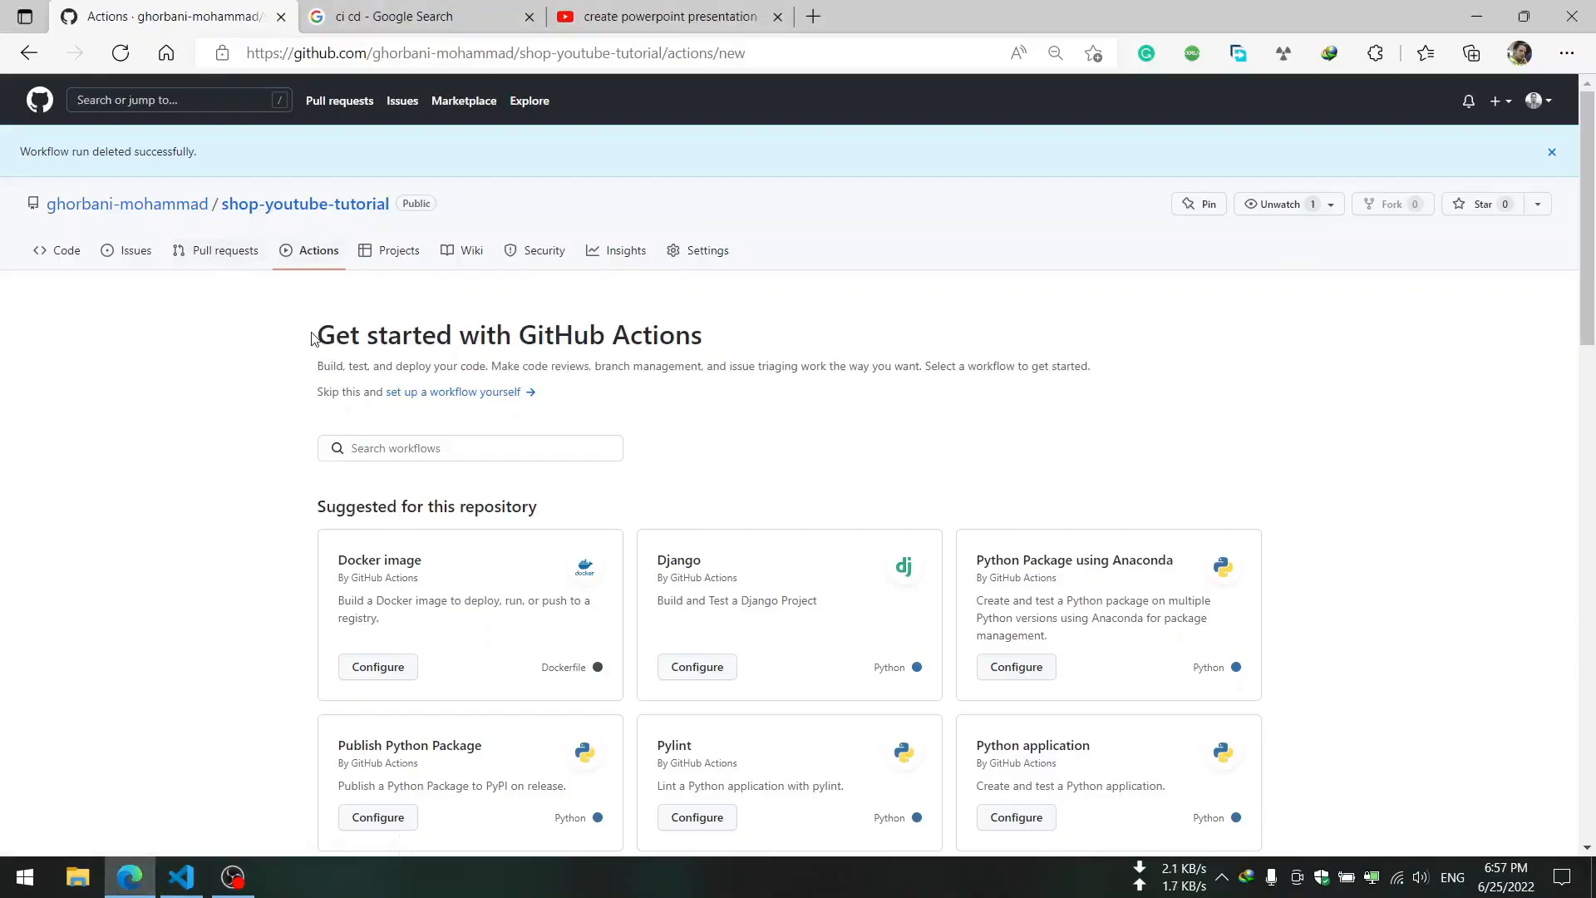
left_click(223, 251)
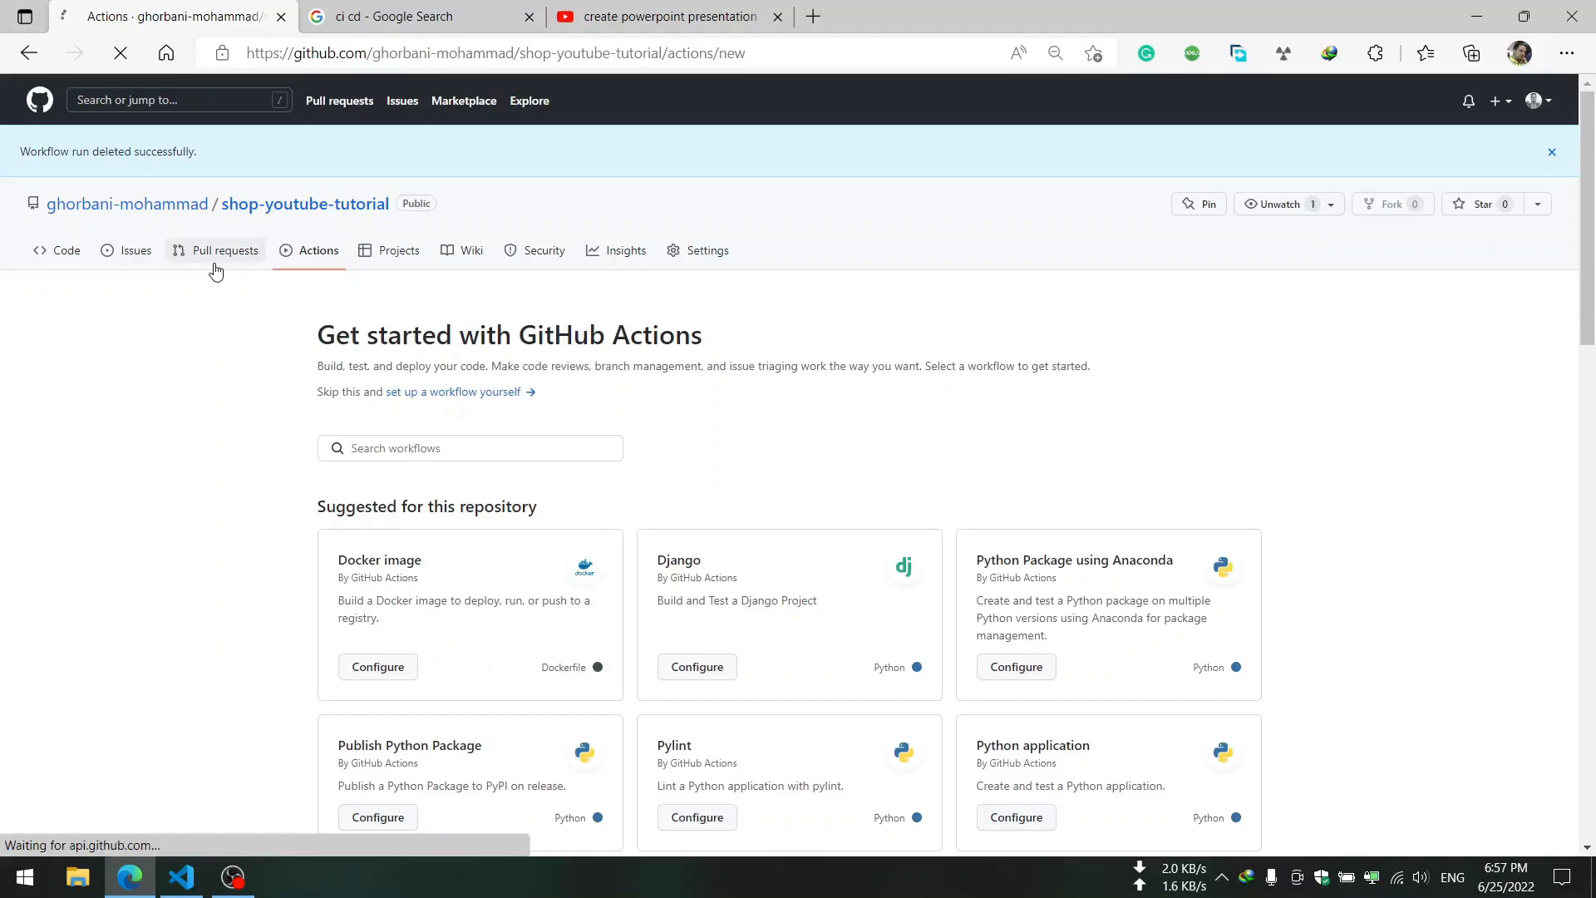
- Start a pull request via Compare & pull request and scroll through its commit and file diffs
left_click(223, 250)
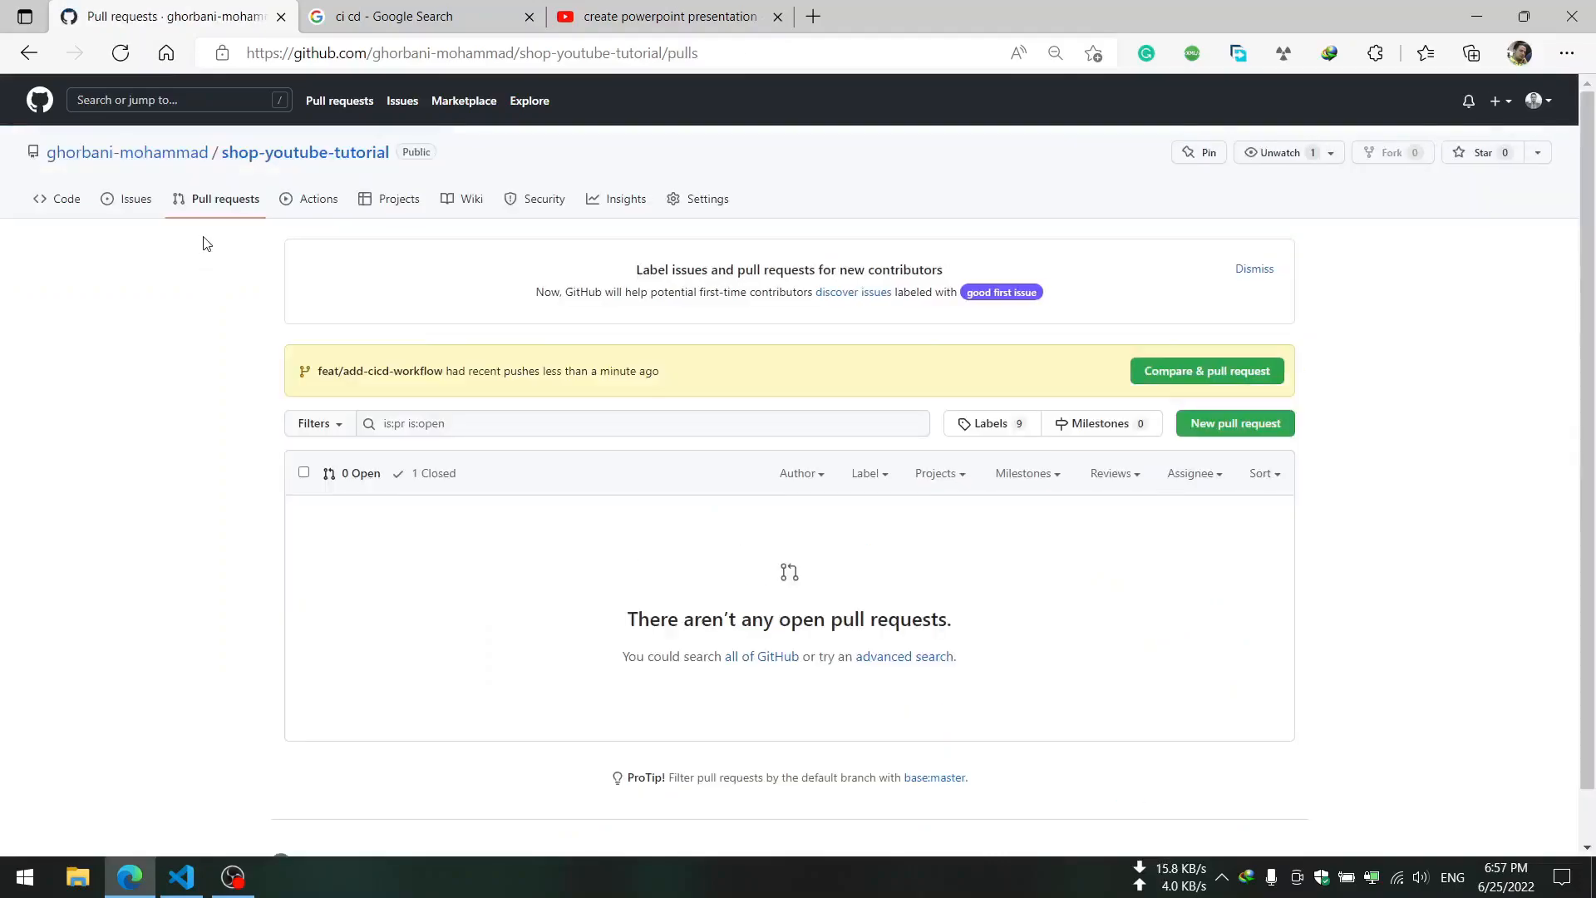
mouse_move(306, 151)
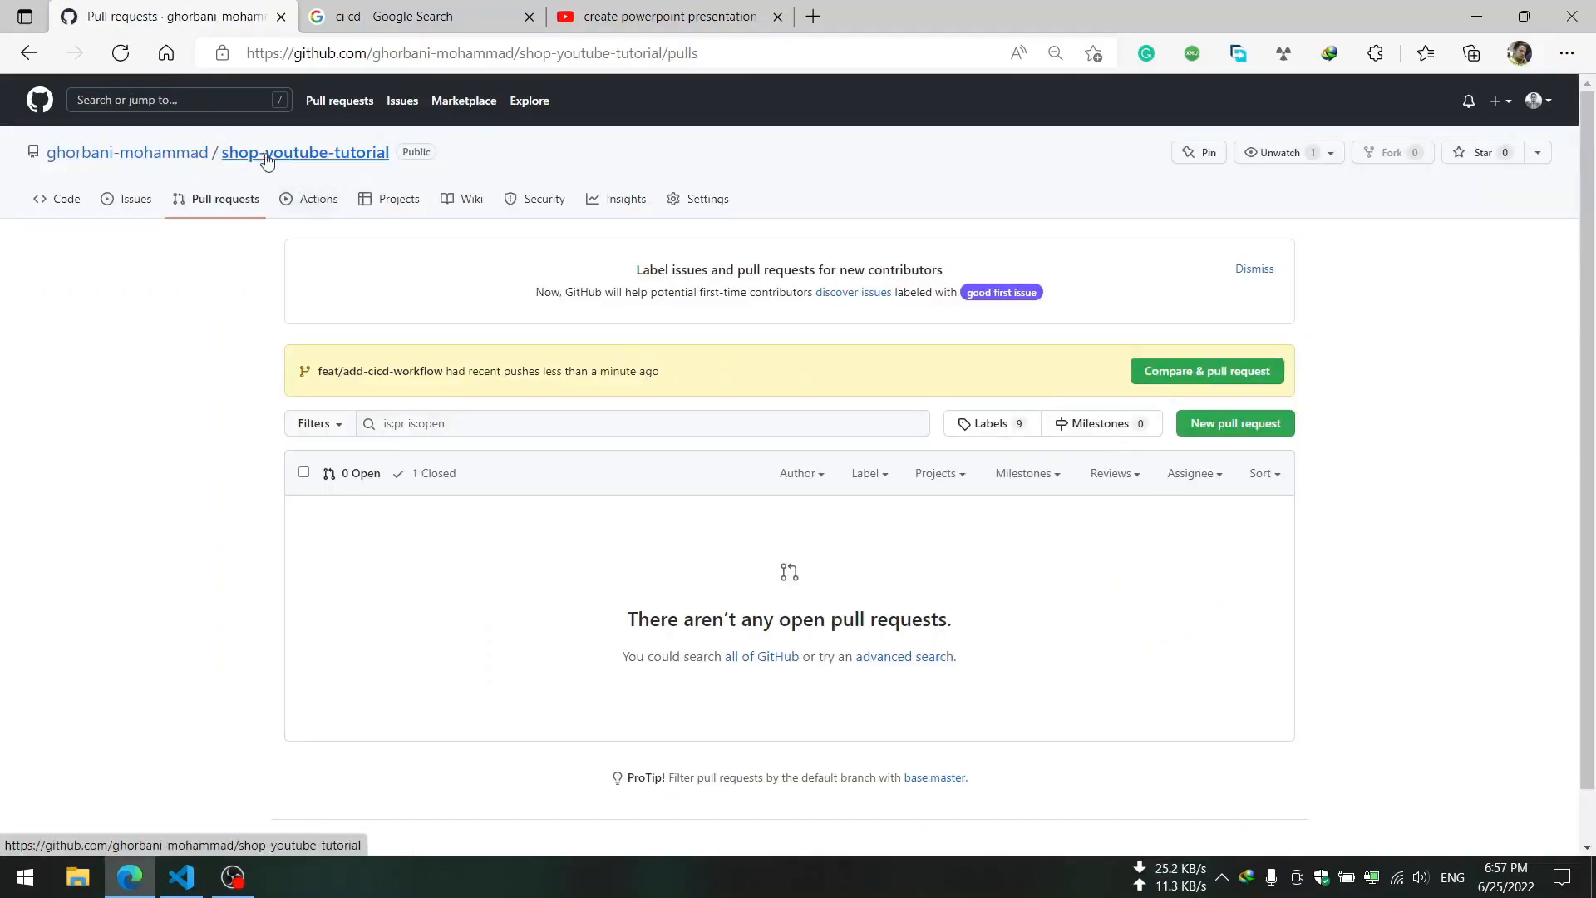
left_click(1205, 370)
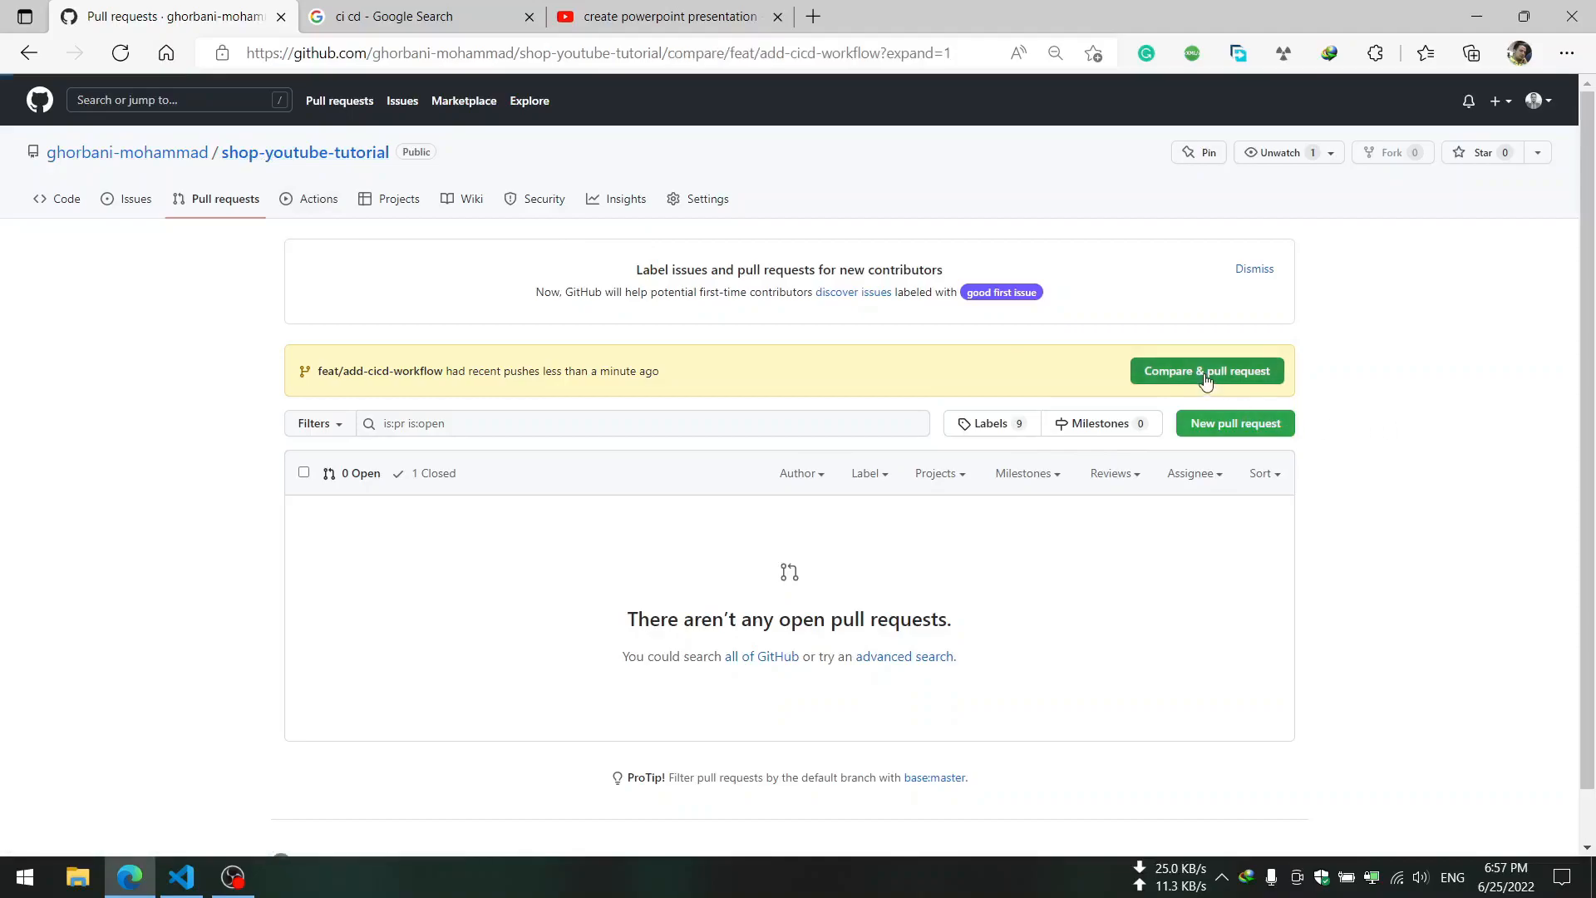
left_click(1205, 371)
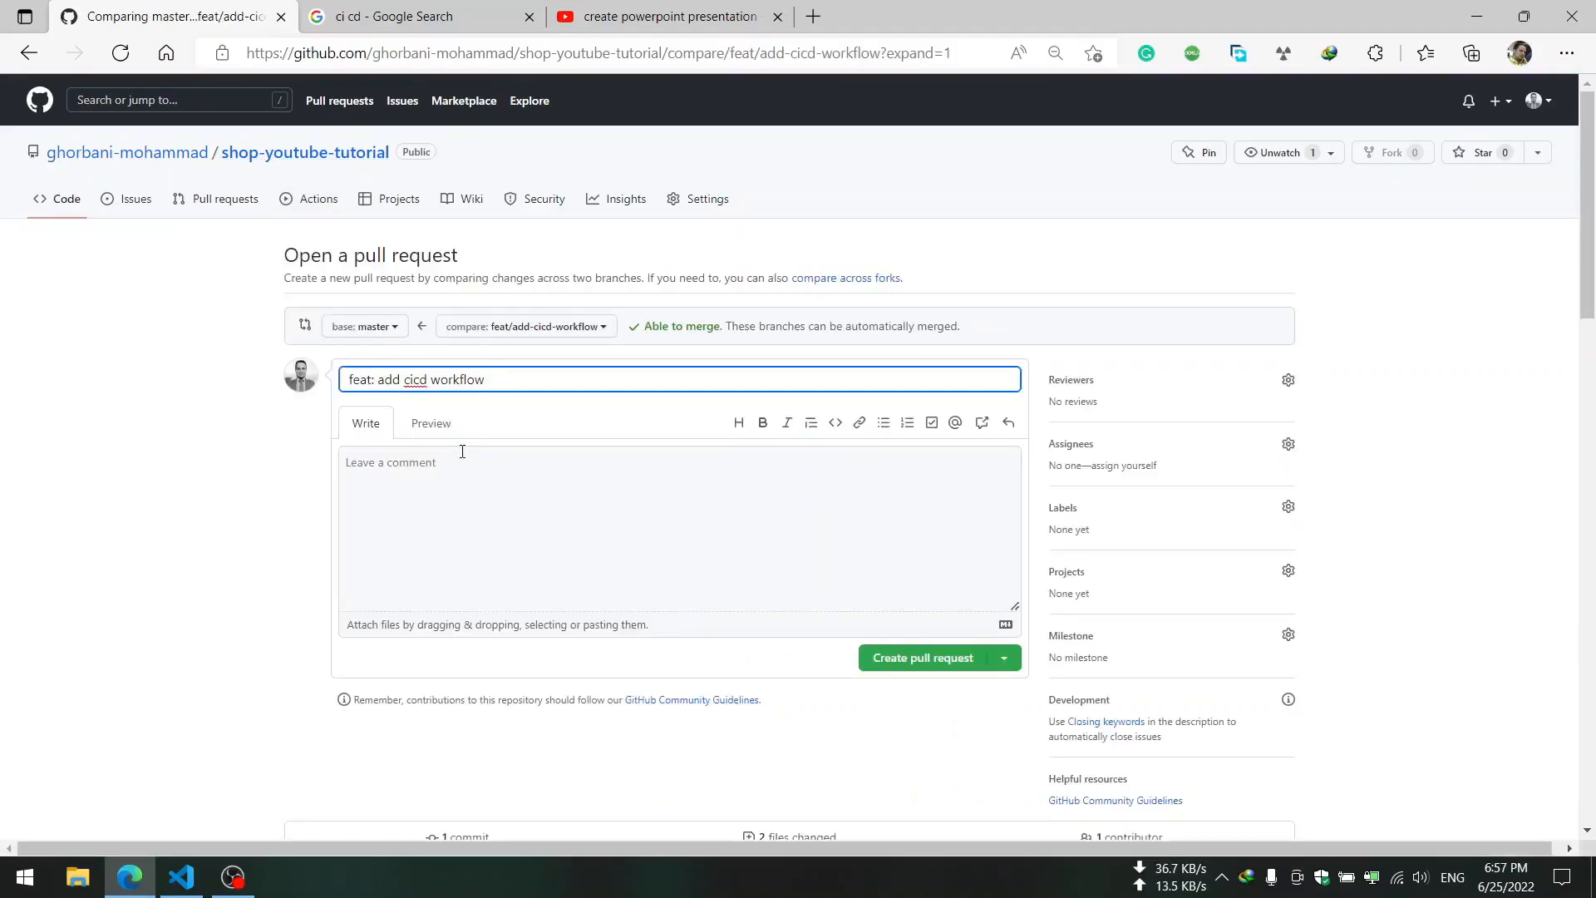
scroll("down", 3)
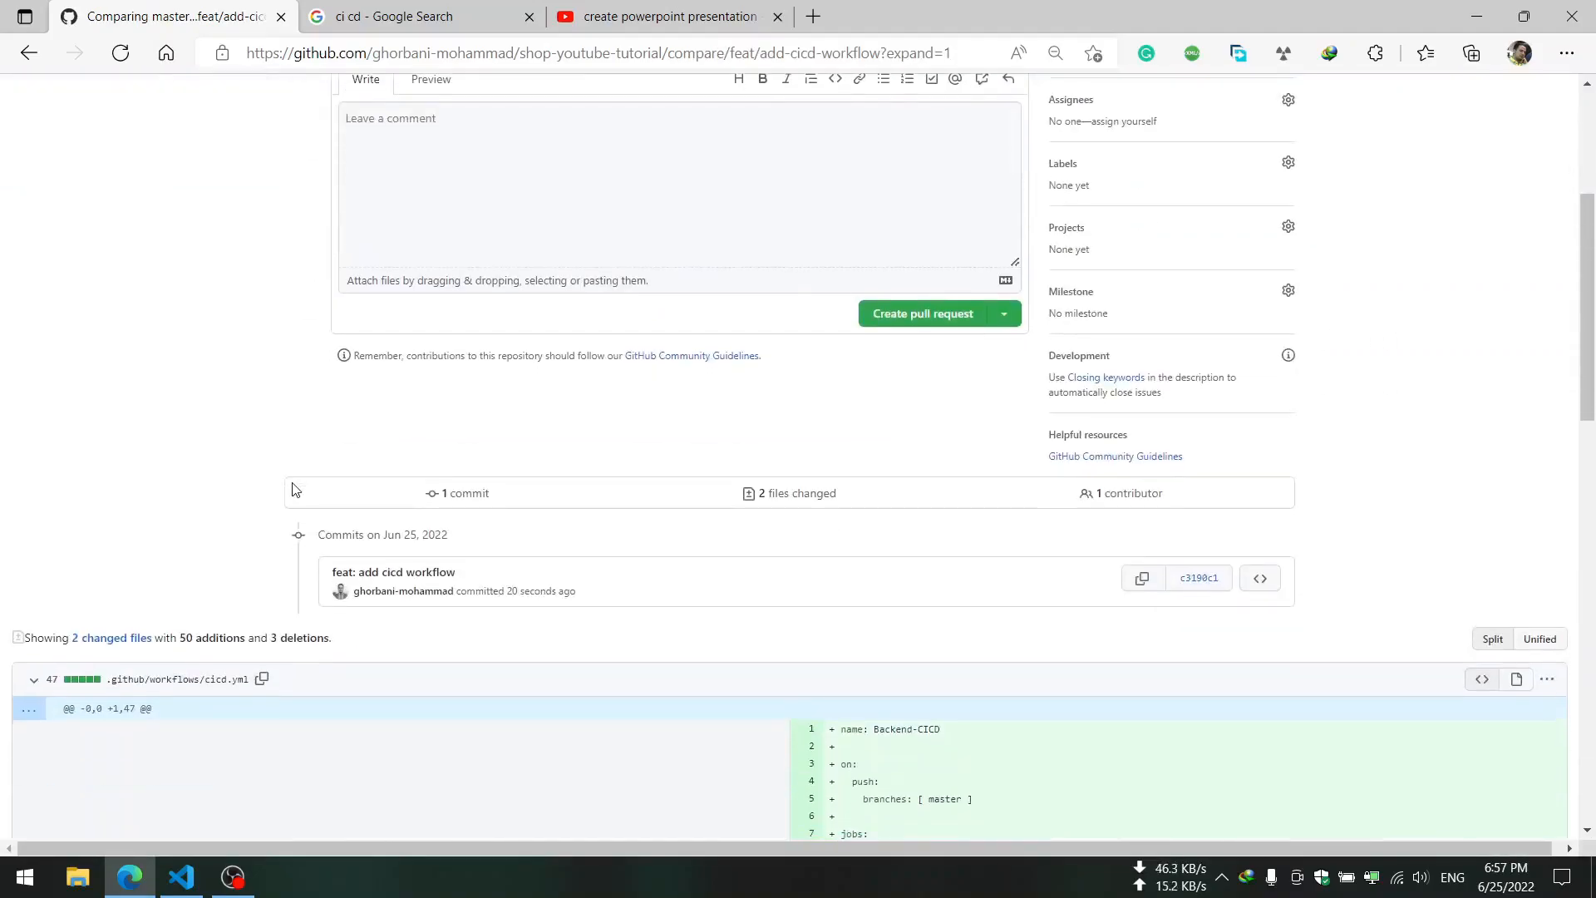
scroll("down", 3)
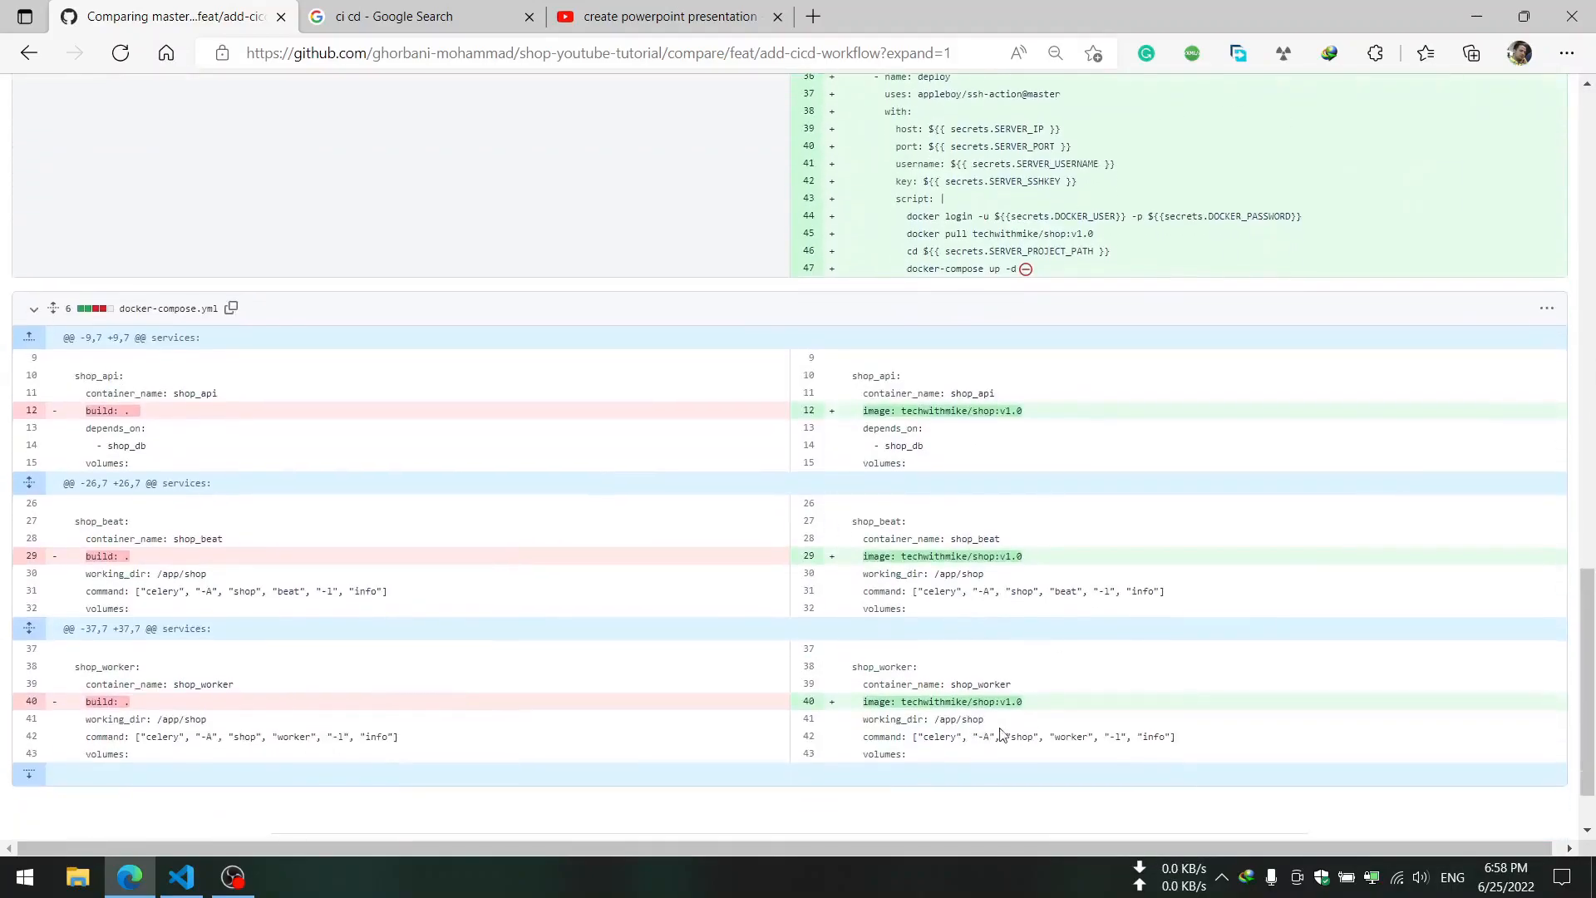
scroll("up", 3)
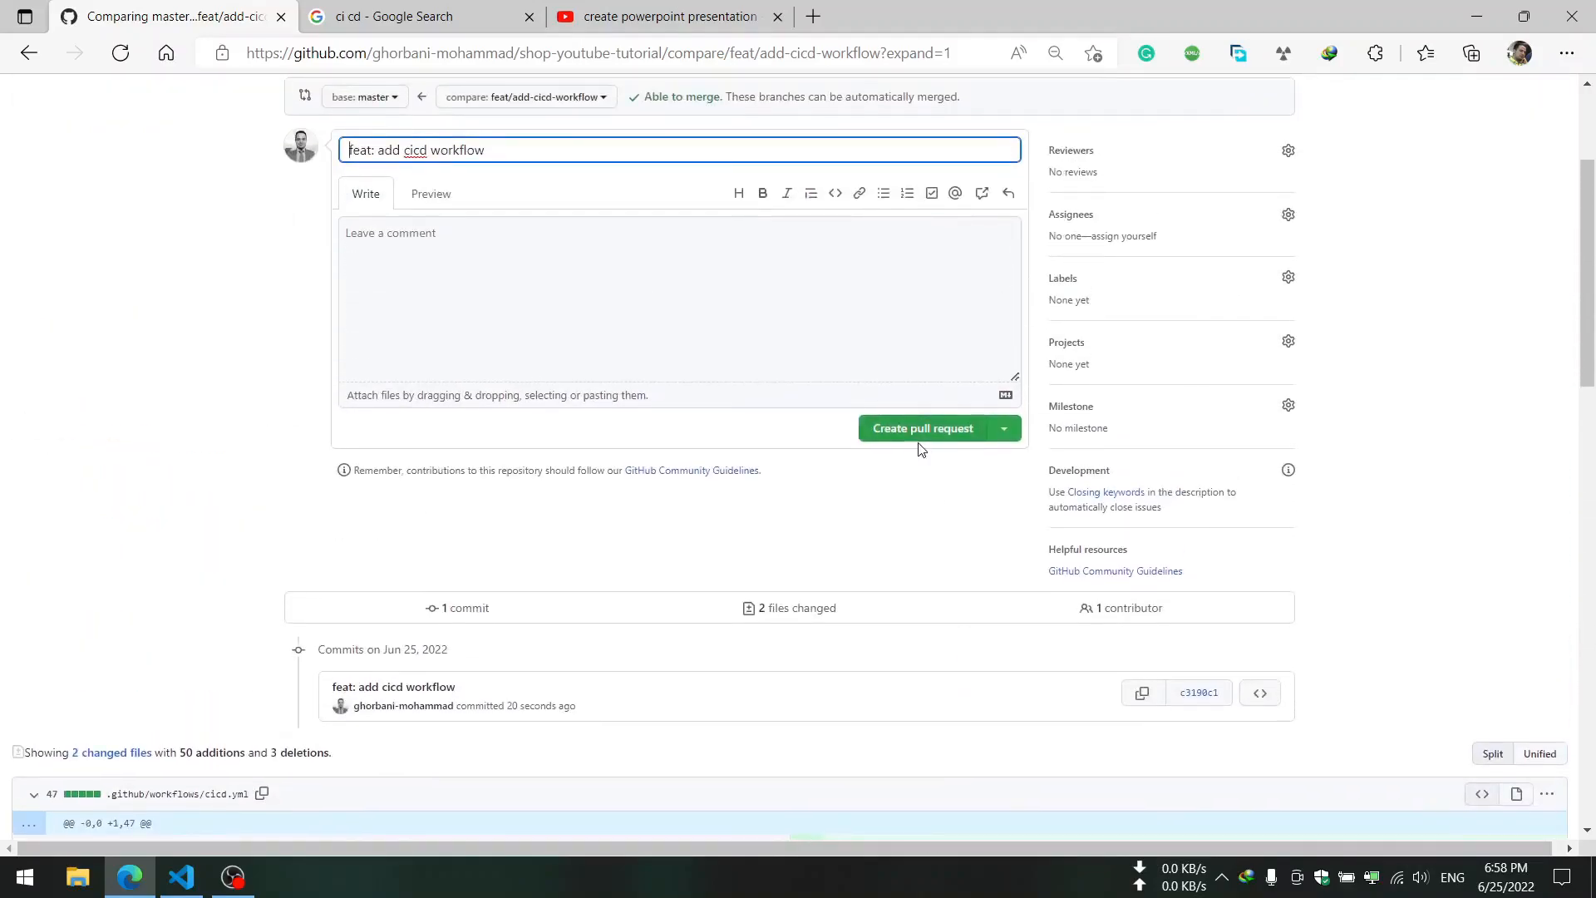
- Start merging pull request #2 into master, choosing the email address for the merge
left_click(921, 427)
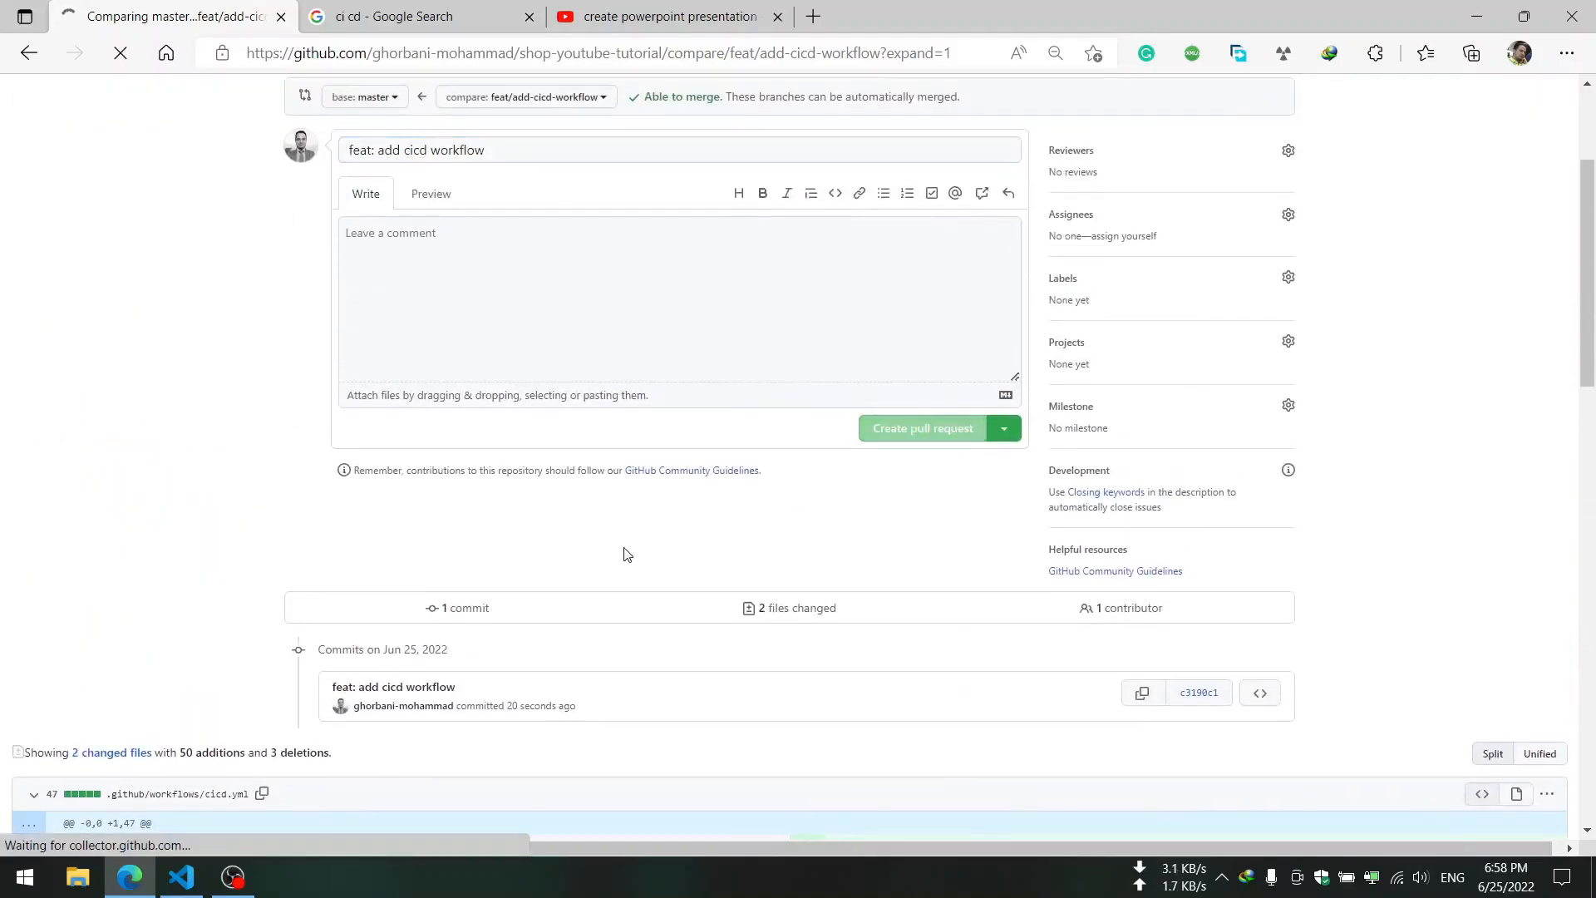
left_click(919, 427)
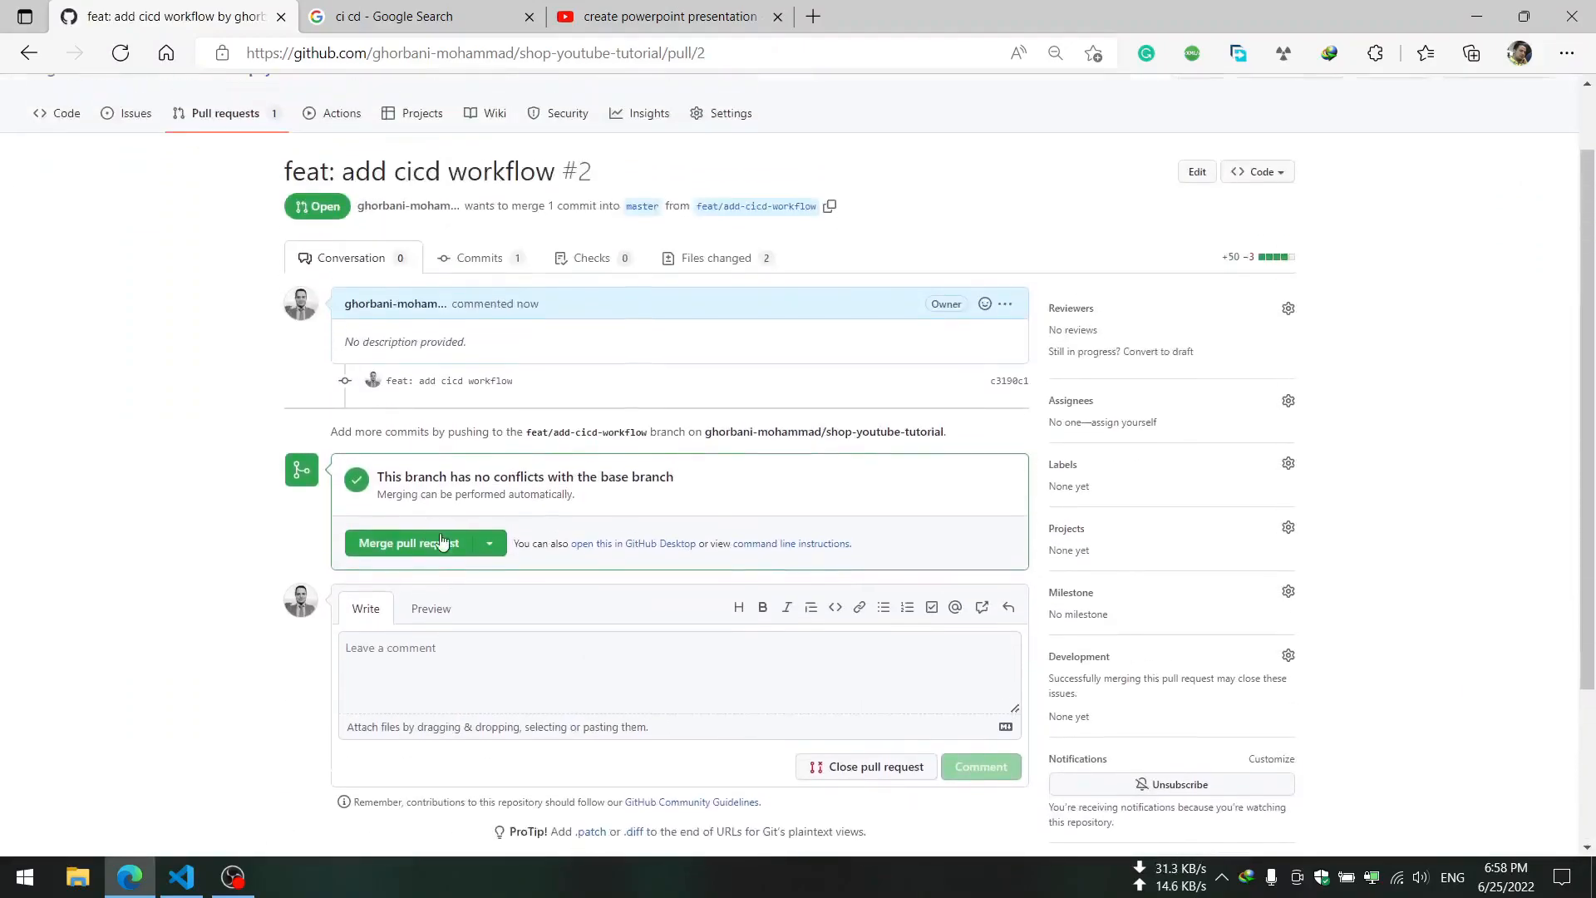
left_click(411, 542)
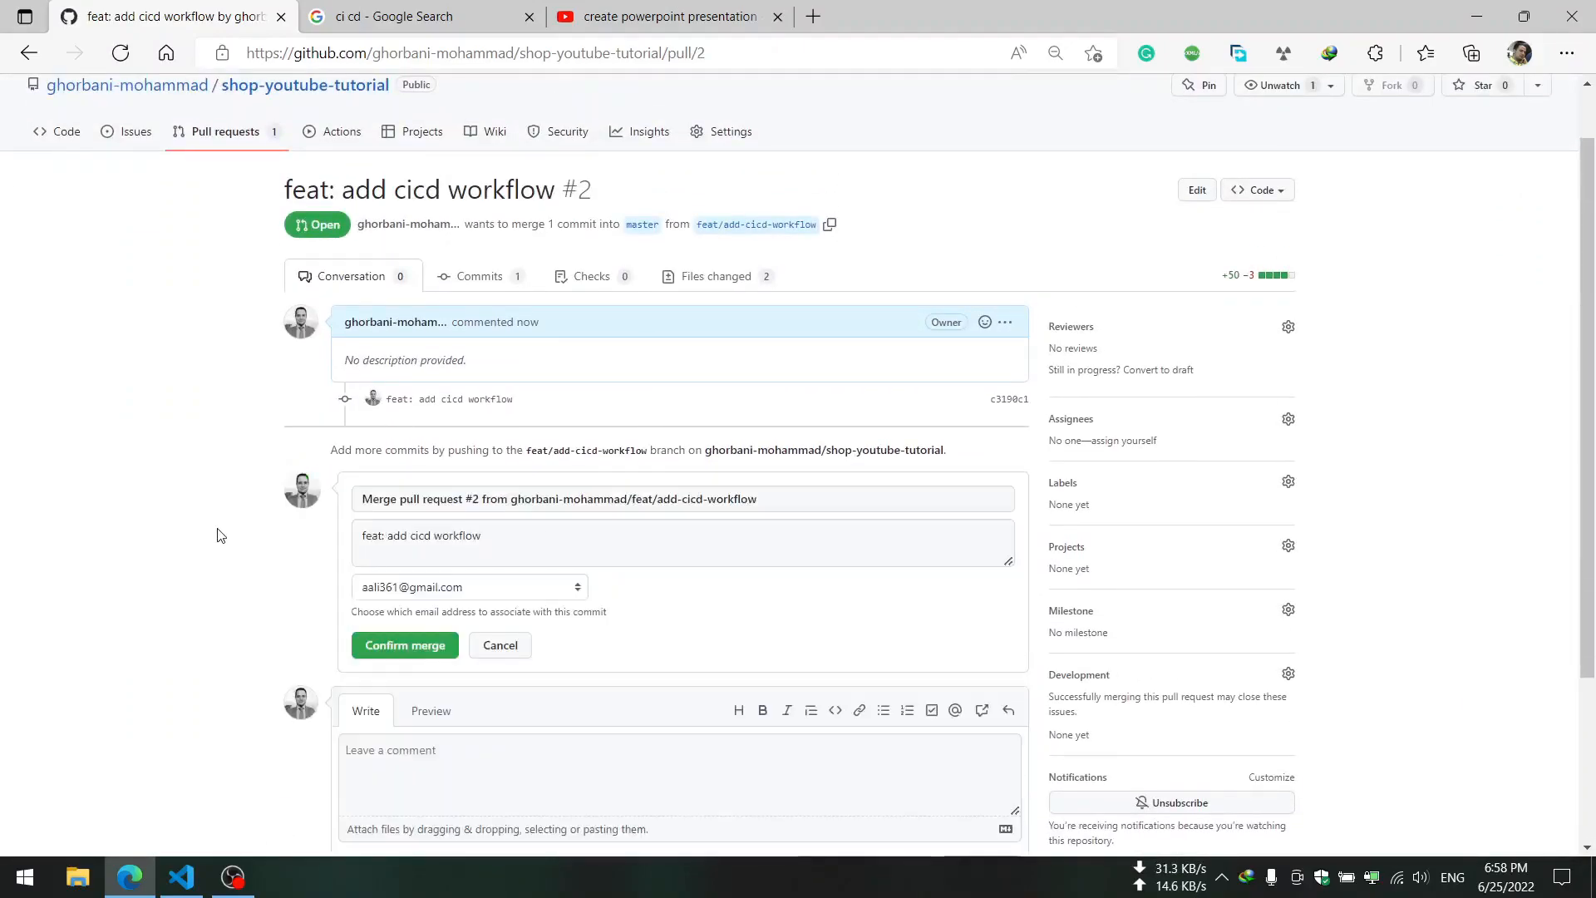
left_click(469, 587)
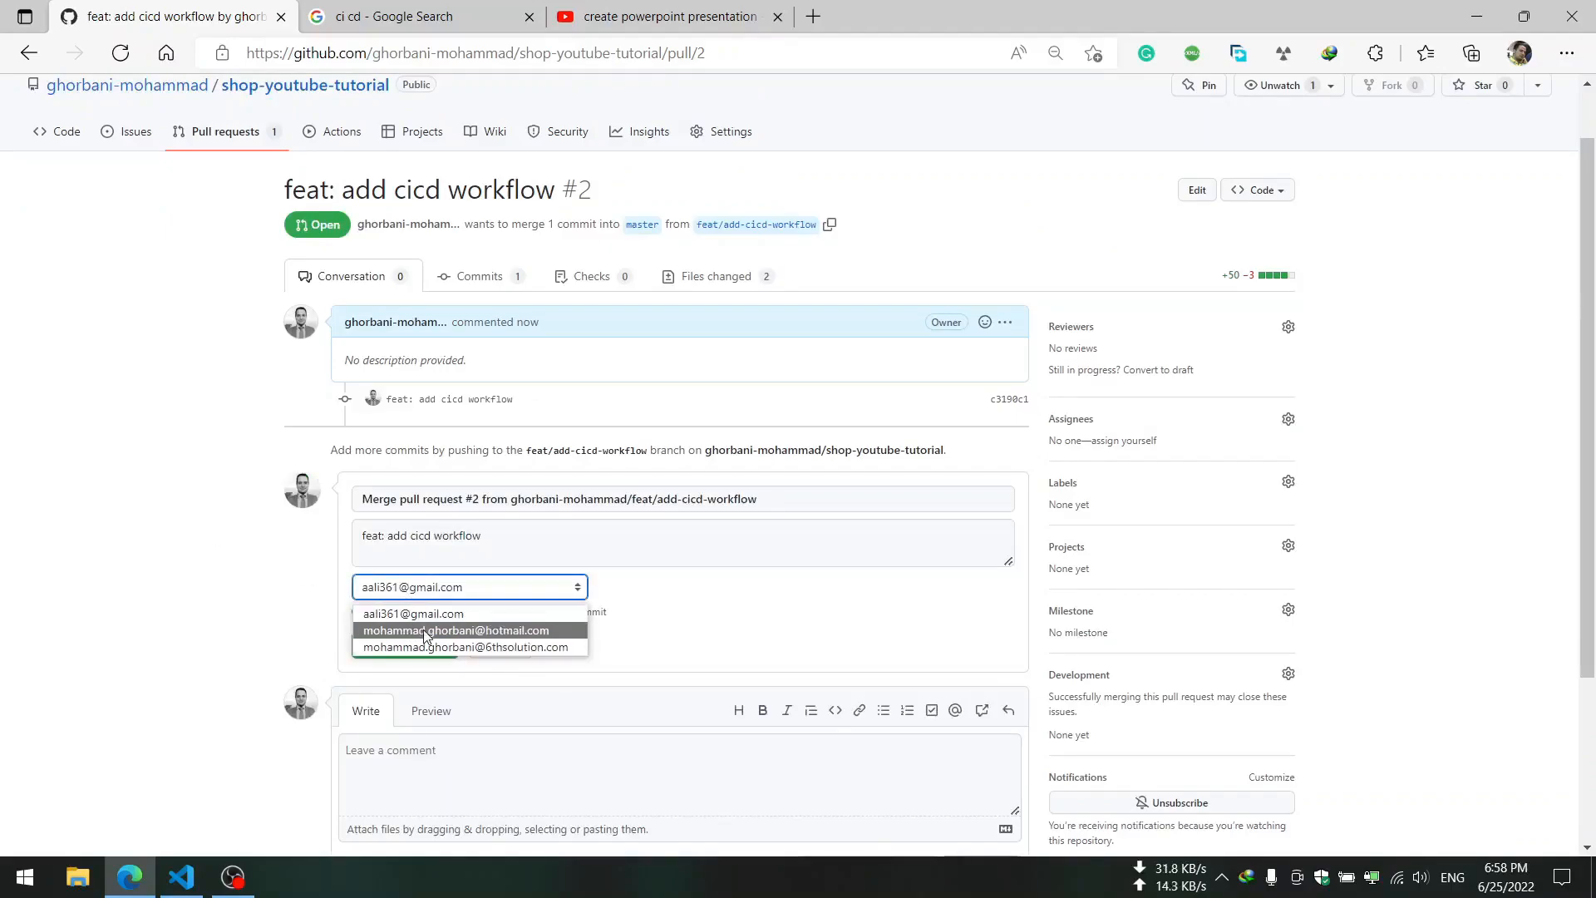
- Confirm the merge of 'feat: add cicd workflow' into master, closing pull request #2
left_click(457, 630)
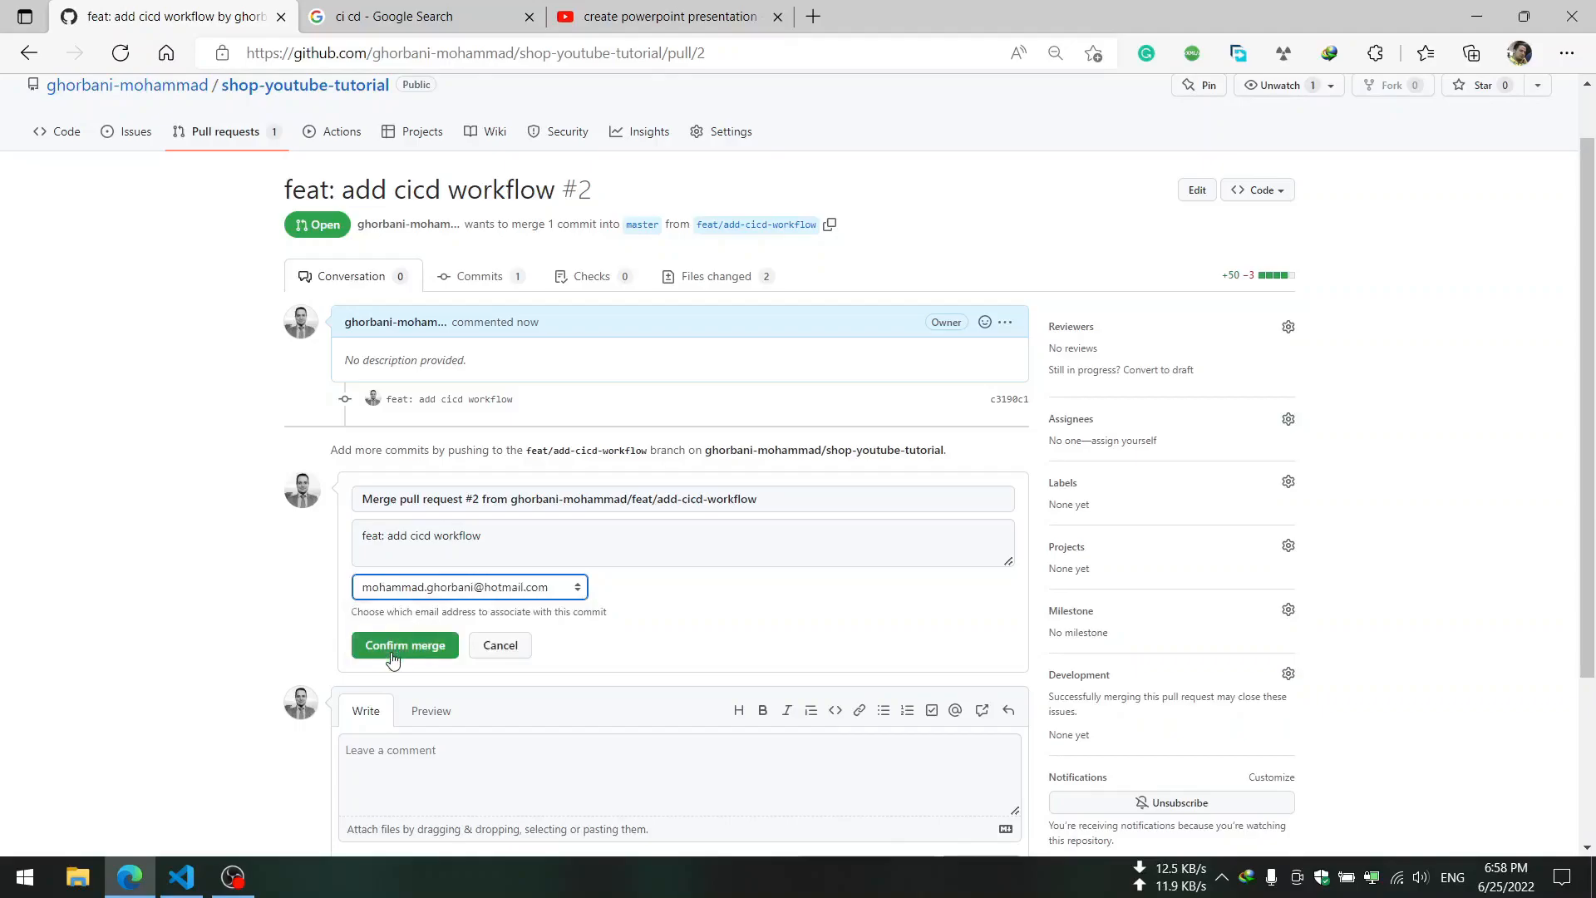
left_click(404, 645)
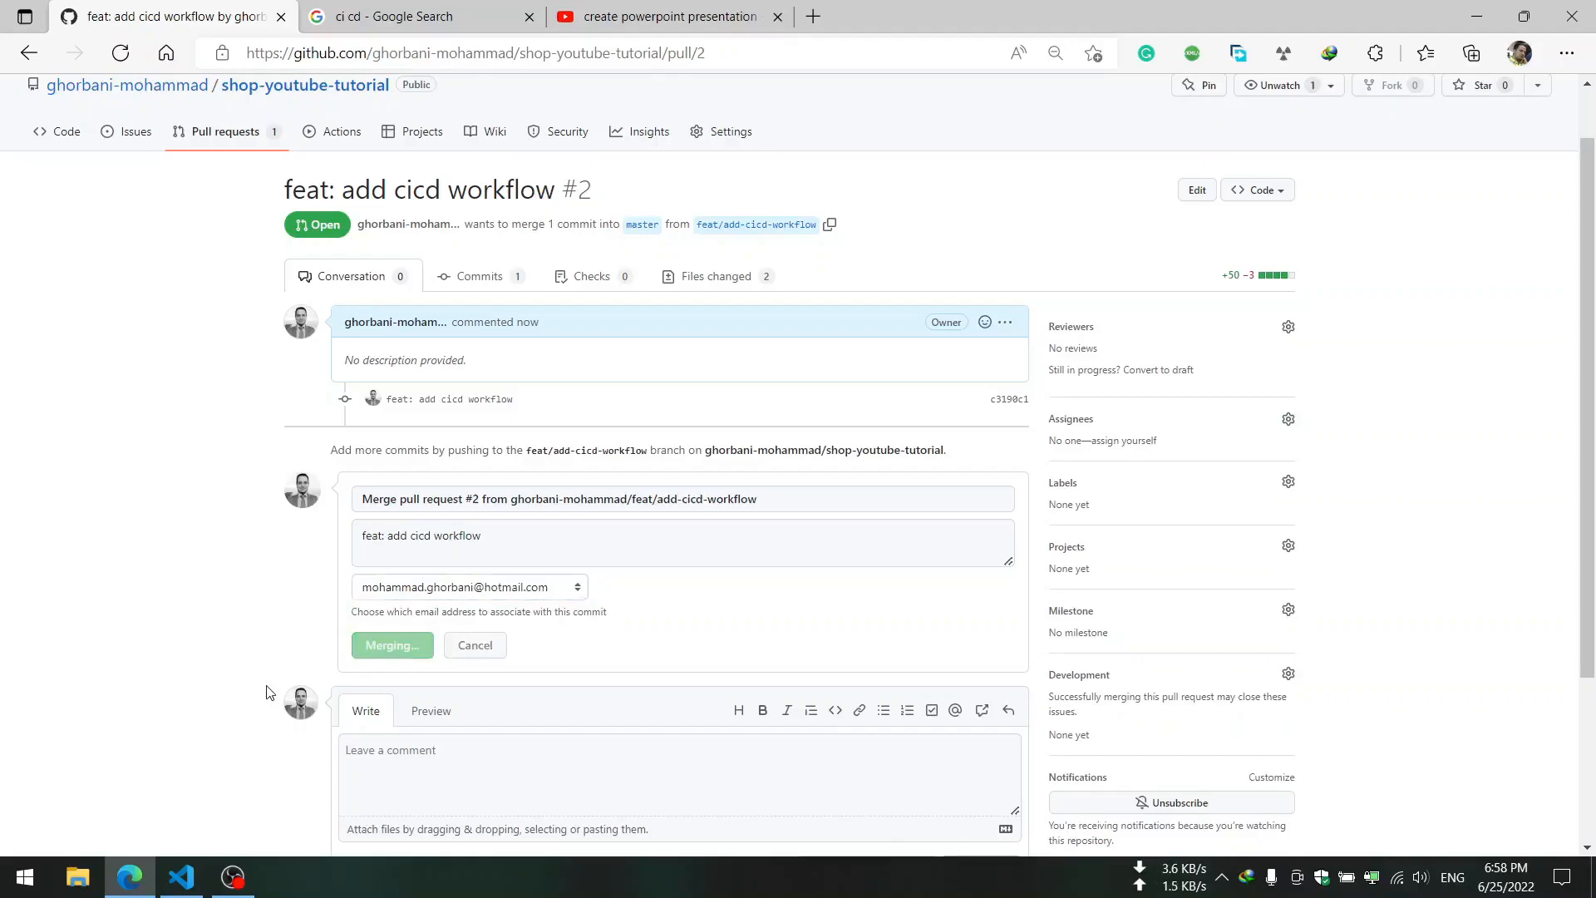
left_click(391, 645)
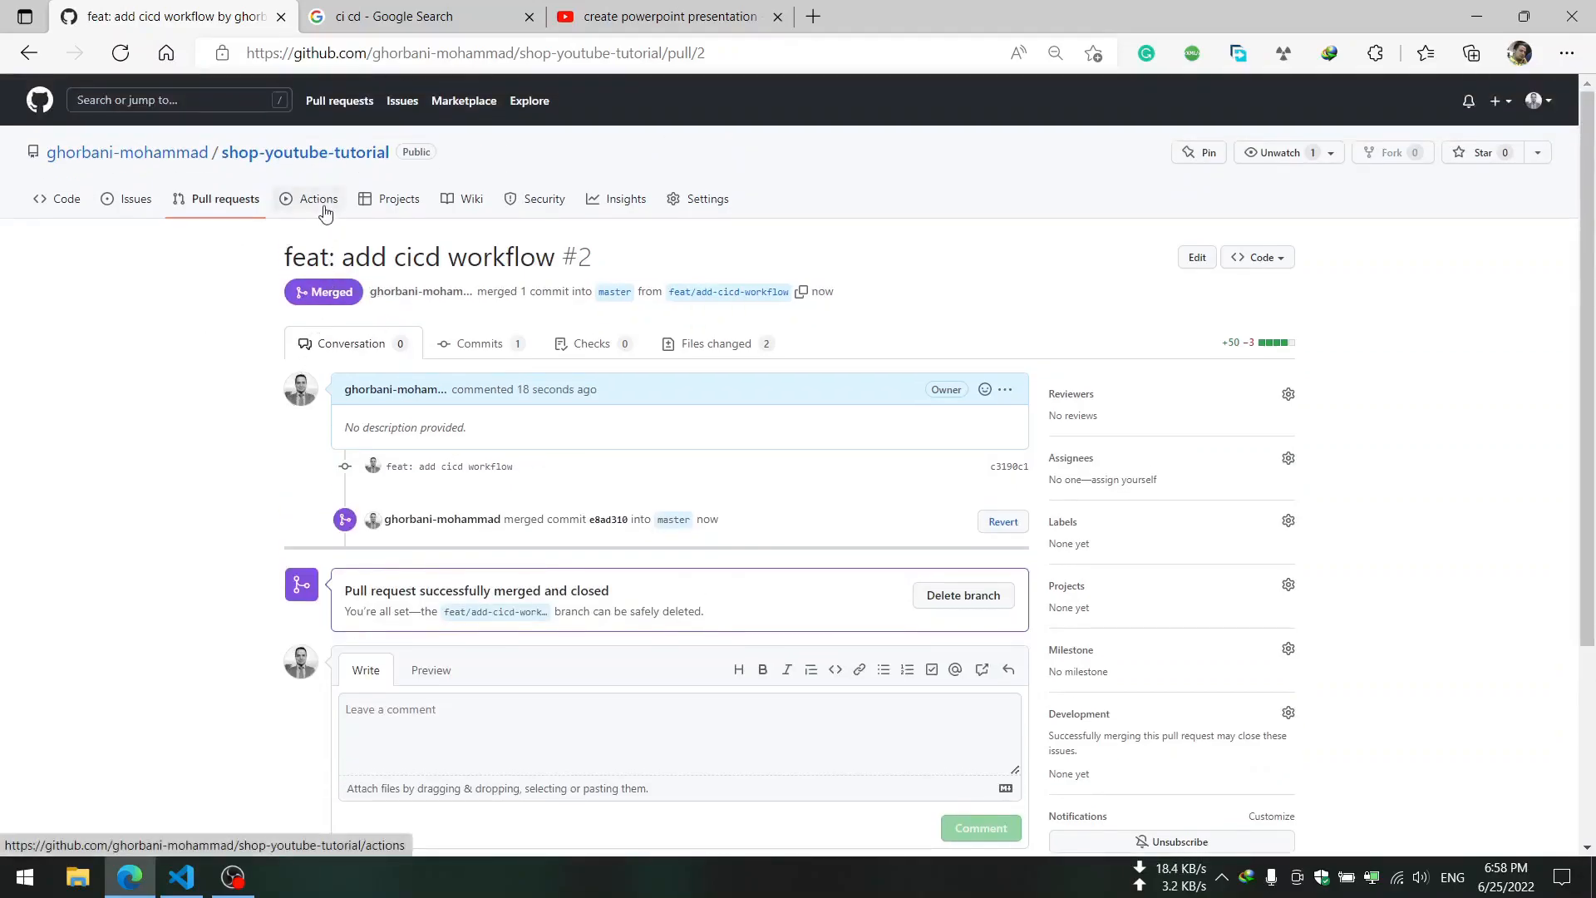
- From Actions, bring up Backend-CICD run #19 triggered by 'Merge pull request #2'
left_click(317, 197)
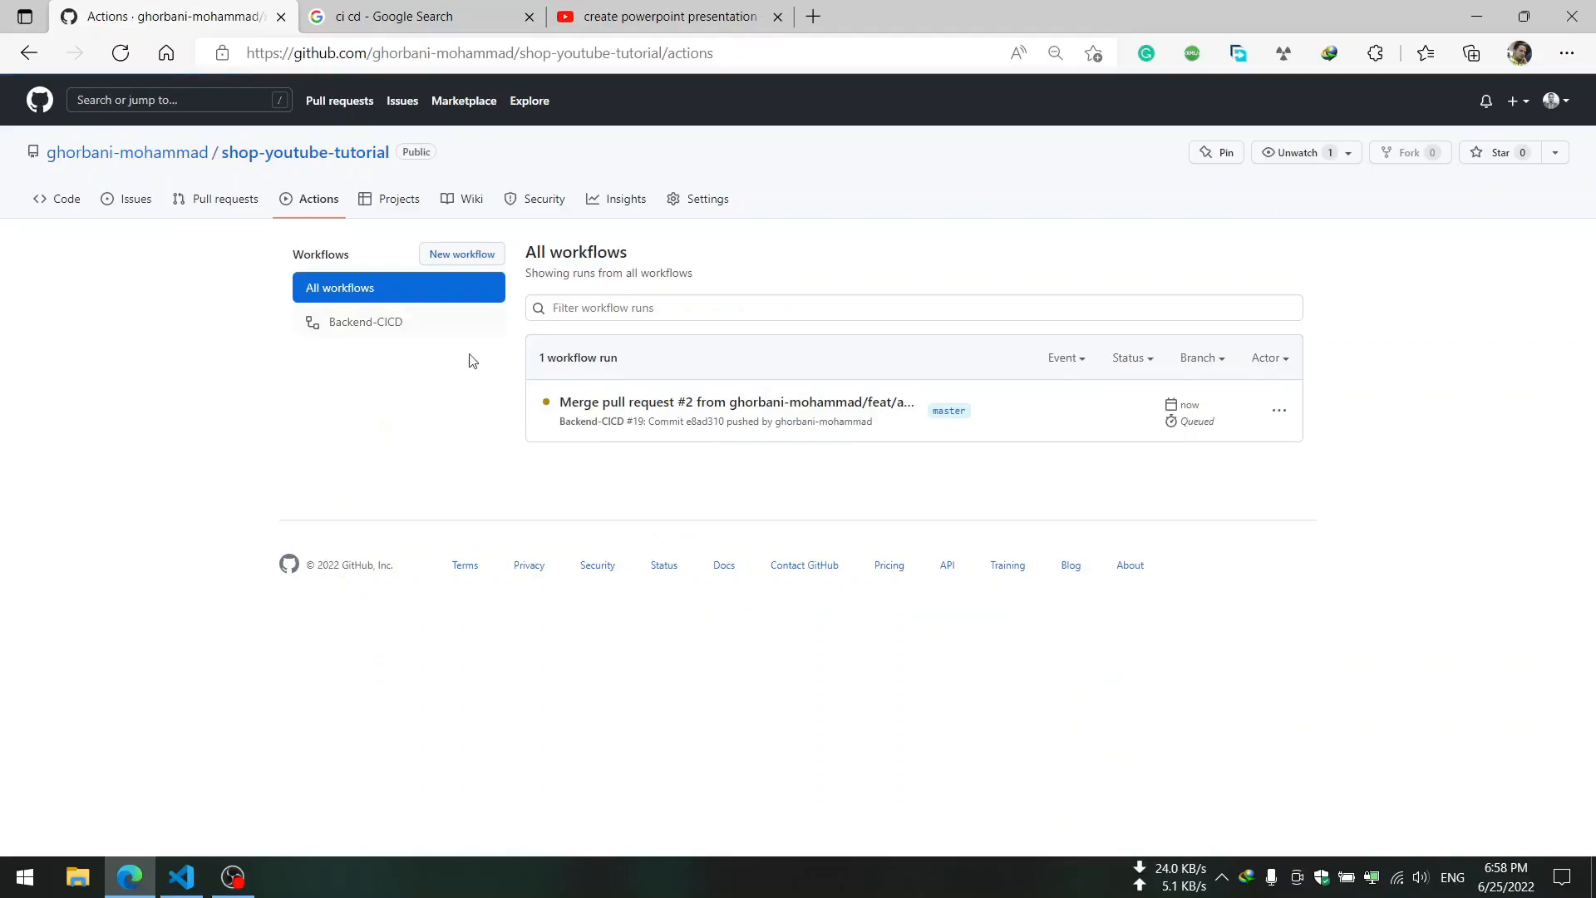
mouse_move(674, 392)
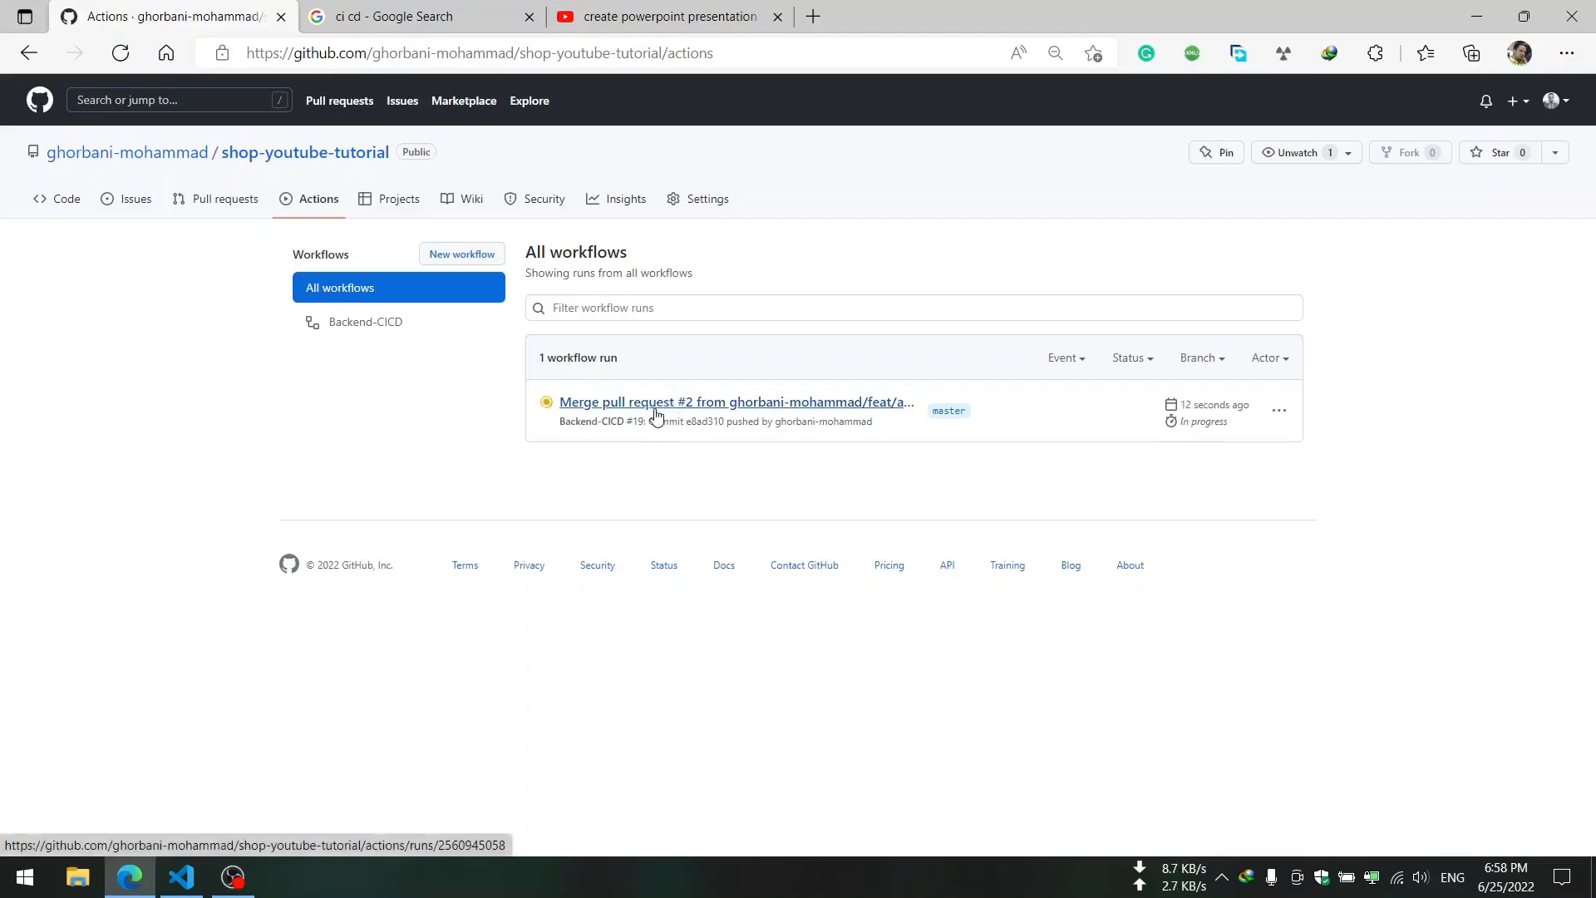
left_click(733, 401)
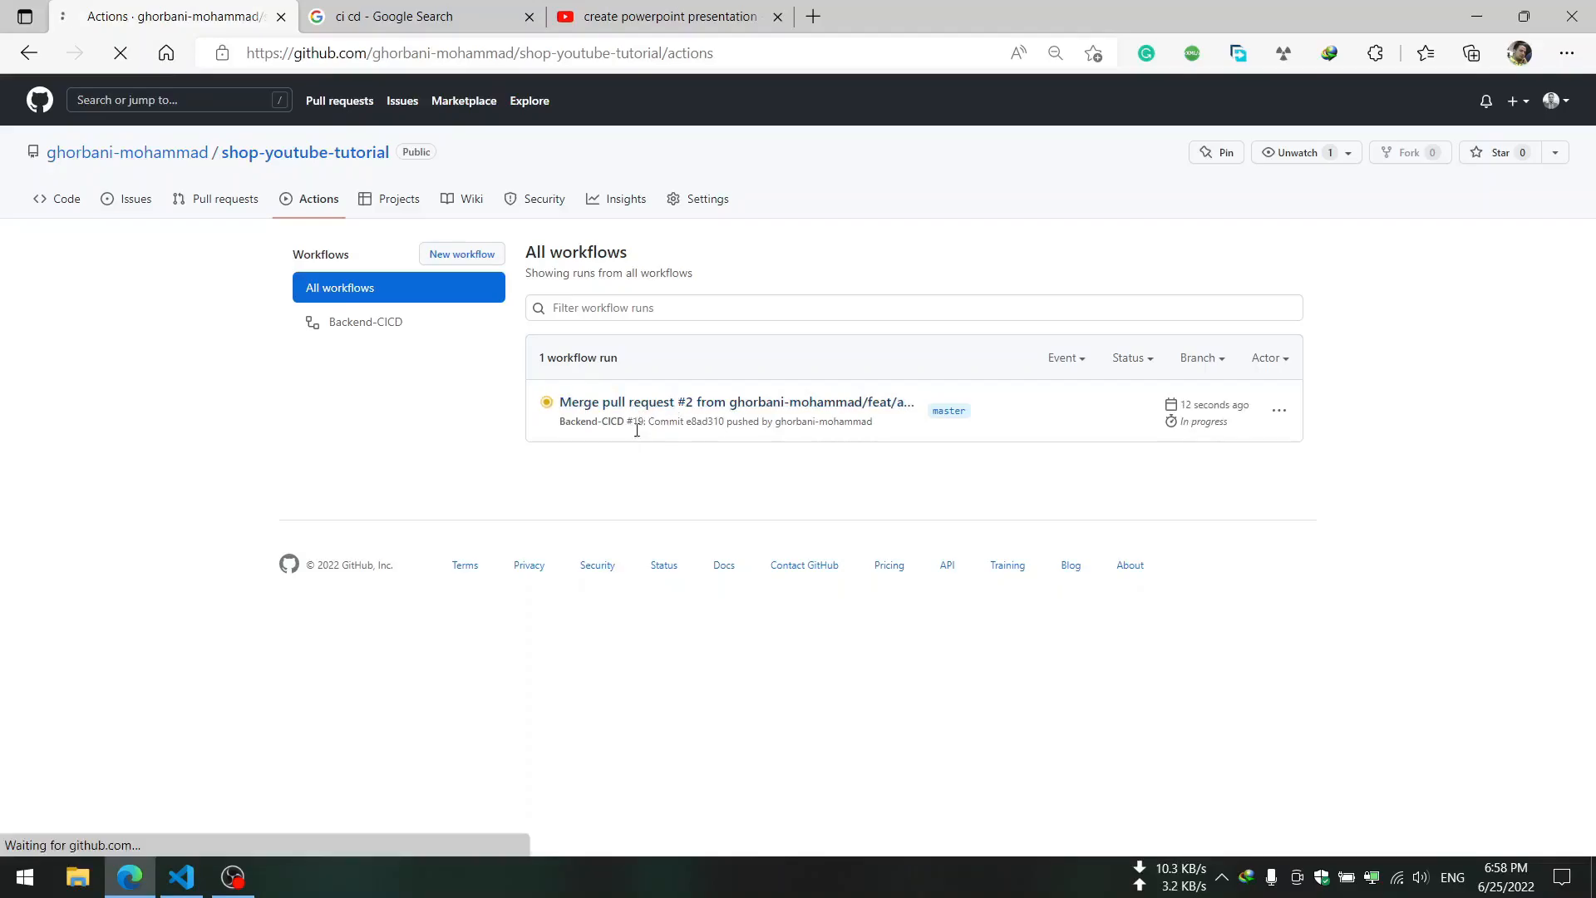
left_click(733, 401)
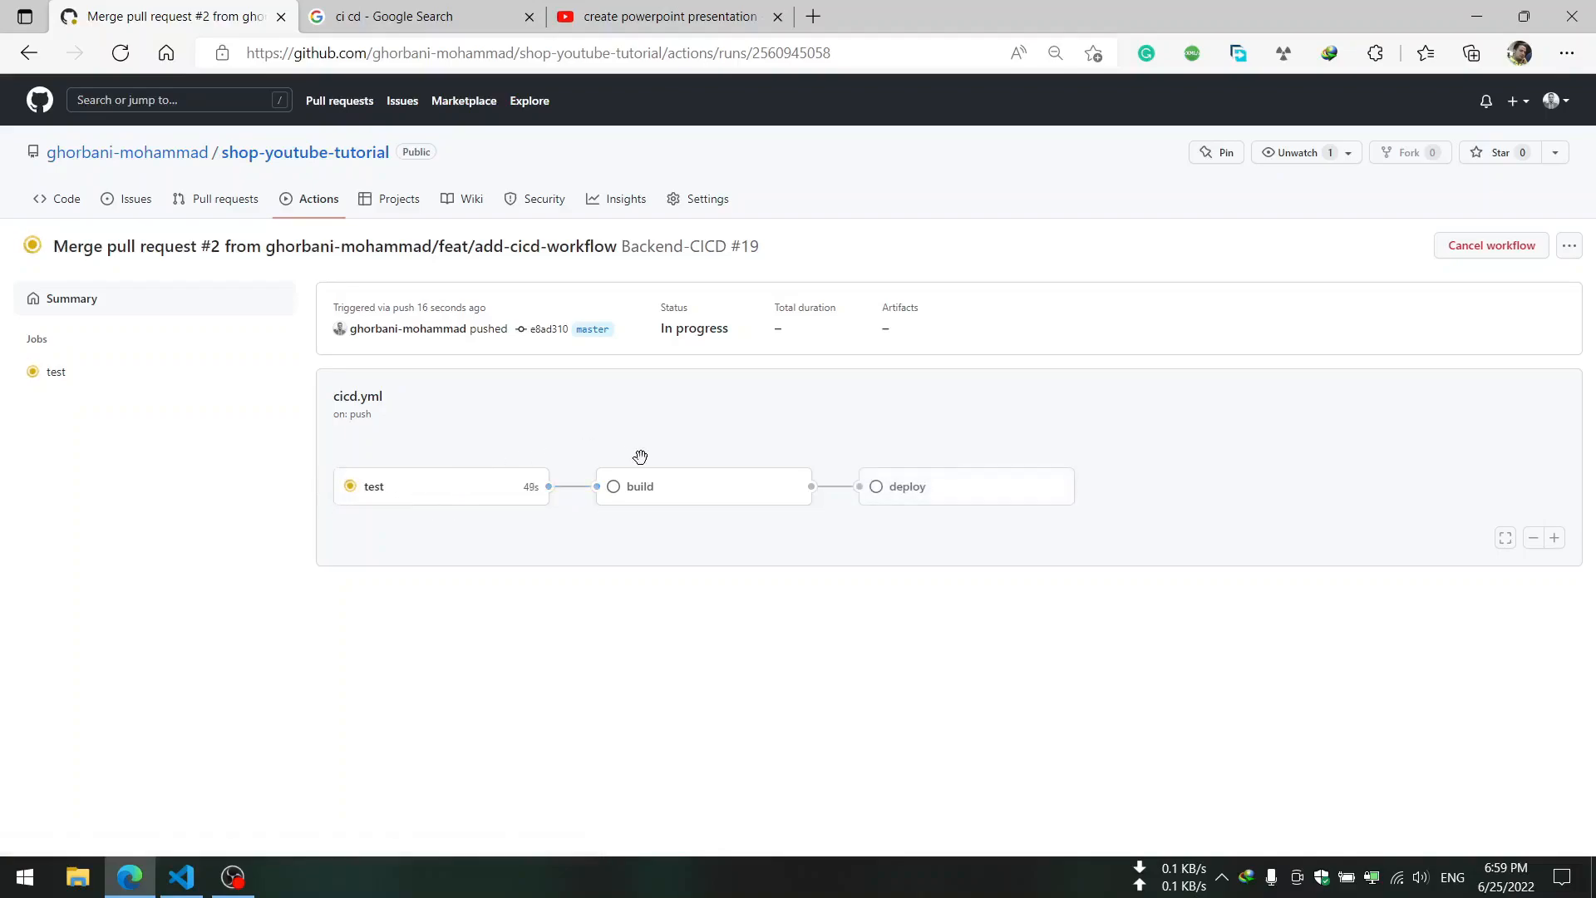
mouse_move(309, 485)
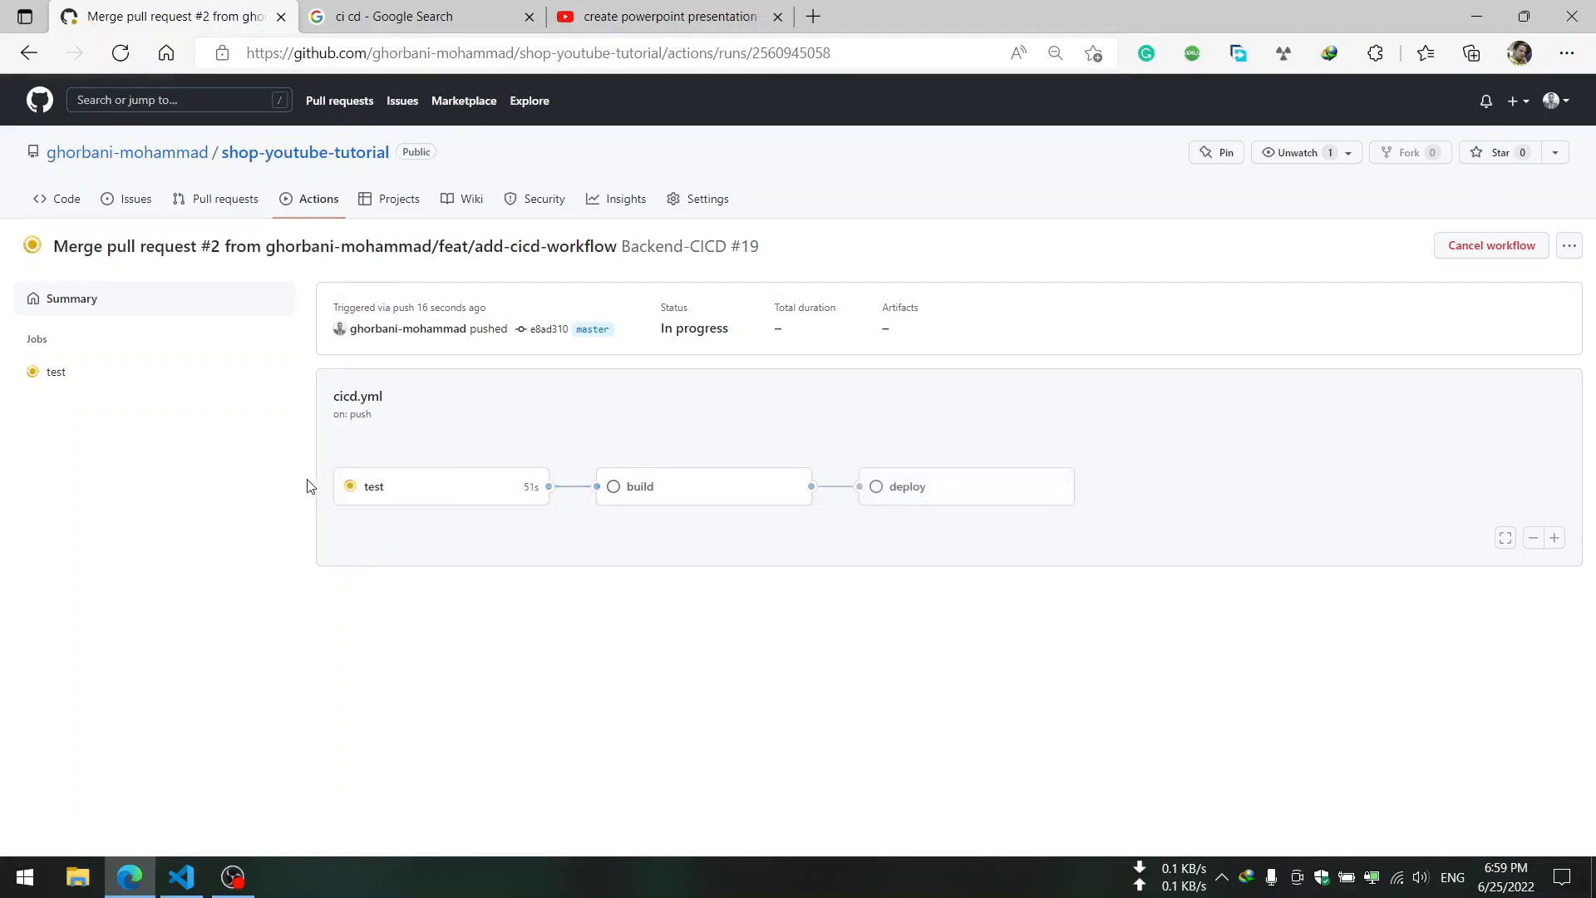
mouse_move(555, 500)
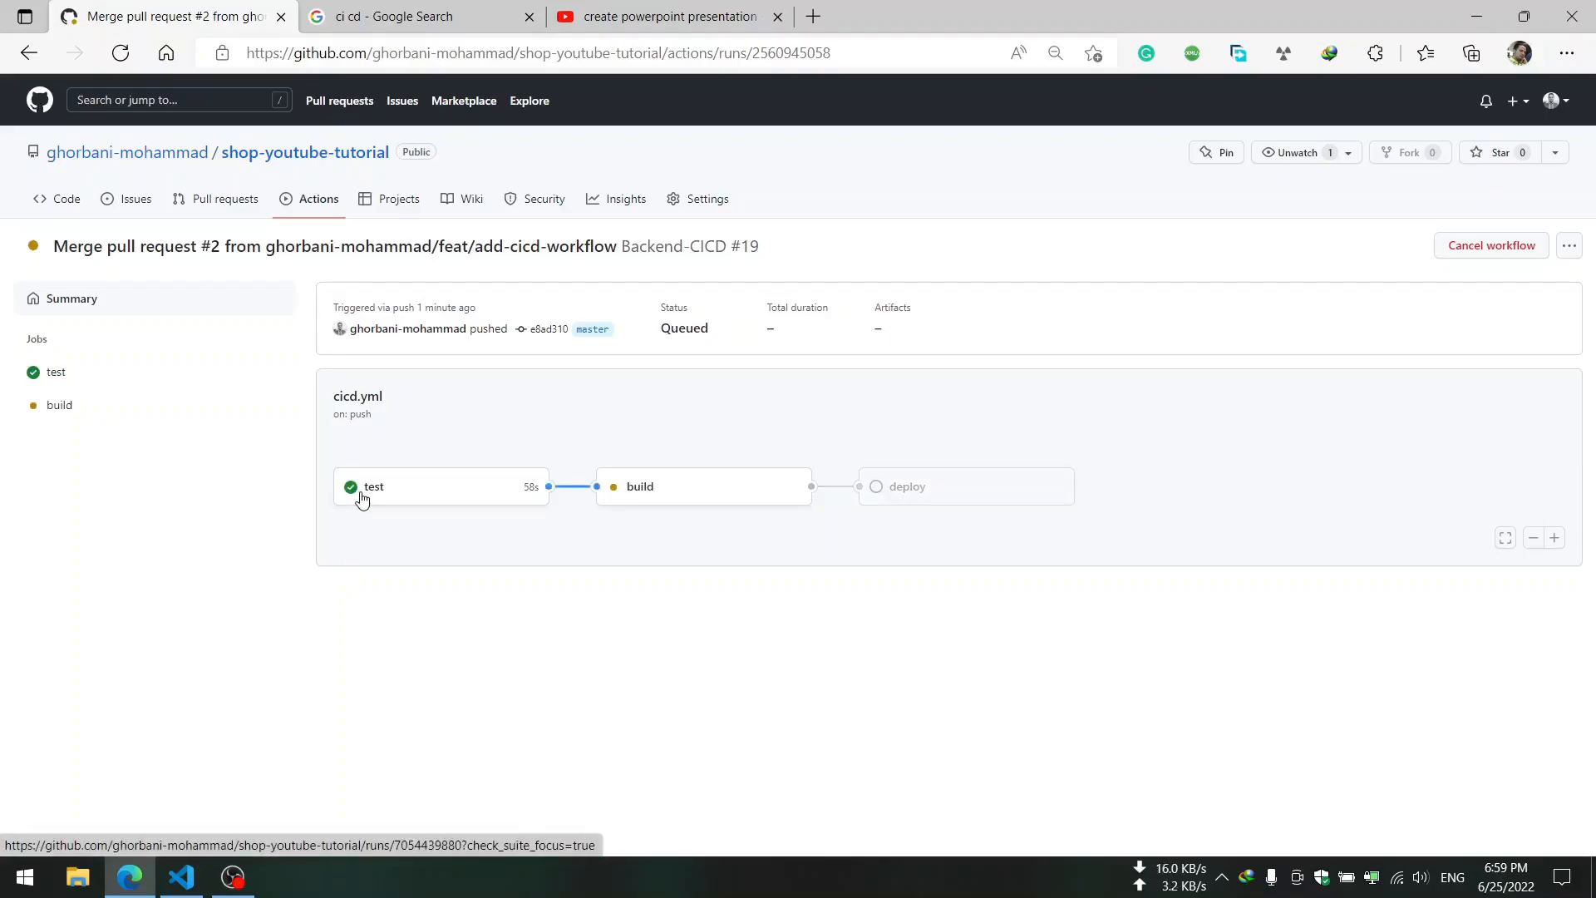
- View the succeeded test job and expand 'run django test' to see it report OK
left_click(372, 485)
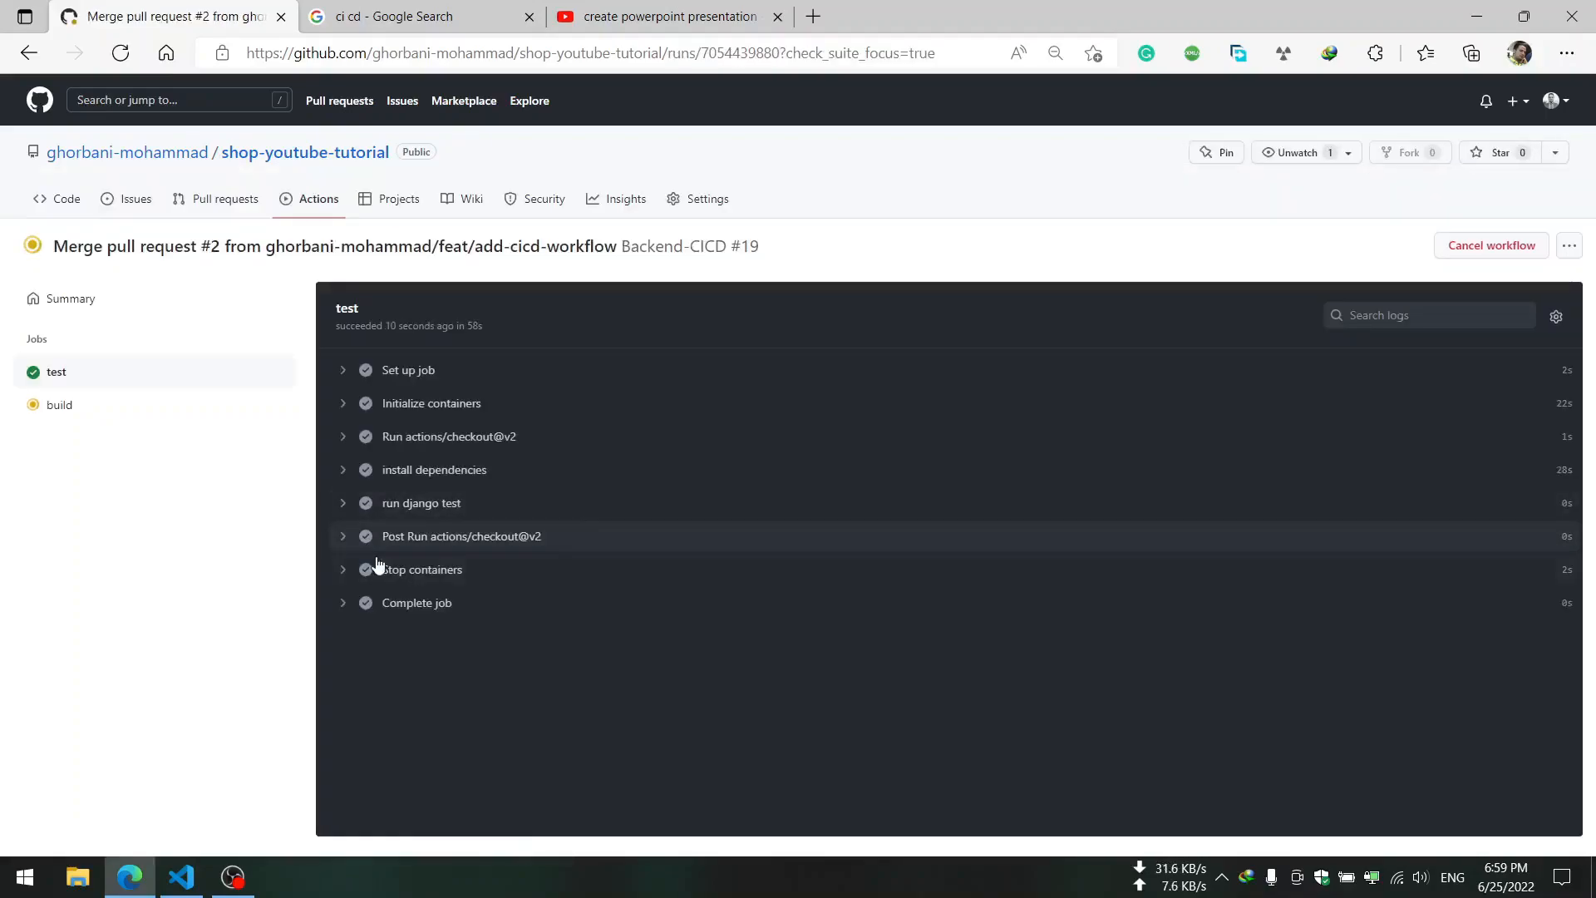
mouse_move(525, 560)
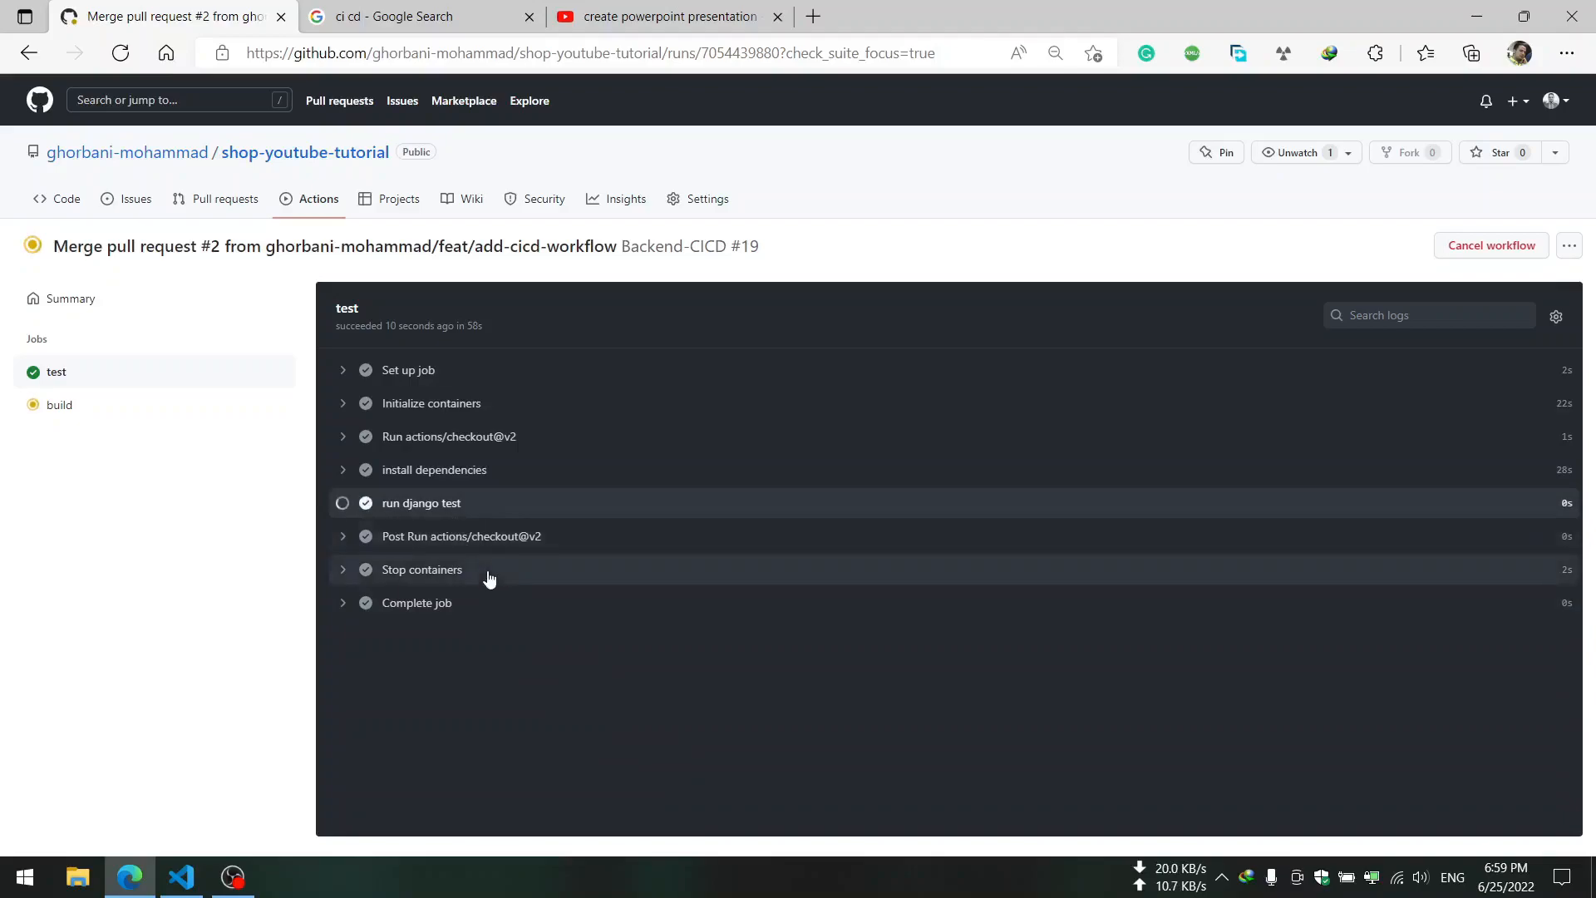
left_click(419, 502)
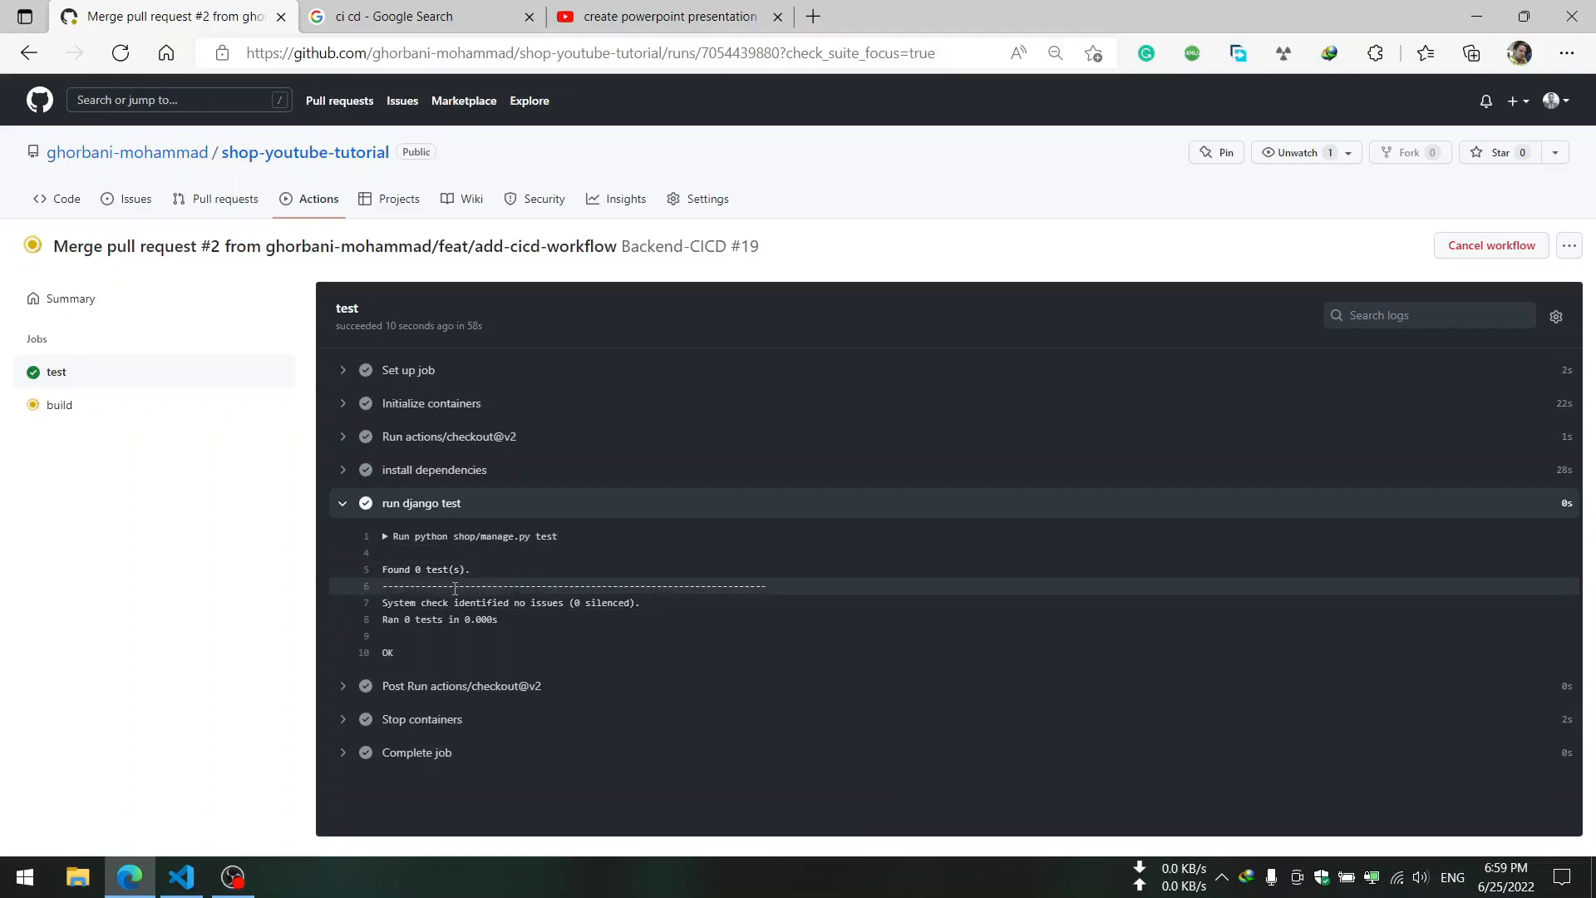
mouse_move(613, 483)
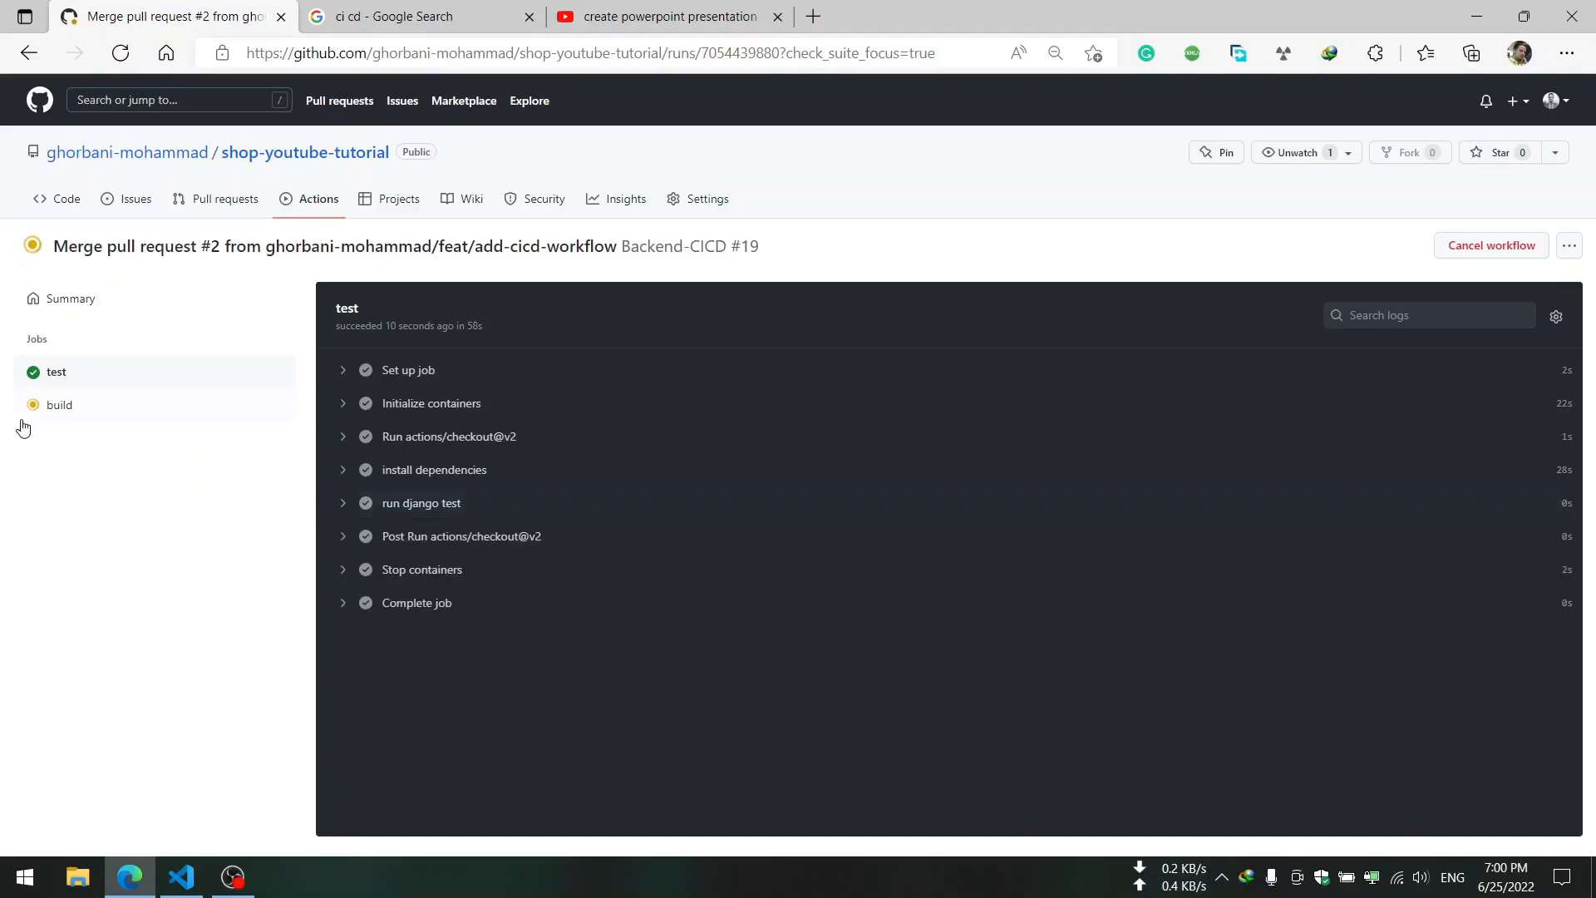
mouse_move(344, 509)
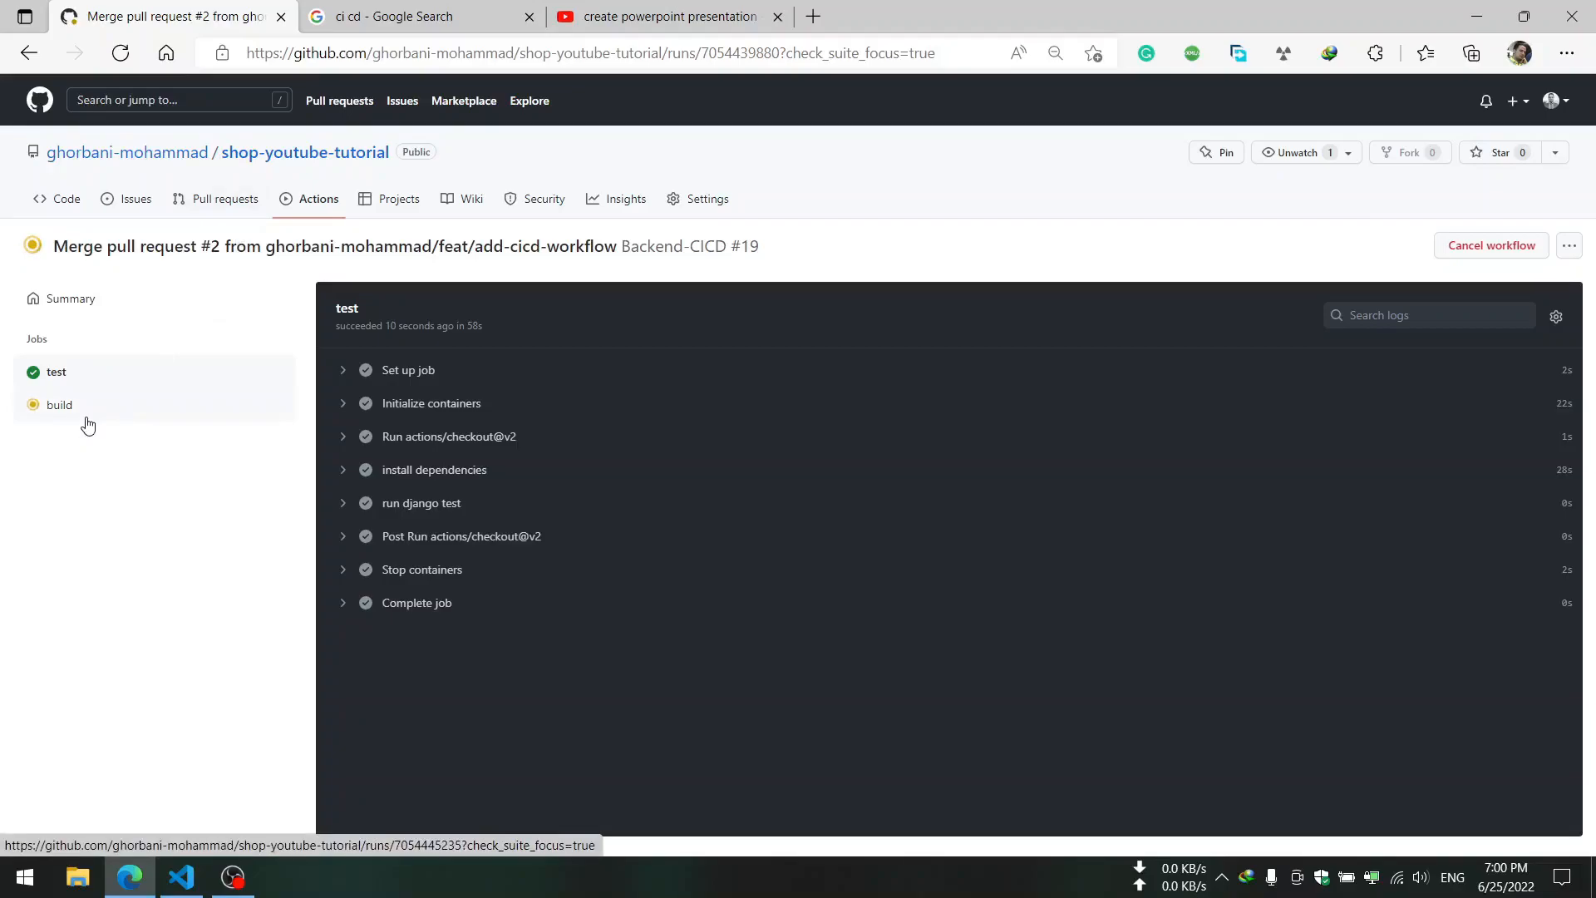
- Reopen run #19 and follow the build step's log until the build job succeeds
left_click(60, 404)
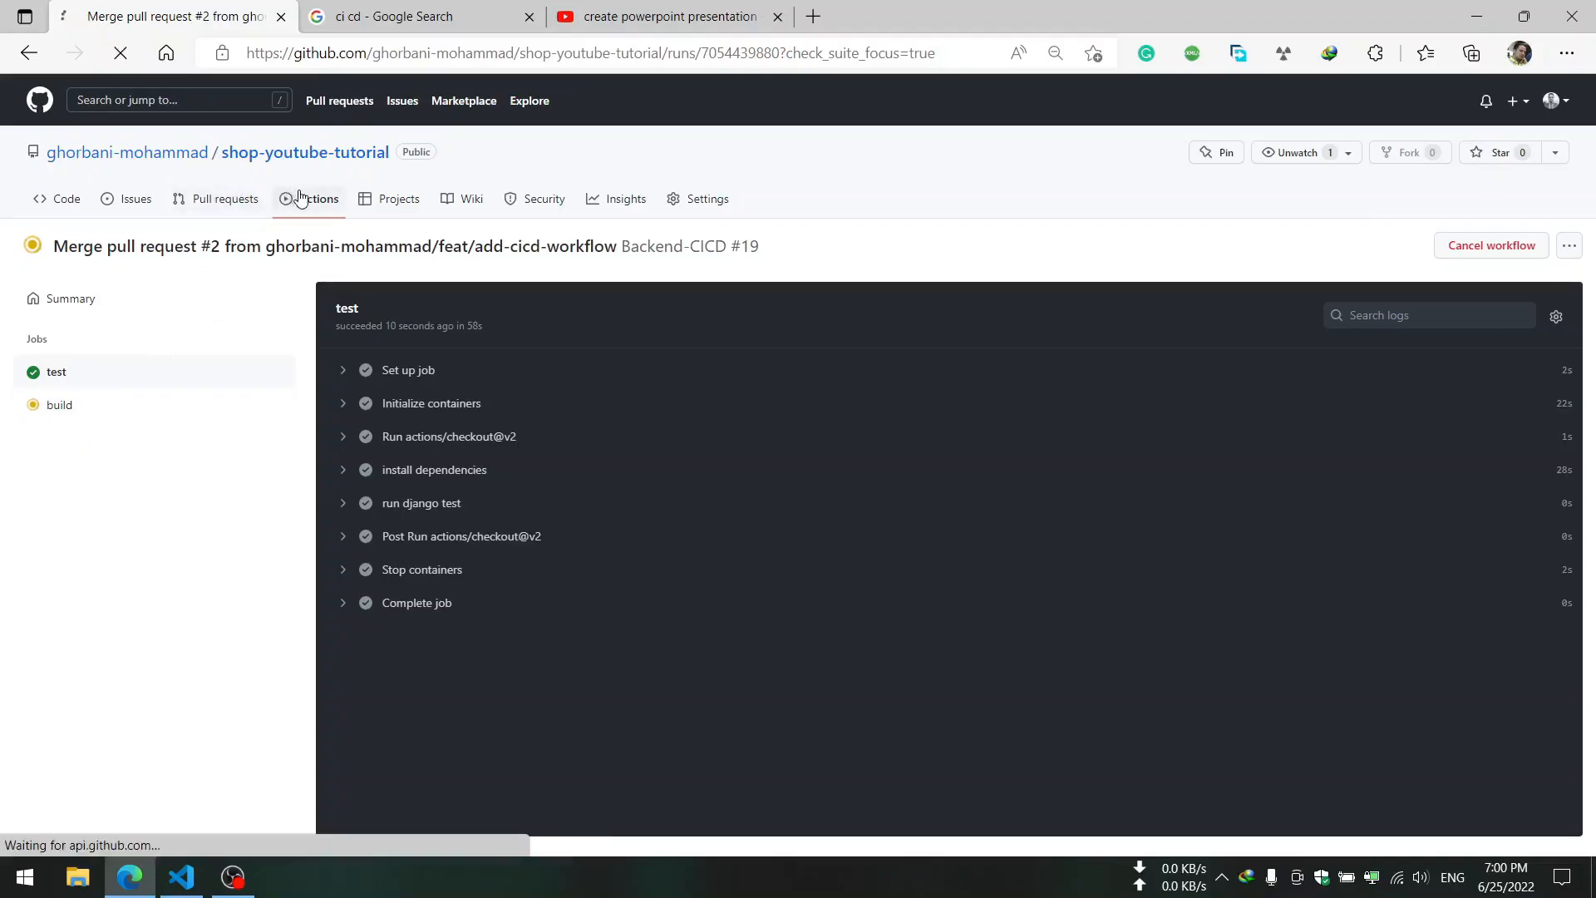
left_click(317, 198)
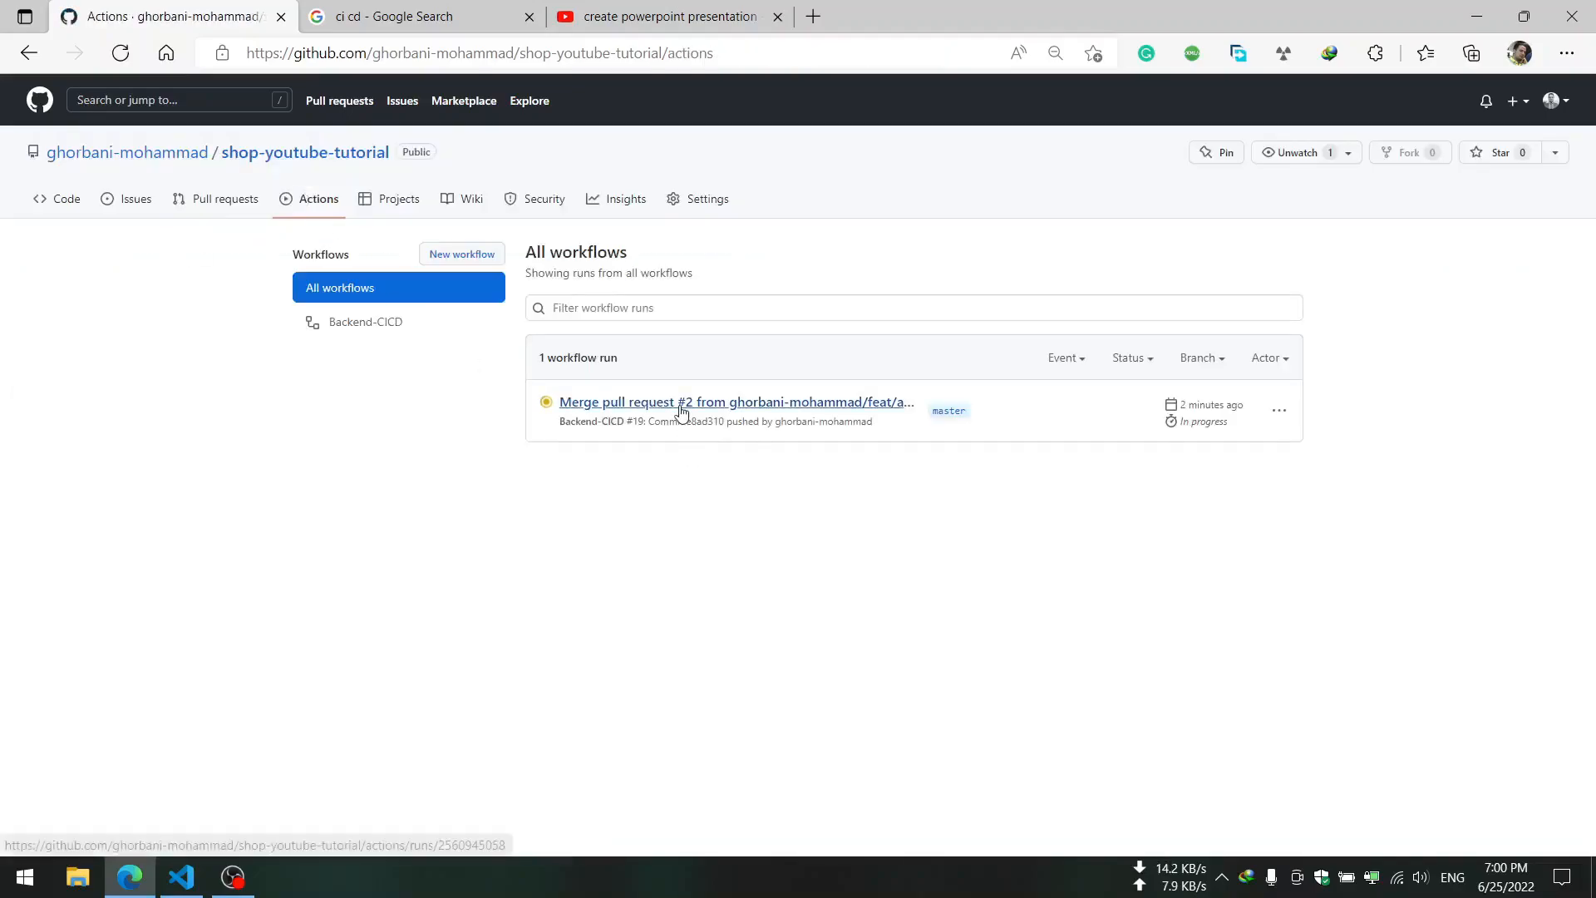
left_click(733, 400)
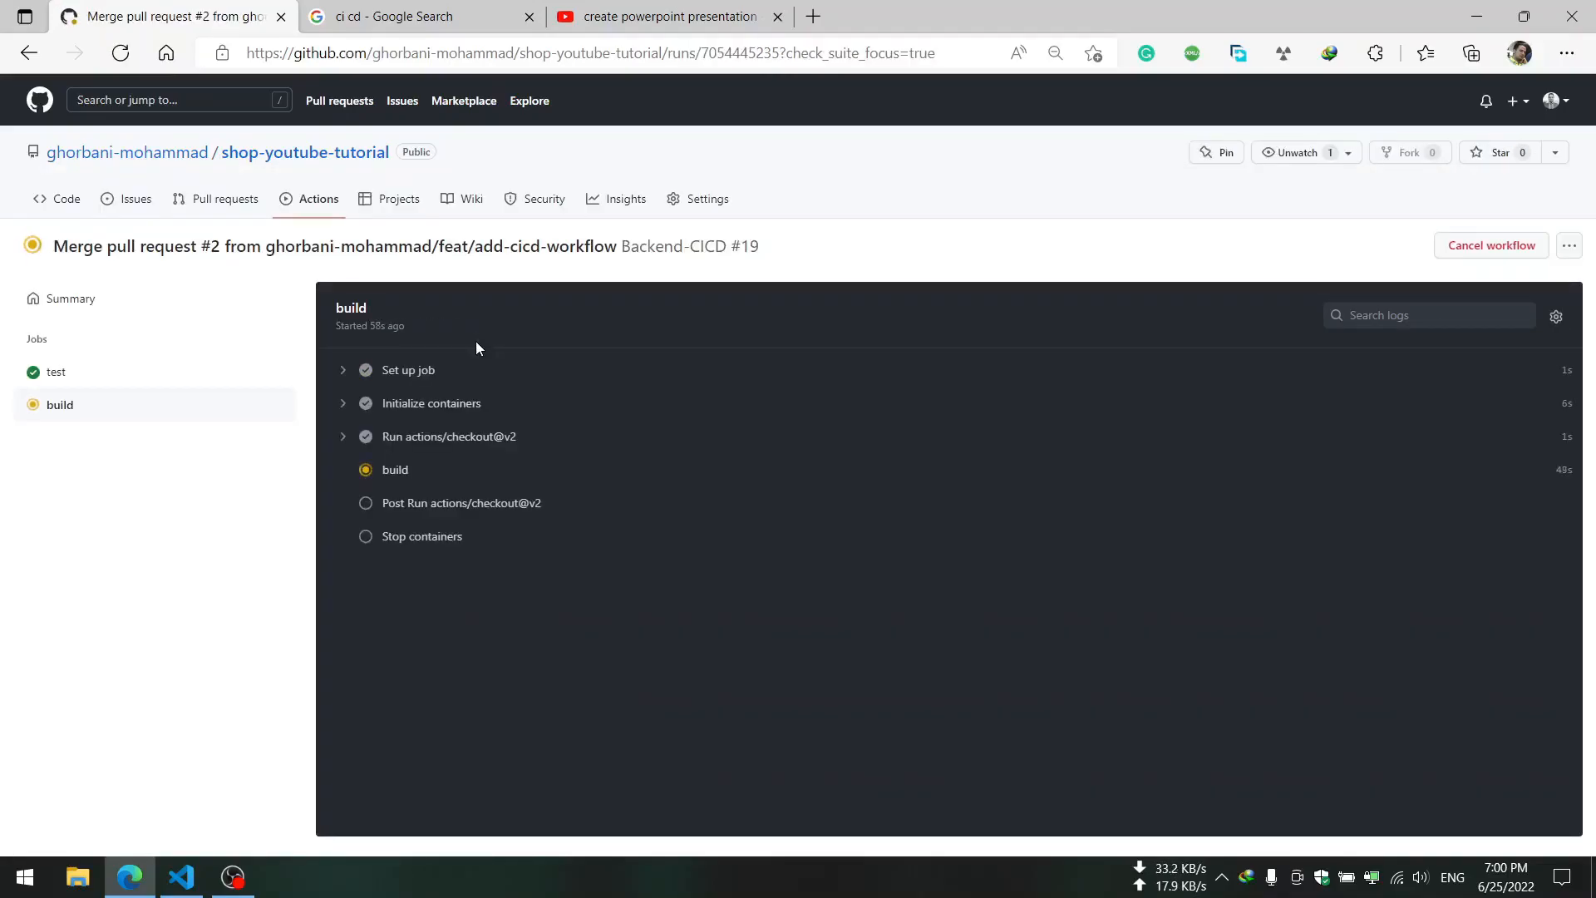
left_click(394, 468)
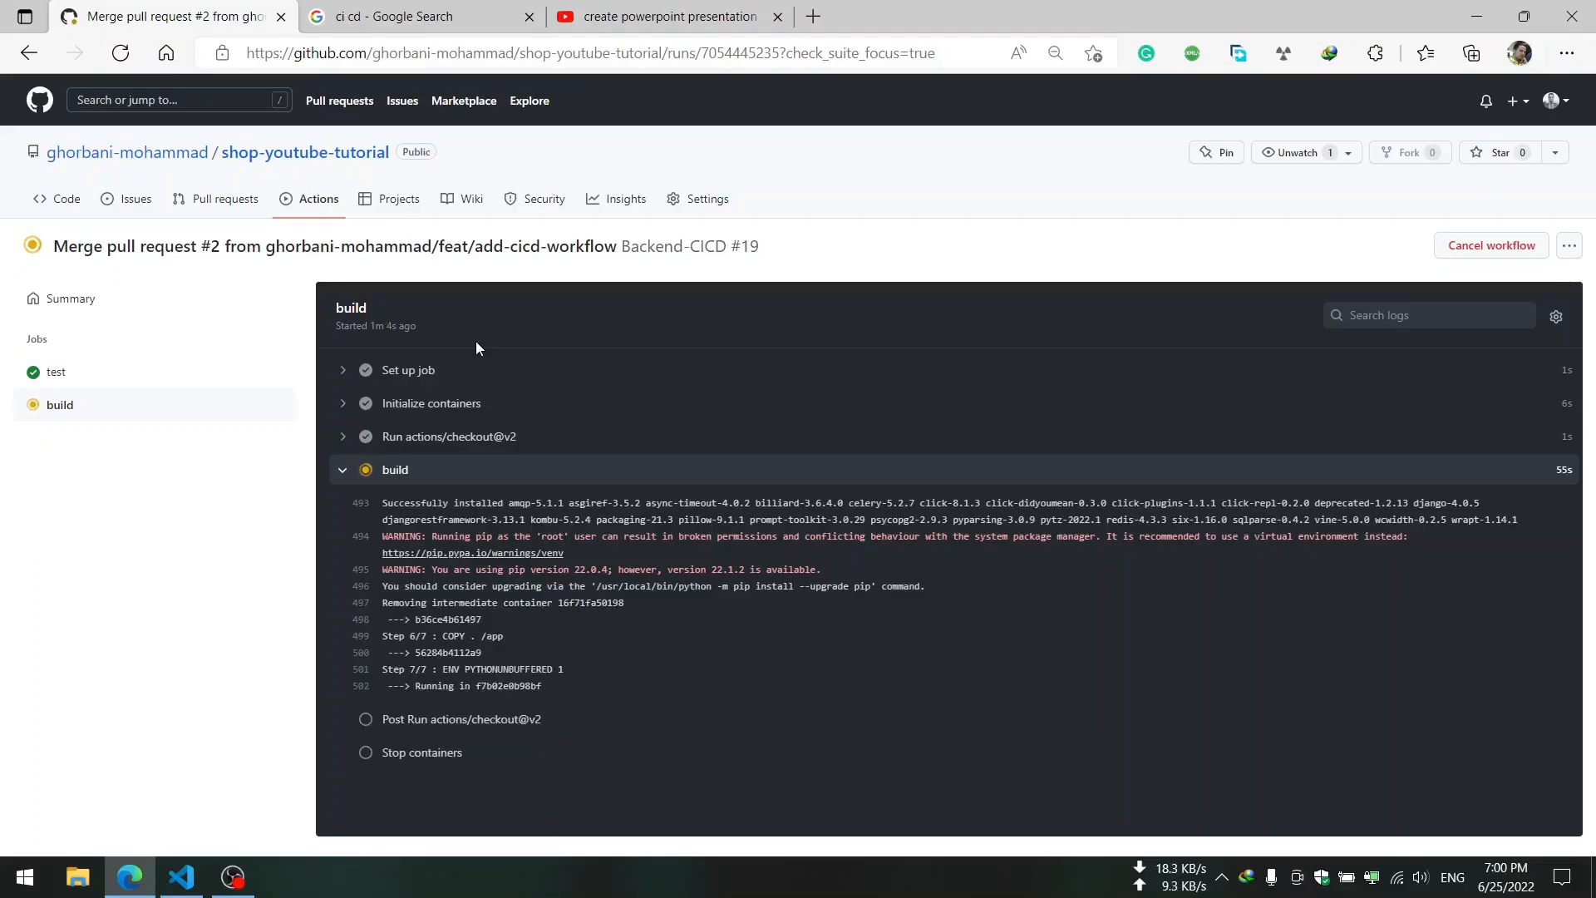
scroll("down", 3)
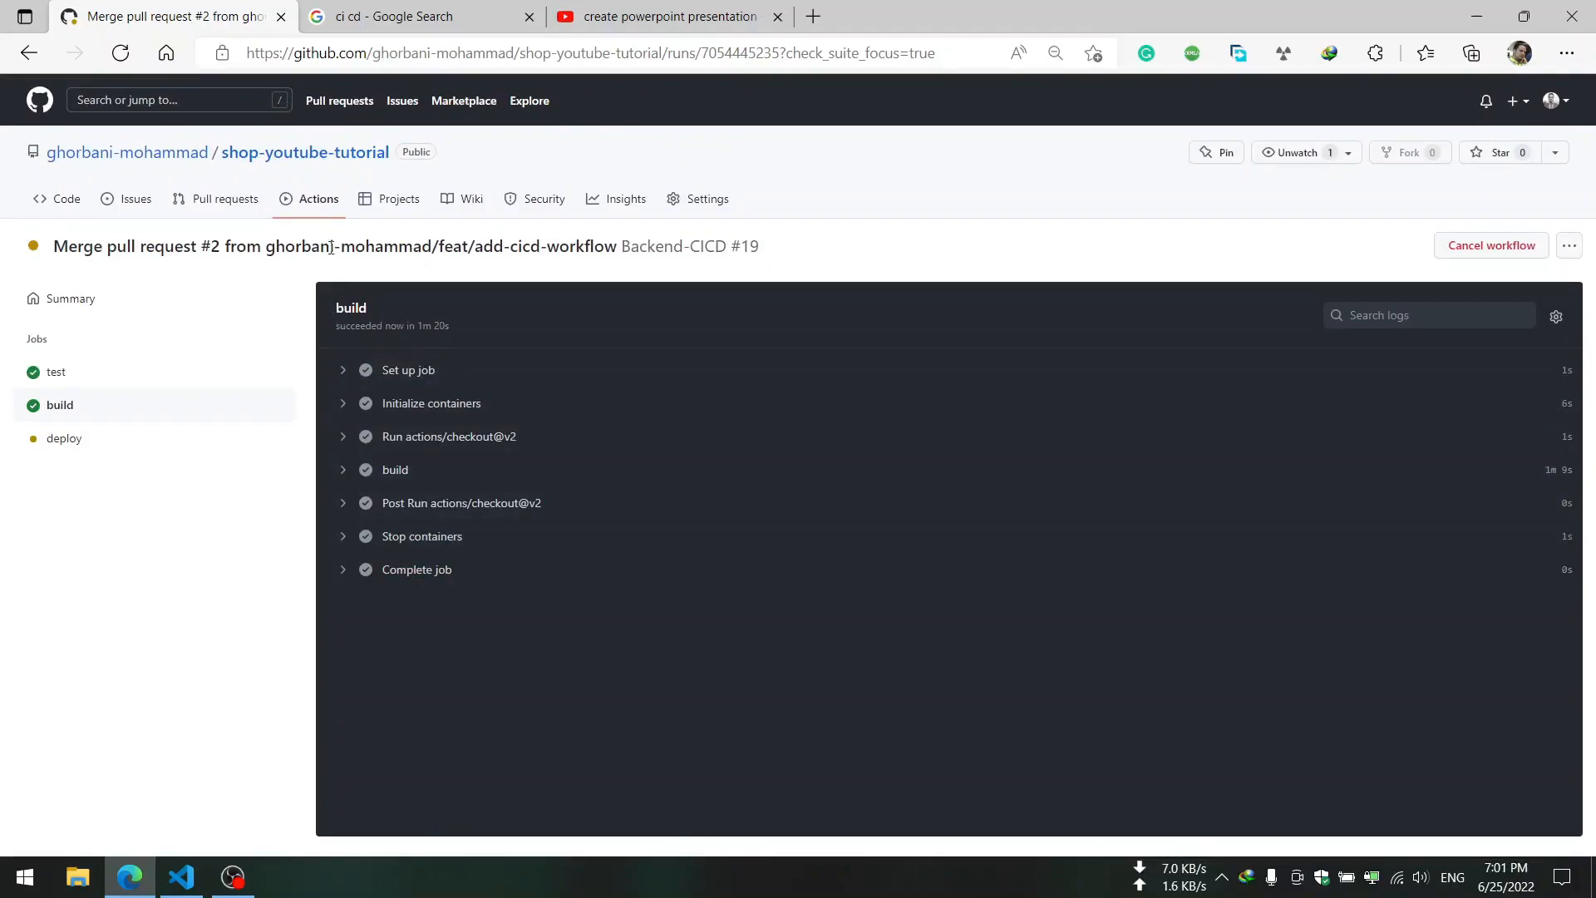
- Reopen run #19 and follow the deploy step's log until test, build and deploy all succeed
left_click(319, 198)
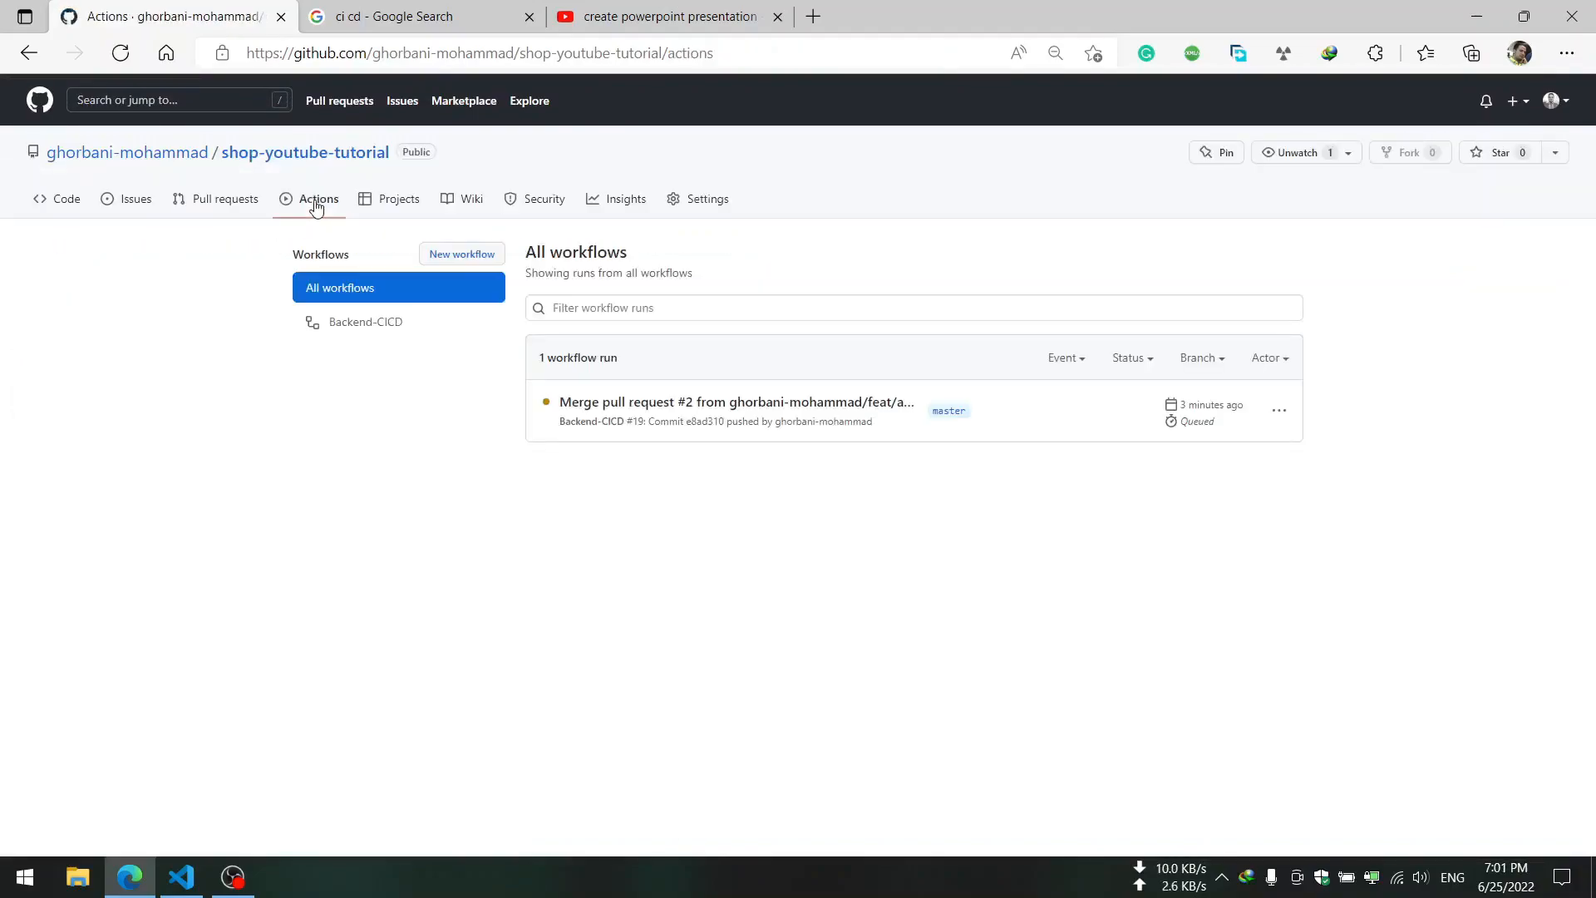
left_click(734, 401)
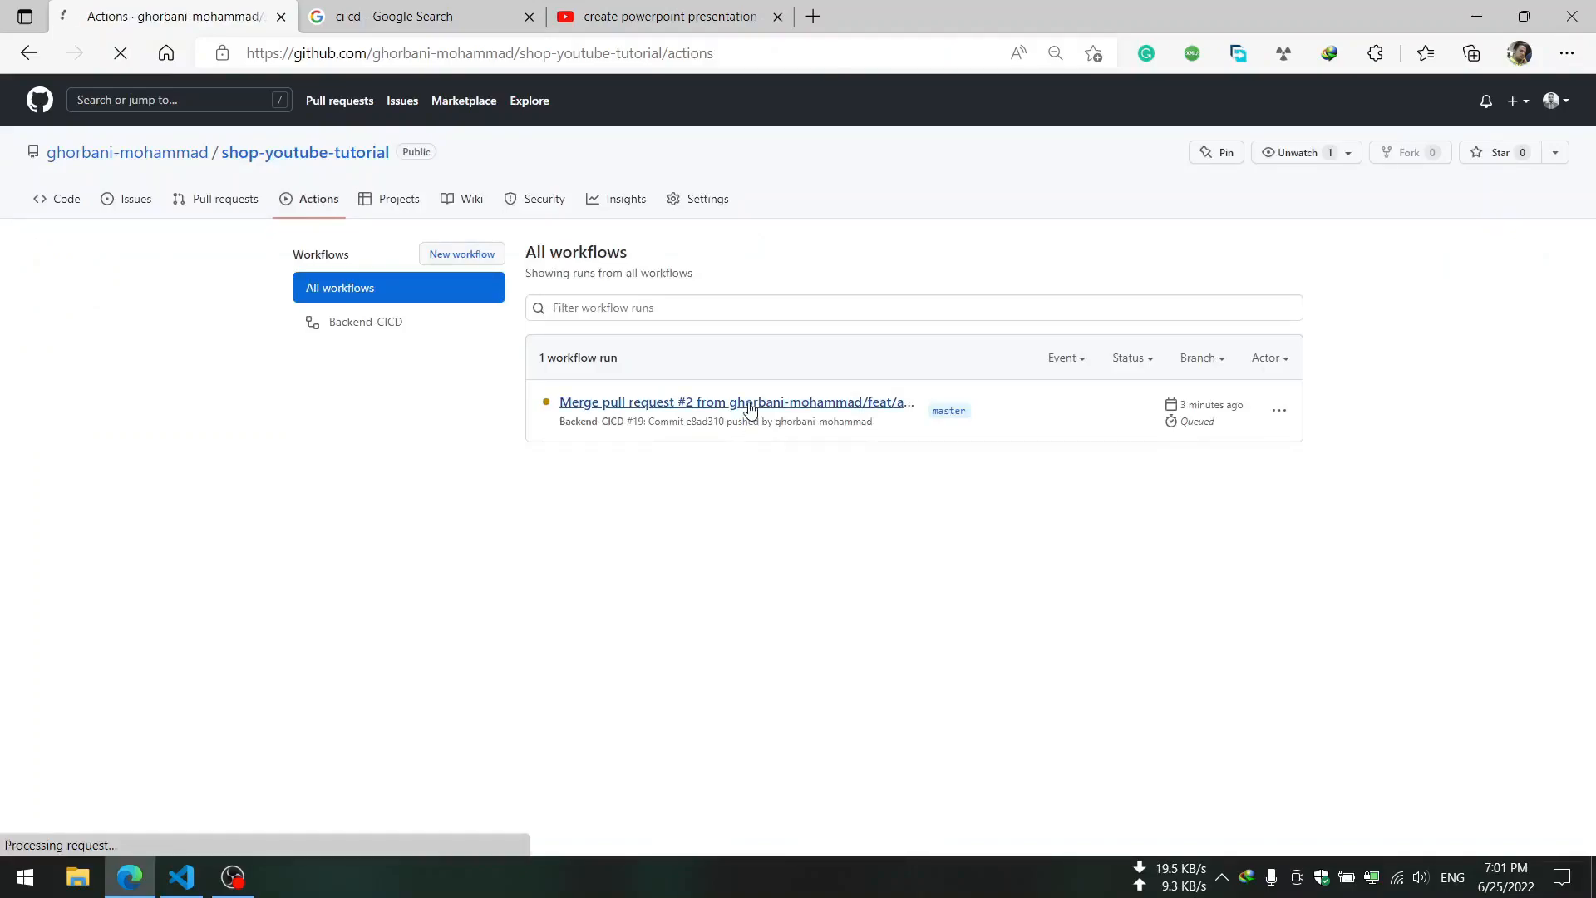
left_click(735, 400)
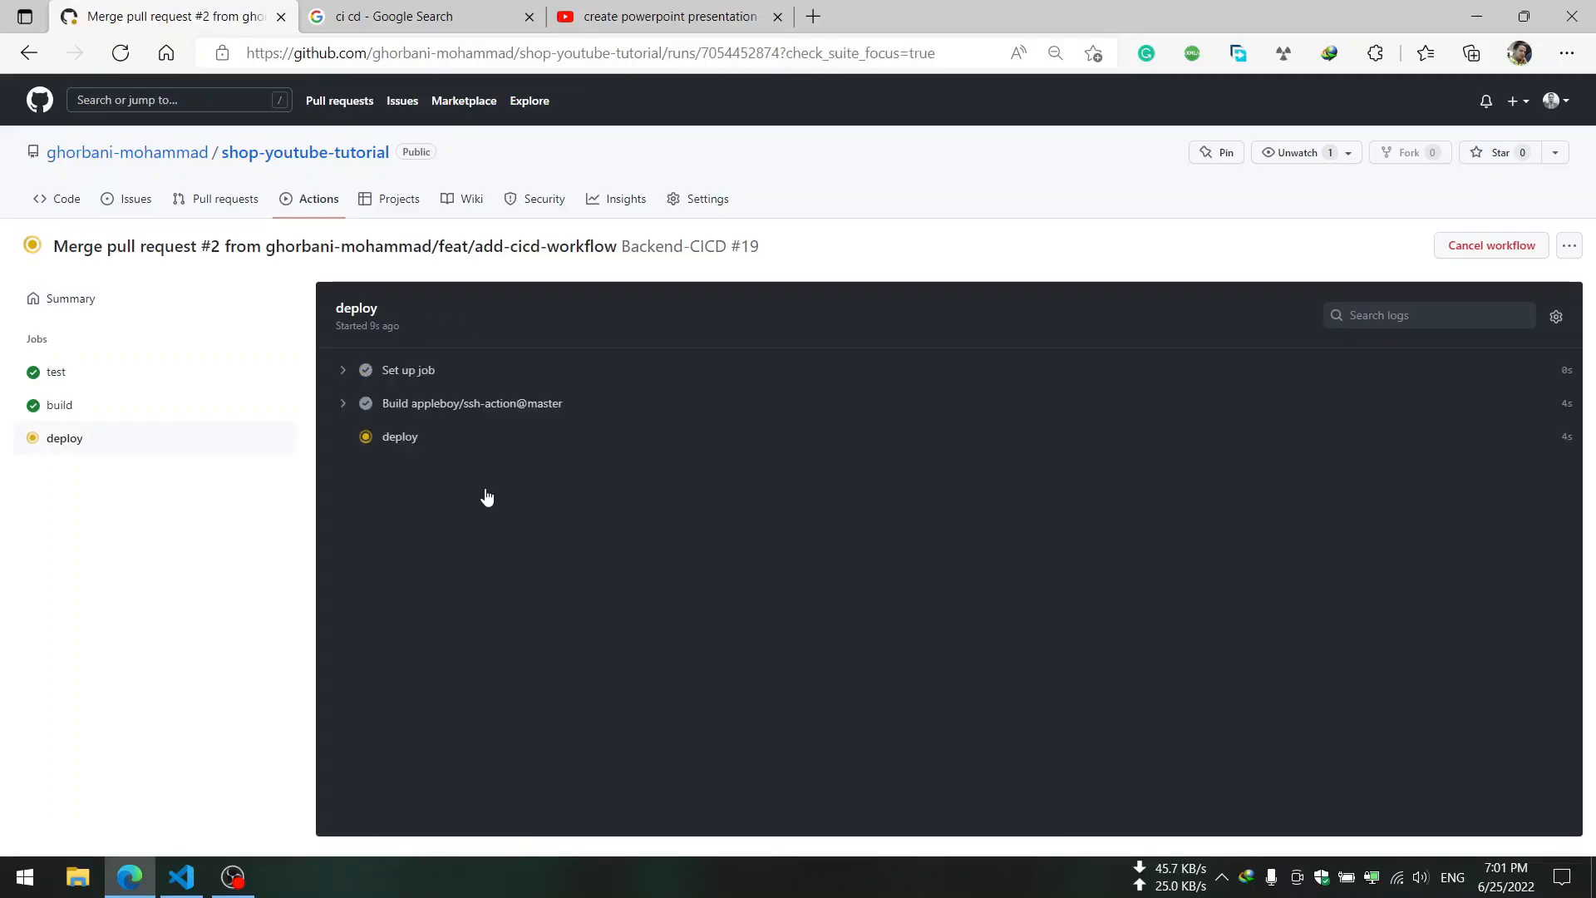
left_click(399, 436)
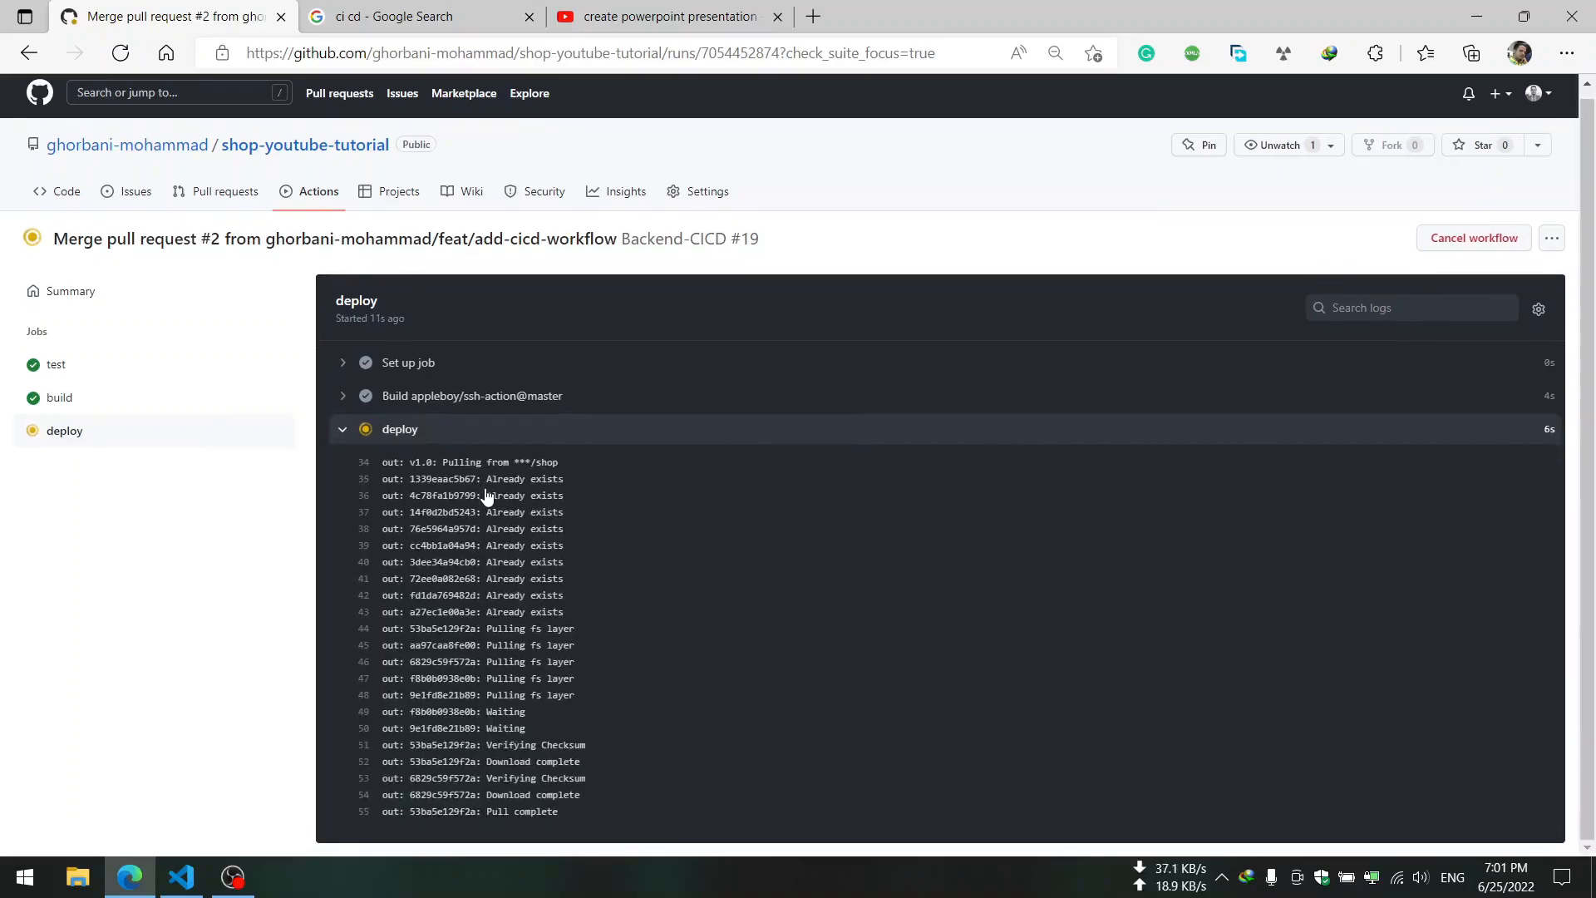
scroll("down", 3)
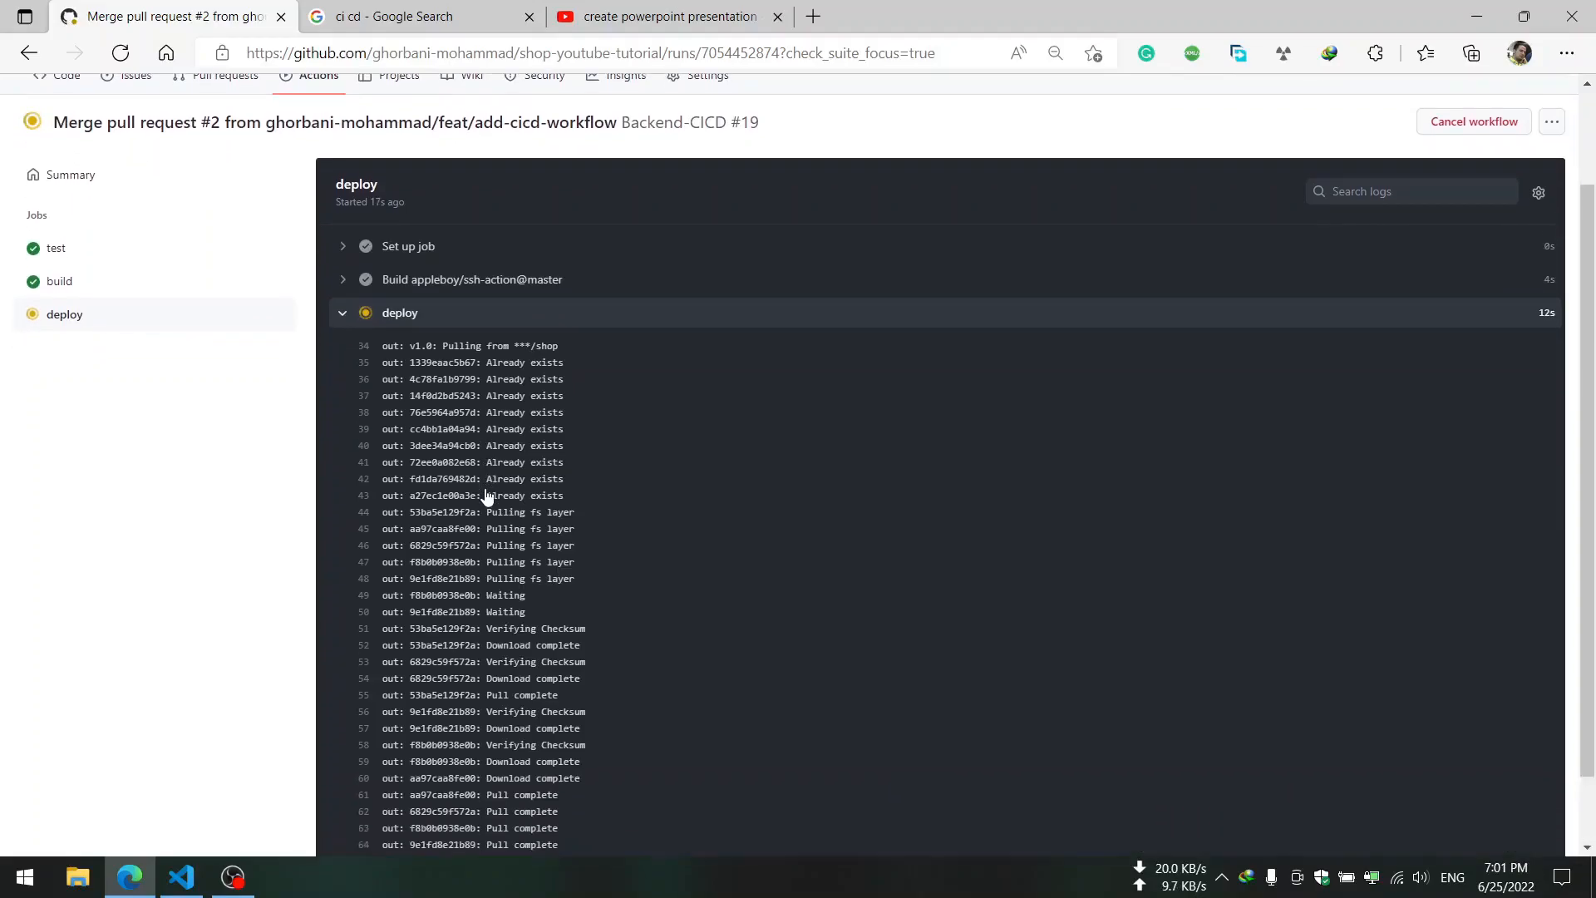
scroll("down", 3)
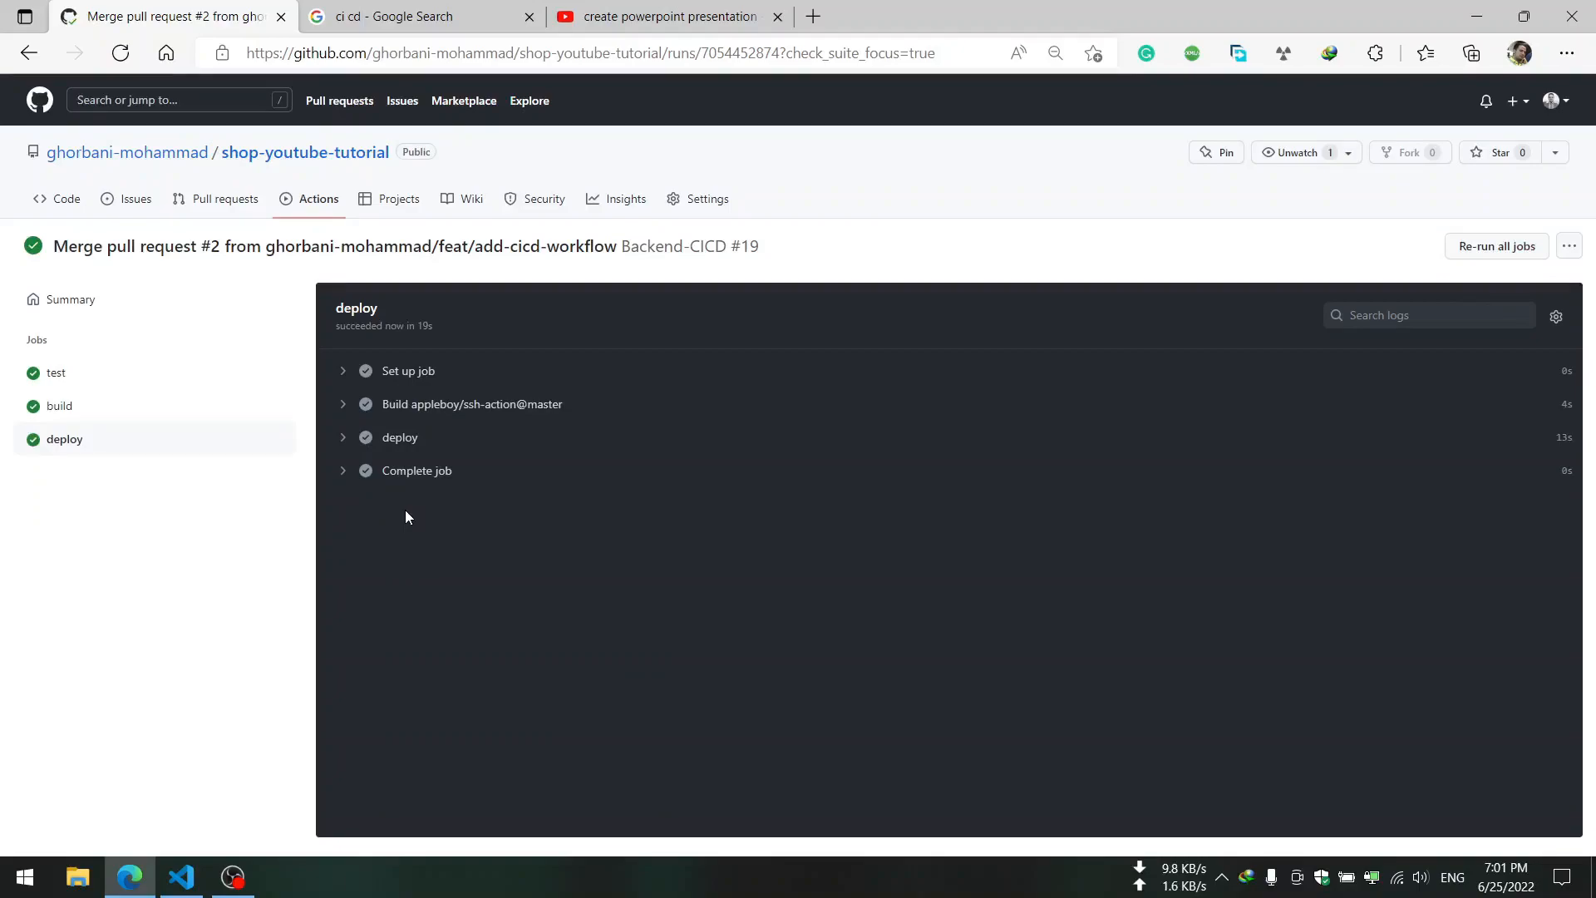
mouse_move(416, 471)
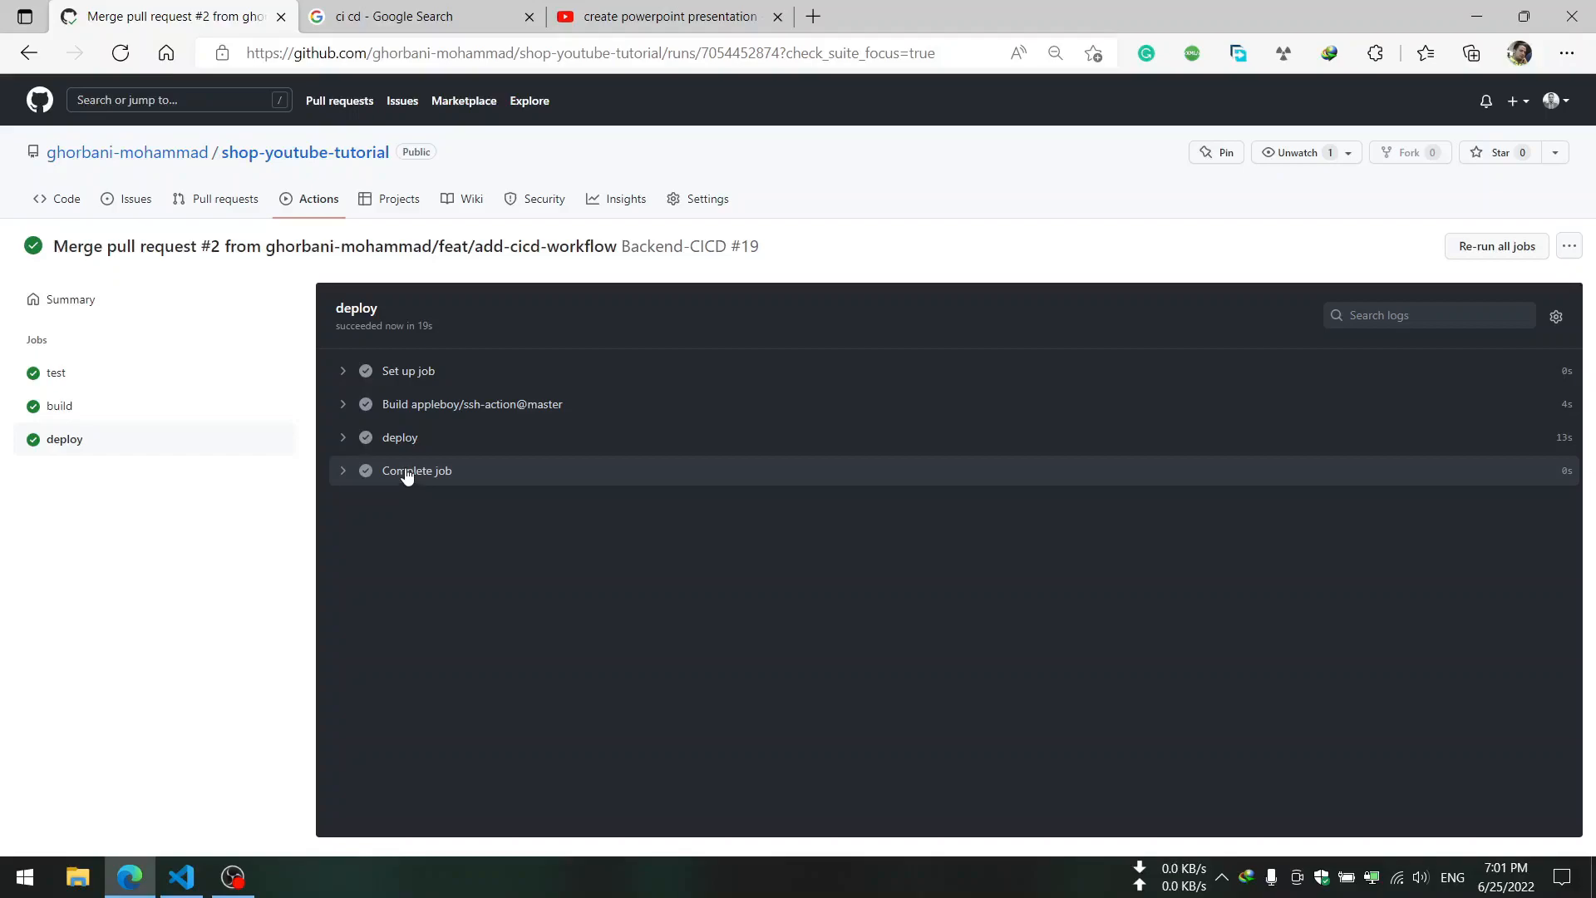
mouse_move(400, 421)
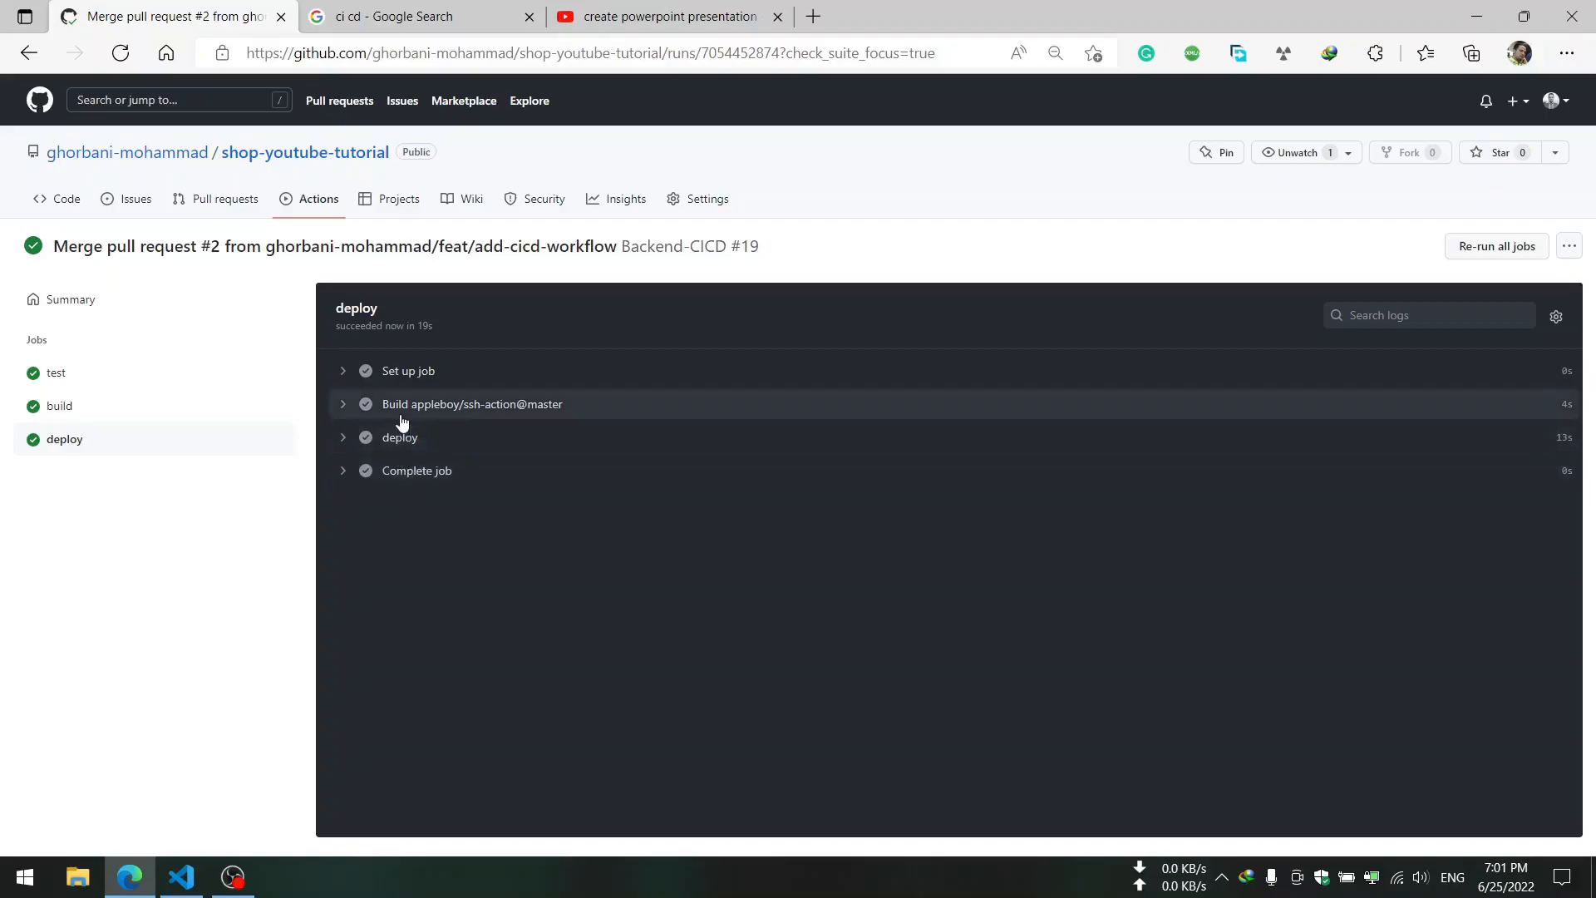
mouse_move(399, 437)
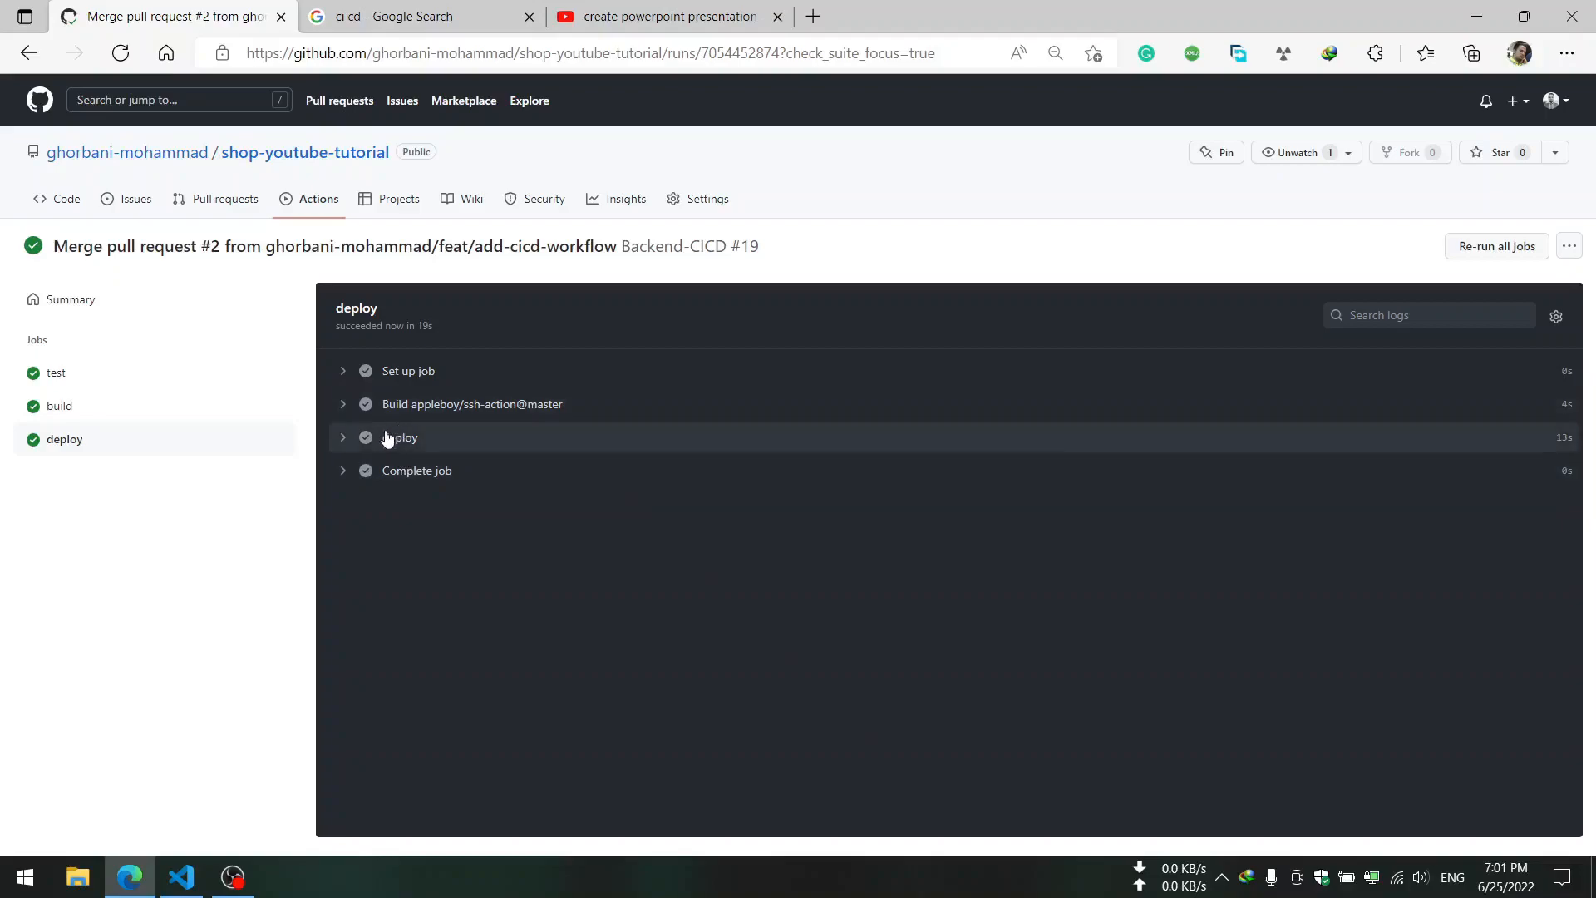
mouse_move(364, 468)
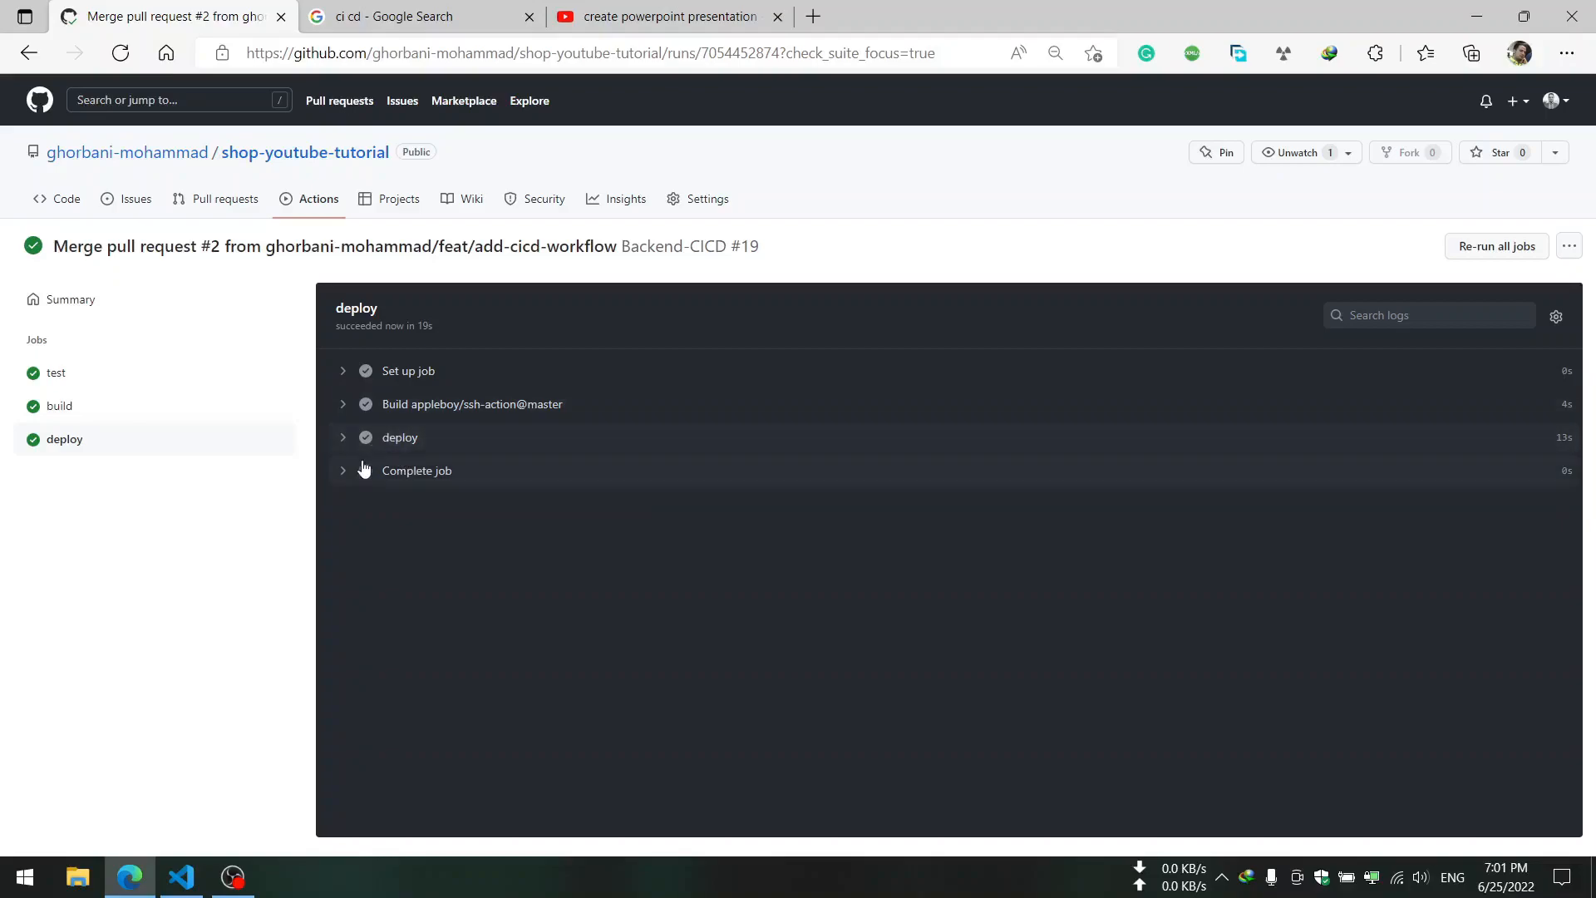
mouse_move(364, 471)
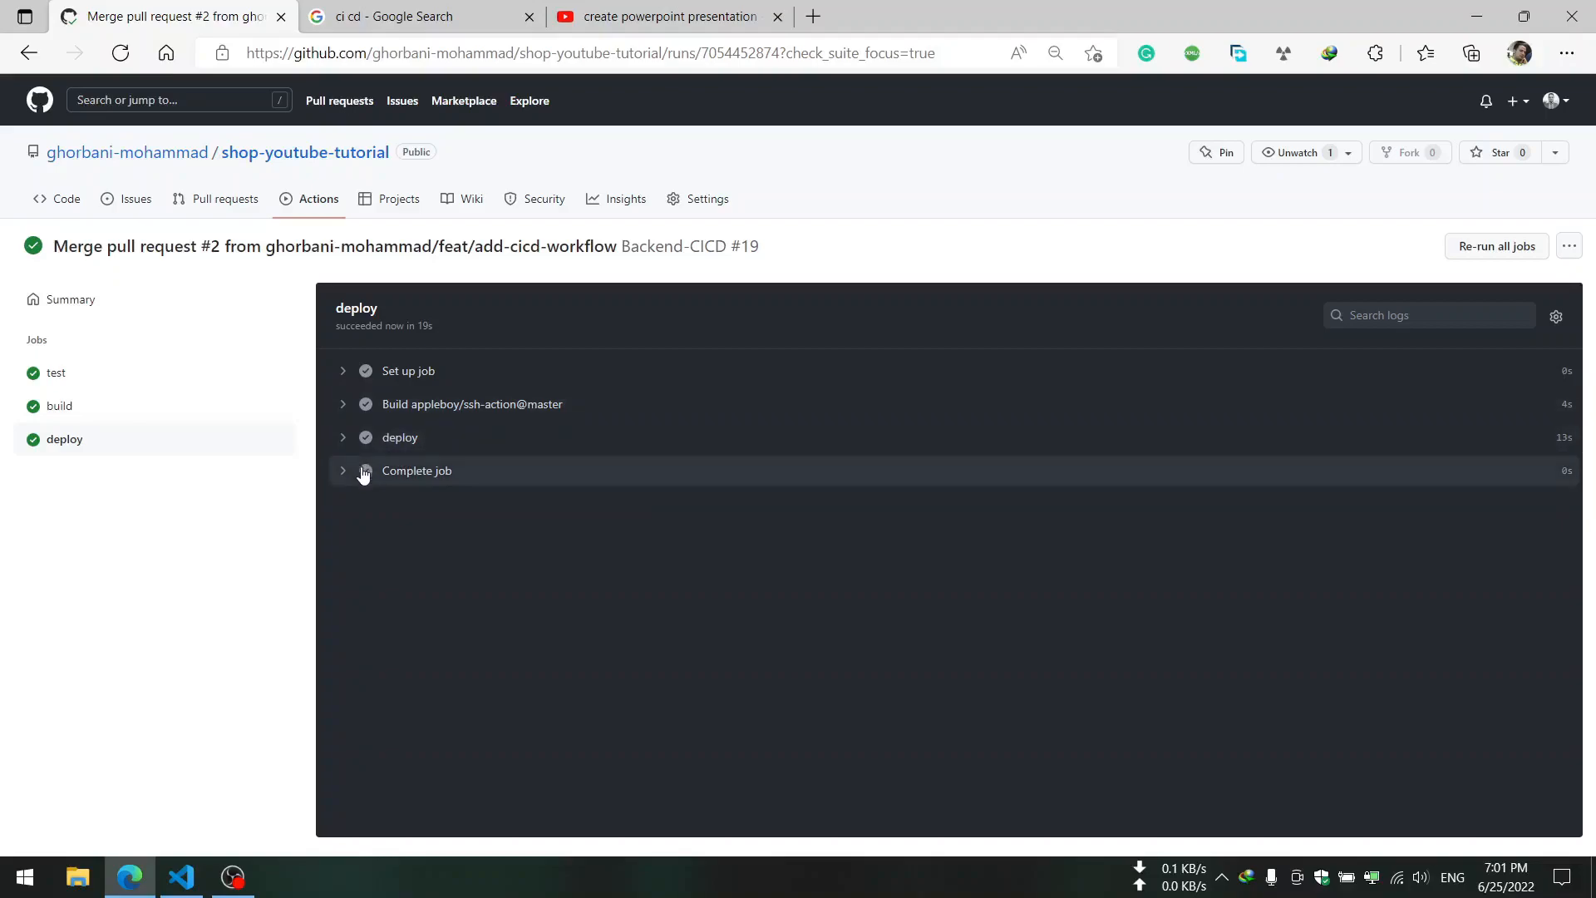